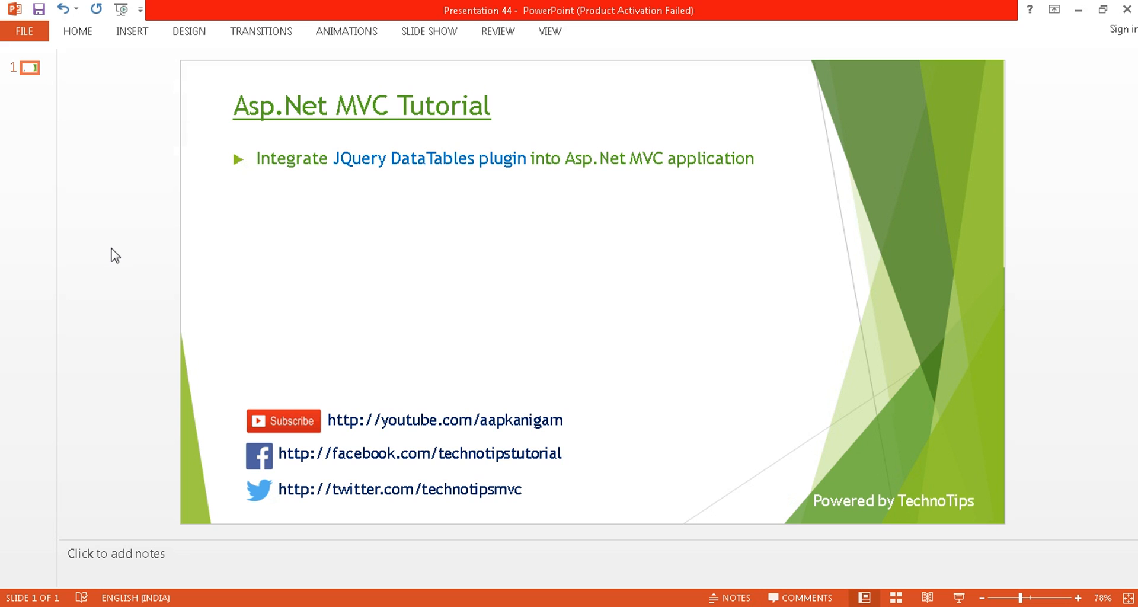
{"action": "mouse_move", "coordinate": [292, 204]}
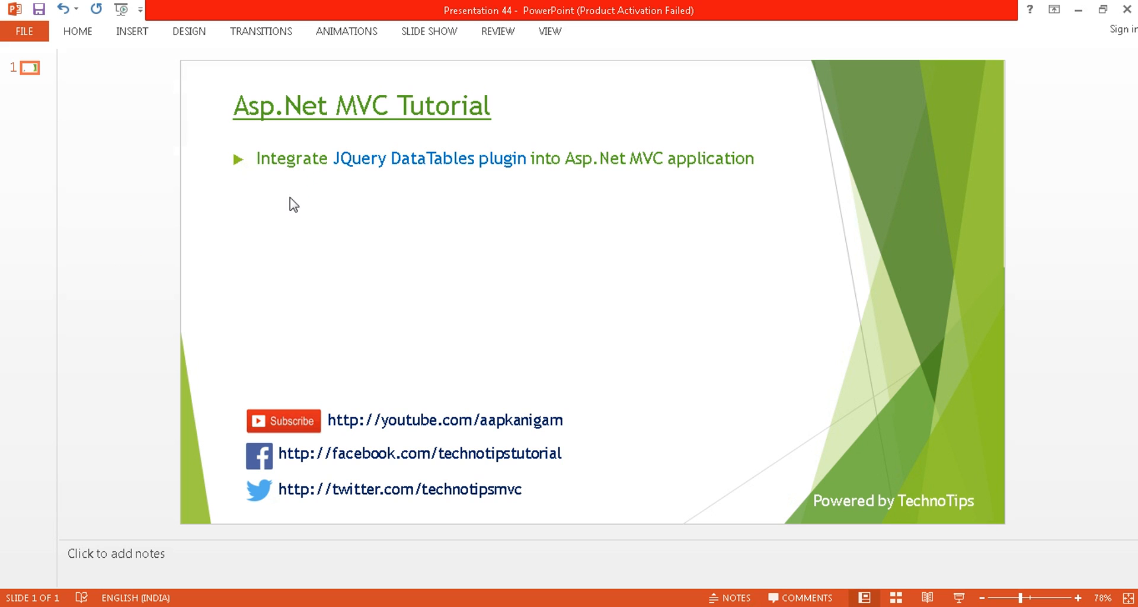
{"action": "mouse_move", "coordinate": [428, 192]}
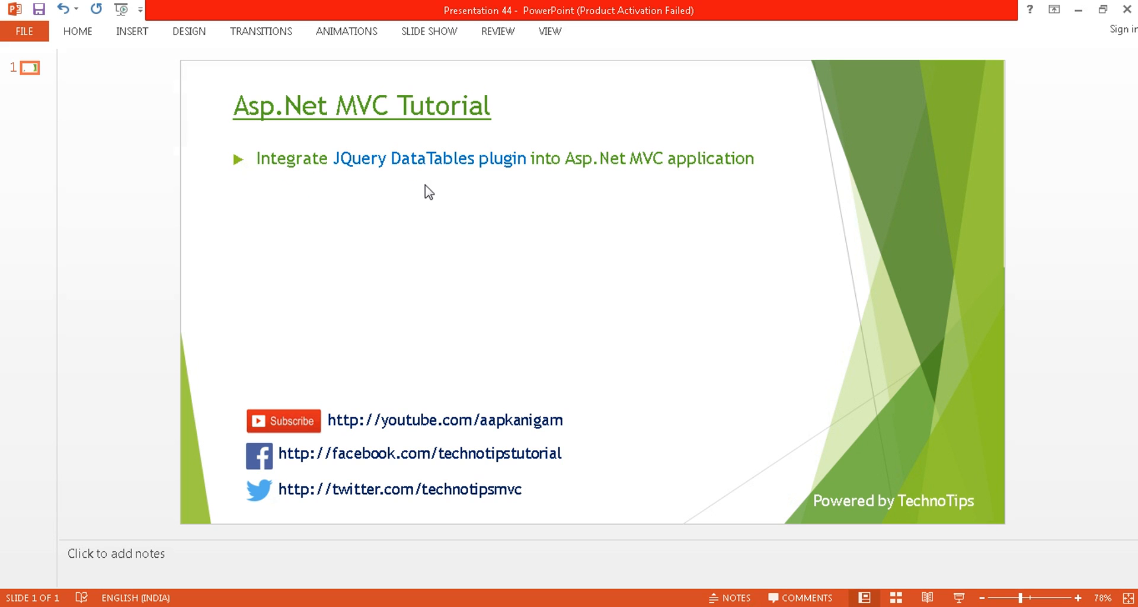
{"action": "mouse_move", "coordinate": [544, 194]}
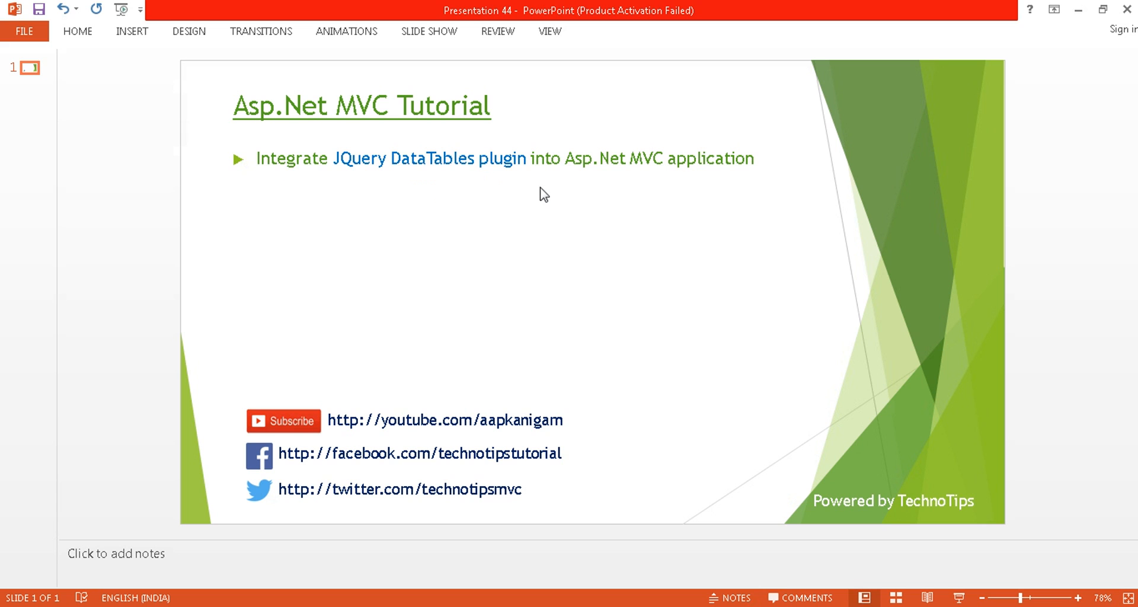
{"action": "mouse_move", "coordinate": [568, 201]}
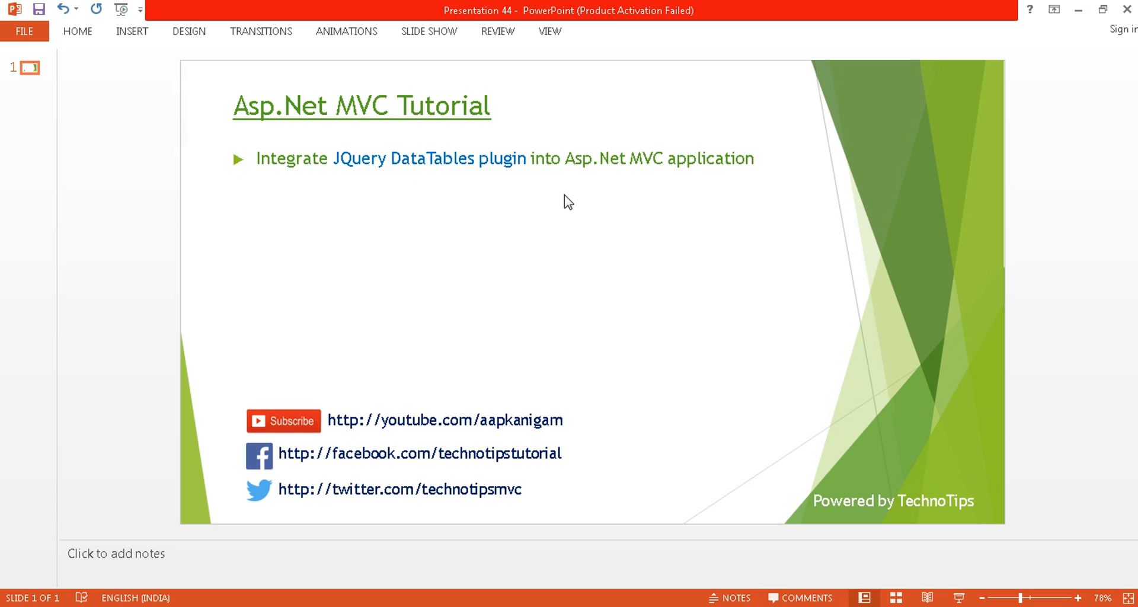
{"action": "mouse_move", "coordinate": [477, 221]}
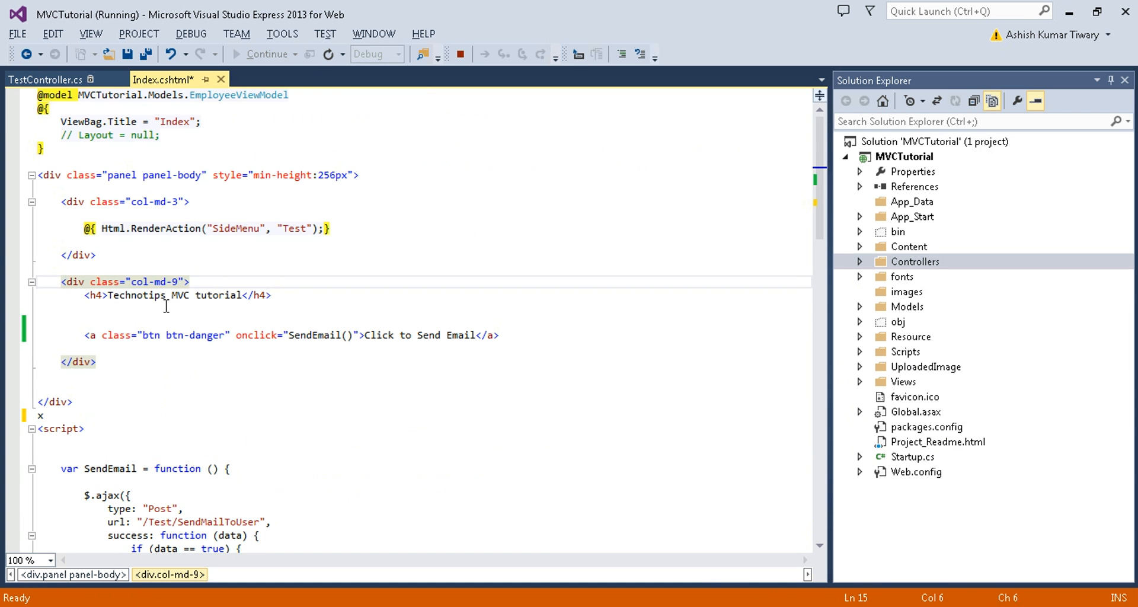
Step: Place the caret on the h4 heading line and return to the Index view code
{"action": "left_click", "coordinate": [72, 295]}
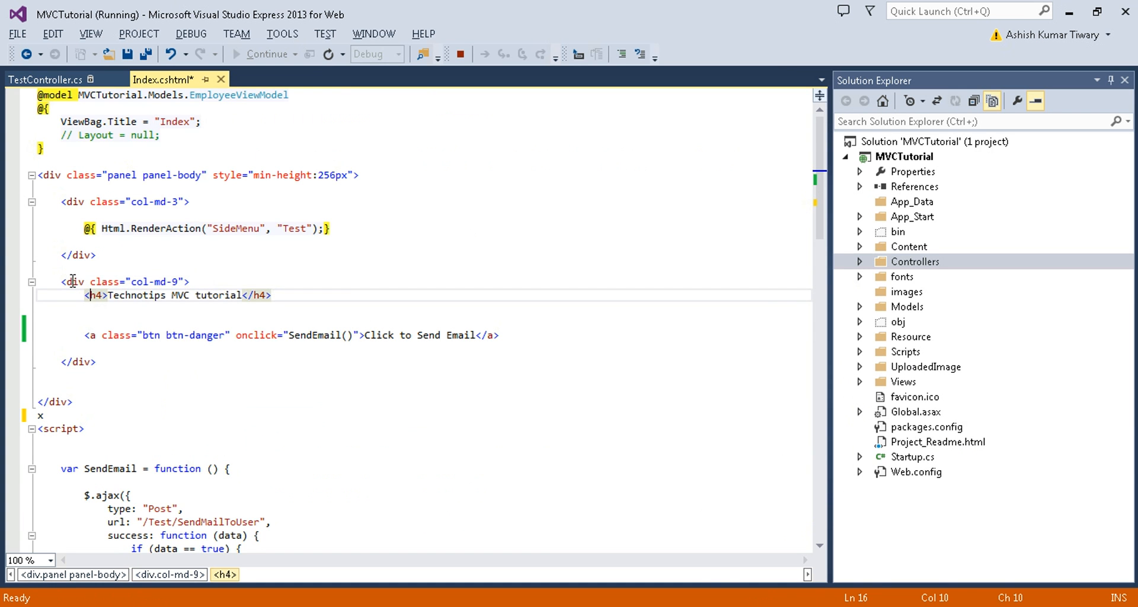
{"action": "left_click", "coordinate": [89, 304]}
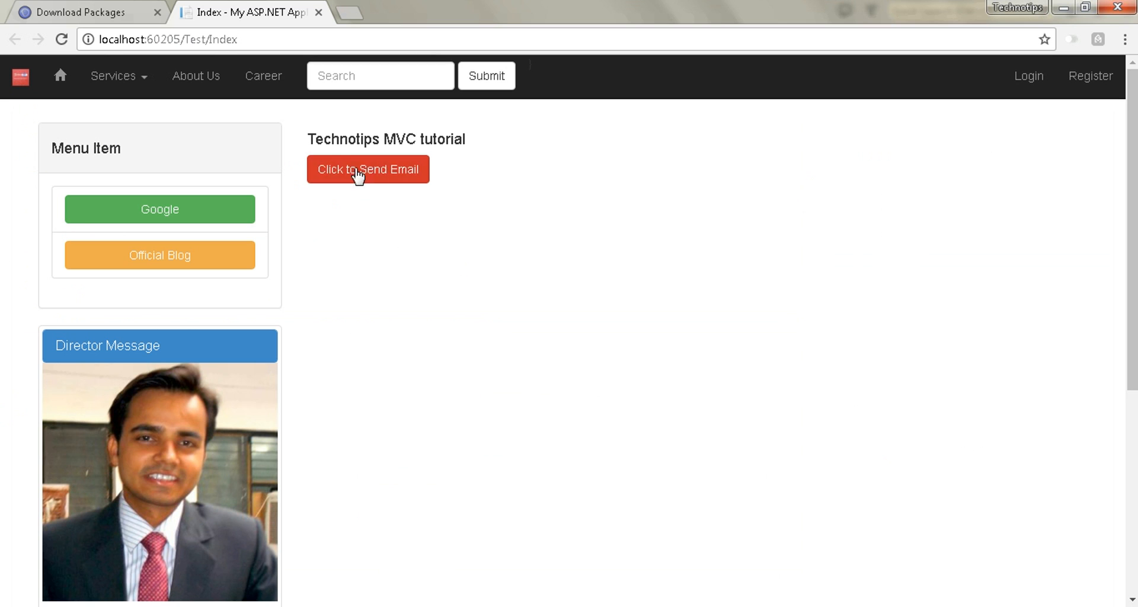
{"action": "mouse_move", "coordinate": [360, 172]}
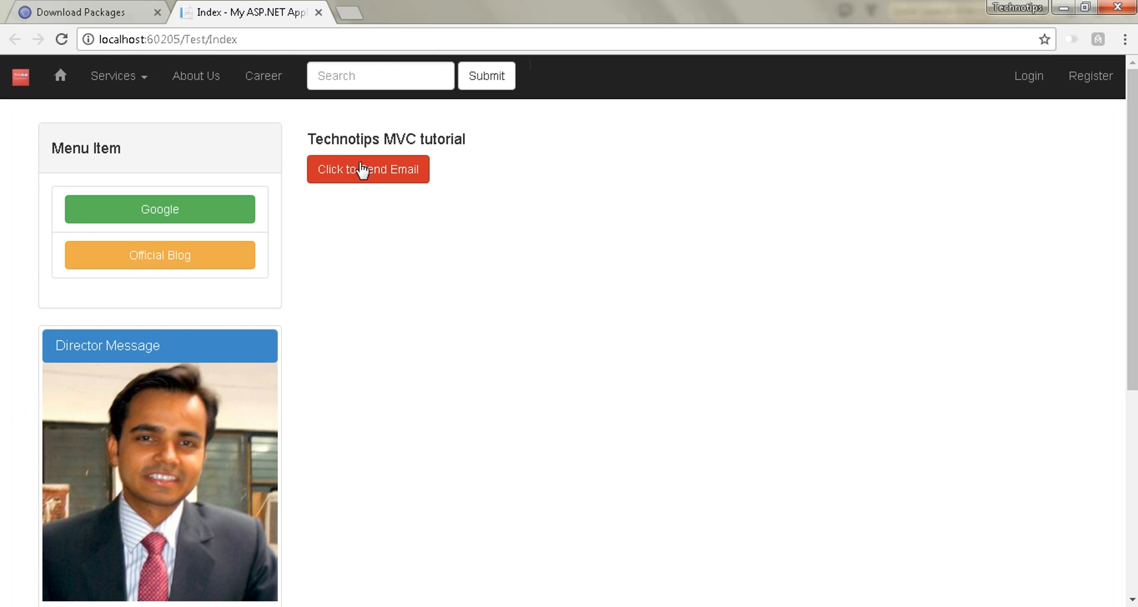
{"action": "mouse_move", "coordinate": [454, 399]}
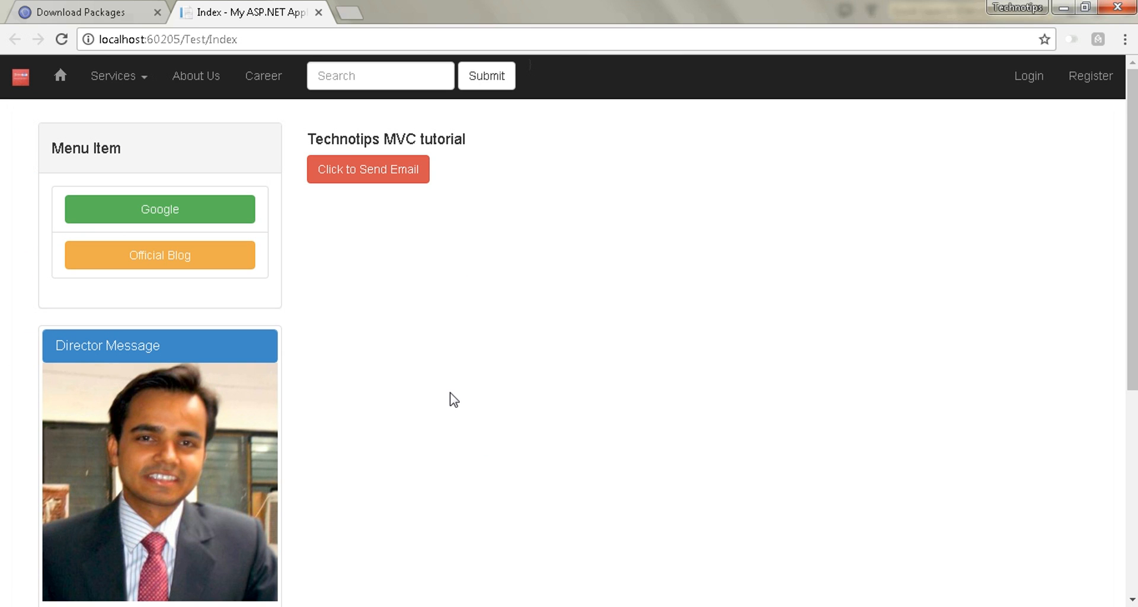
{"action": "mouse_move", "coordinate": [335, 223]}
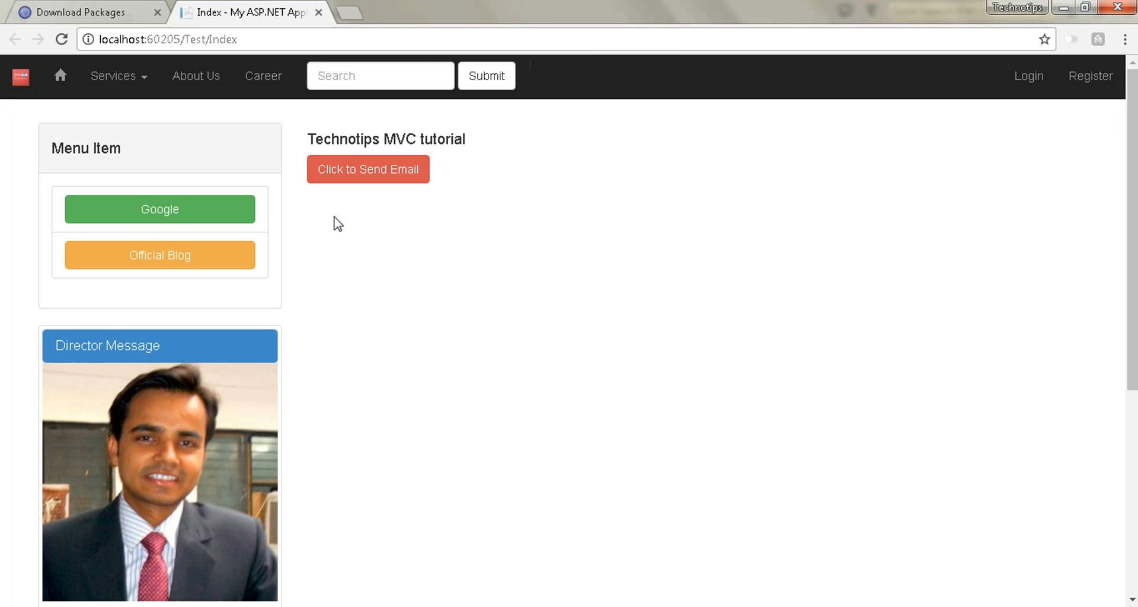
{"action": "mouse_move", "coordinate": [439, 593]}
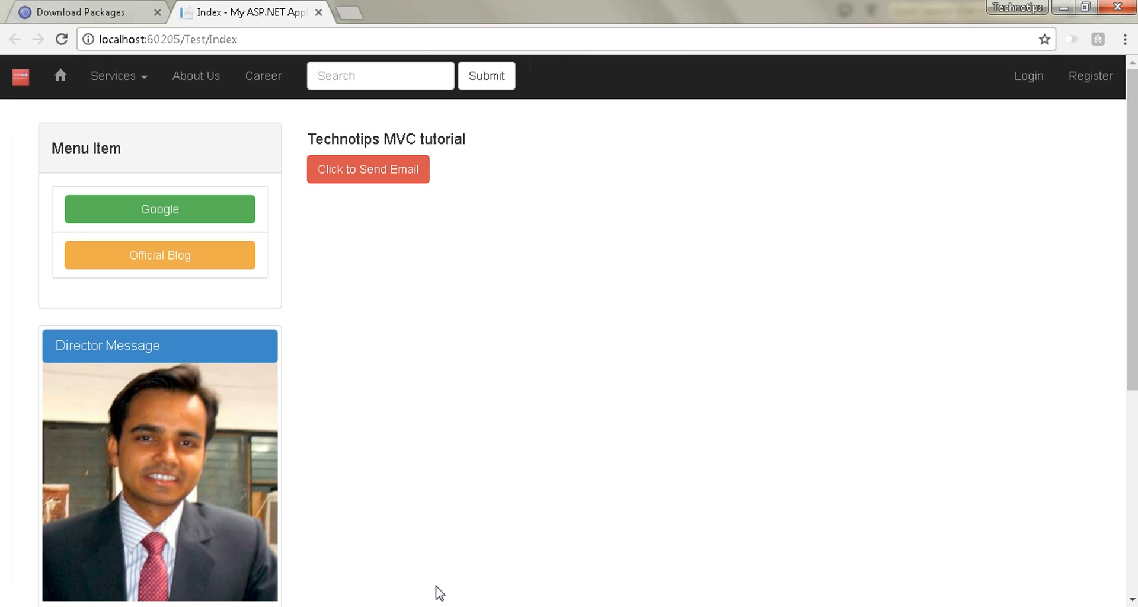
{"action": "left_click", "coordinate": [1016, 9]}
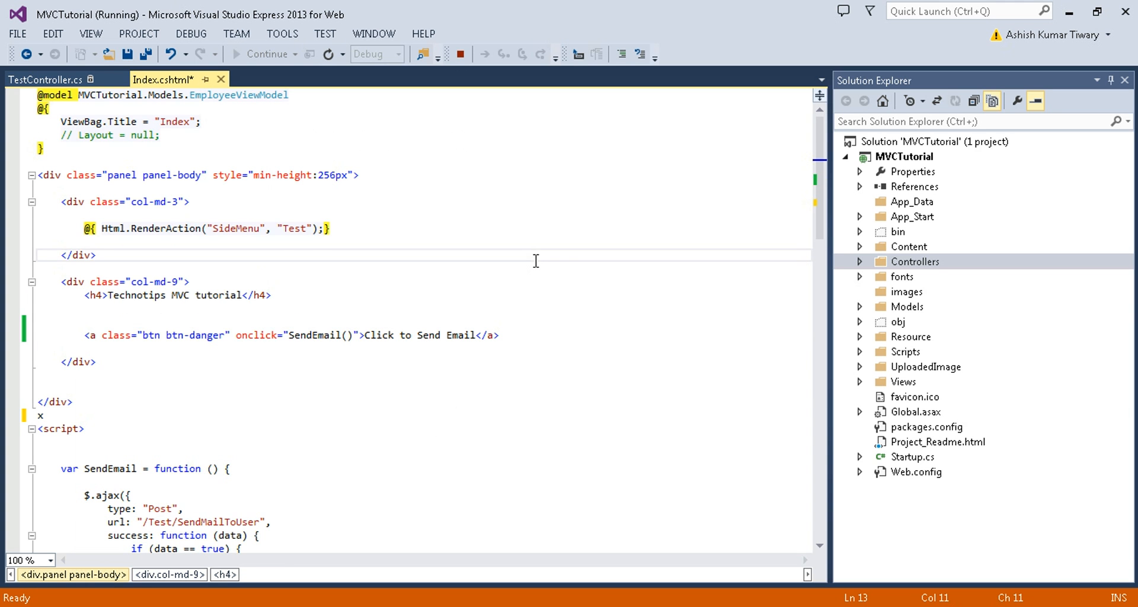
{"action": "mouse_move", "coordinate": [501, 477]}
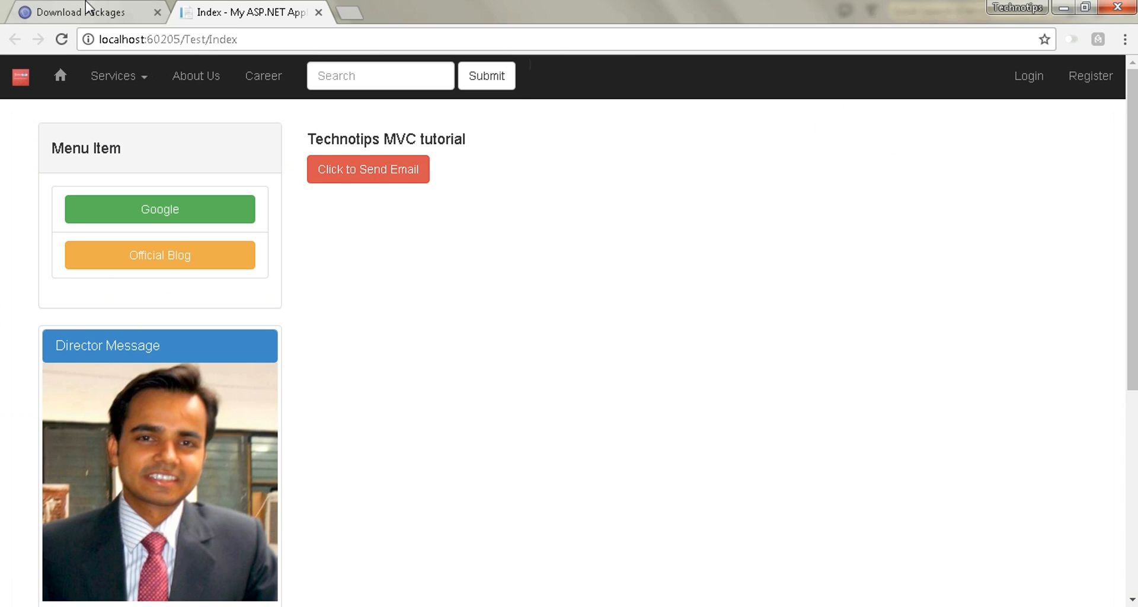
Step: Switch to the DataTables Download Packages page and select its whole address
{"action": "left_click", "coordinate": [79, 12]}
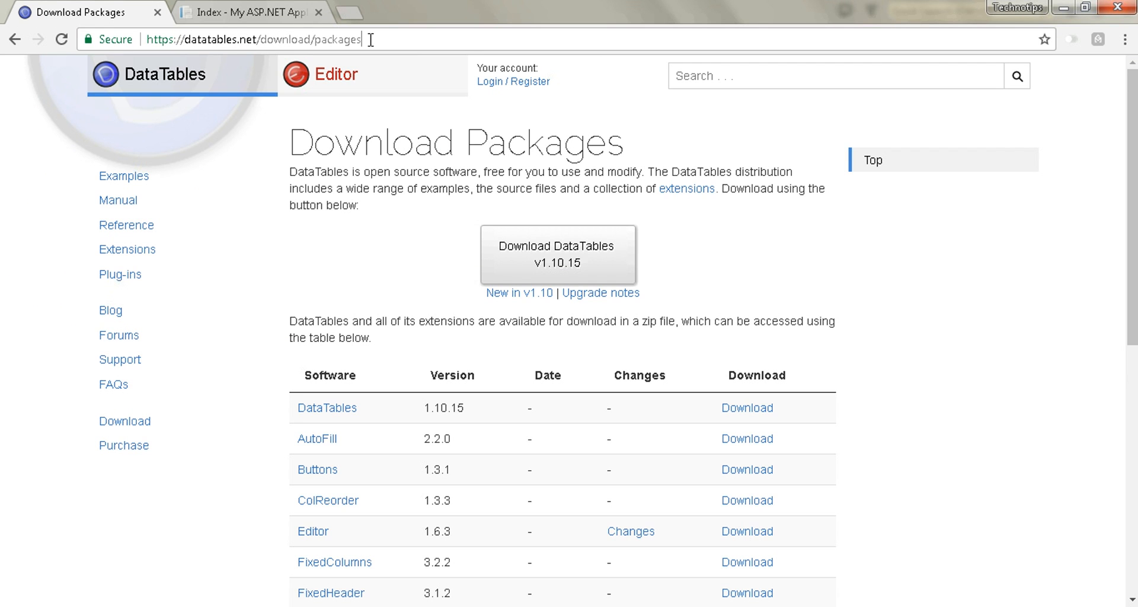
{"action": "triple_click", "coordinate": [254, 39]}
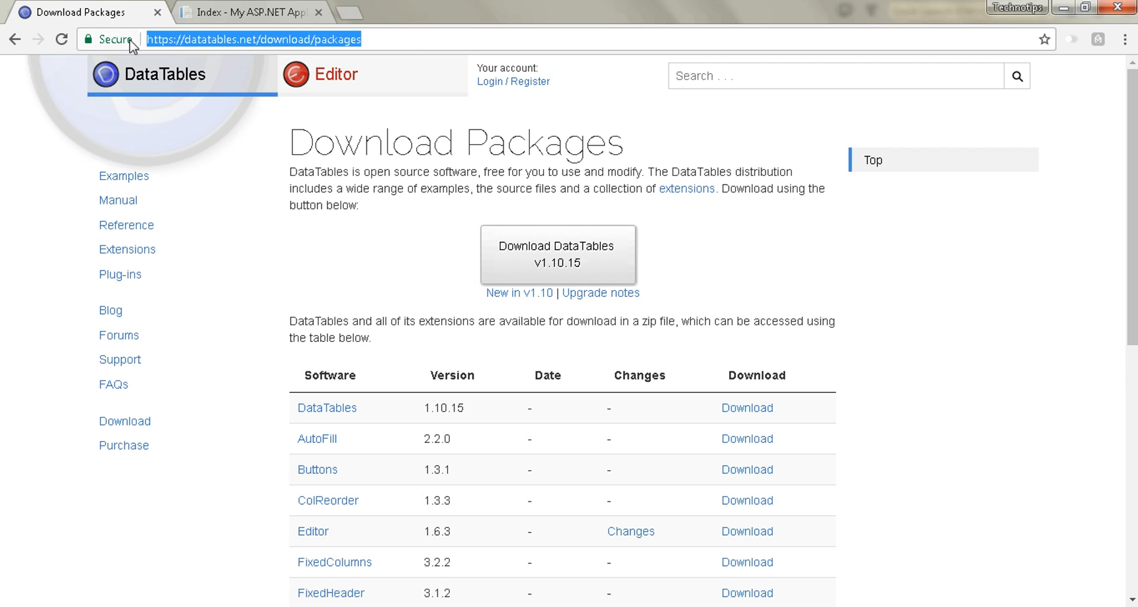
{"action": "mouse_move", "coordinate": [321, 319]}
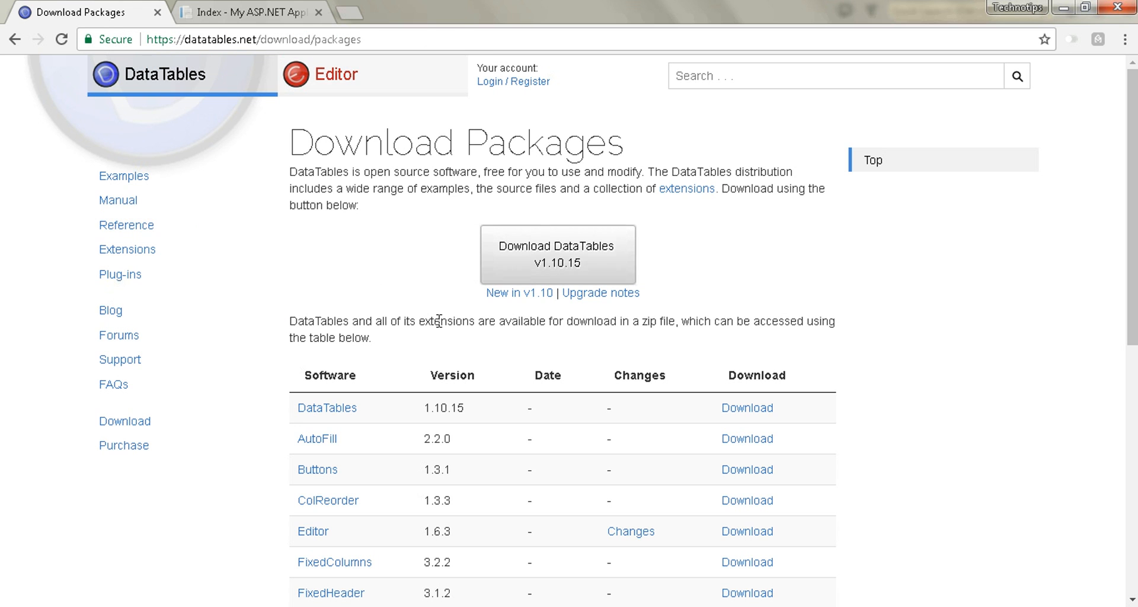
{"action": "mouse_move", "coordinate": [594, 259]}
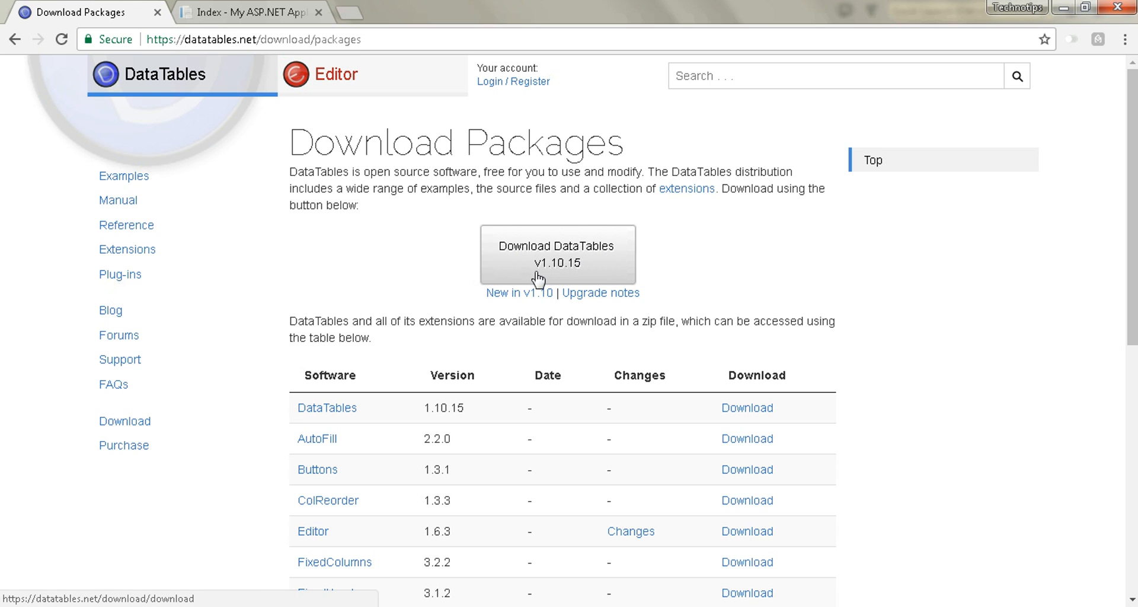
{"action": "mouse_move", "coordinate": [588, 275]}
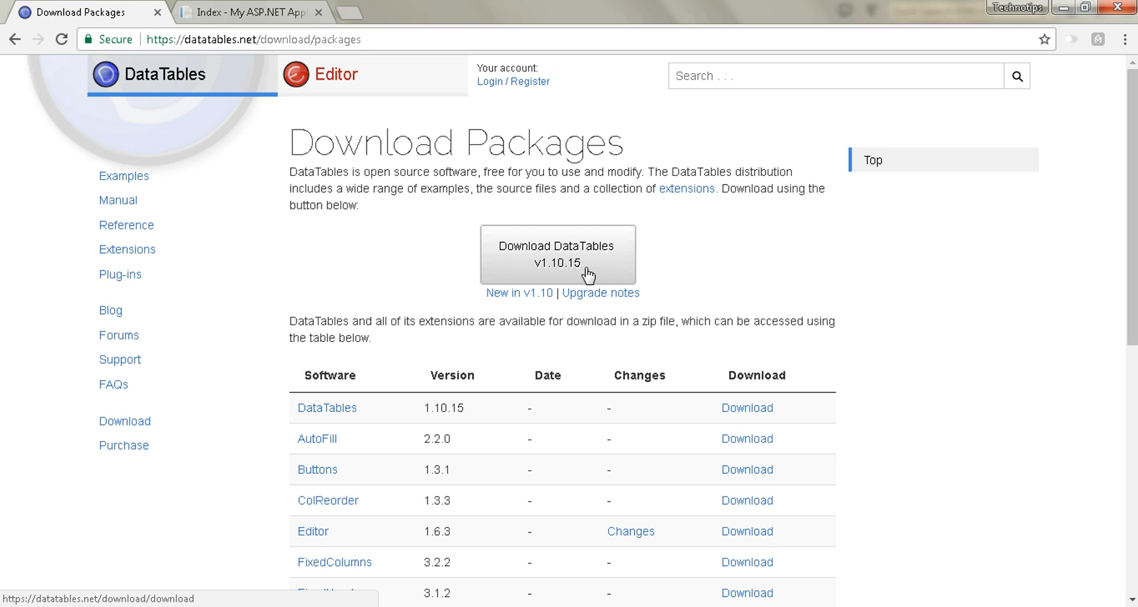
{"action": "mouse_move", "coordinate": [544, 300]}
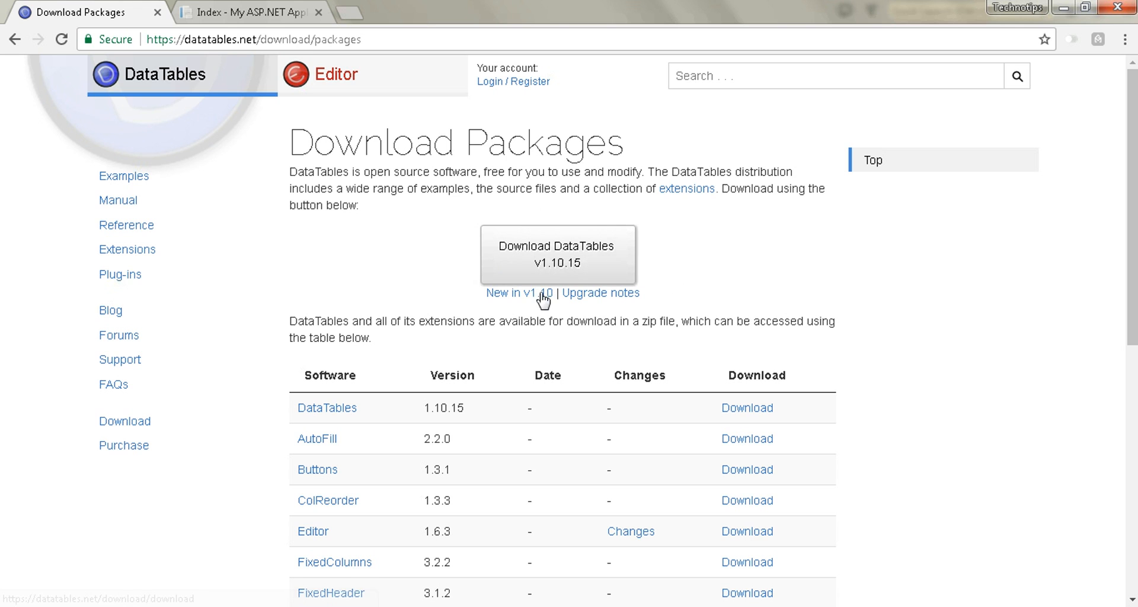
{"action": "mouse_move", "coordinate": [558, 264]}
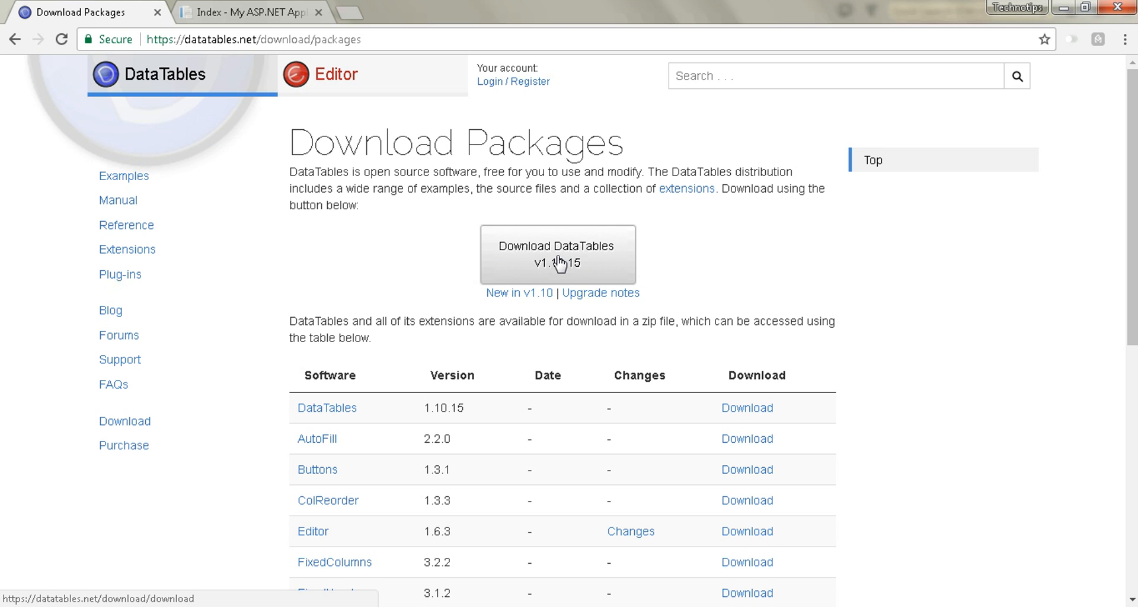
{"action": "mouse_move", "coordinate": [303, 557]}
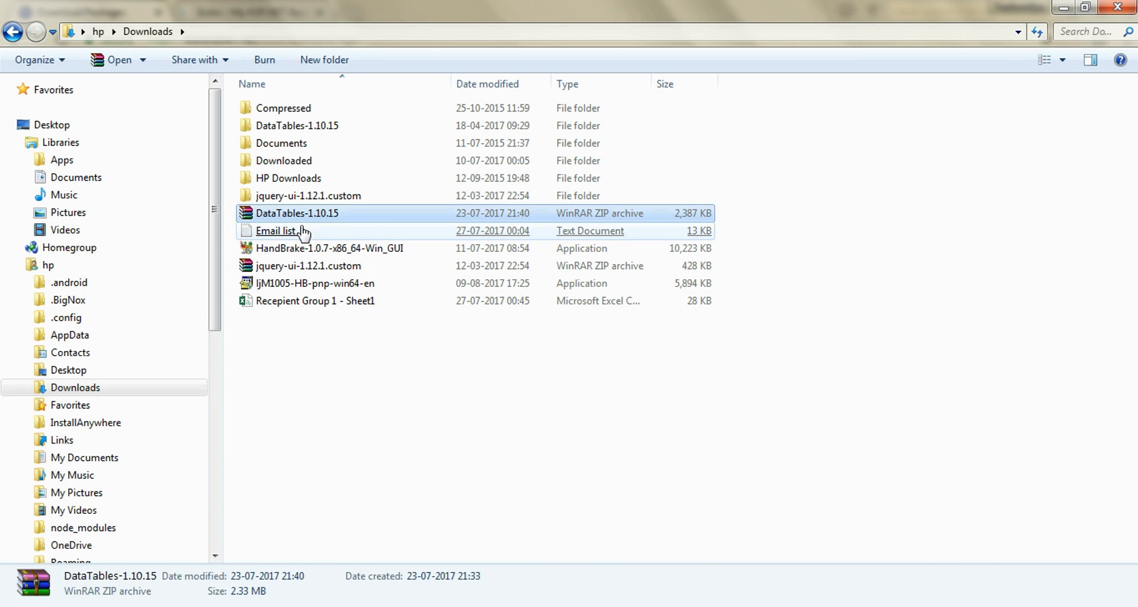
{"action": "mouse_move", "coordinate": [351, 217]}
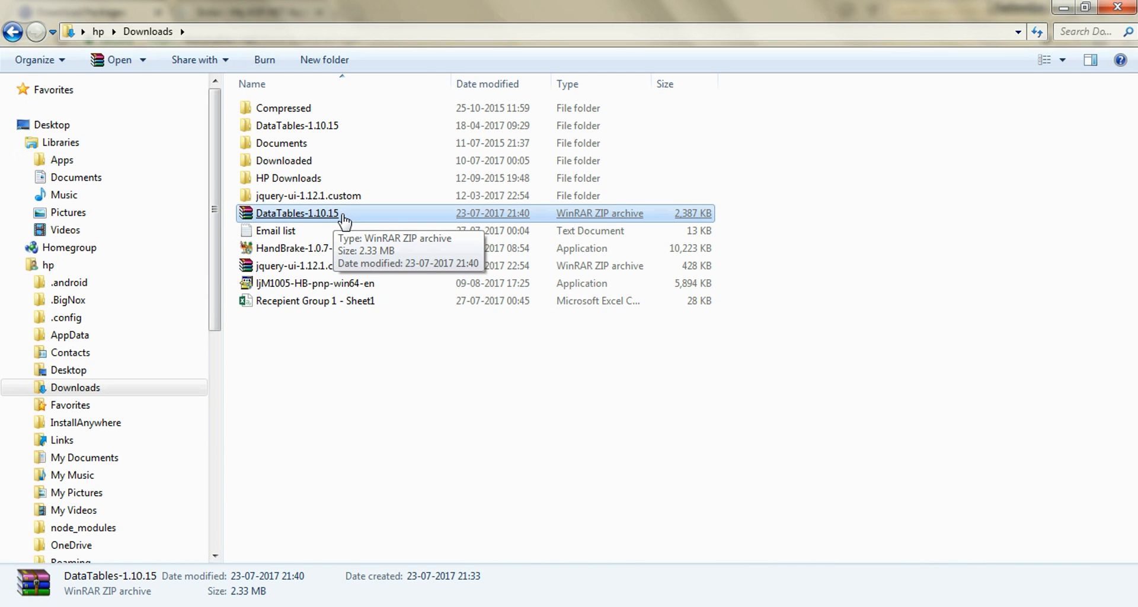
Step: Browse into the extracted DataTables-1.10.15\media\js folder in Explorer
{"action": "right_click", "coordinate": [297, 212]}
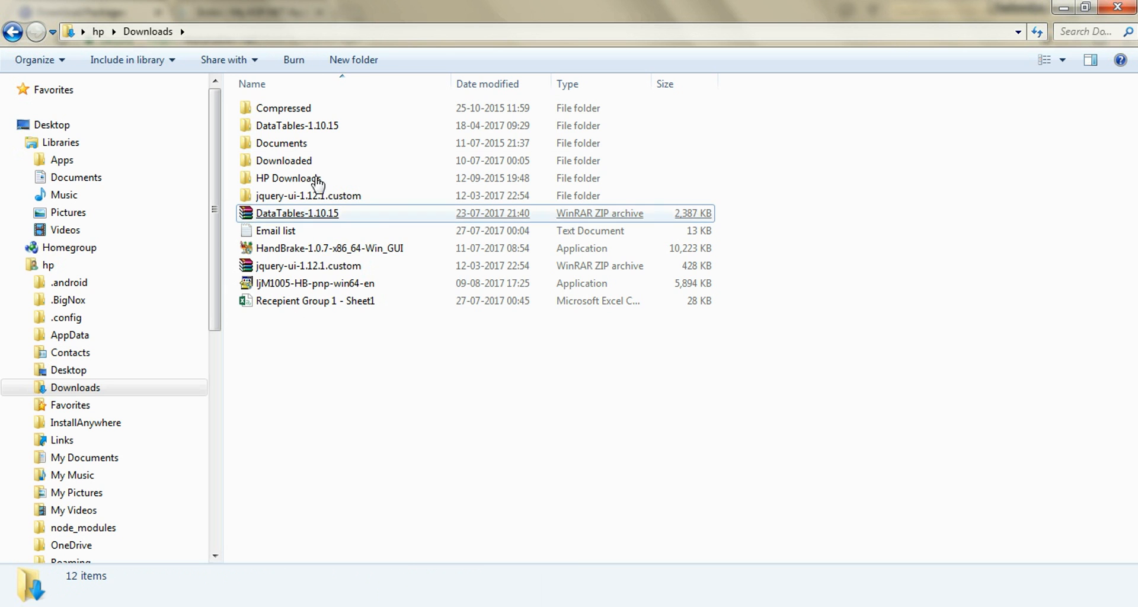
{"action": "left_click", "coordinate": [296, 126]}
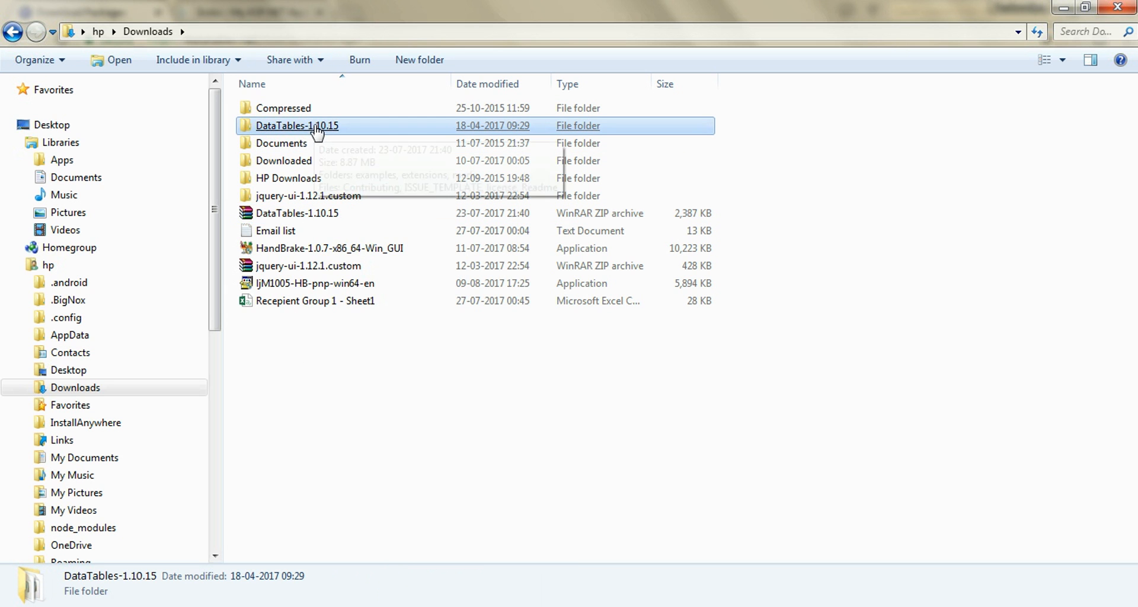
{"action": "double_click", "coordinate": [297, 126]}
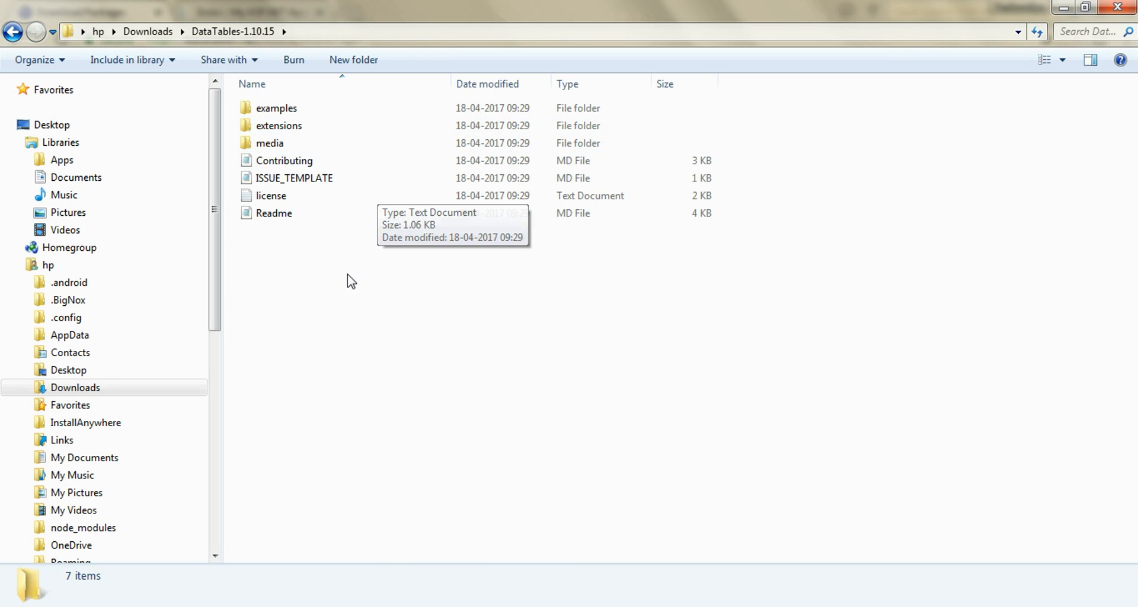
{"action": "left_click", "coordinate": [269, 143]}
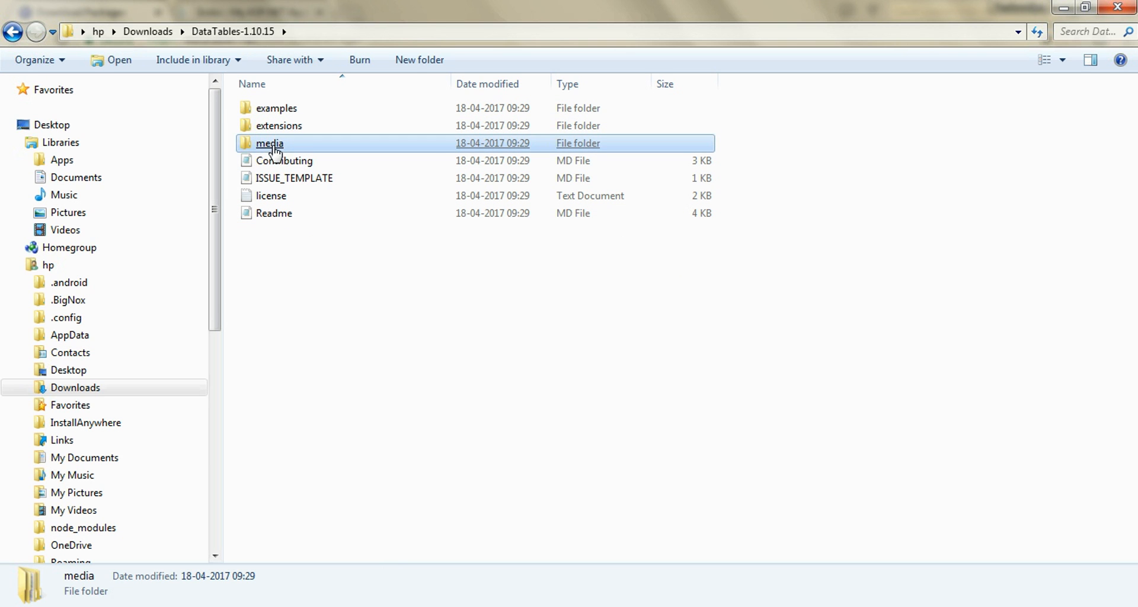
{"action": "mouse_move", "coordinate": [293, 150]}
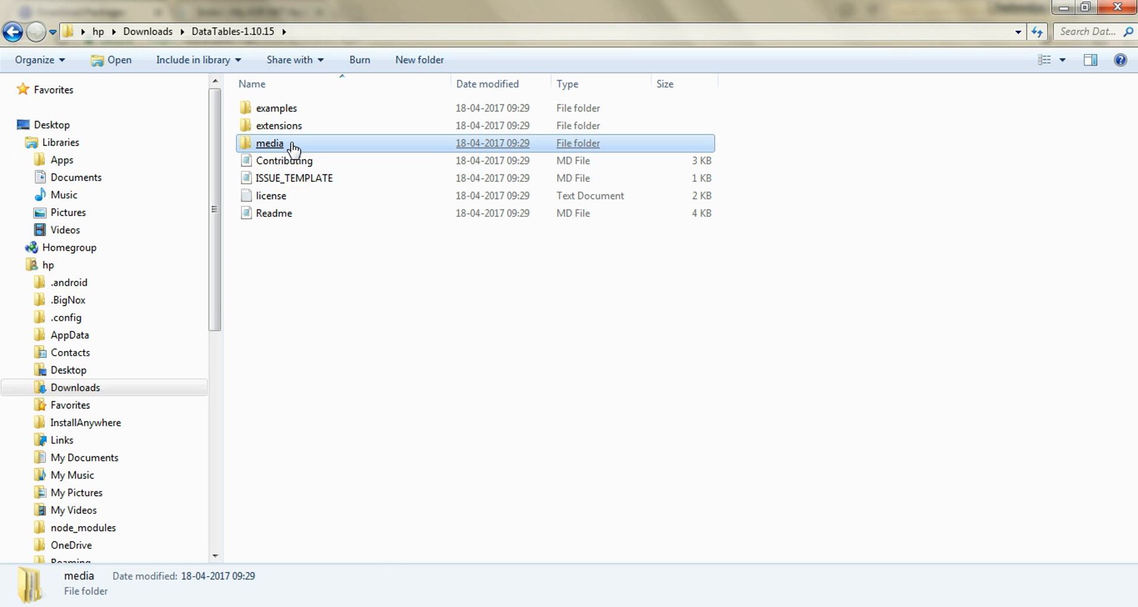
{"action": "double_click", "coordinate": [269, 144]}
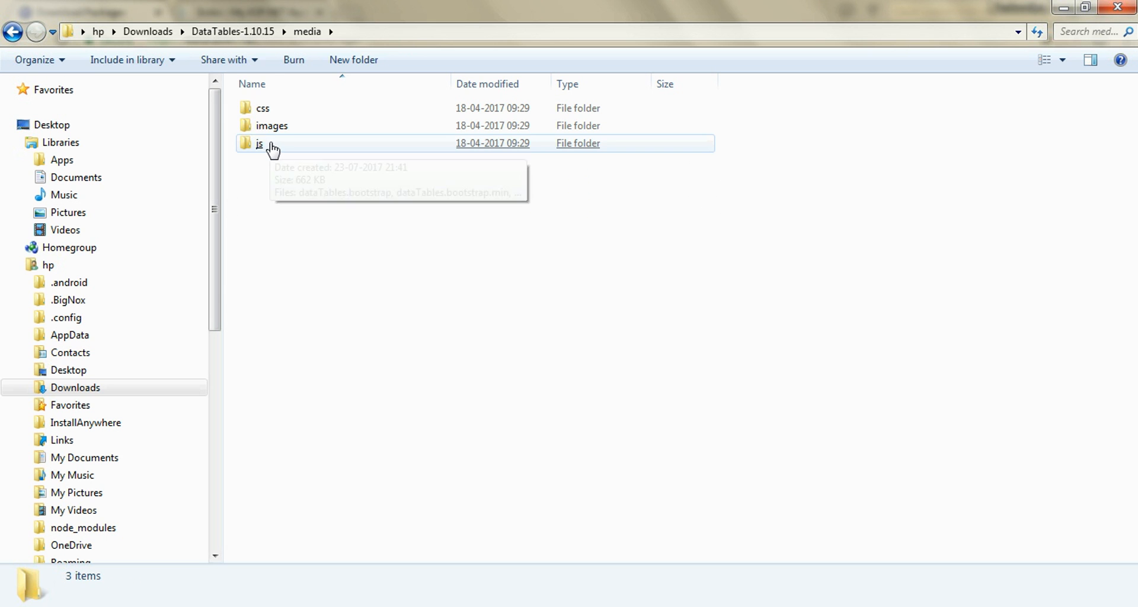
{"action": "double_click", "coordinate": [258, 143]}
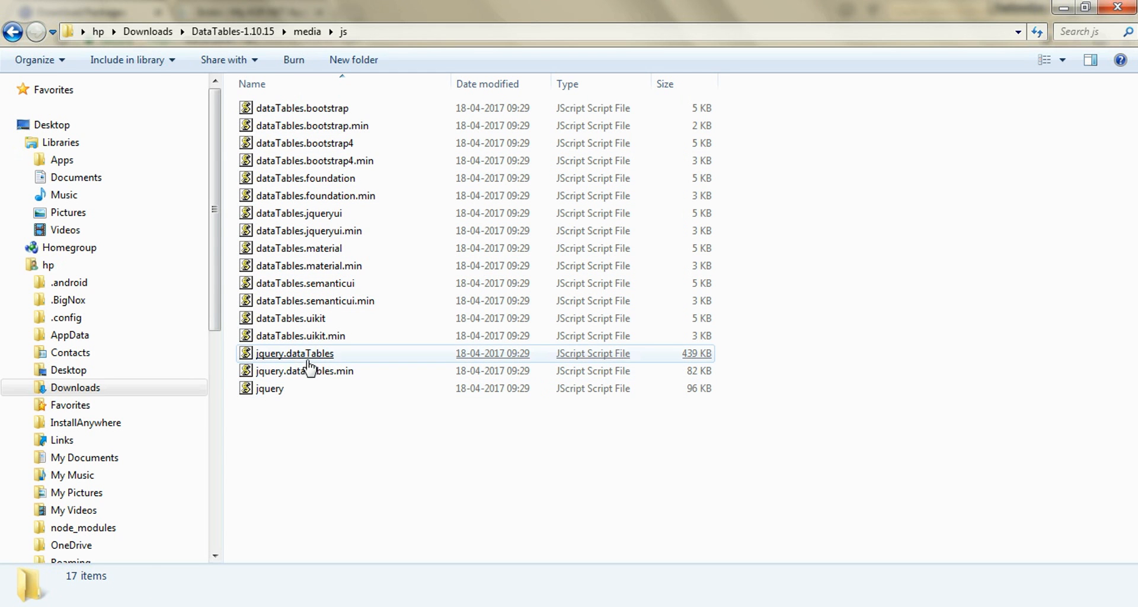
Step: Select all the jquery.dataTables JavaScript files in the js folder for copying
{"action": "left_click", "coordinate": [295, 353]}
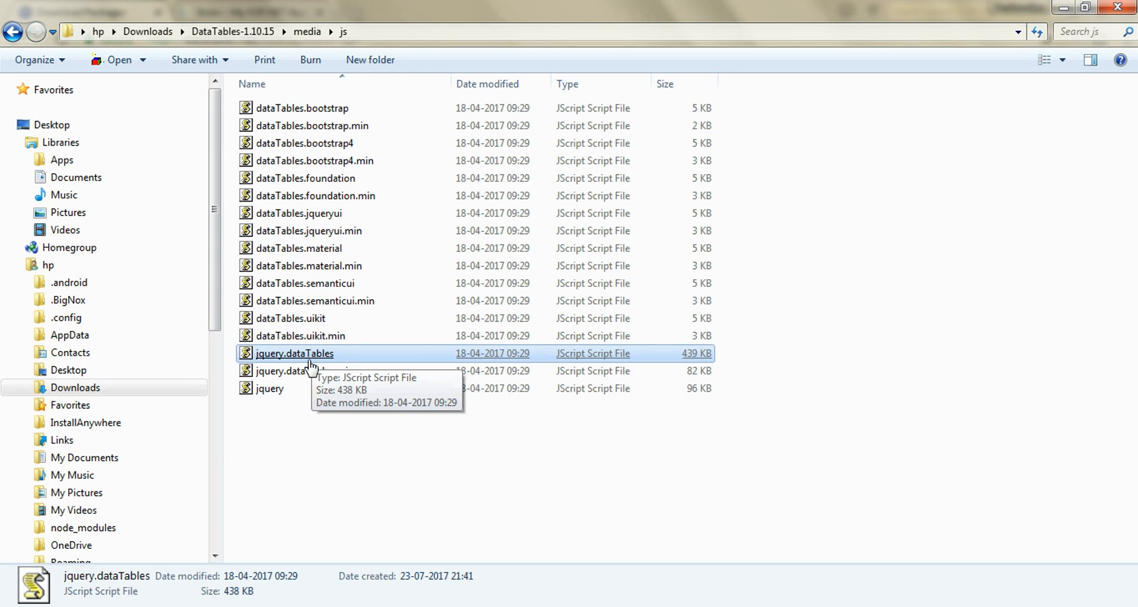
{"action": "mouse_move", "coordinate": [335, 362]}
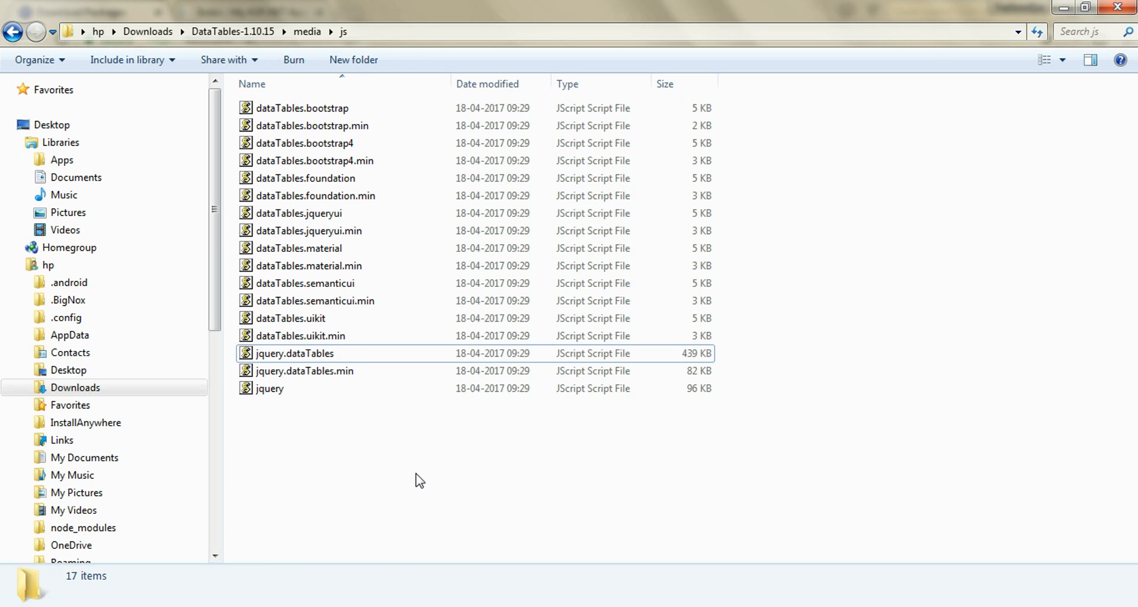
{"action": "key", "text": "ctrl+a"}
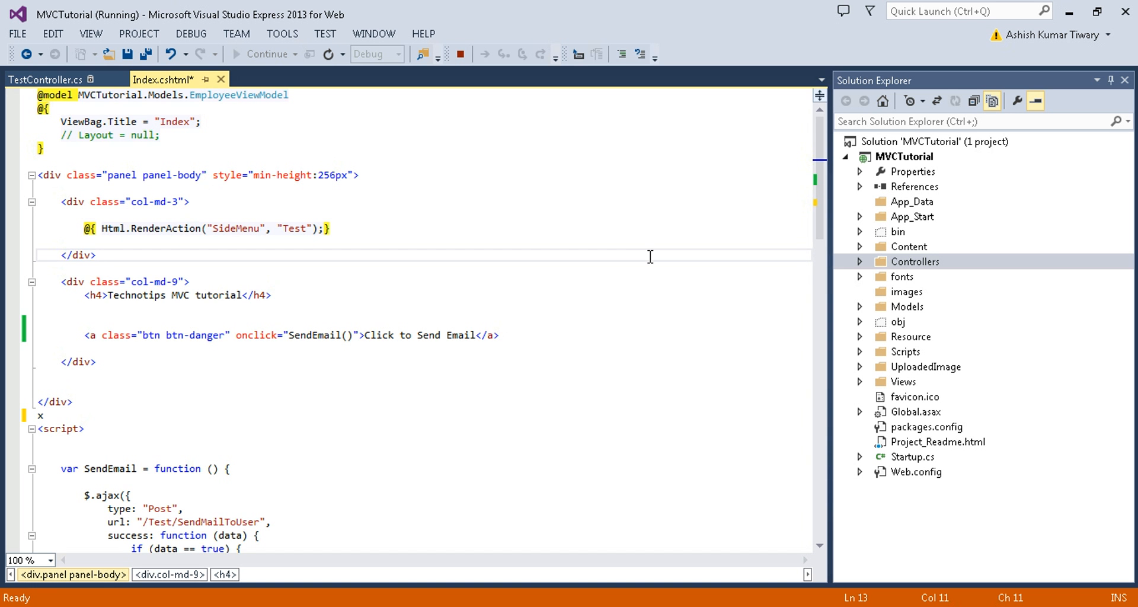
{"action": "mouse_move", "coordinate": [784, 293]}
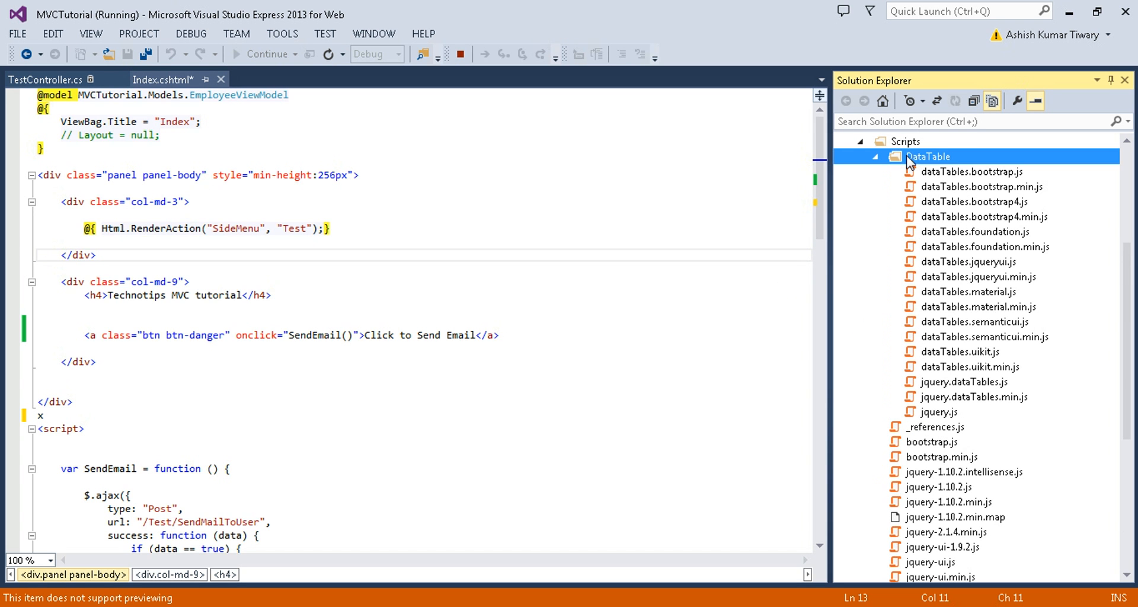
{"action": "mouse_move", "coordinate": [925, 189]}
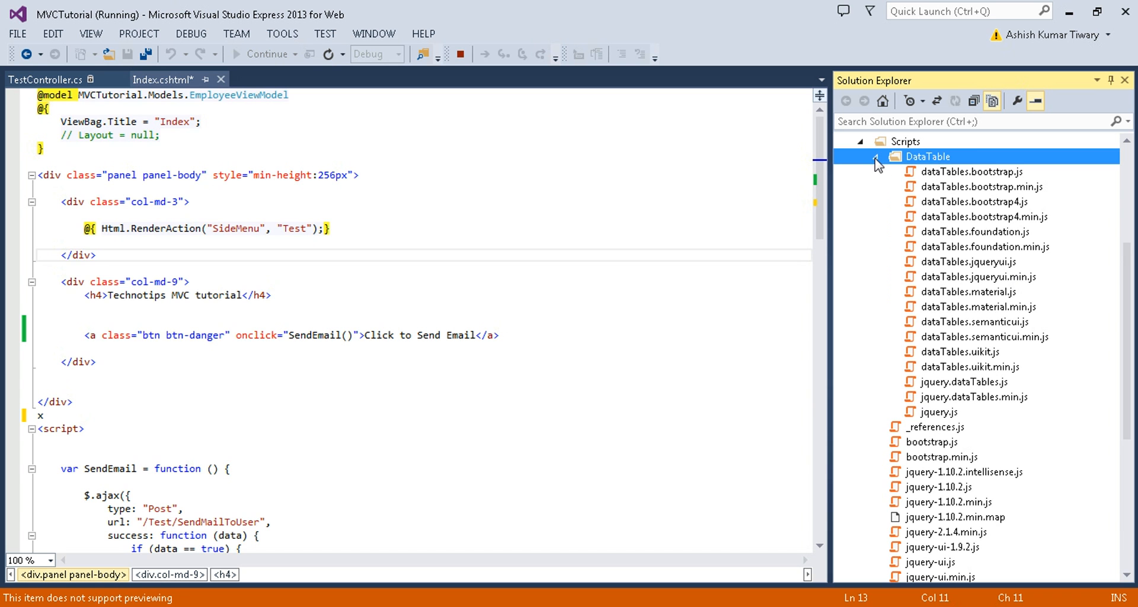
Step: Collapse the DataTable scripts folder in Solution Explorer after checking its js files
{"action": "left_click", "coordinate": [876, 157]}
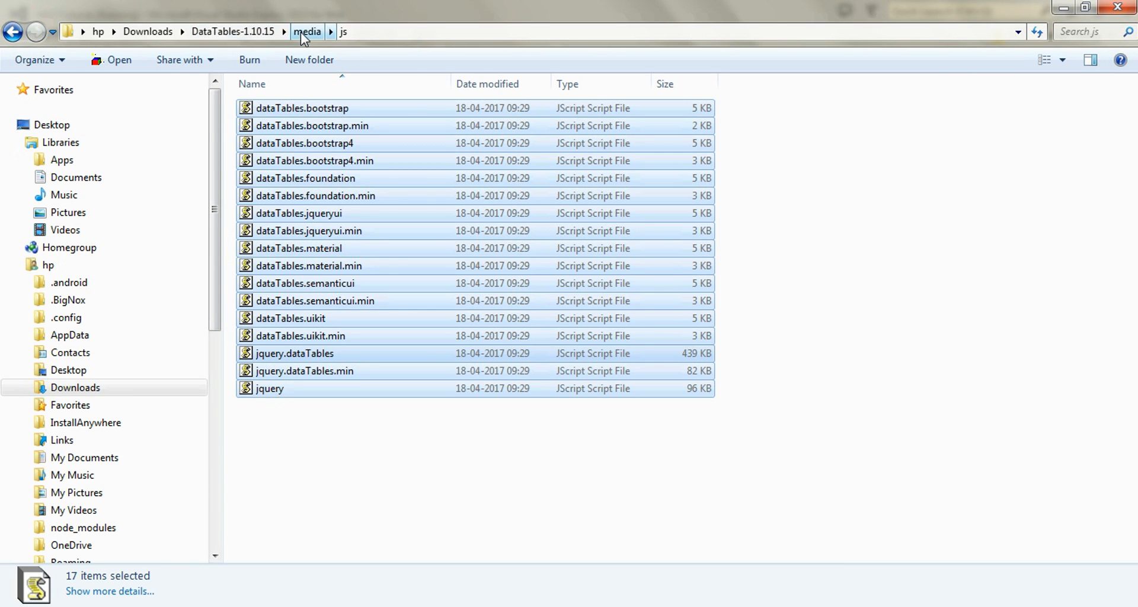
Step: Go up to media, enter the css folder and select the jquery.dataTables stylesheet
{"action": "left_click", "coordinate": [307, 31]}
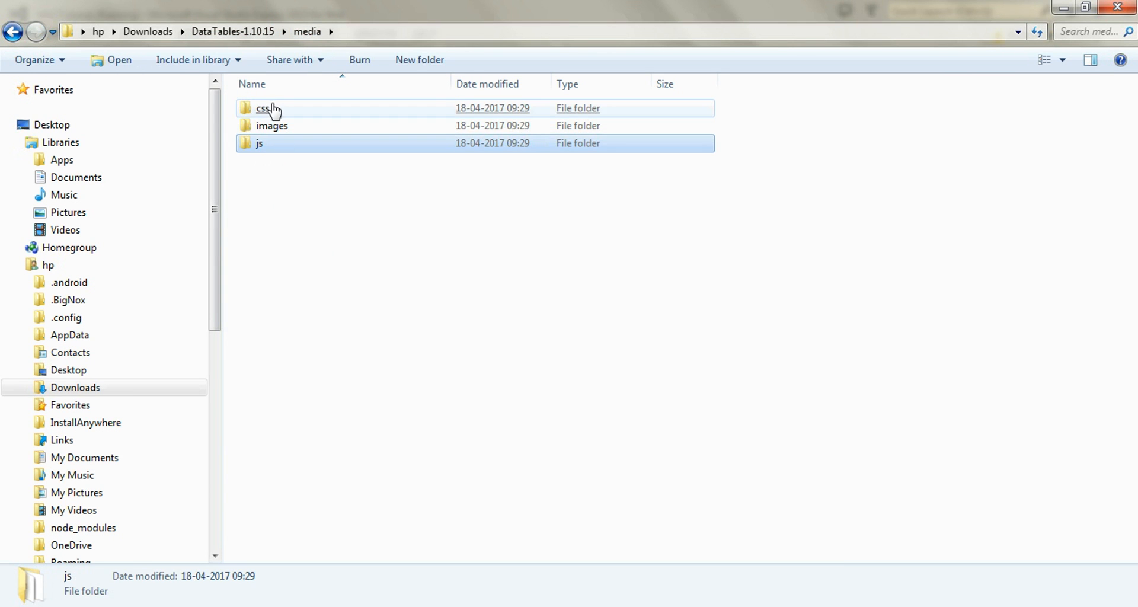
{"action": "double_click", "coordinate": [264, 108]}
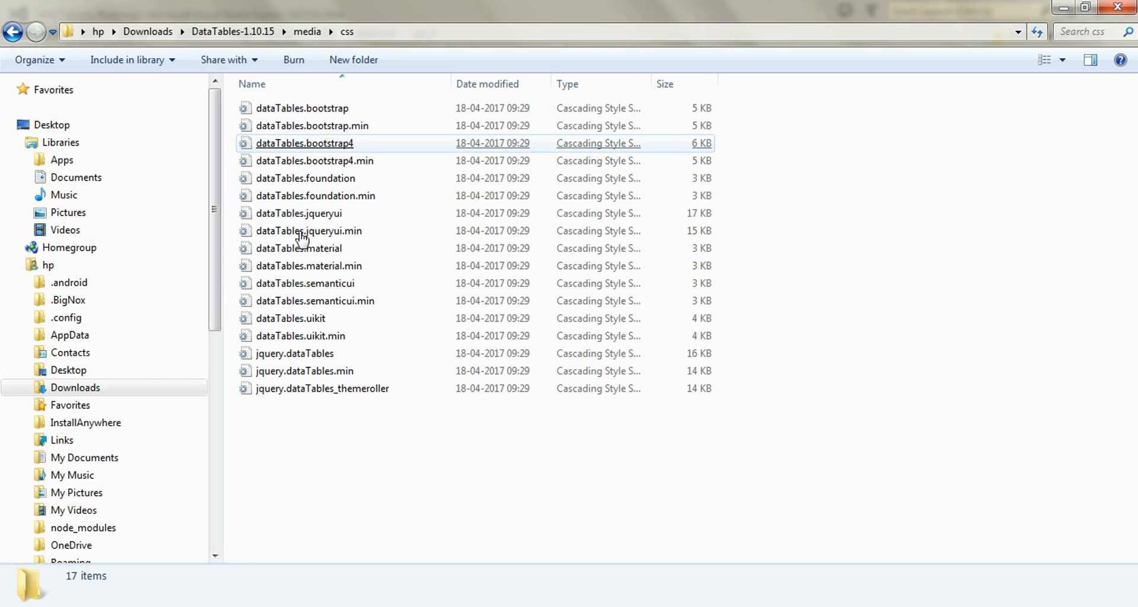
{"action": "left_click", "coordinate": [343, 450]}
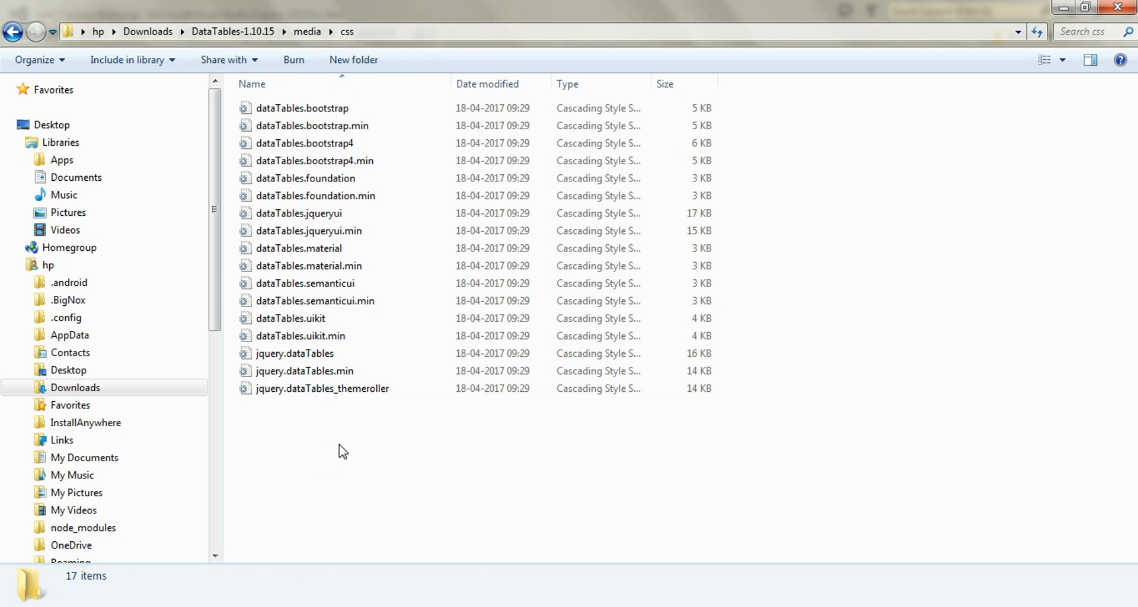
{"action": "left_click", "coordinate": [295, 353]}
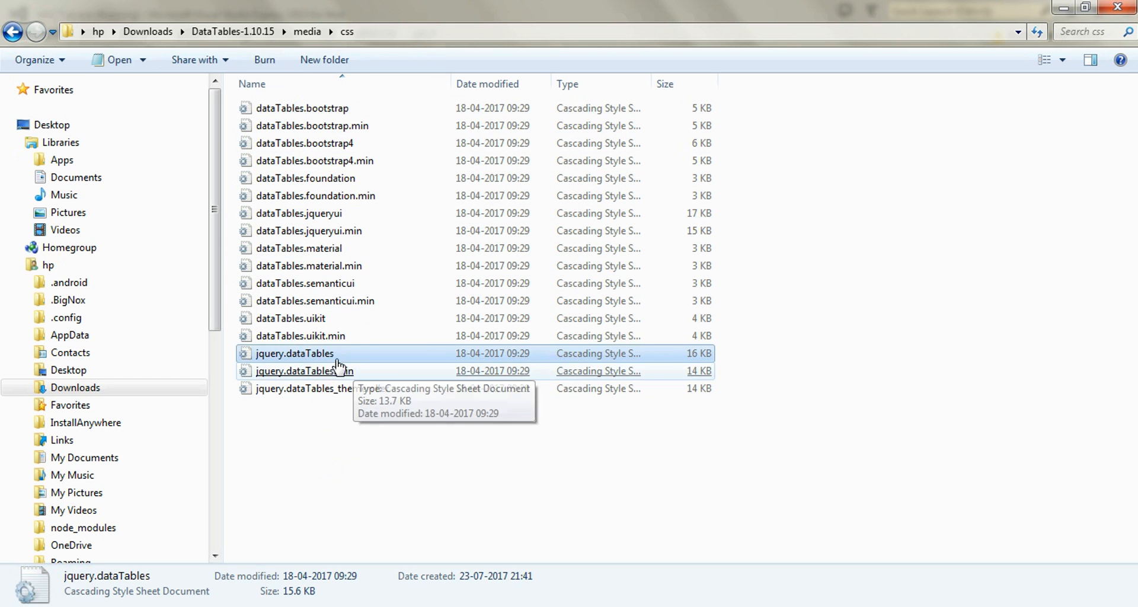
{"action": "mouse_move", "coordinate": [284, 359]}
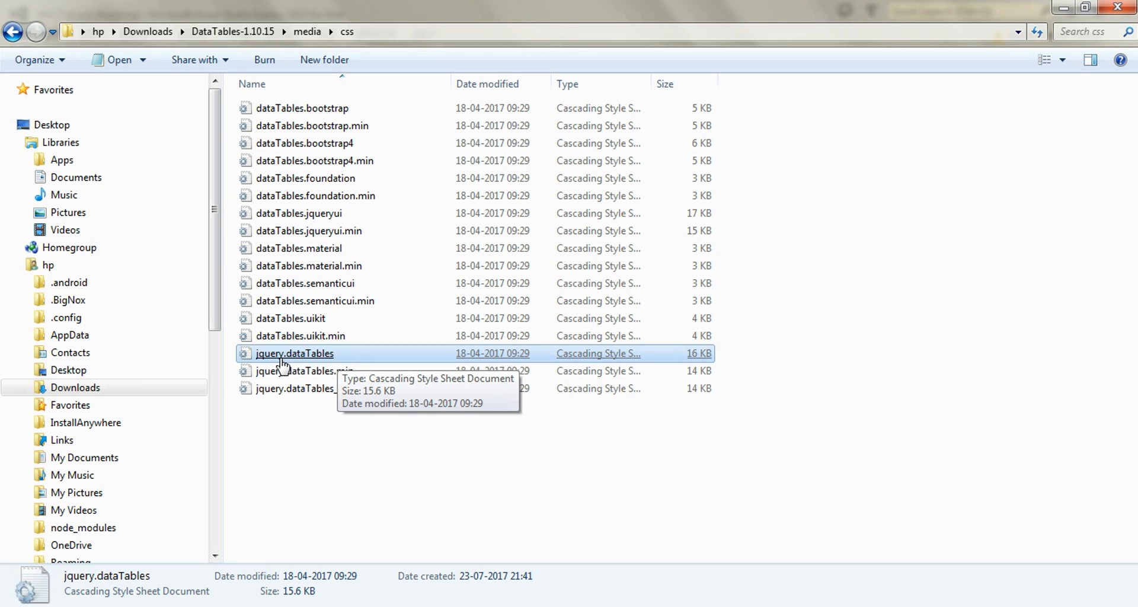
{"action": "mouse_move", "coordinate": [357, 466]}
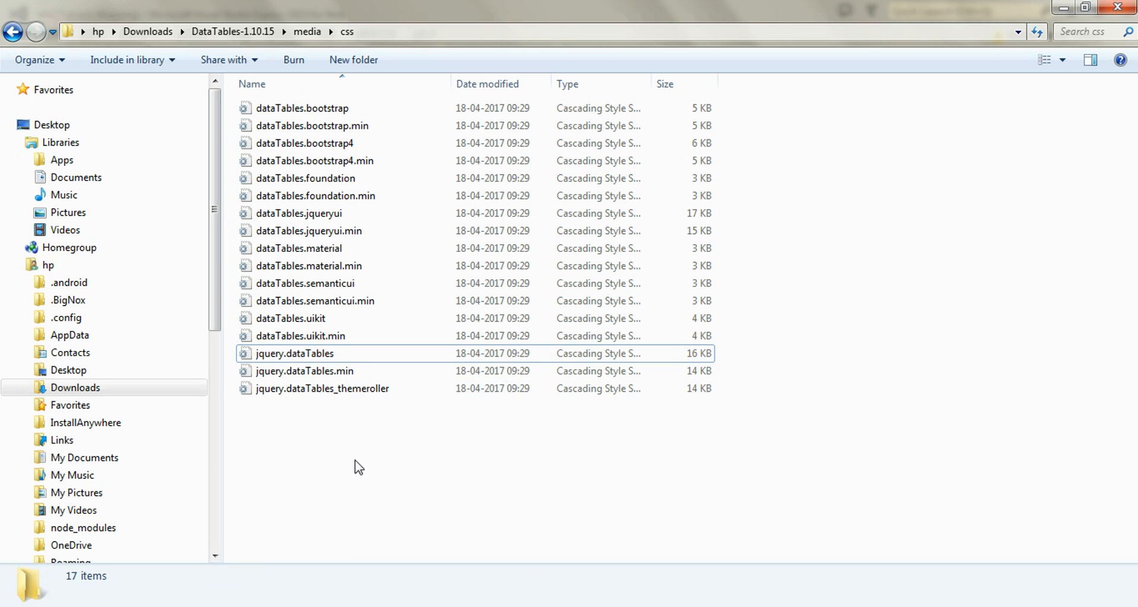
{"action": "mouse_move", "coordinate": [454, 488]}
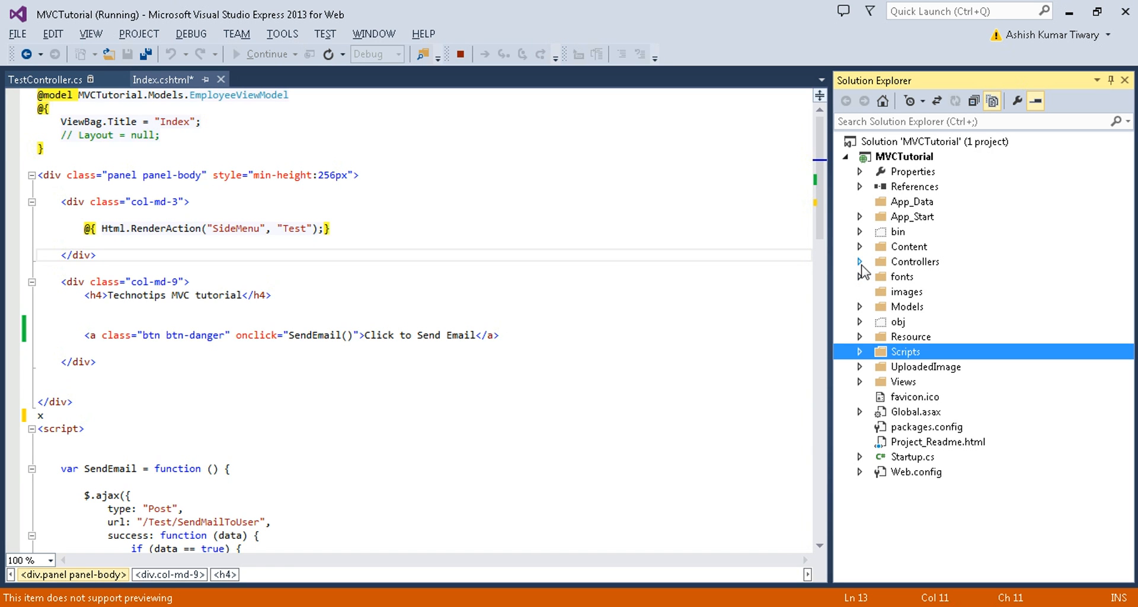
{"action": "mouse_move", "coordinate": [861, 261]}
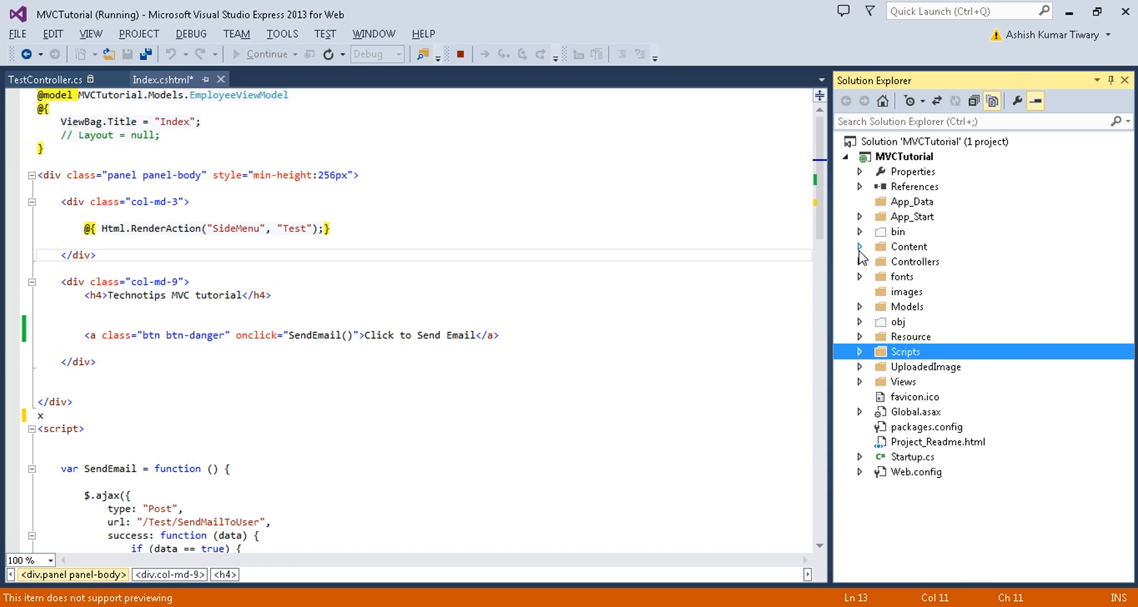
Step: Expand Content > DataTable > css in Solution Explorer to list the stylesheets, then collapse css
{"action": "left_click", "coordinate": [861, 247]}
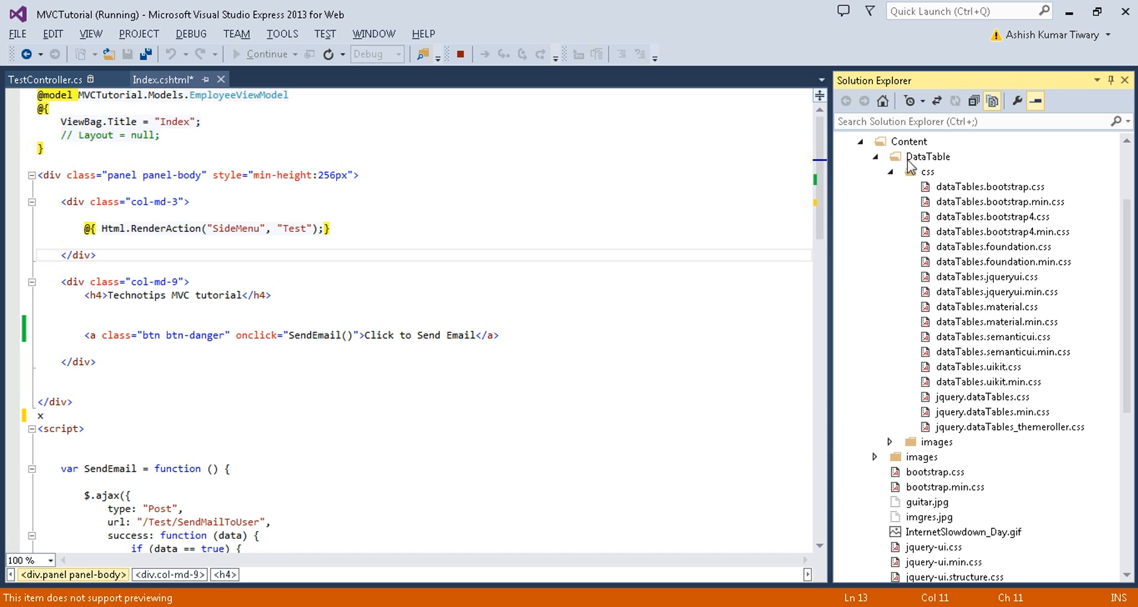
{"action": "left_click", "coordinate": [888, 171]}
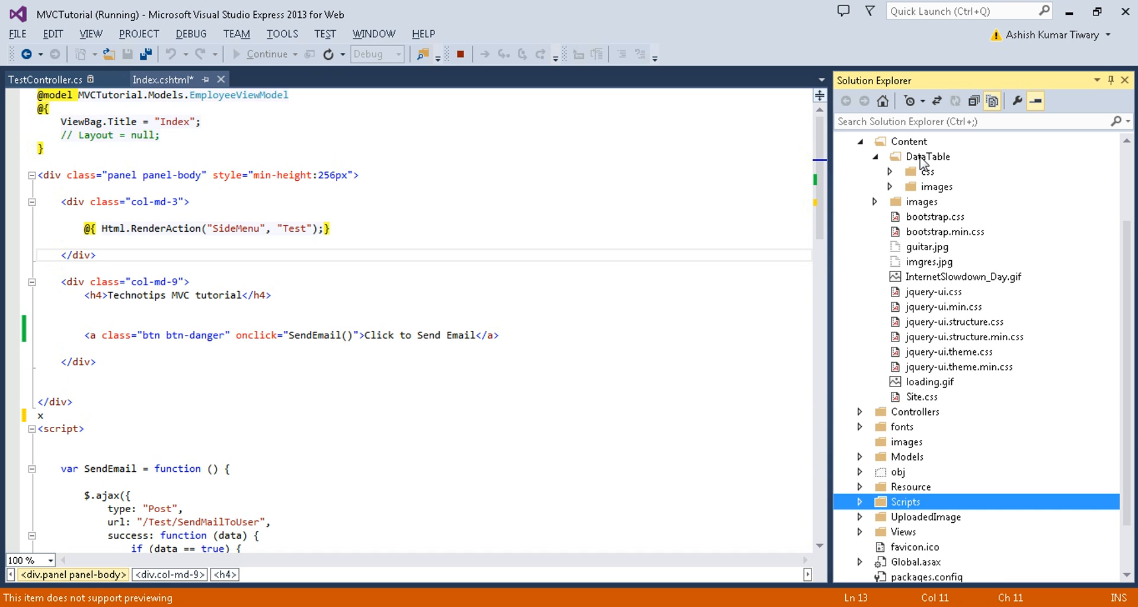
{"action": "left_click", "coordinate": [932, 157]}
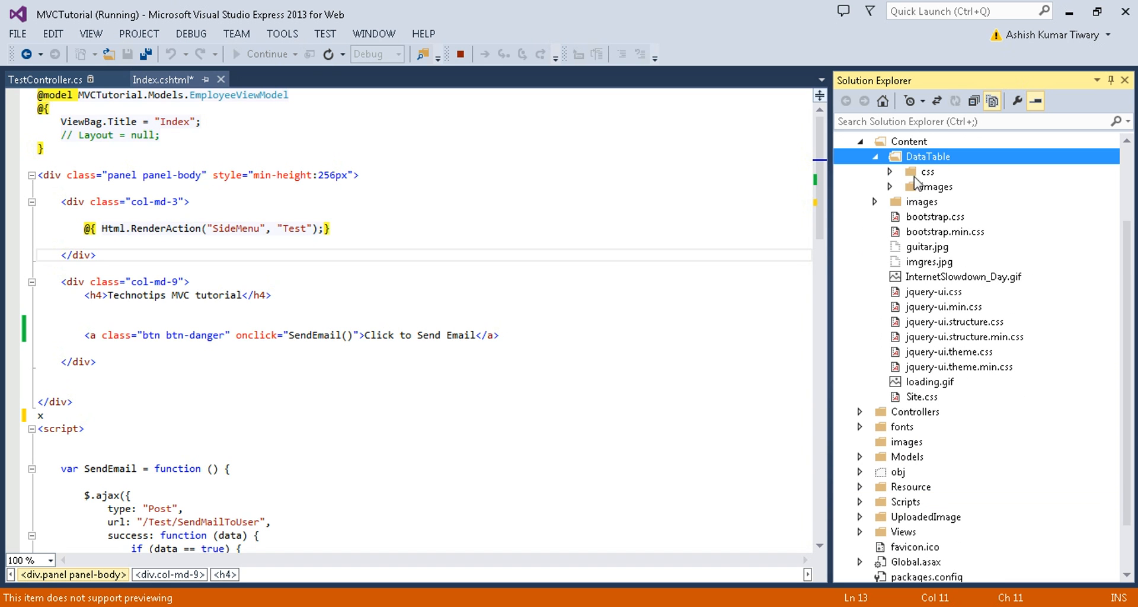
{"action": "left_click", "coordinate": [927, 172]}
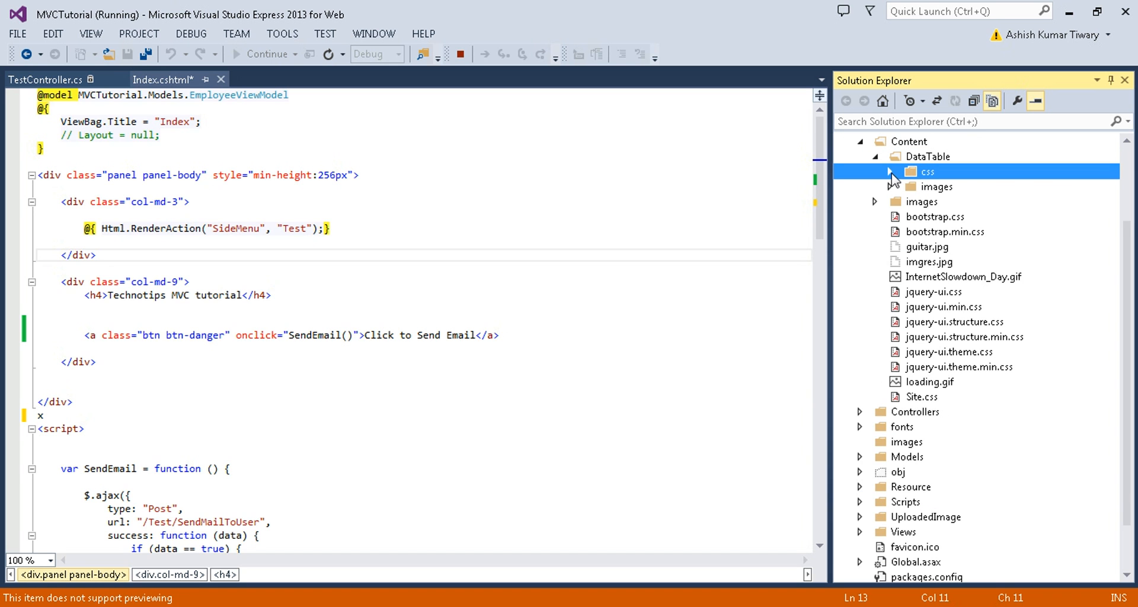
{"action": "left_click", "coordinate": [889, 172]}
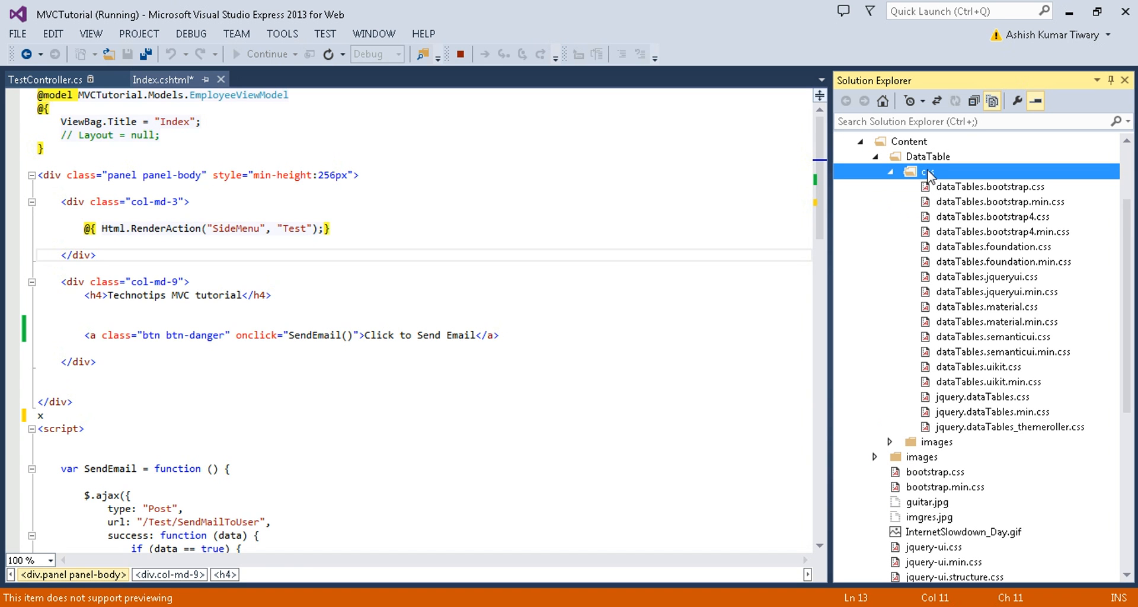
{"action": "mouse_move", "coordinate": [900, 172]}
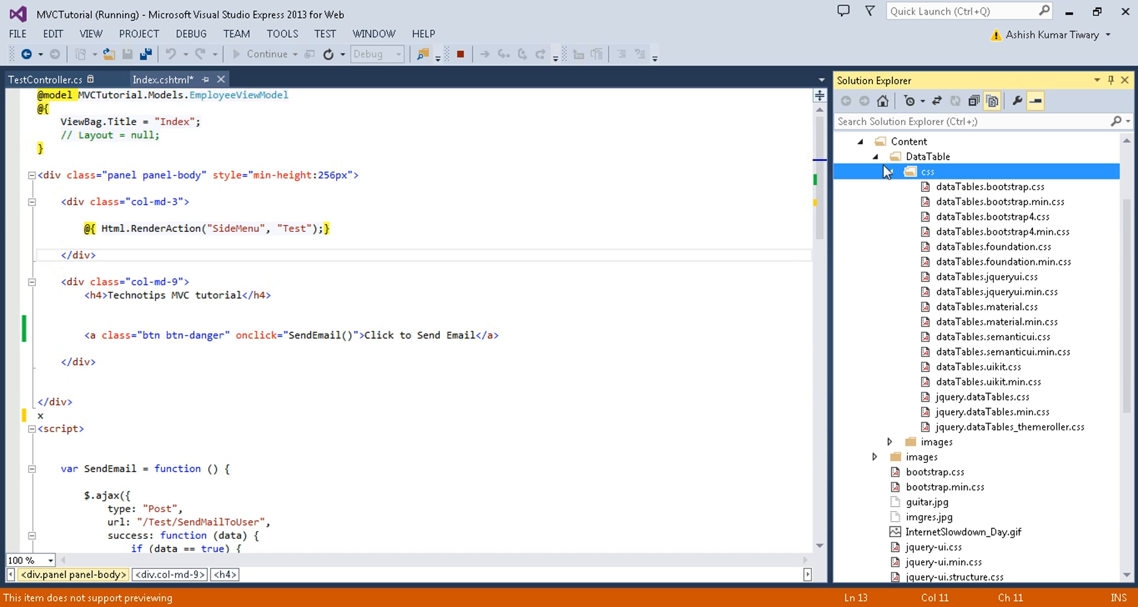
{"action": "left_click", "coordinate": [877, 171]}
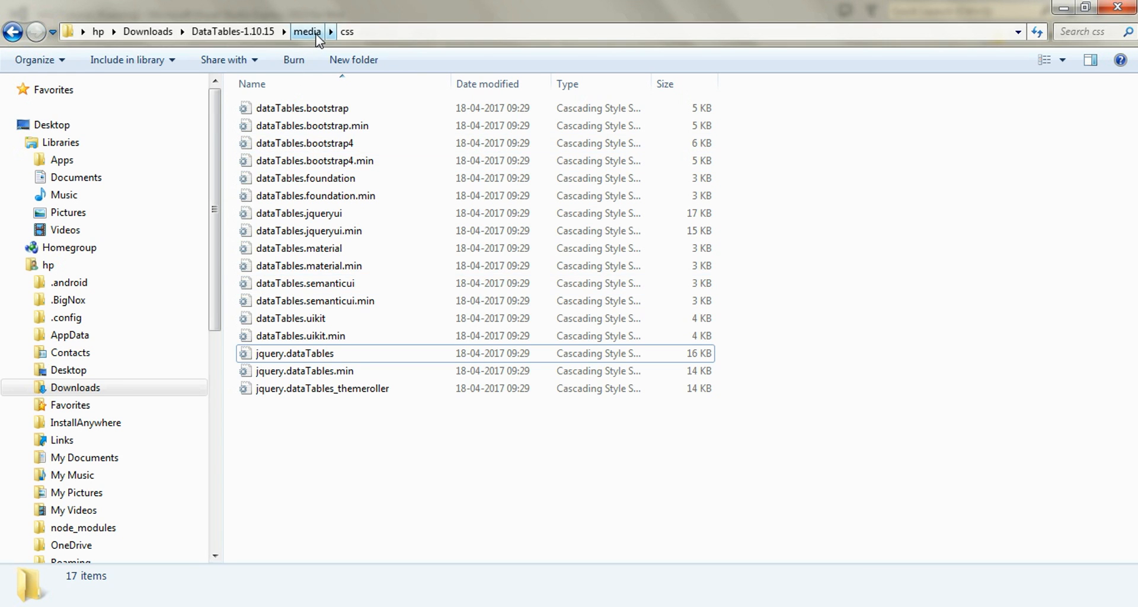
Step: Check media\images in Explorer and expand DataTable > images to list the sort icons
{"action": "left_click", "coordinate": [305, 30]}
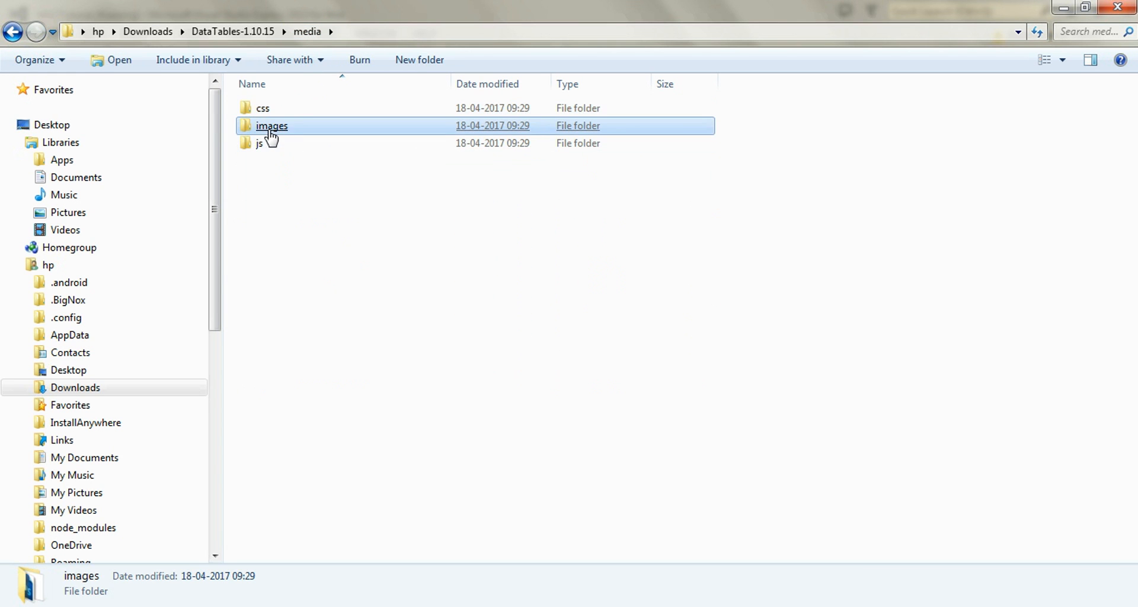
{"action": "double_click", "coordinate": [271, 126]}
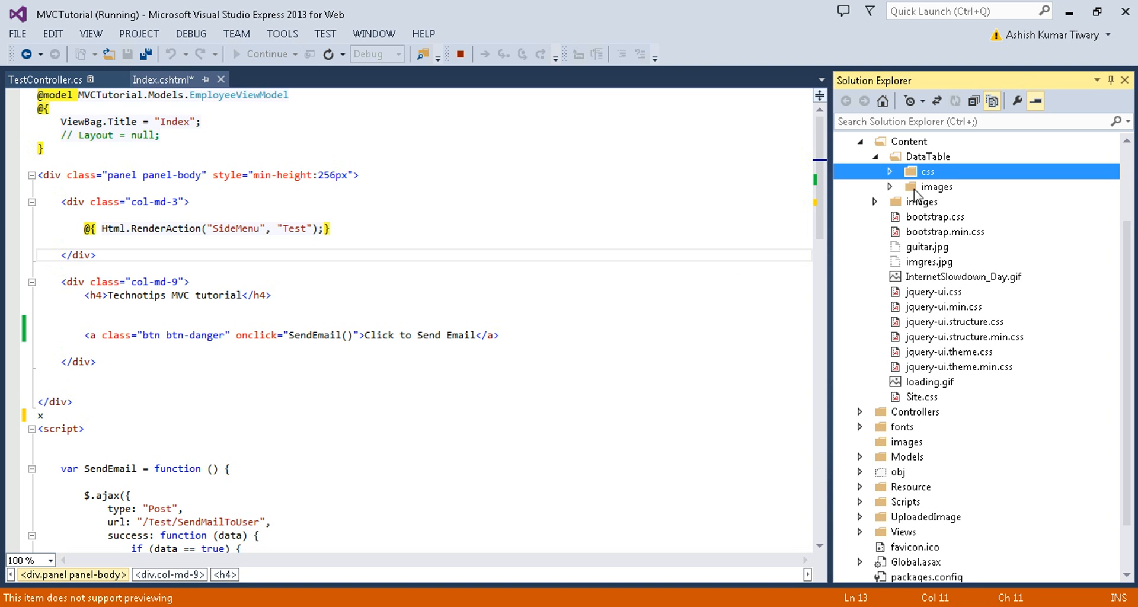
{"action": "left_click", "coordinate": [938, 187]}
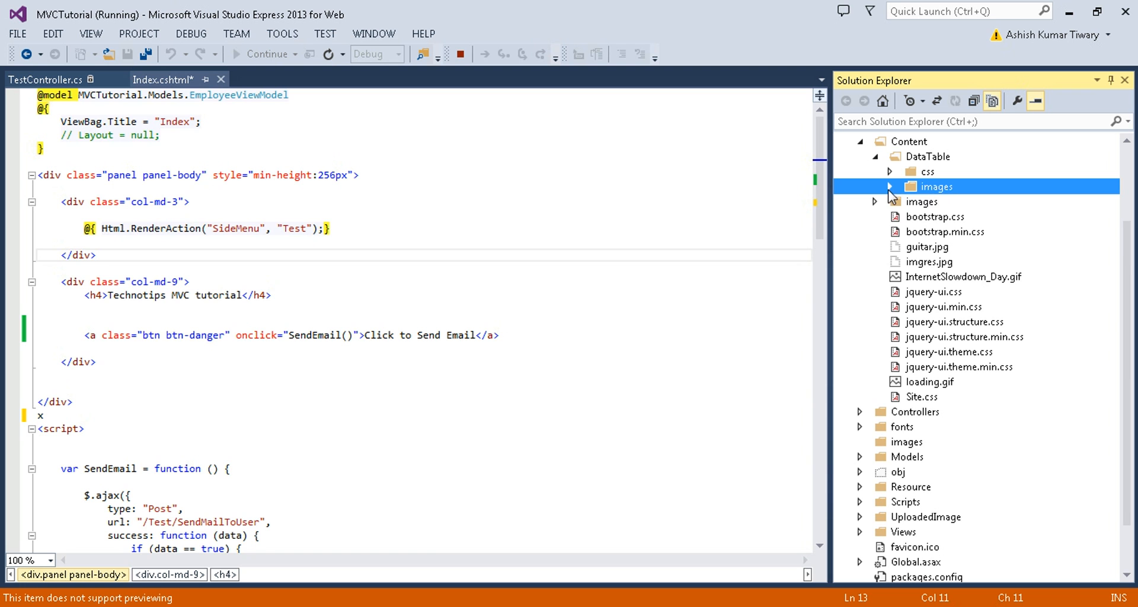
{"action": "left_click", "coordinate": [877, 186]}
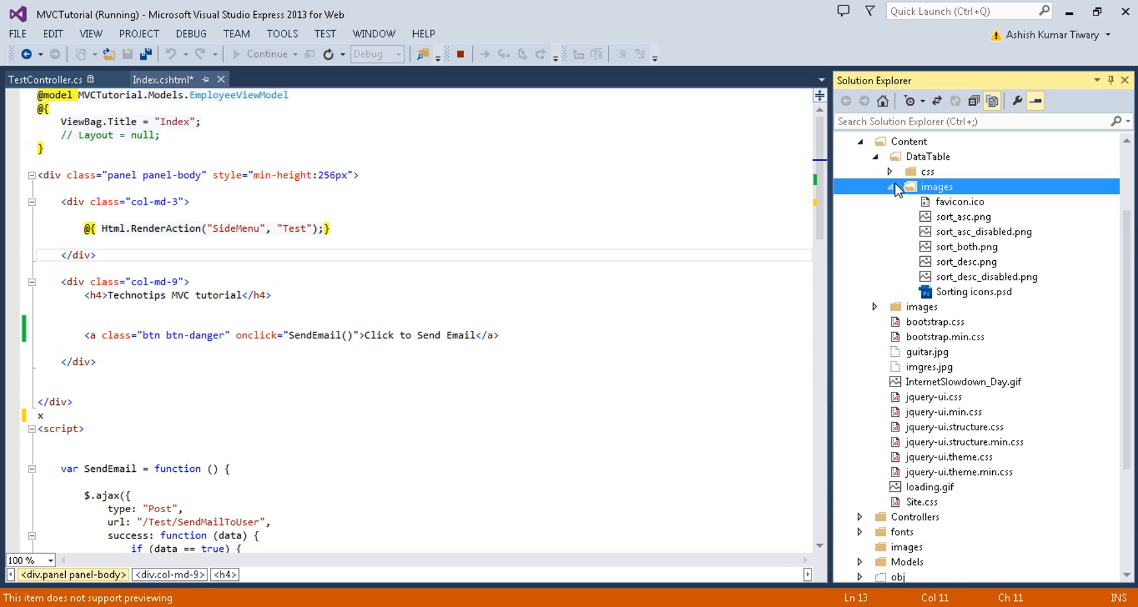
{"action": "left_click", "coordinate": [896, 186]}
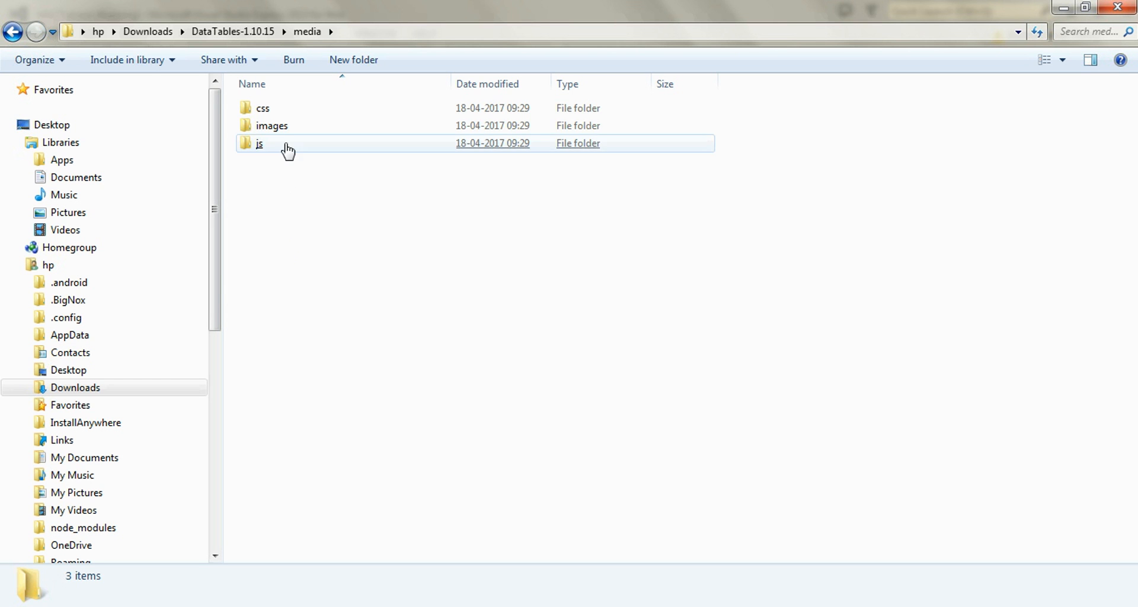
Step: Attempt to paste css and images into the project's DataTable folder on disk, cancelling the existing-images merge
{"action": "left_click", "coordinate": [263, 108]}
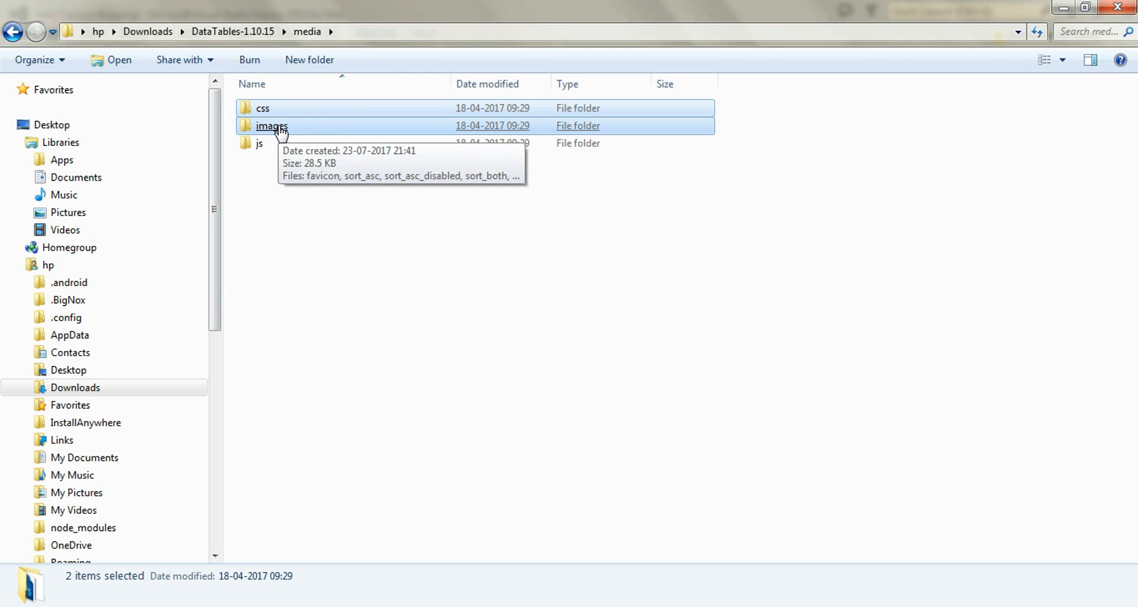
{"action": "right_click", "coordinate": [271, 126]}
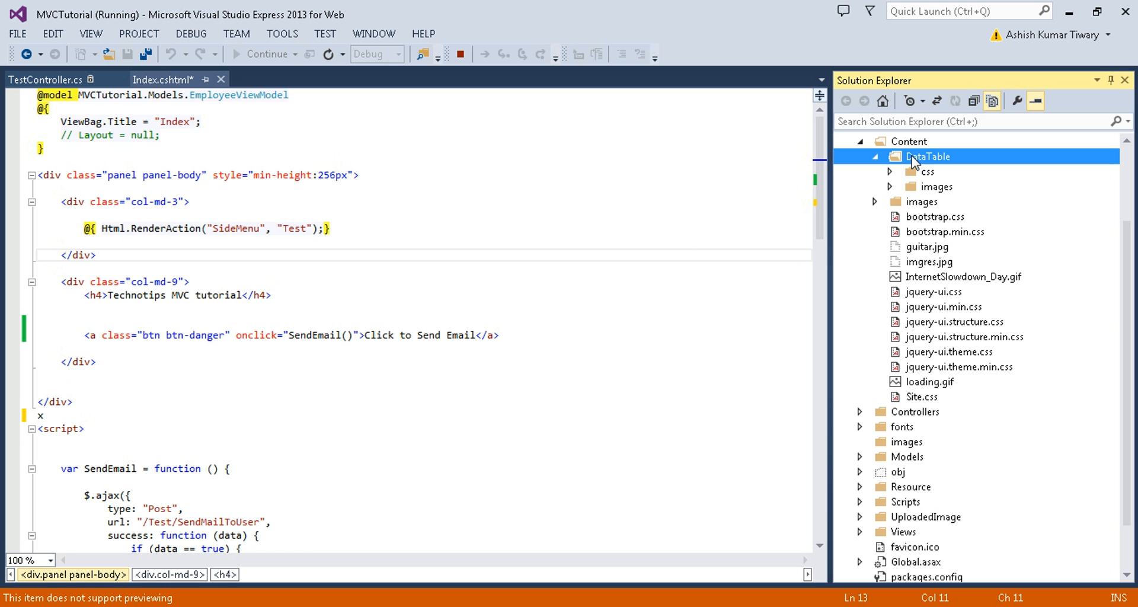
{"action": "right_click", "coordinate": [928, 156]}
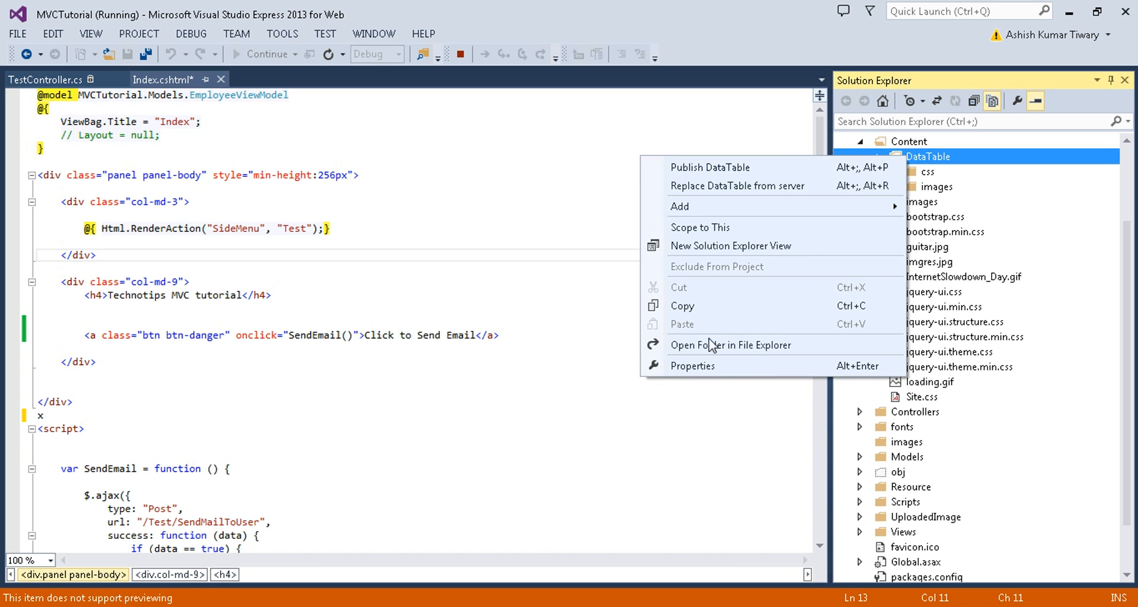
{"action": "left_click", "coordinate": [730, 345]}
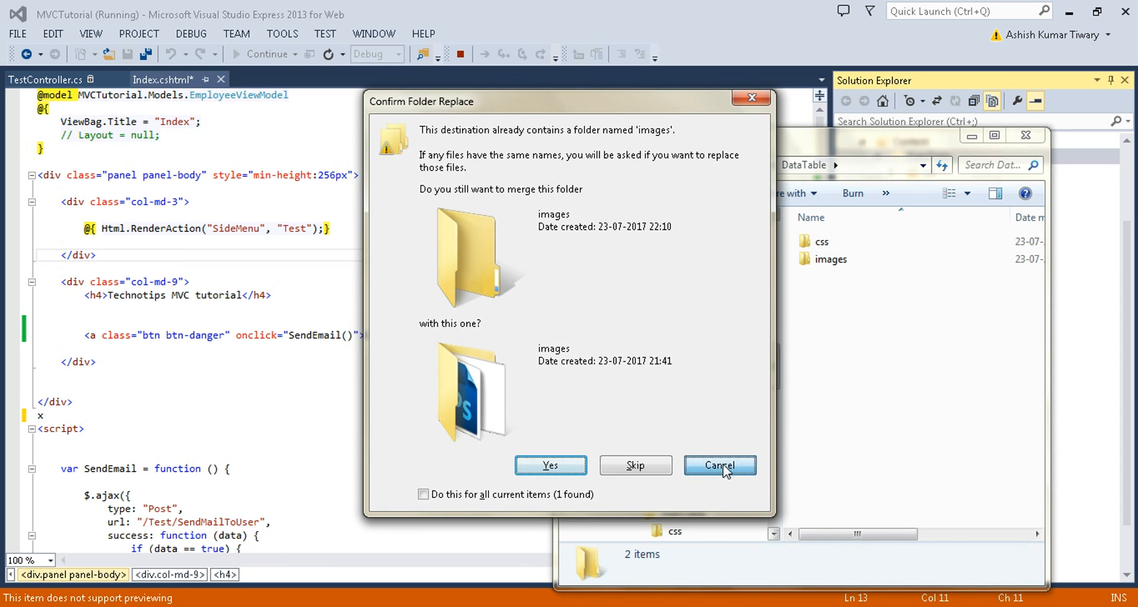
{"action": "left_click", "coordinate": [719, 464]}
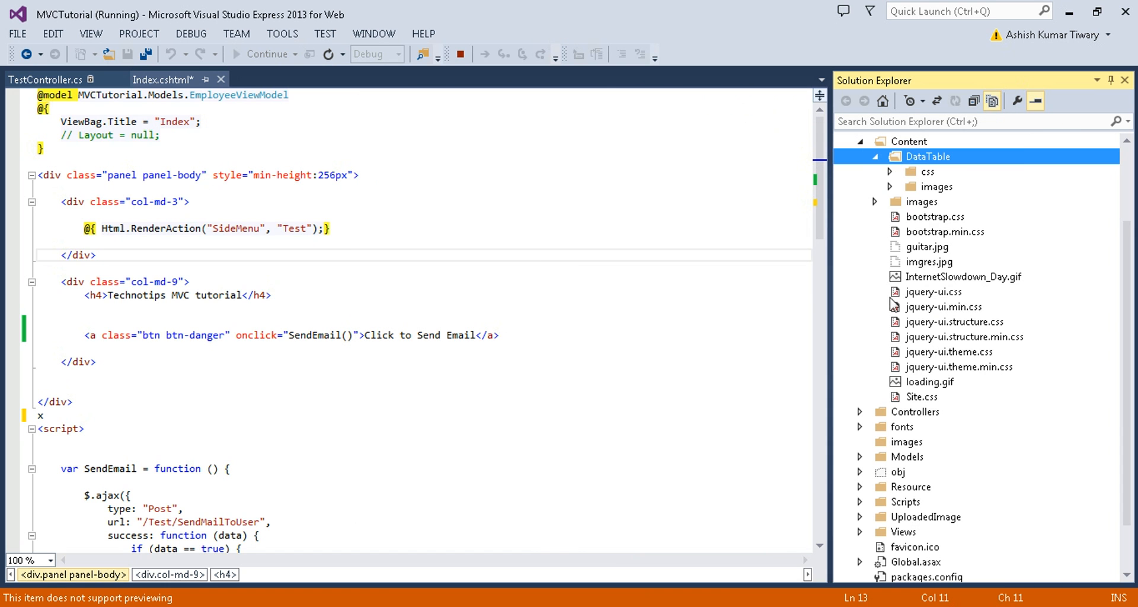
{"action": "mouse_move", "coordinate": [981, 142]}
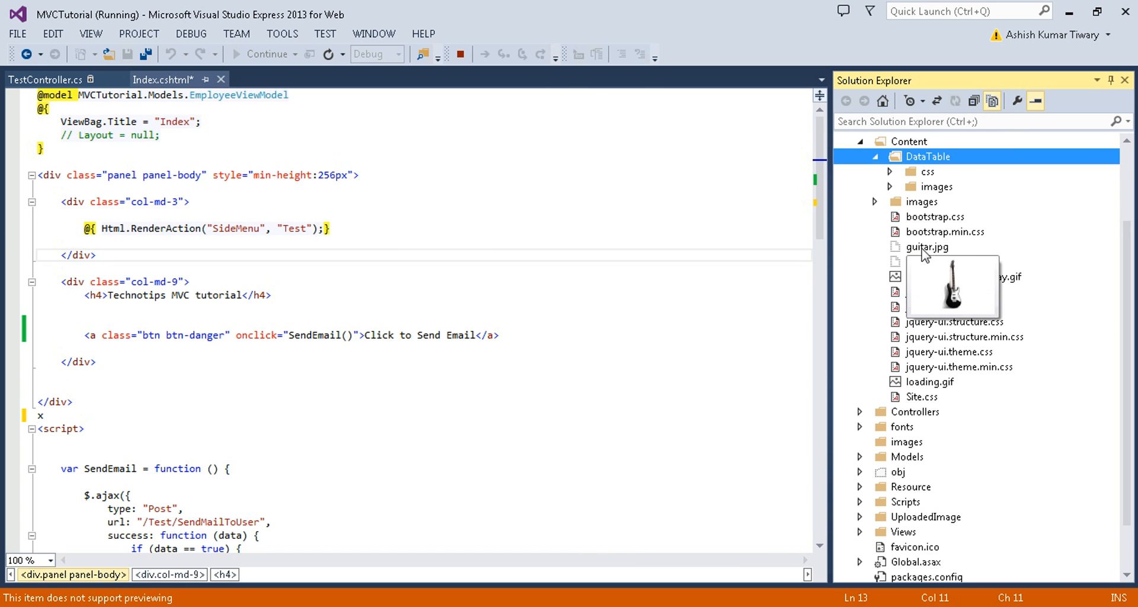
Step: Bring up the file actions for guitar.jpg in Solution Explorer
{"action": "right_click", "coordinate": [927, 247]}
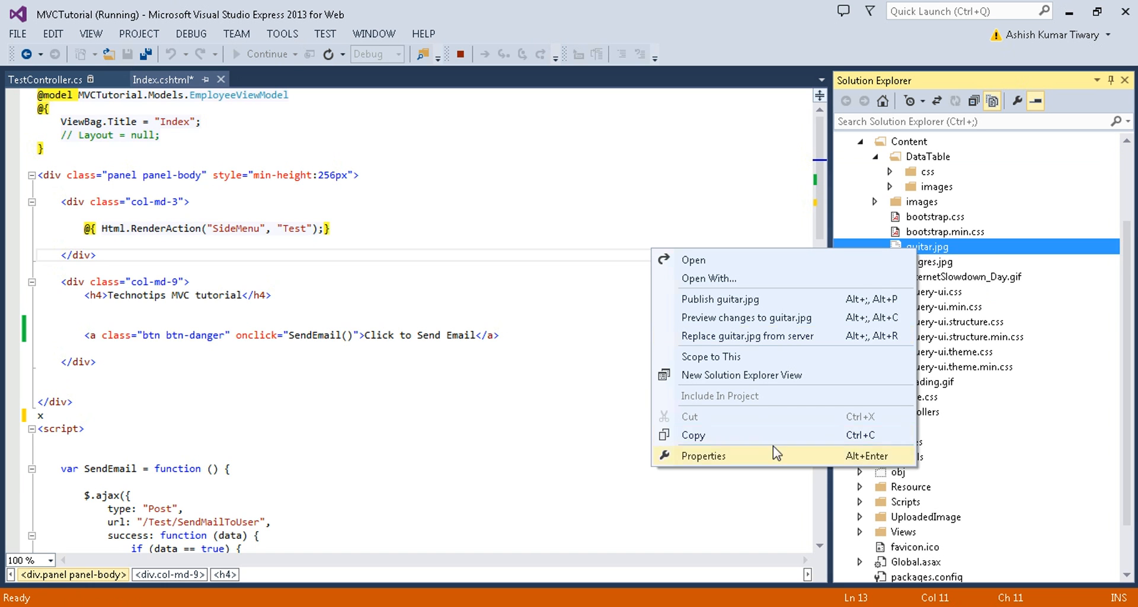
{"action": "mouse_move", "coordinate": [704, 402]}
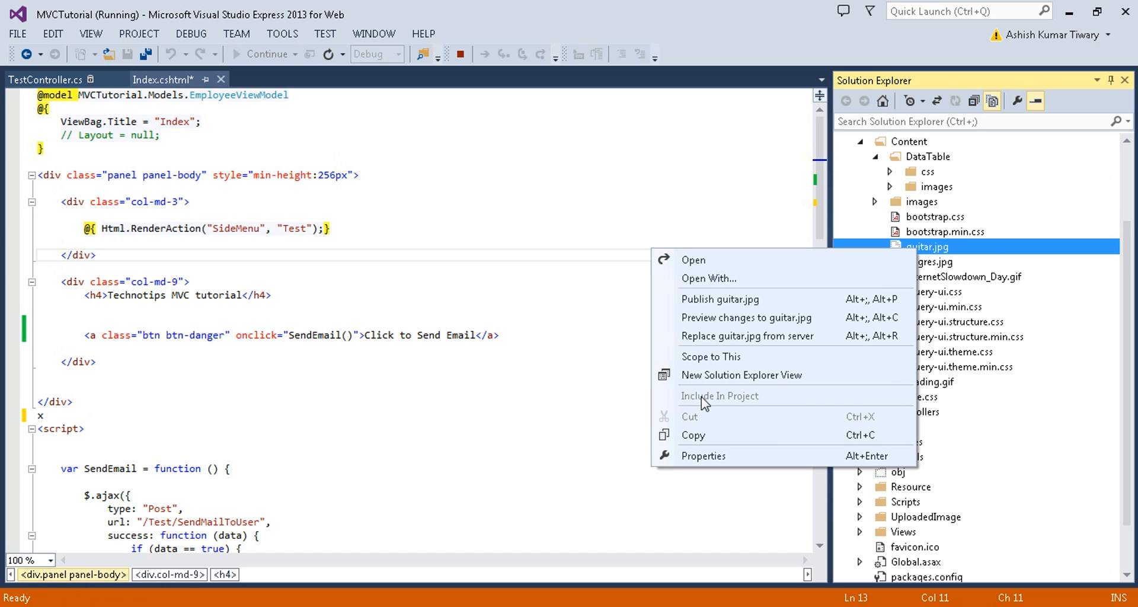
{"action": "mouse_move", "coordinate": [456, 57]}
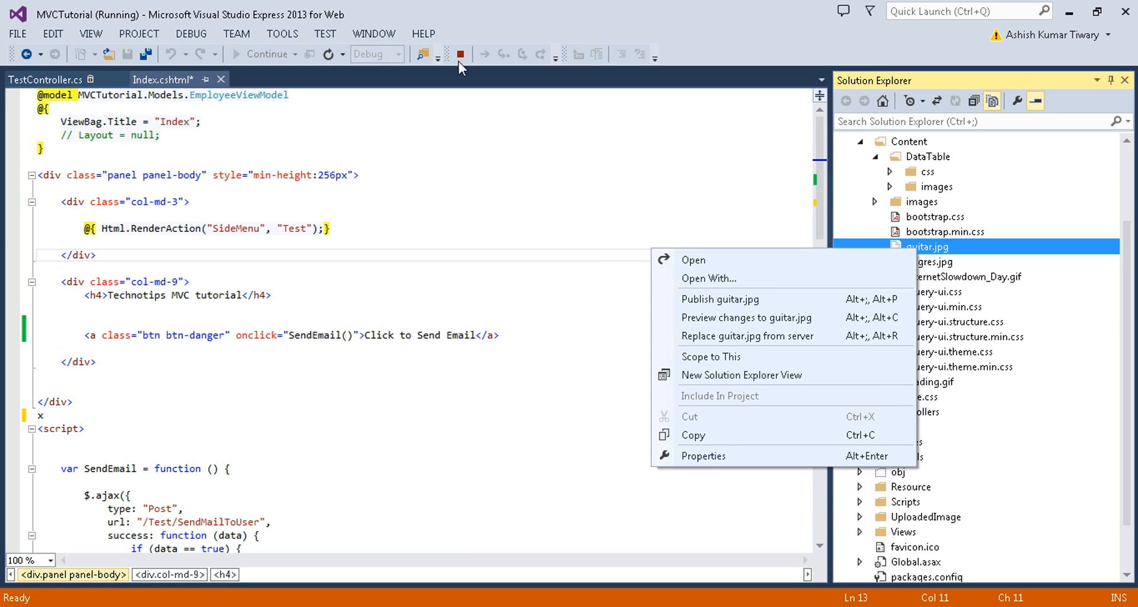
{"action": "mouse_move", "coordinate": [939, 250]}
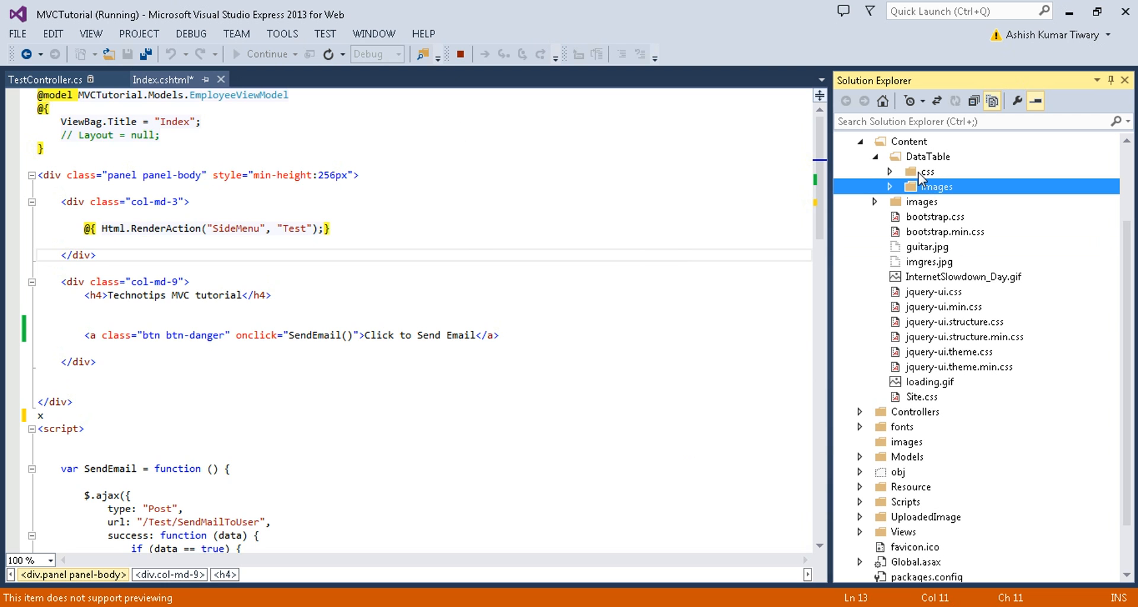
Step: Collapse Content/DataTable, expand Views and open the shared _Layout.cshtml view
{"action": "left_click", "coordinate": [927, 172]}
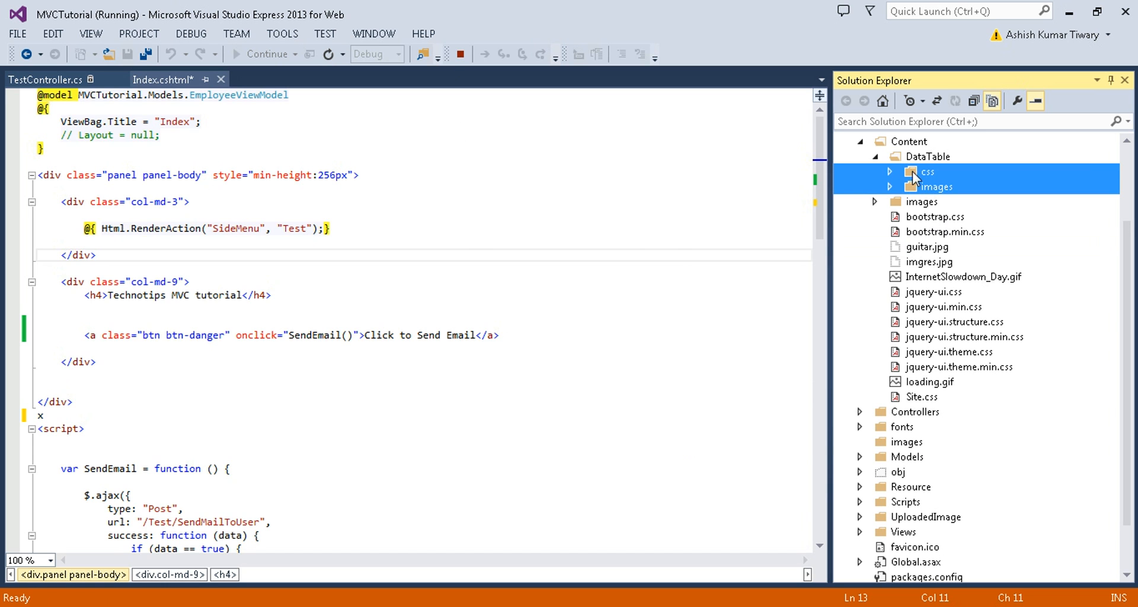
{"action": "left_click", "coordinate": [435, 346]}
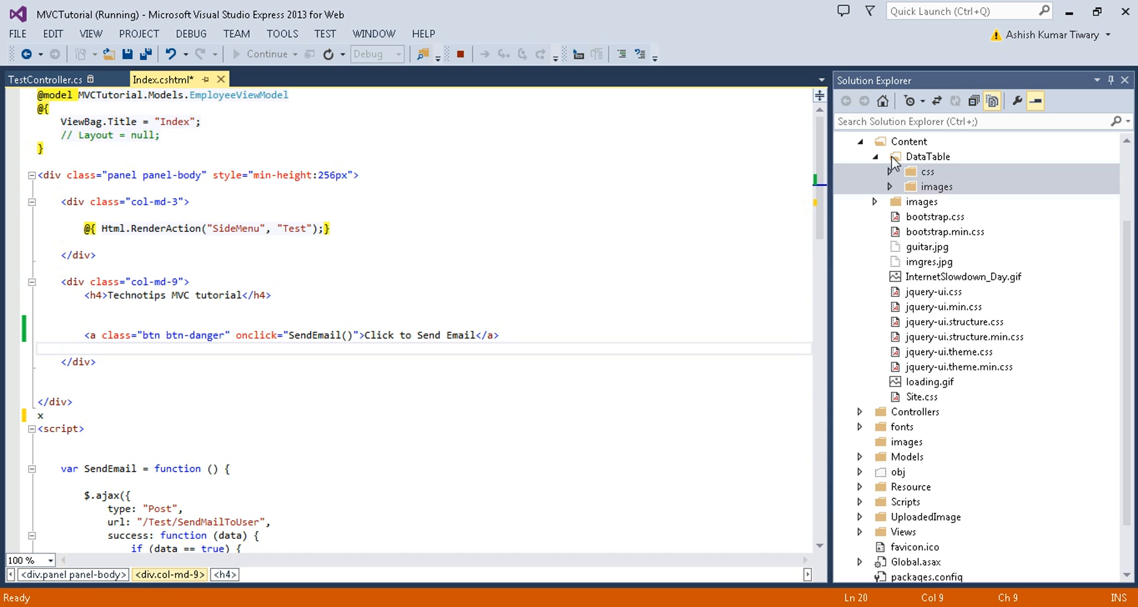
{"action": "left_click", "coordinate": [877, 155]}
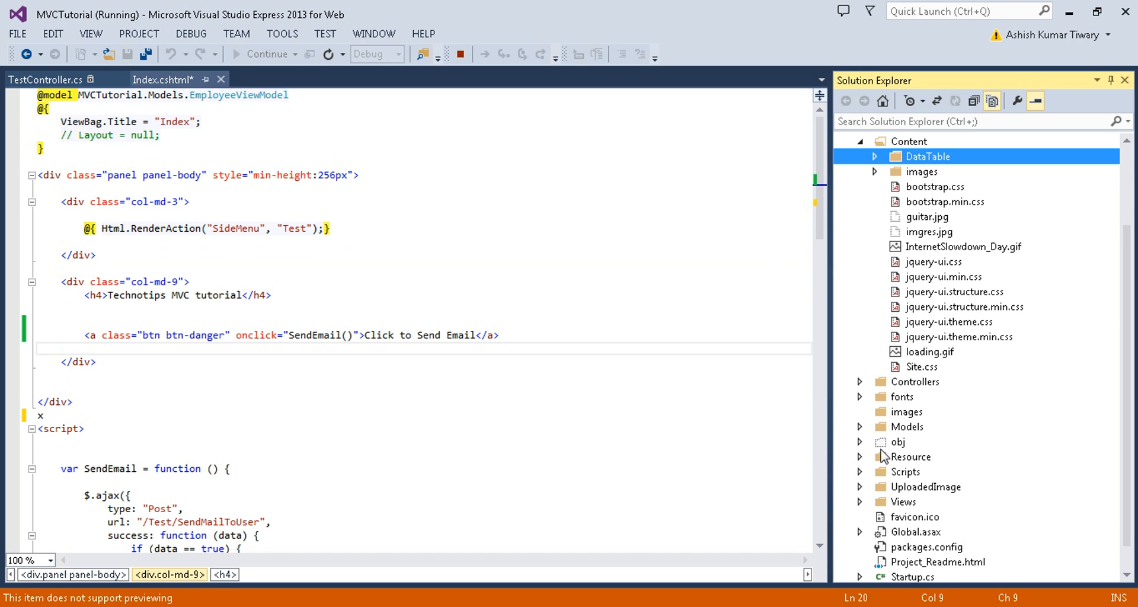
{"action": "left_click", "coordinate": [904, 502]}
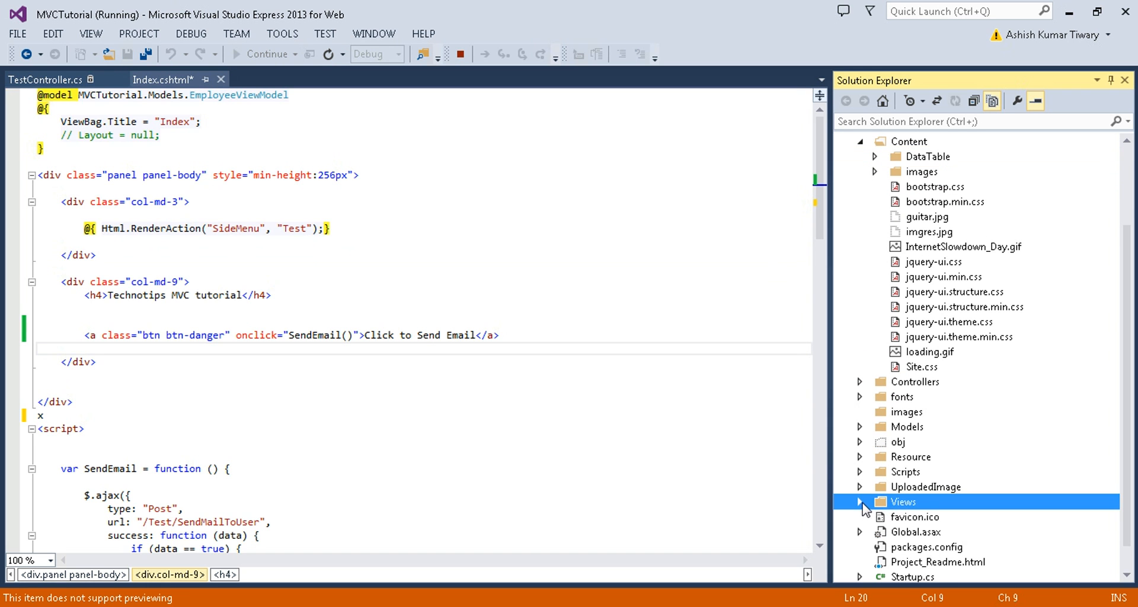
{"action": "left_click", "coordinate": [860, 502]}
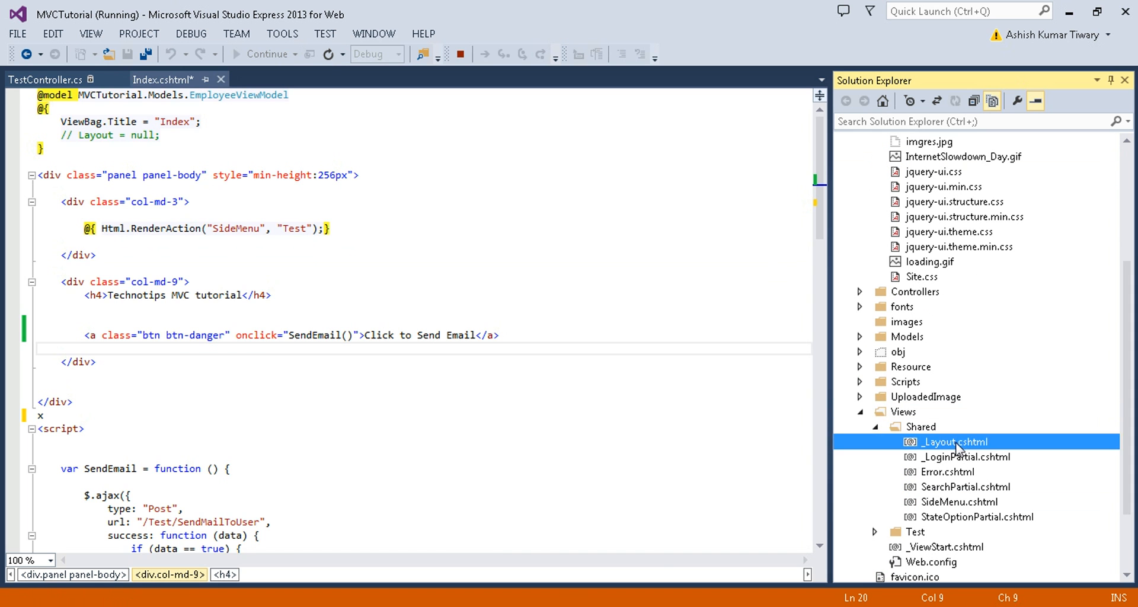
{"action": "double_click", "coordinate": [953, 441]}
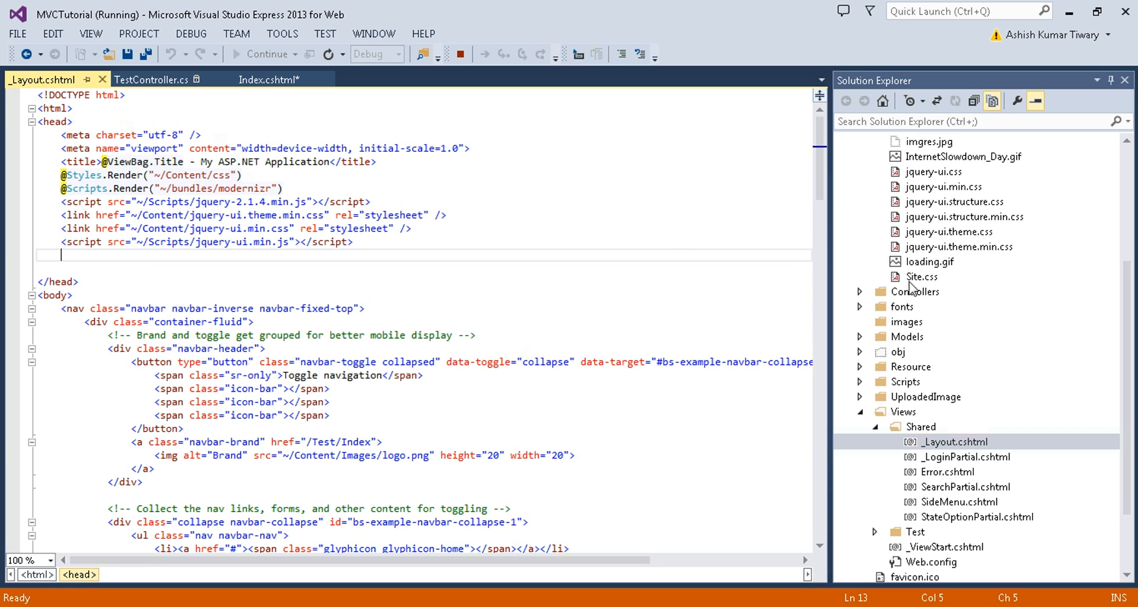
{"action": "mouse_move", "coordinate": [863, 386]}
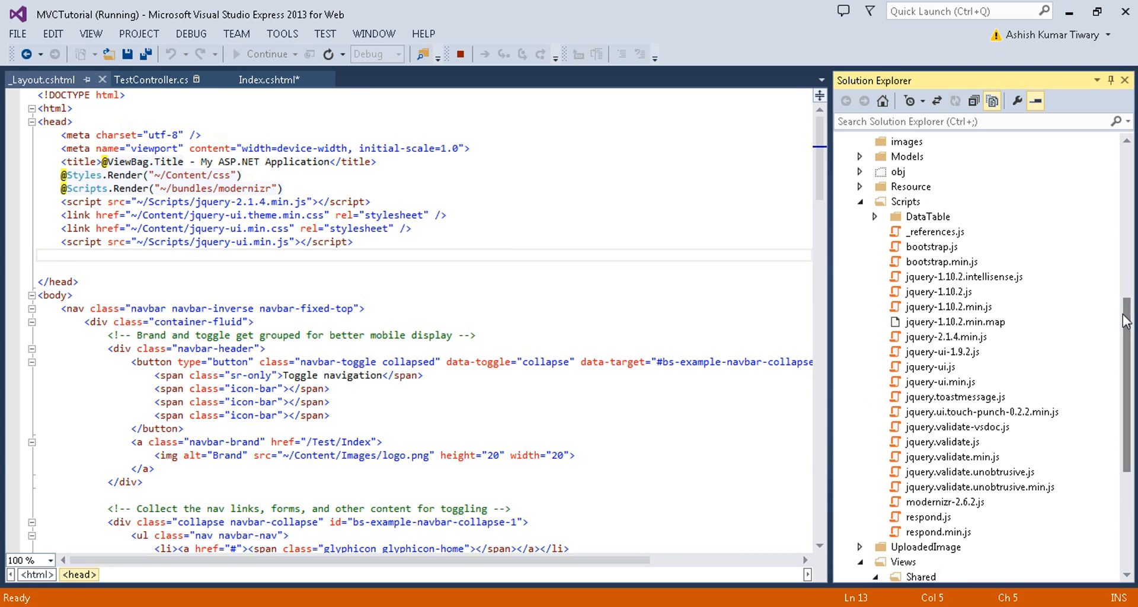
Step: Drag Scripts/DataTable/jquery.dataTables.js into the layout head as a script reference, with a blank line above
{"action": "left_click", "coordinate": [876, 217]}
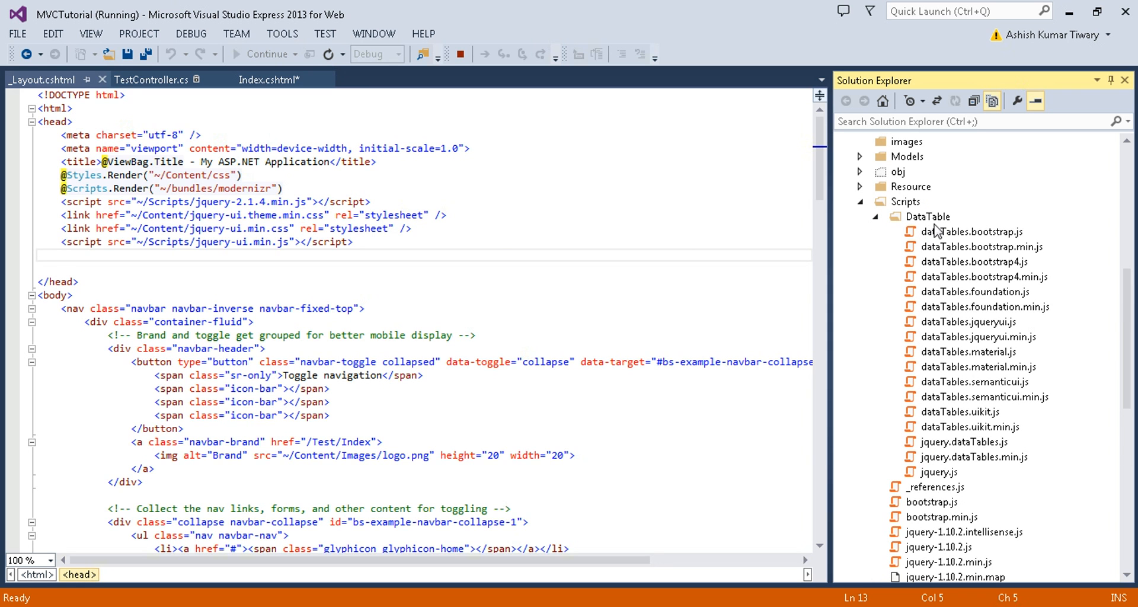
{"action": "mouse_move", "coordinate": [971, 451]}
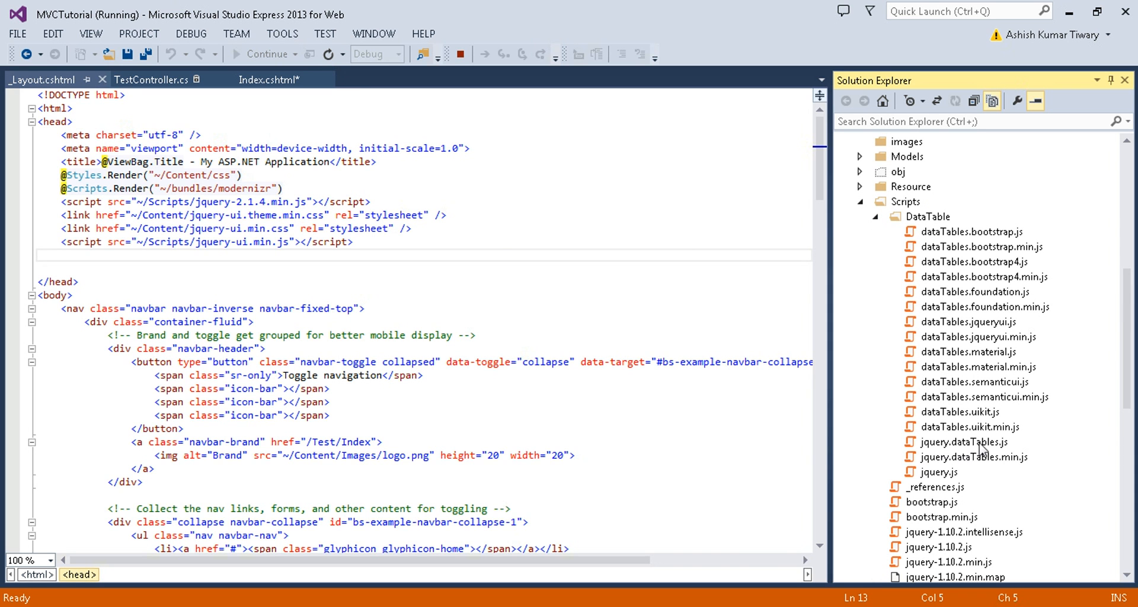
{"action": "left_click", "coordinate": [967, 441]}
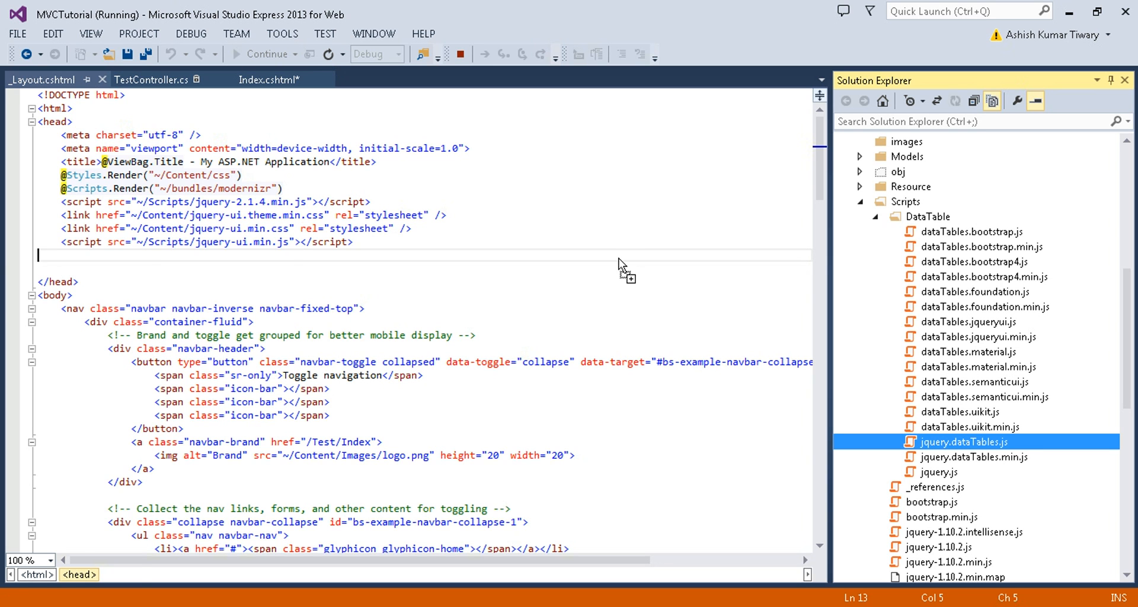
{"action": "left_click_drag", "start_coordinate": [944, 441], "coordinate": [248, 255]}
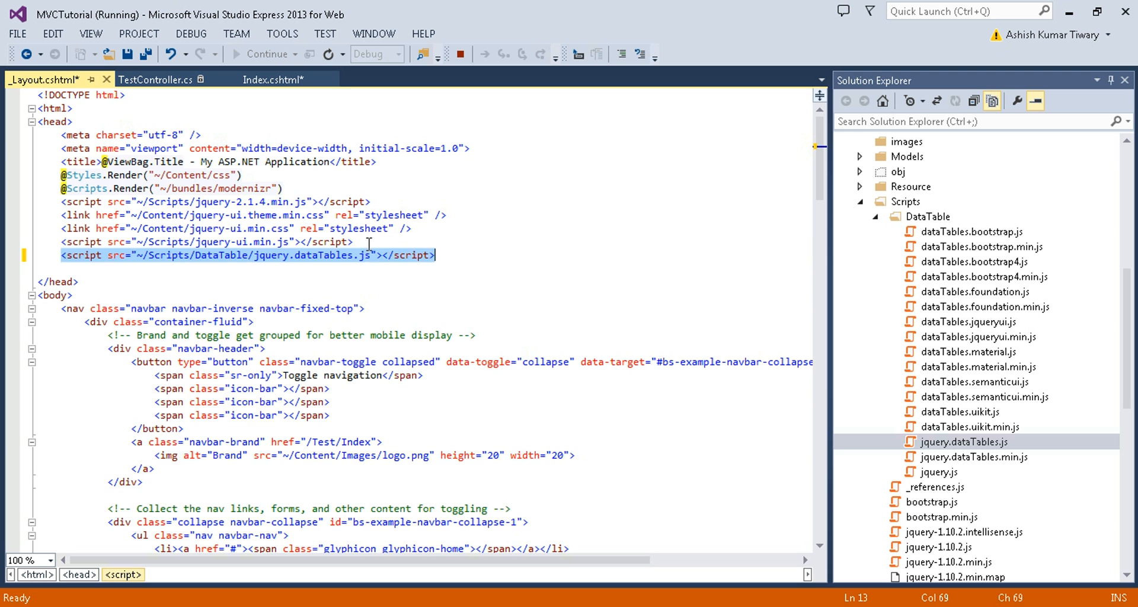
{"action": "key", "text": "enter"}
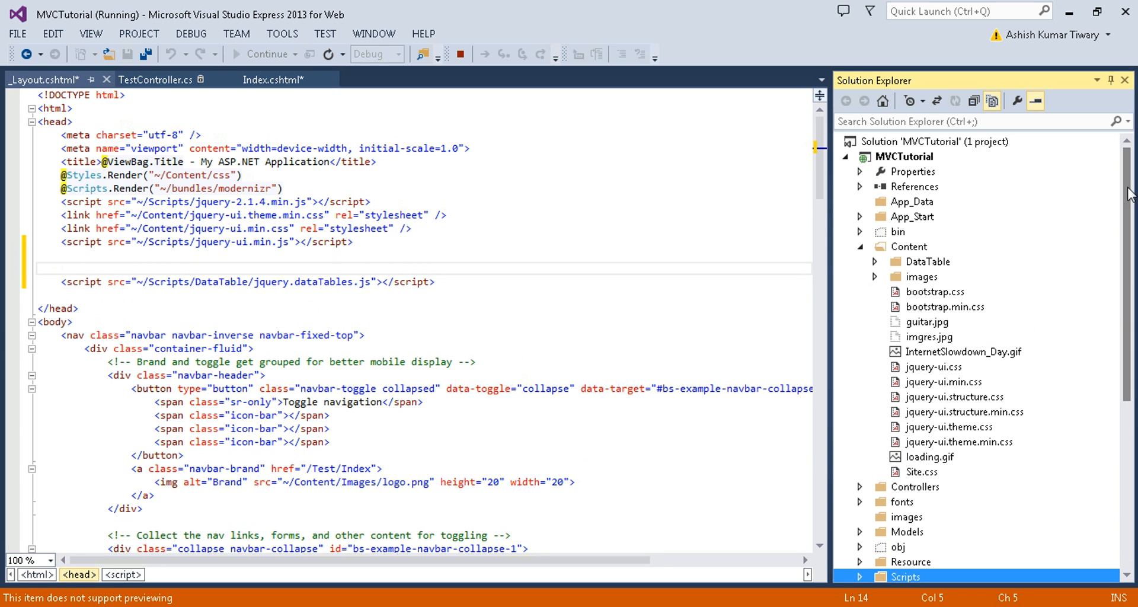
{"action": "mouse_move", "coordinate": [874, 282]}
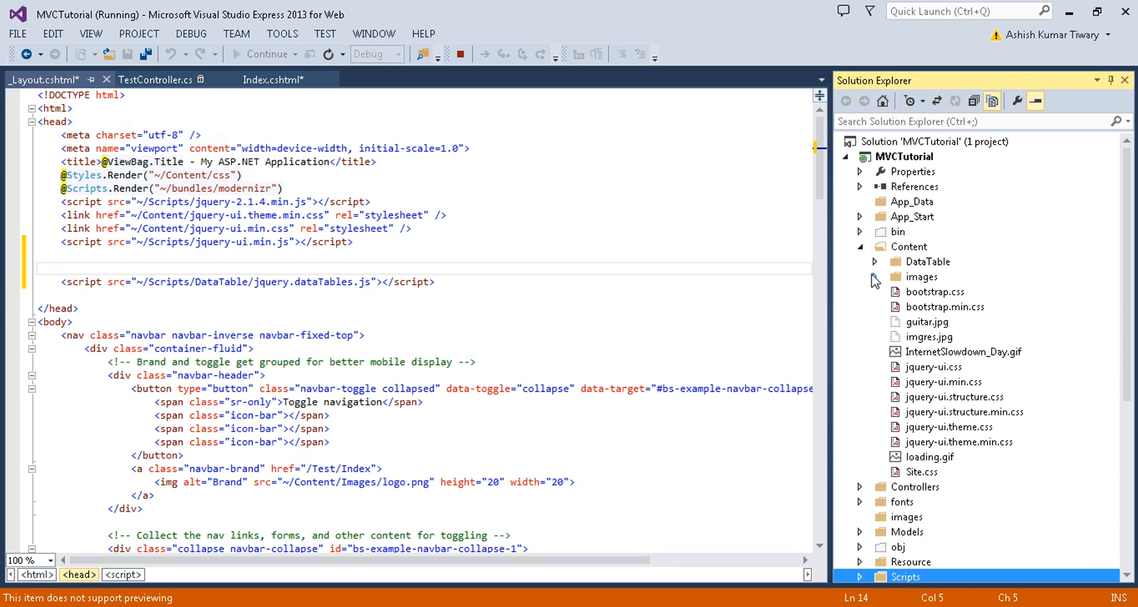
Step: Link Content/DataTable/css/jquery.dataTables.css in the head above the script and save _Layout.cshtml
{"action": "left_click", "coordinate": [875, 261]}
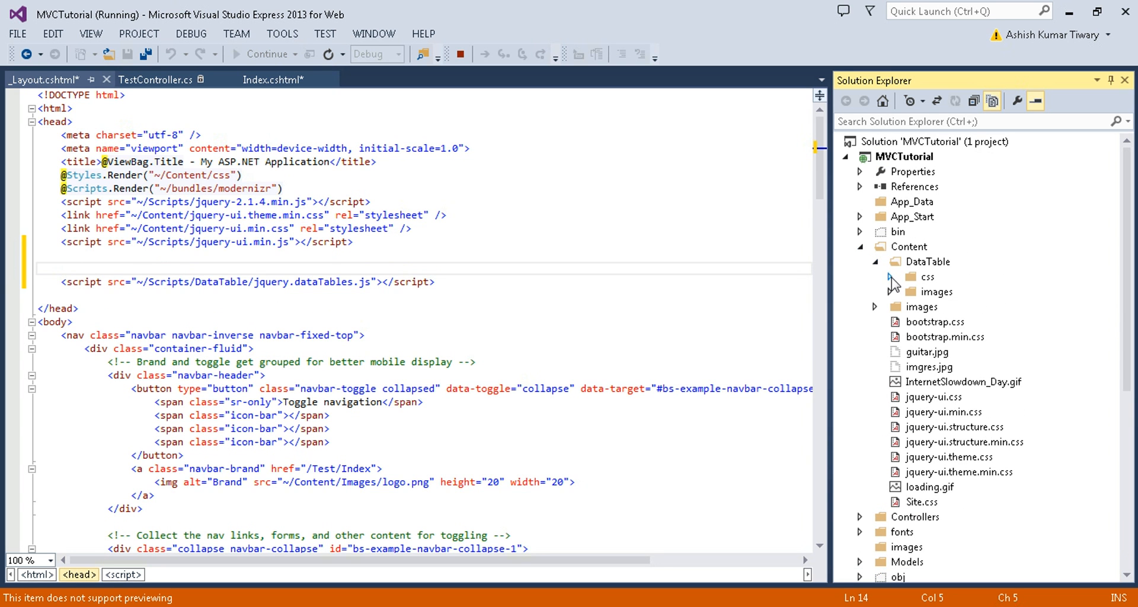
{"action": "left_click", "coordinate": [911, 276]}
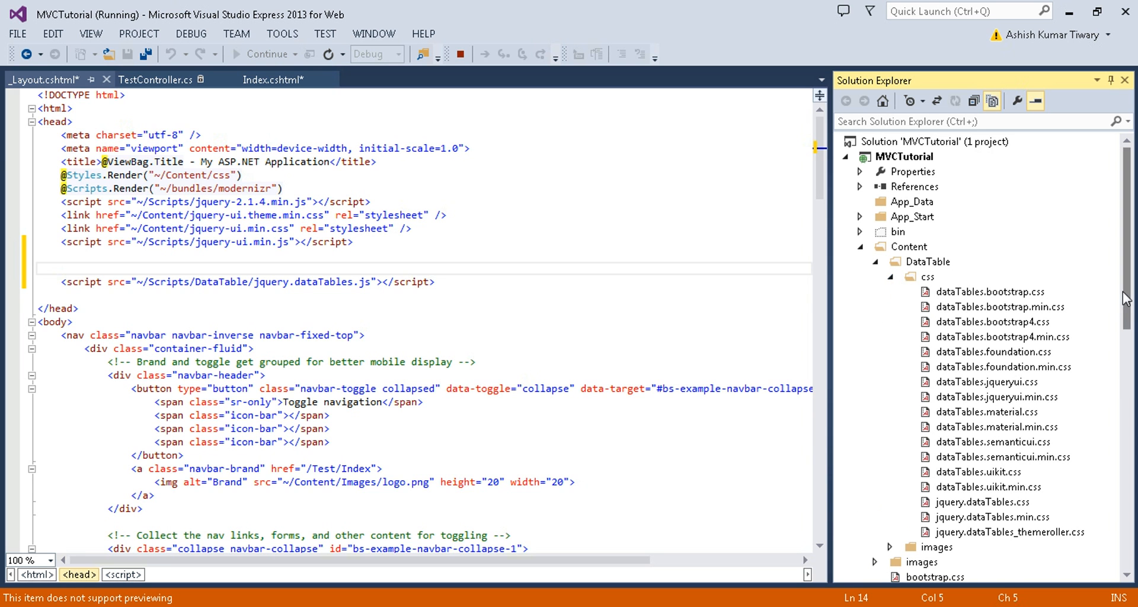
{"action": "scroll", "scroll_direction": "down", "scroll_amount": 3}
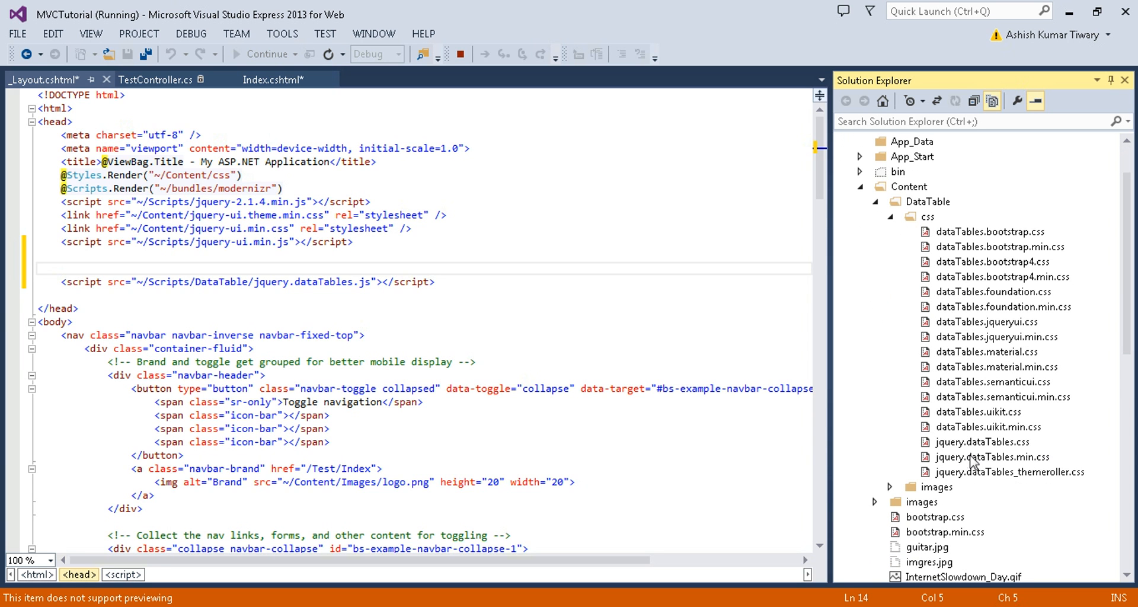
{"action": "mouse_move", "coordinate": [996, 450]}
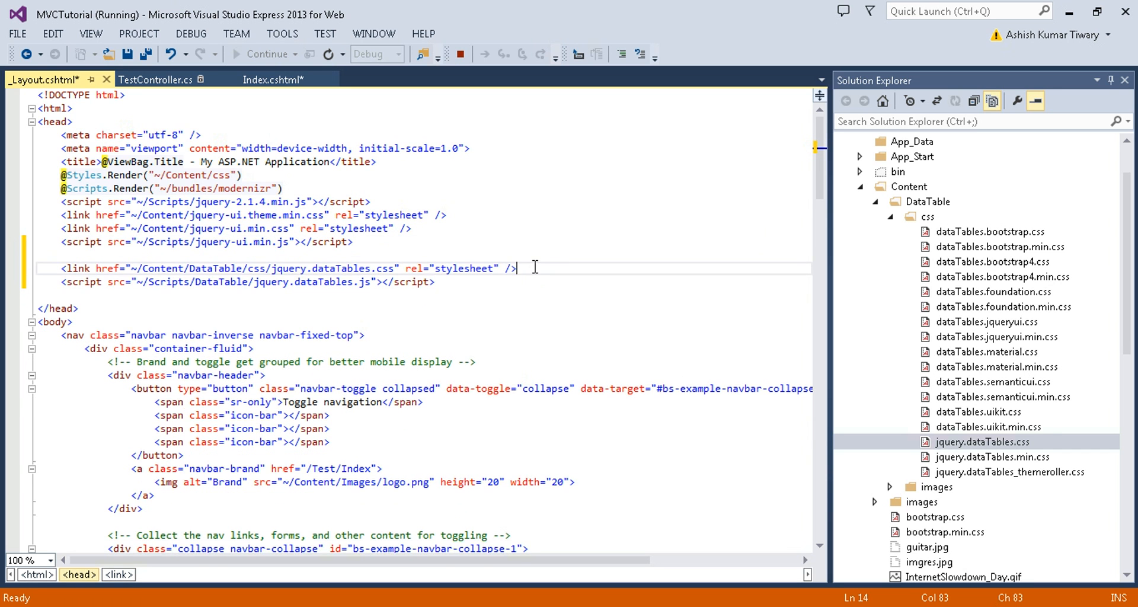
{"action": "left_click", "coordinate": [96, 282]}
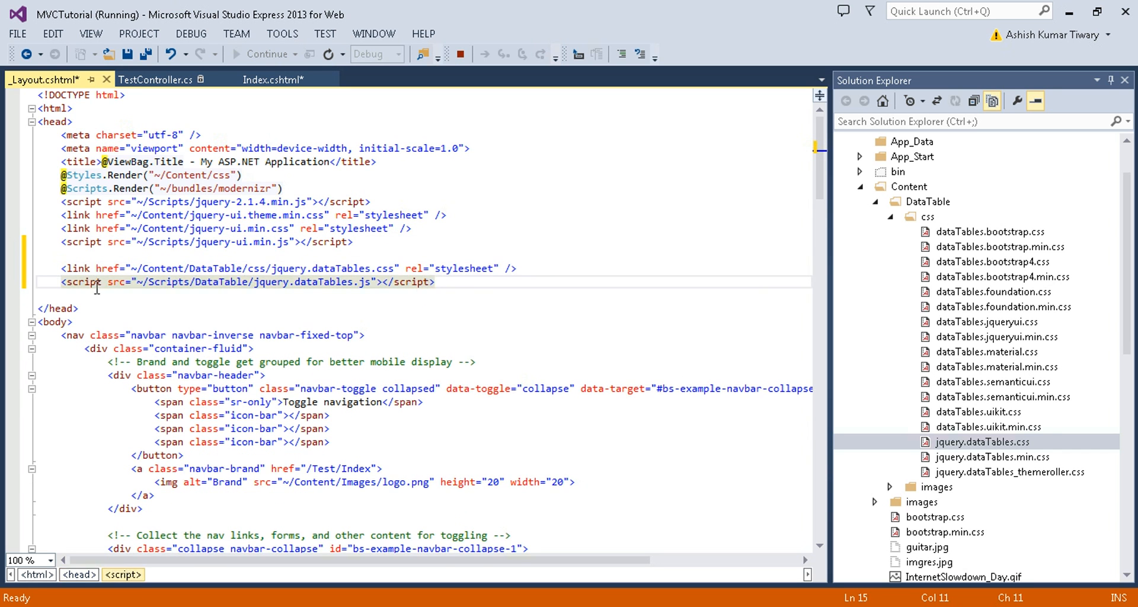
{"action": "key", "text": "ctrl+s"}
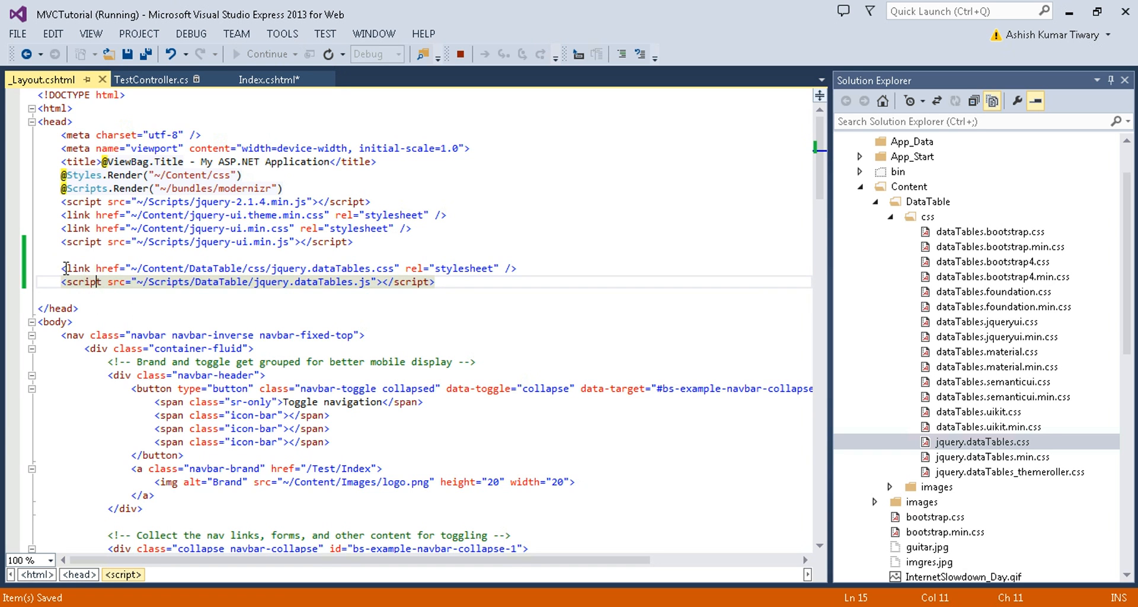
Step: Review the head's jQuery 2.1.4 script reference and the new DataTables stylesheet link
{"action": "left_click", "coordinate": [65, 254]}
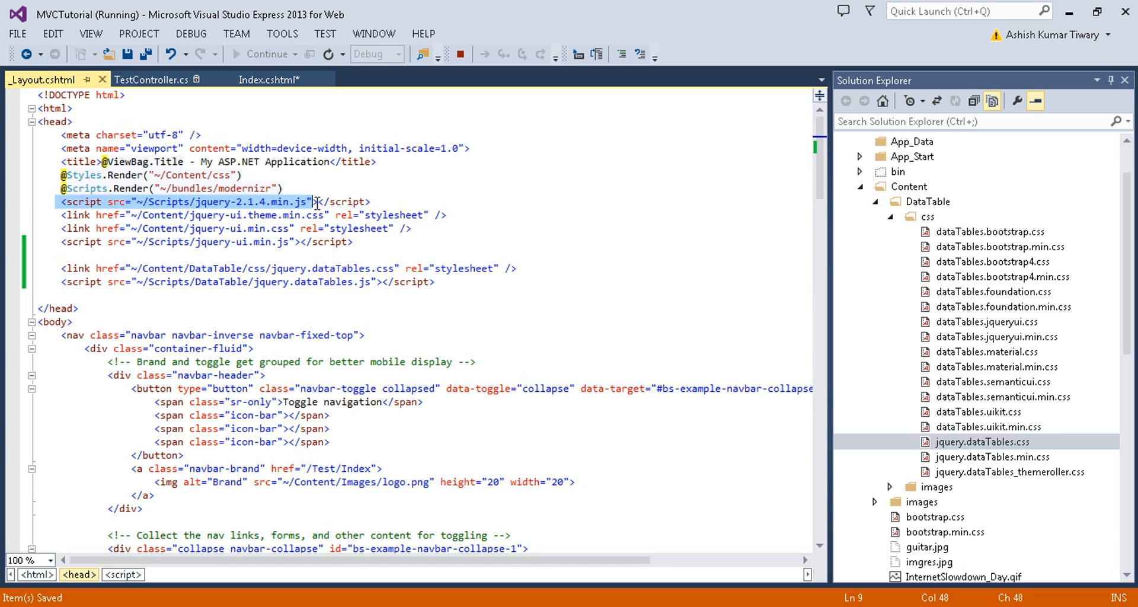
{"action": "left_click", "coordinate": [221, 201]}
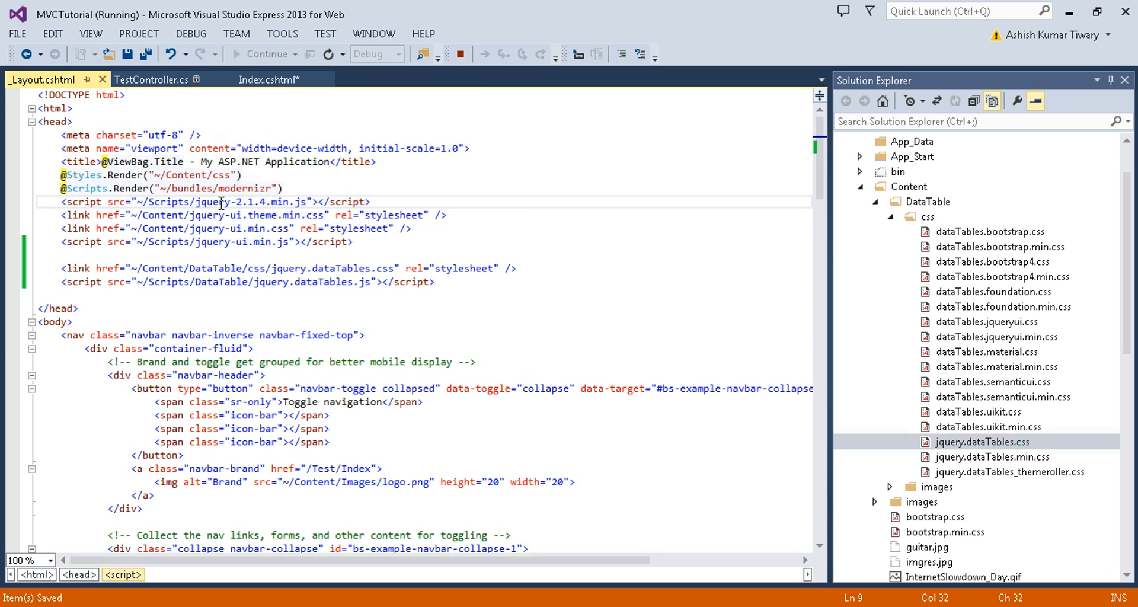
{"action": "left_click", "coordinate": [61, 268]}
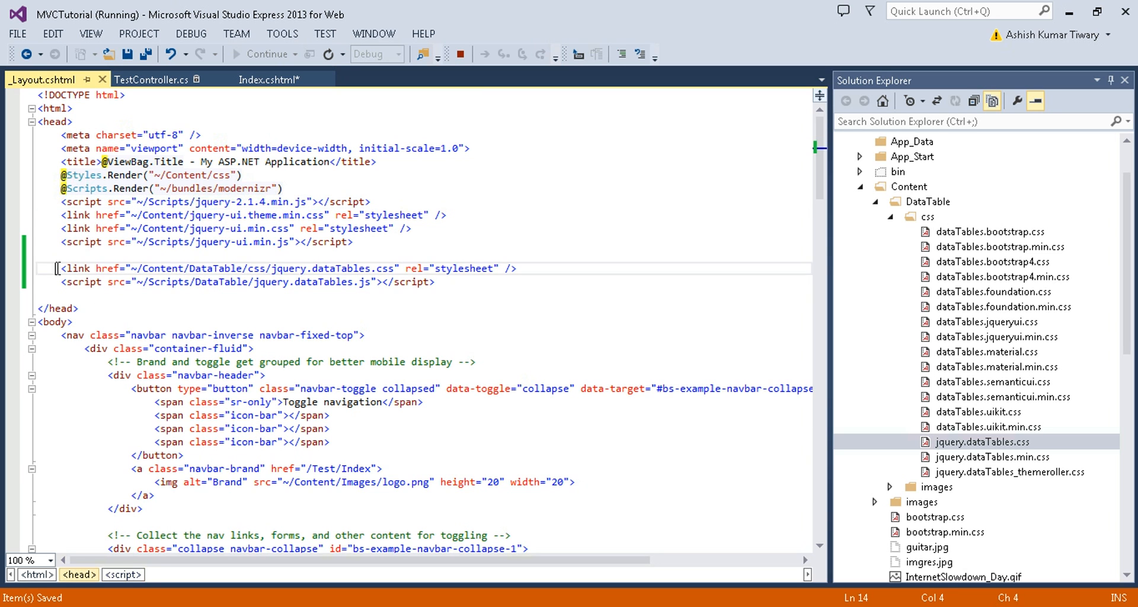
{"action": "left_click", "coordinate": [93, 295]}
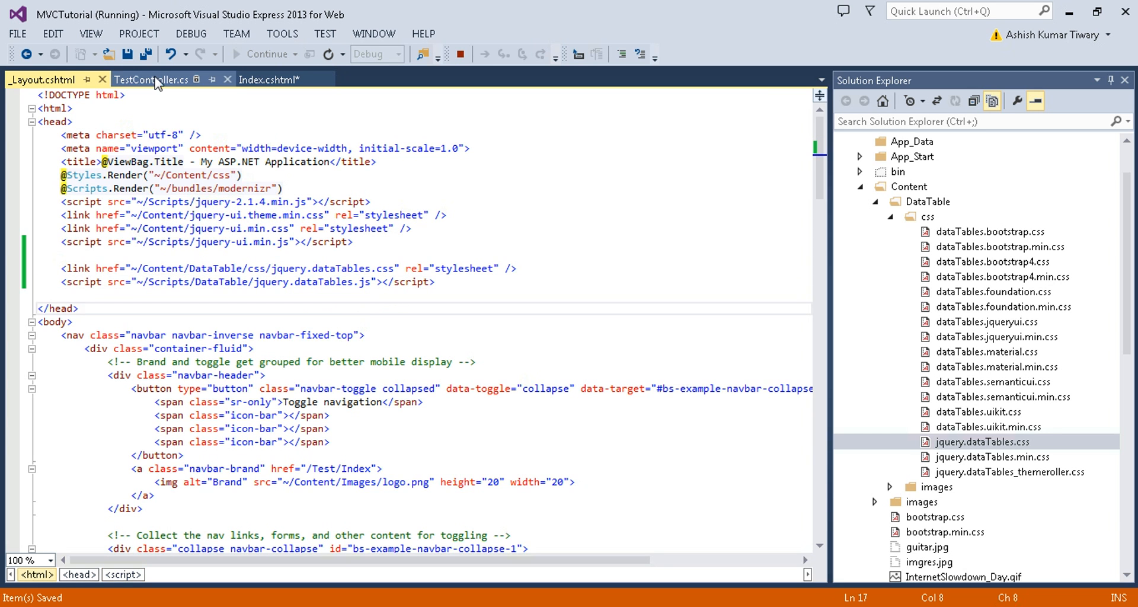
Step: Switch back to the Index.cshtml view markup
{"action": "left_click", "coordinate": [269, 80]}
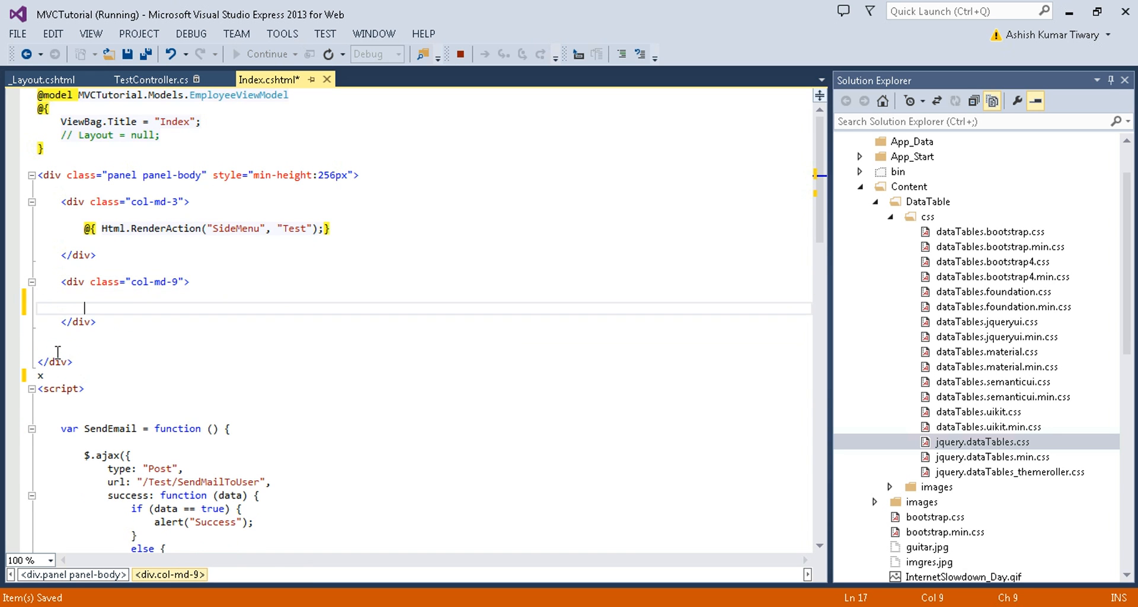
Step: Write a <table> element with class display and id="MyDataTable"
{"action": "type", "text": "<table class=\"\"></table>"}
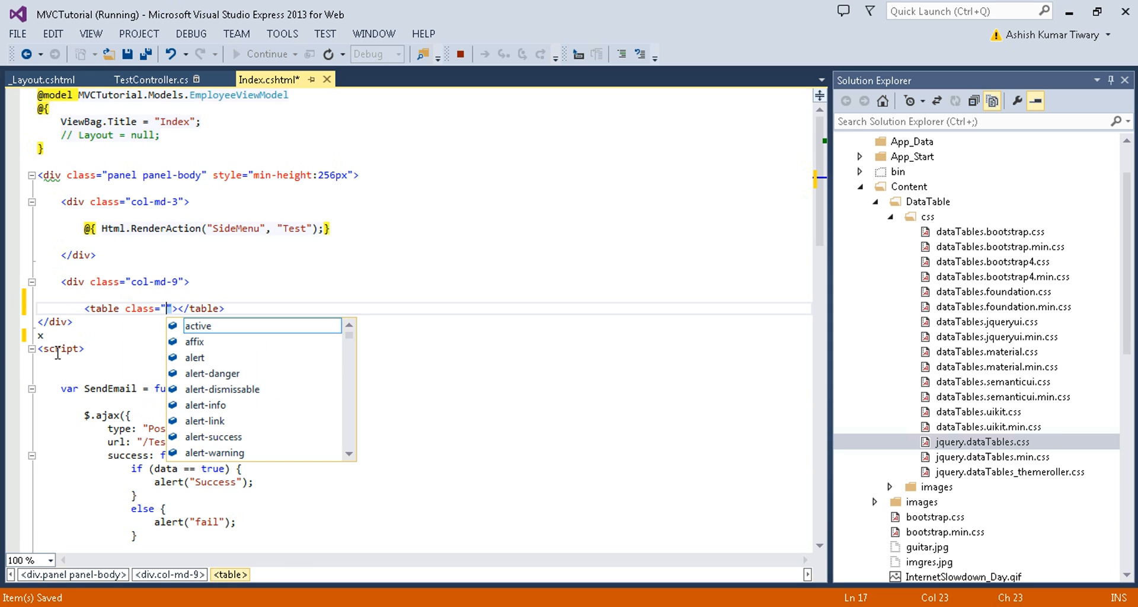
{"action": "type", "text": "display"}
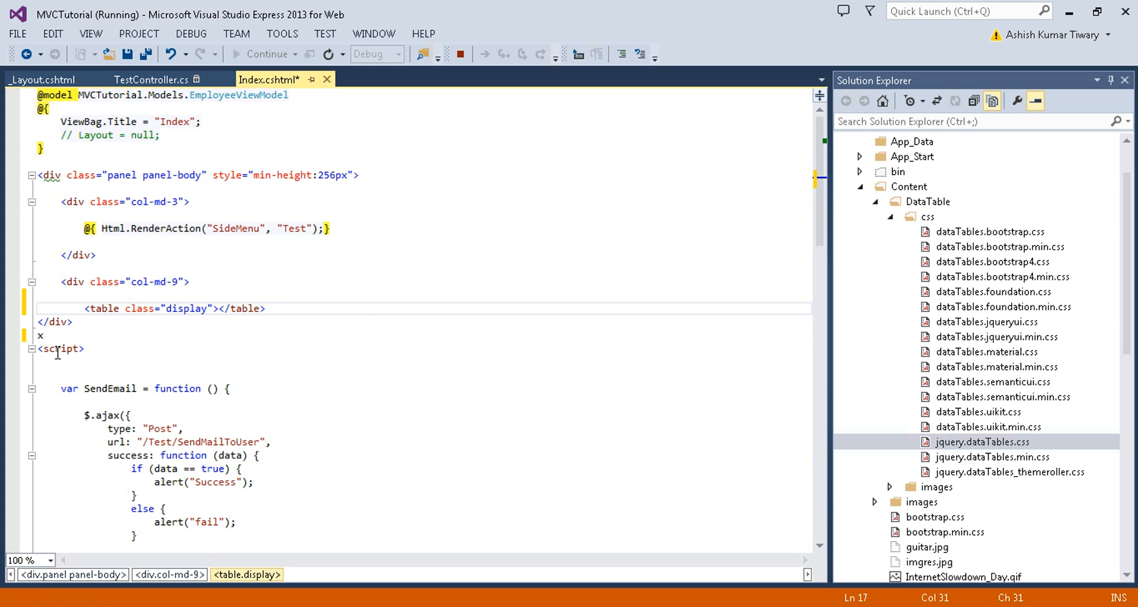
{"action": "type", "text": "id=\"\""}
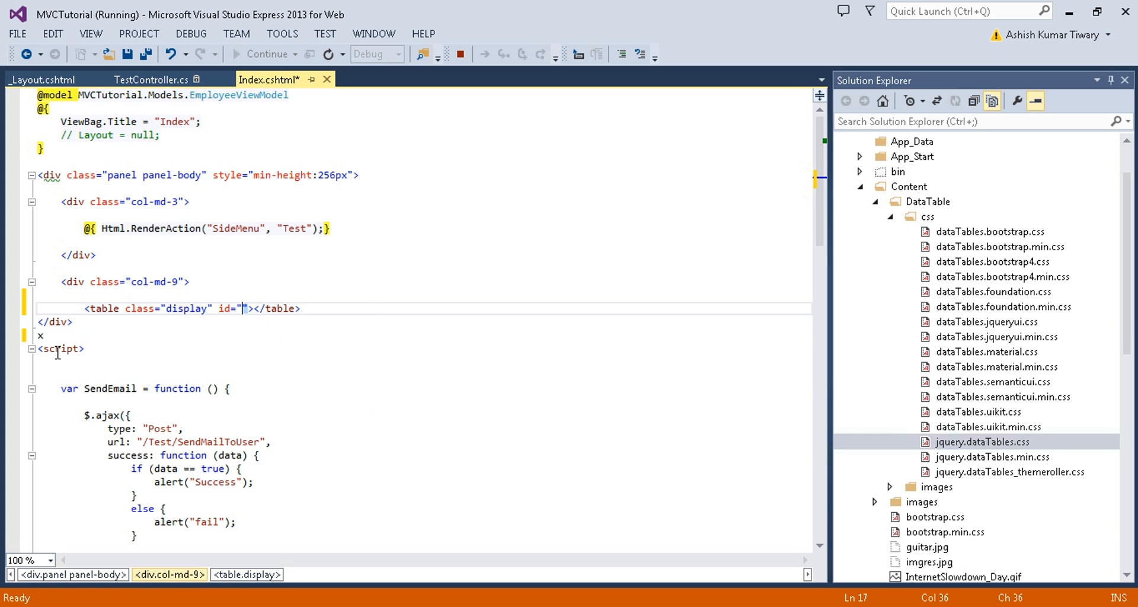
{"action": "type", "text": "MyDataT"}
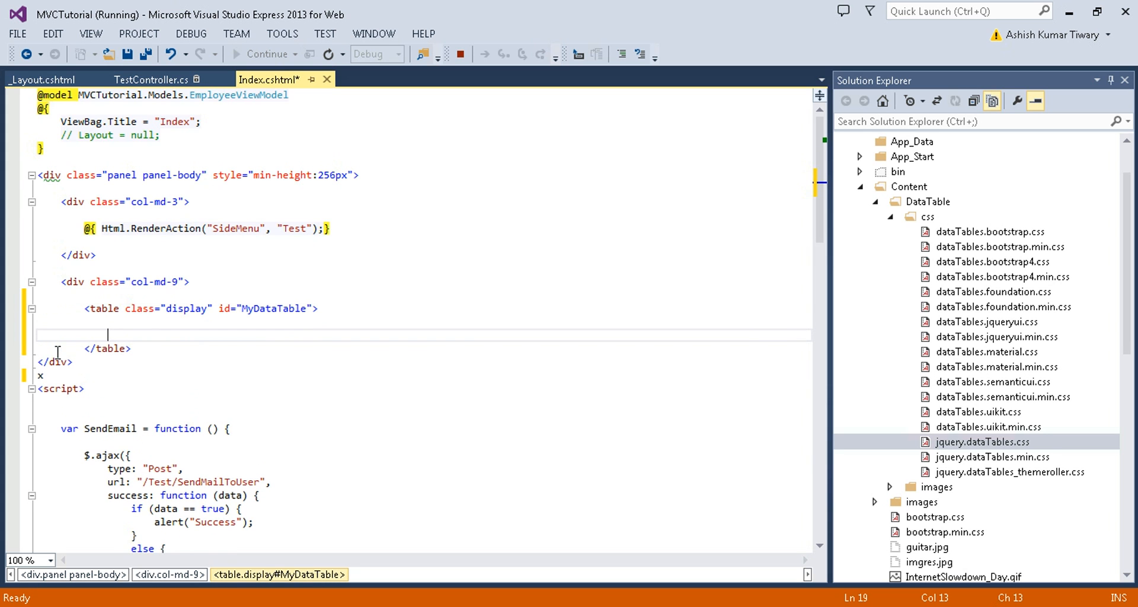
Step: Add a <thead><tr> with a <th> heading cell reading EmaployeeName
{"action": "type", "text": "<th"}
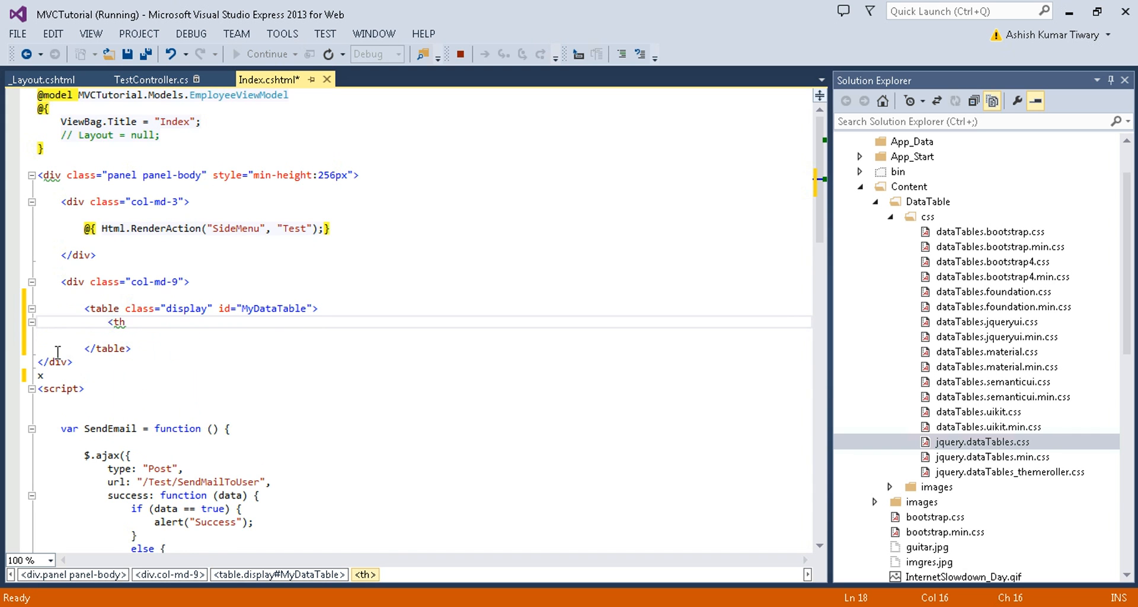
{"action": "type", "text": "re"}
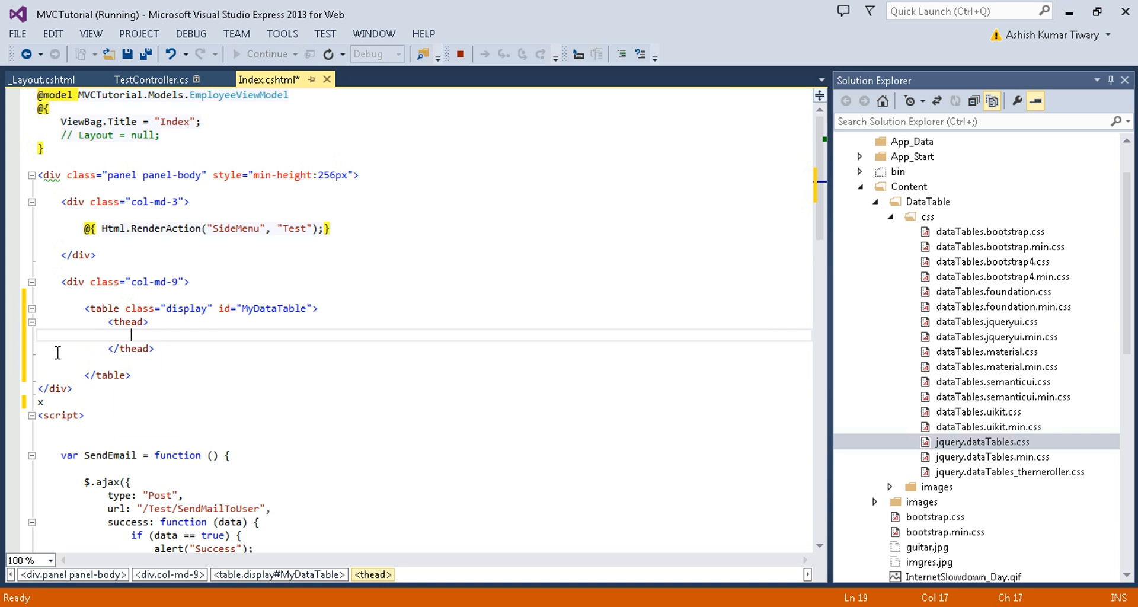
{"action": "type", "text": "<tr>"}
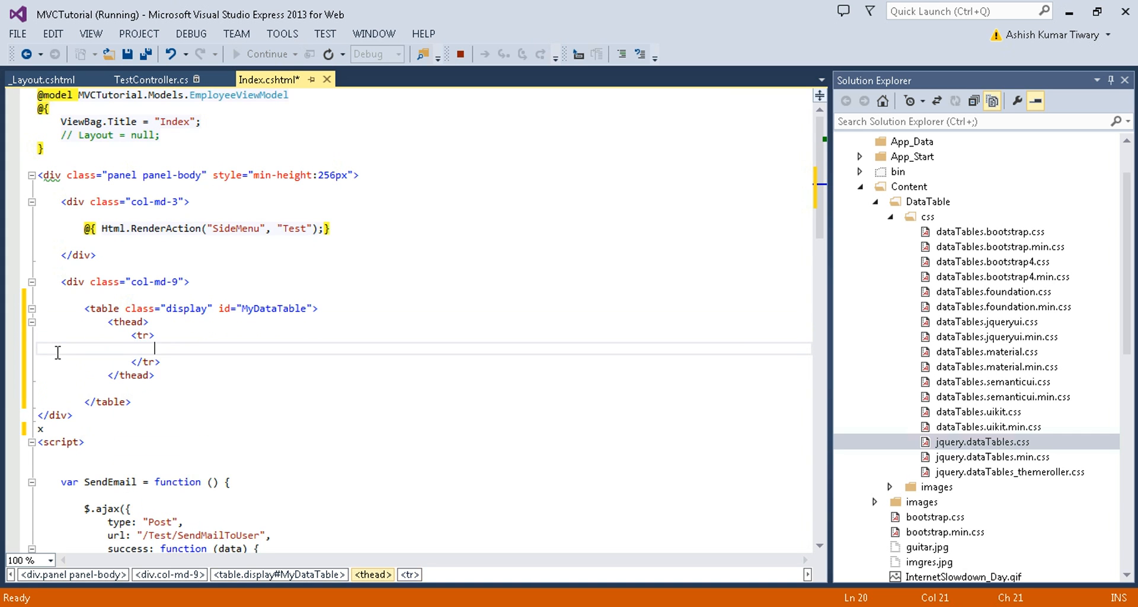
{"action": "type", "text": "th>"}
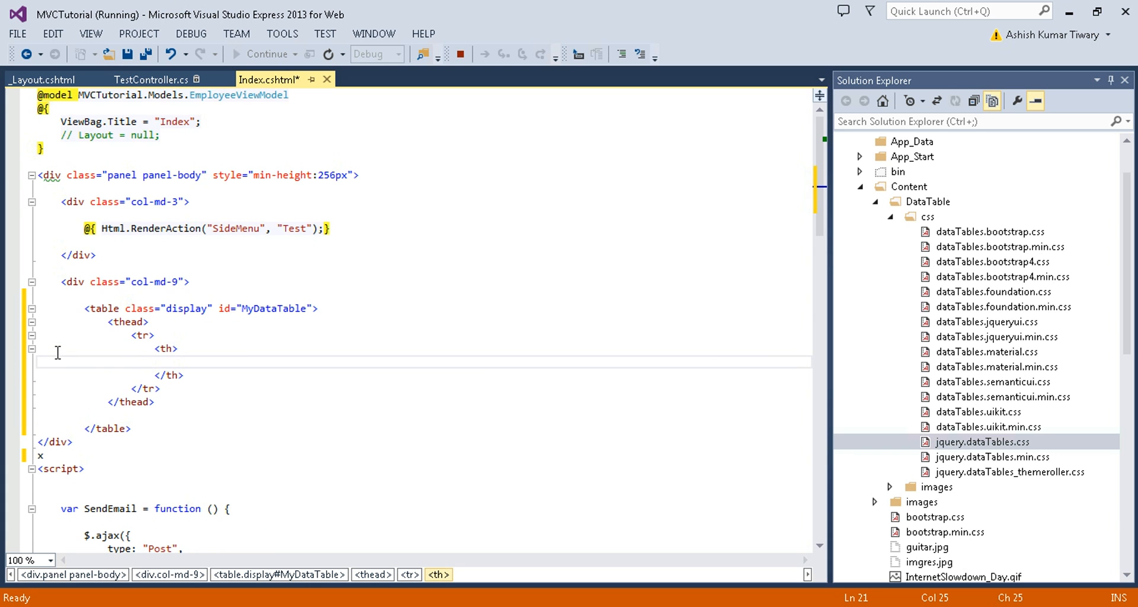
{"action": "type", "text": "Emaplo"}
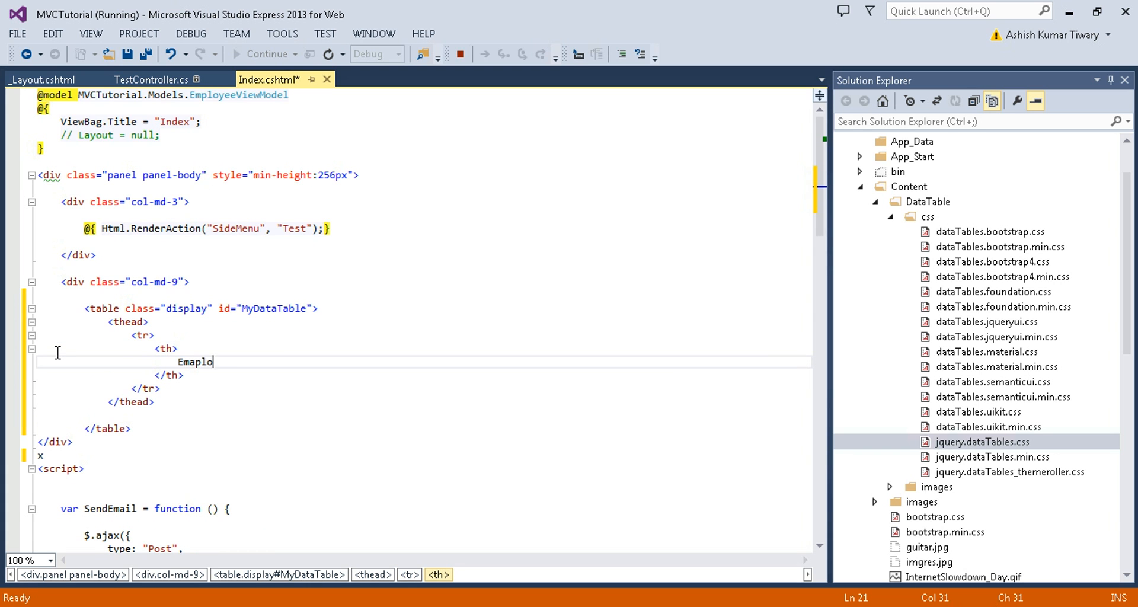
{"action": "type", "text": "yeeNa"}
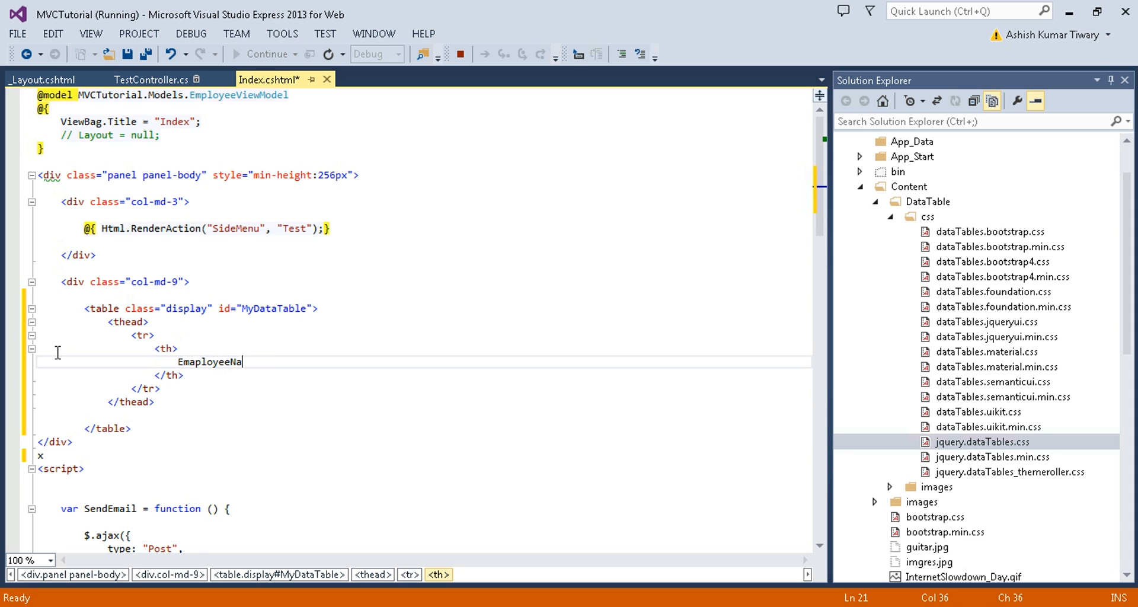
{"action": "type", "text": "me"}
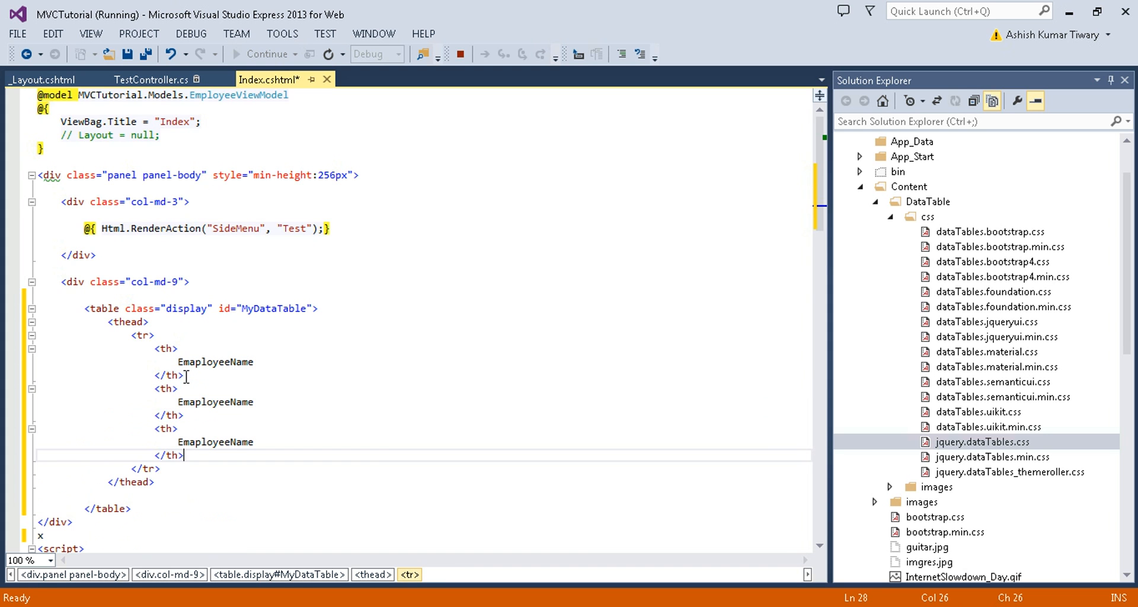
Step: Add Department and Salary header cells and save Index.cshtml
{"action": "double_click", "coordinate": [214, 402]}
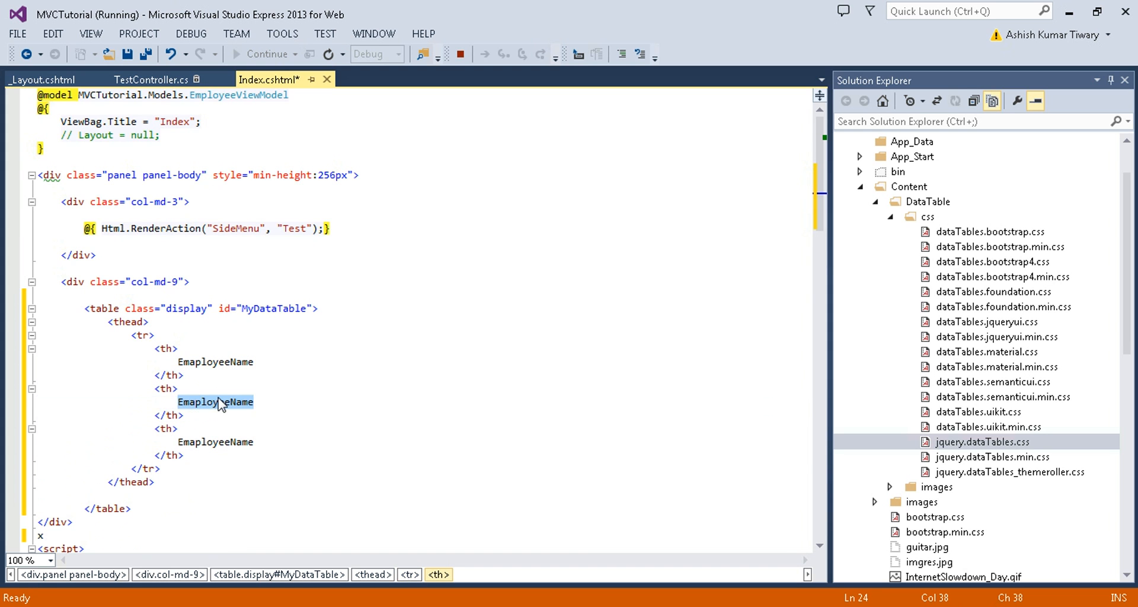
{"action": "type", "text": "Depart"}
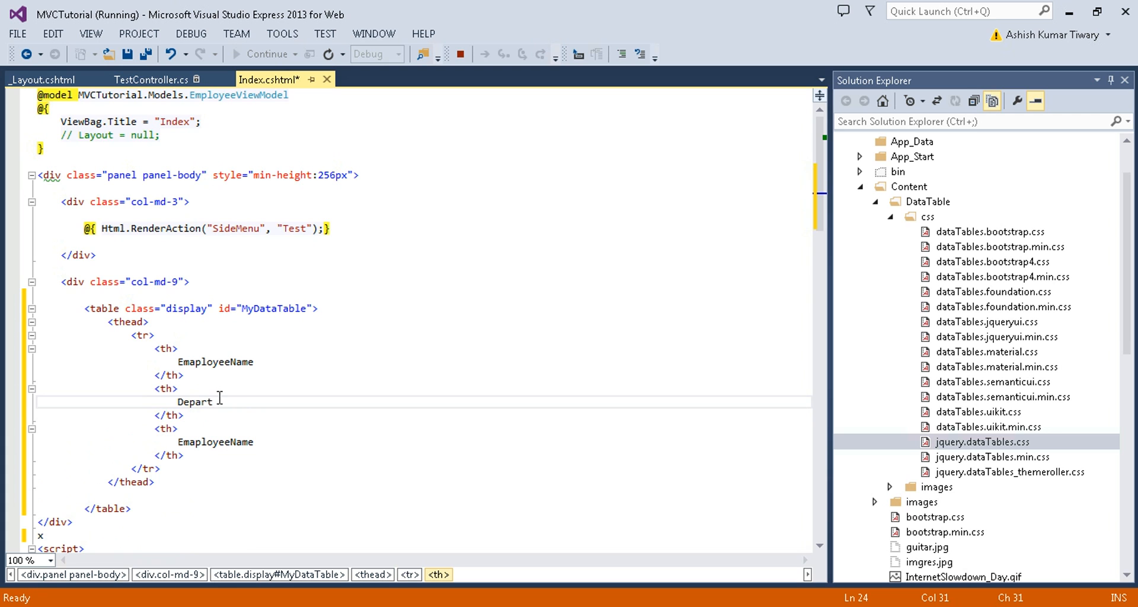
{"action": "type", "text": "ment"}
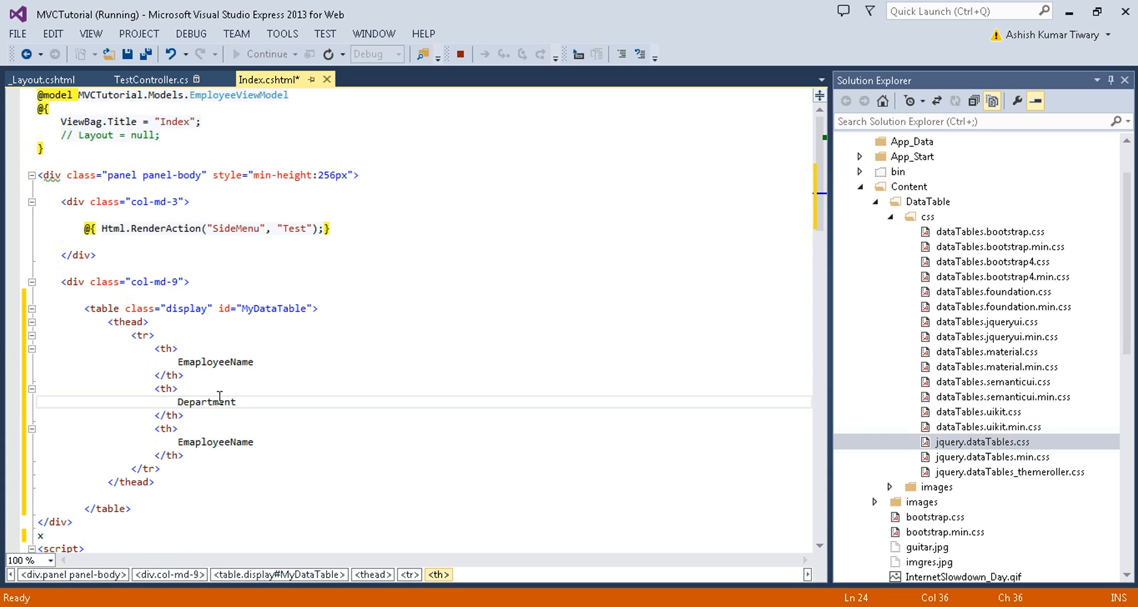
{"action": "type", "text": "Sa"}
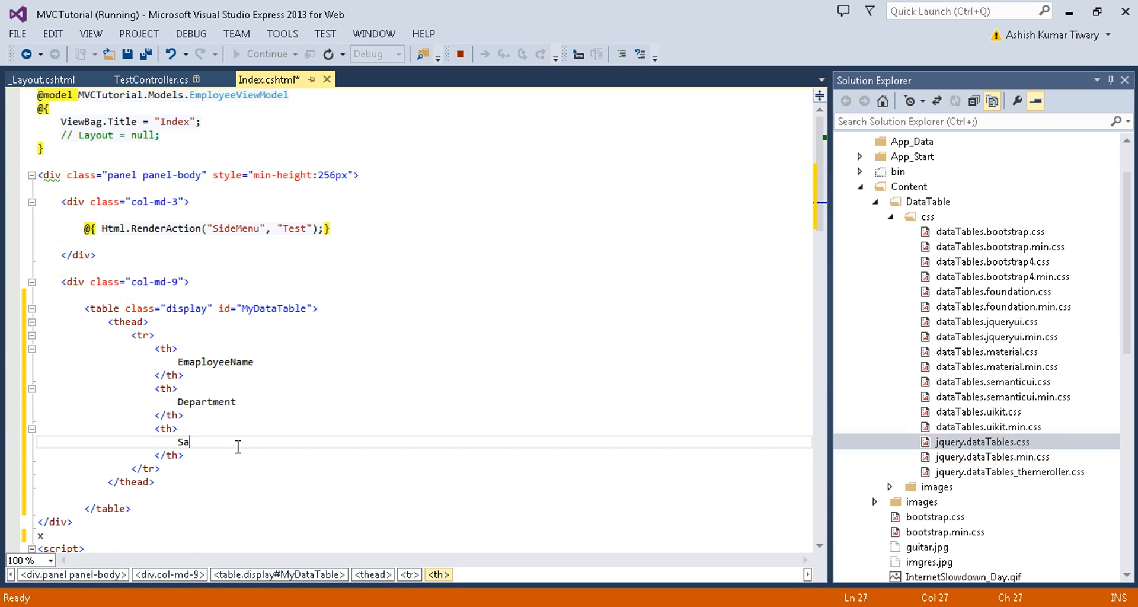
{"action": "type", "text": "lary"}
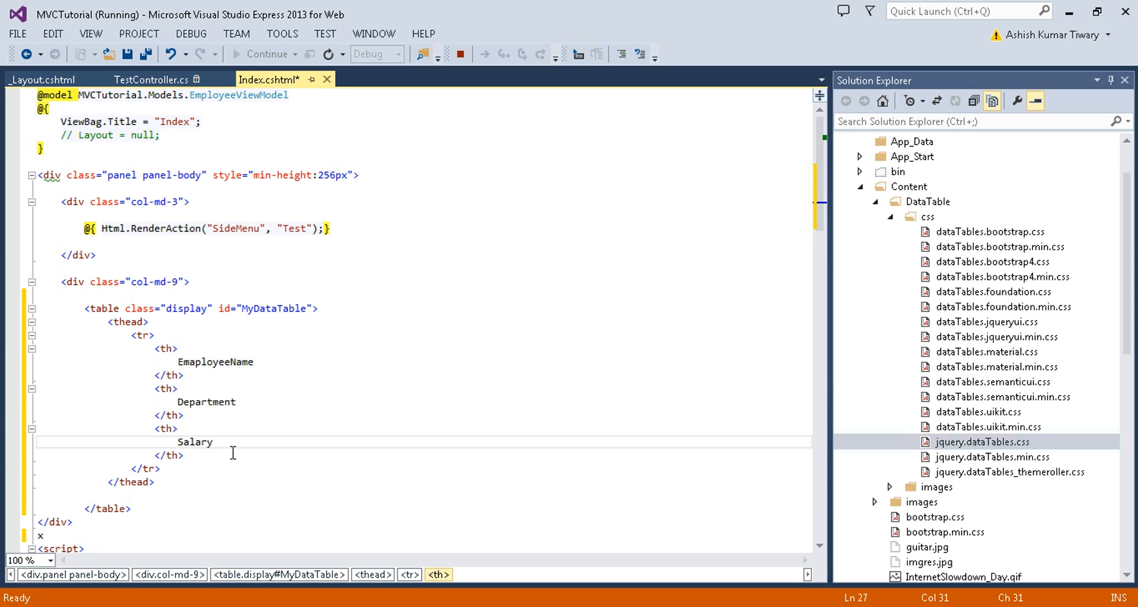
{"action": "key", "text": "ctrl+s"}
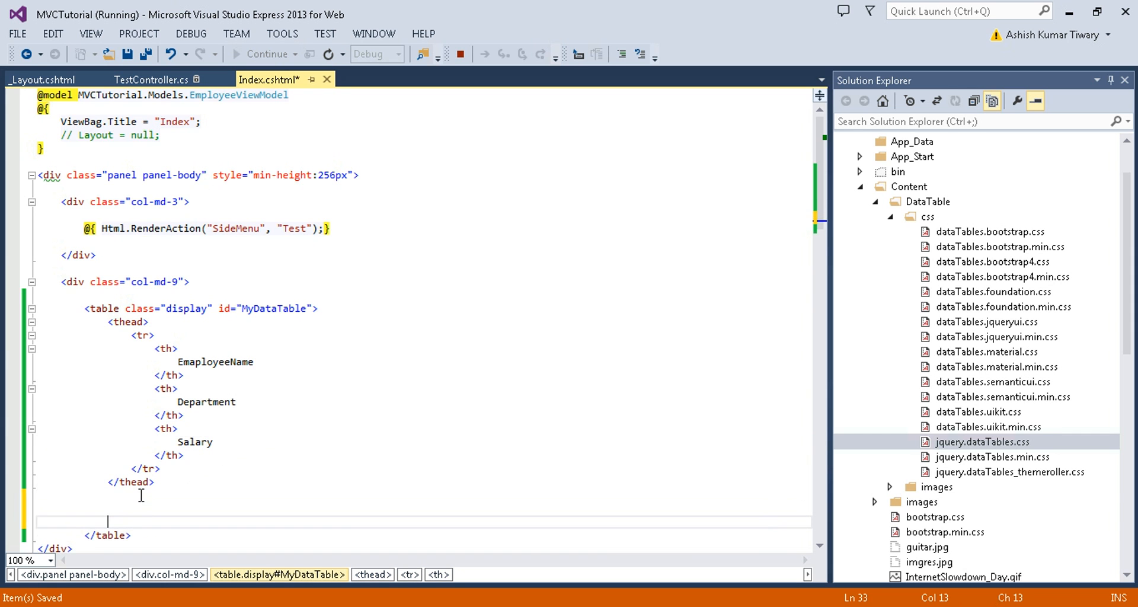
Step: Add a <tbody><tr> with a first <td> cell reading John
{"action": "type", "text": "<tbody></tbody>"}
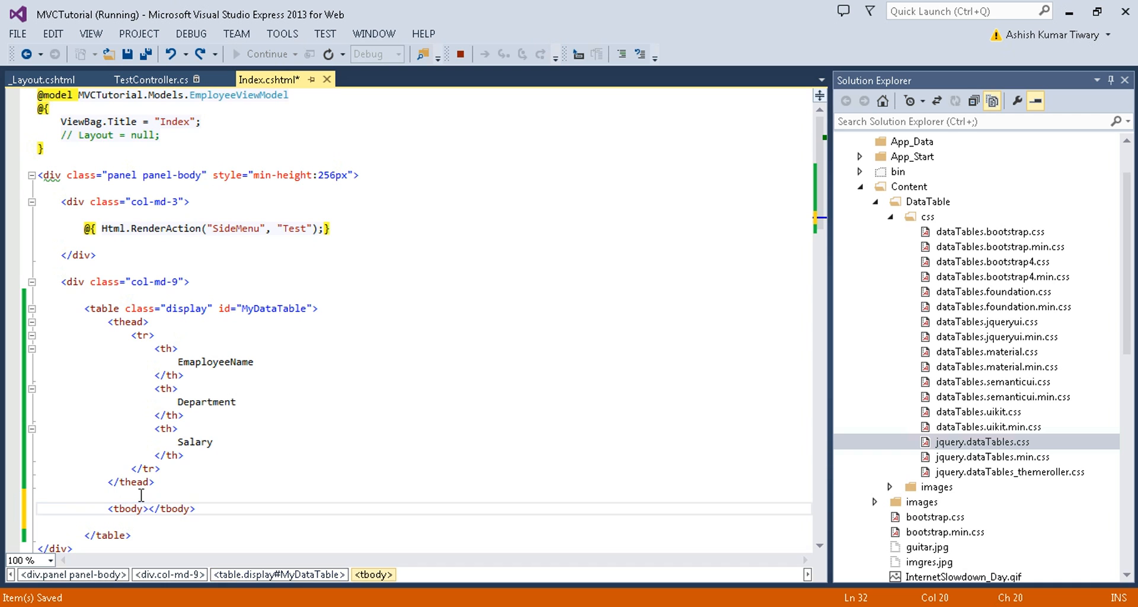
{"action": "type", "text": "<tr></tr>"}
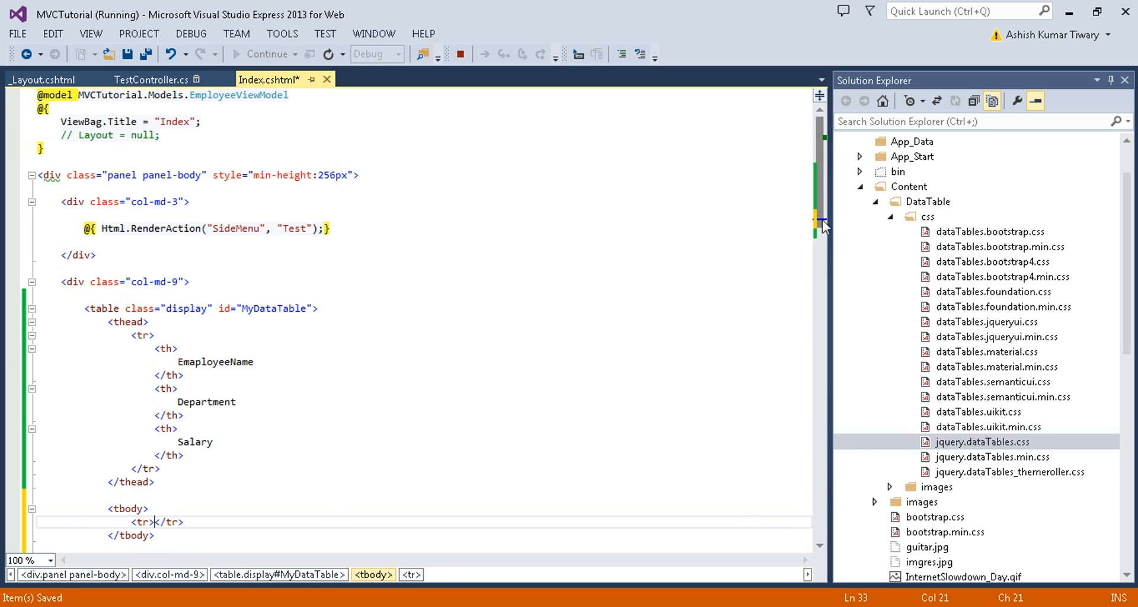
{"action": "scroll", "scroll_direction": "down", "scroll_amount": 3}
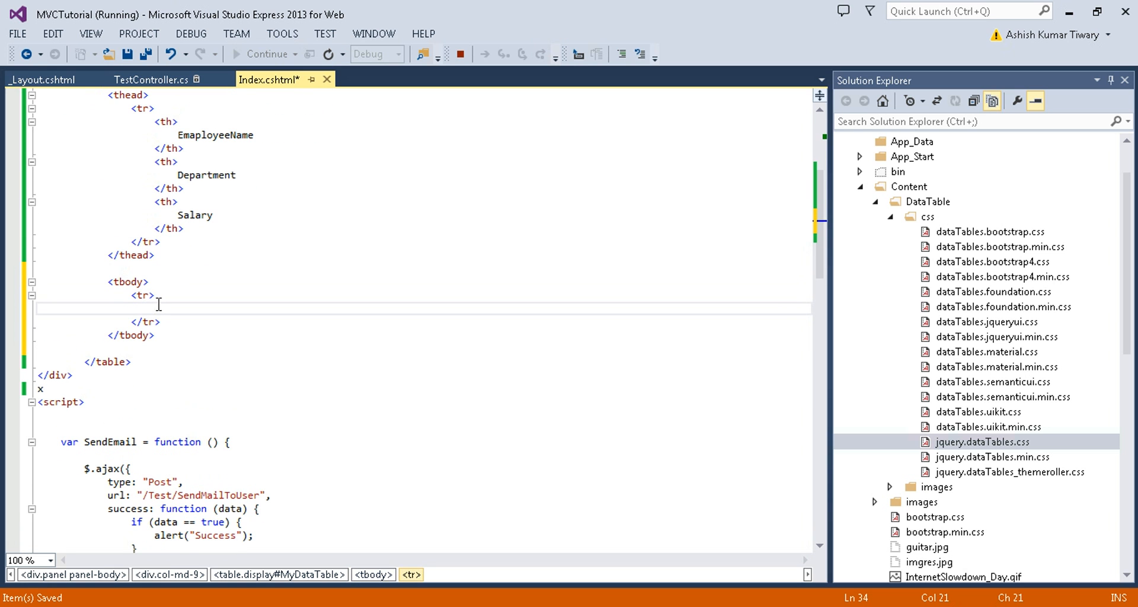
{"action": "type", "text": "<td></td>"}
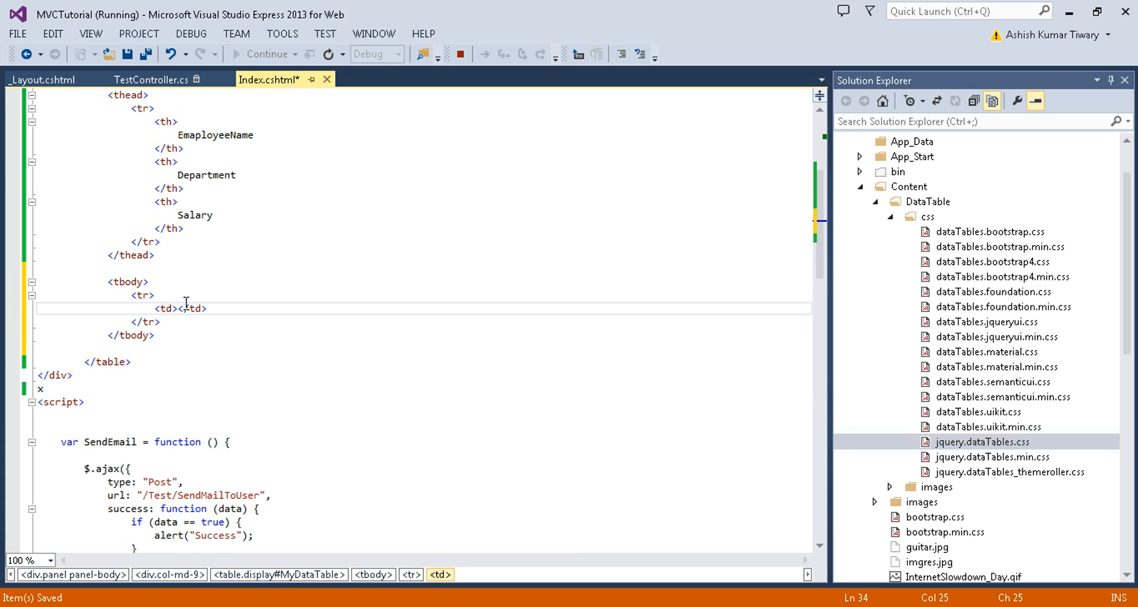
{"action": "type", "text": "John"}
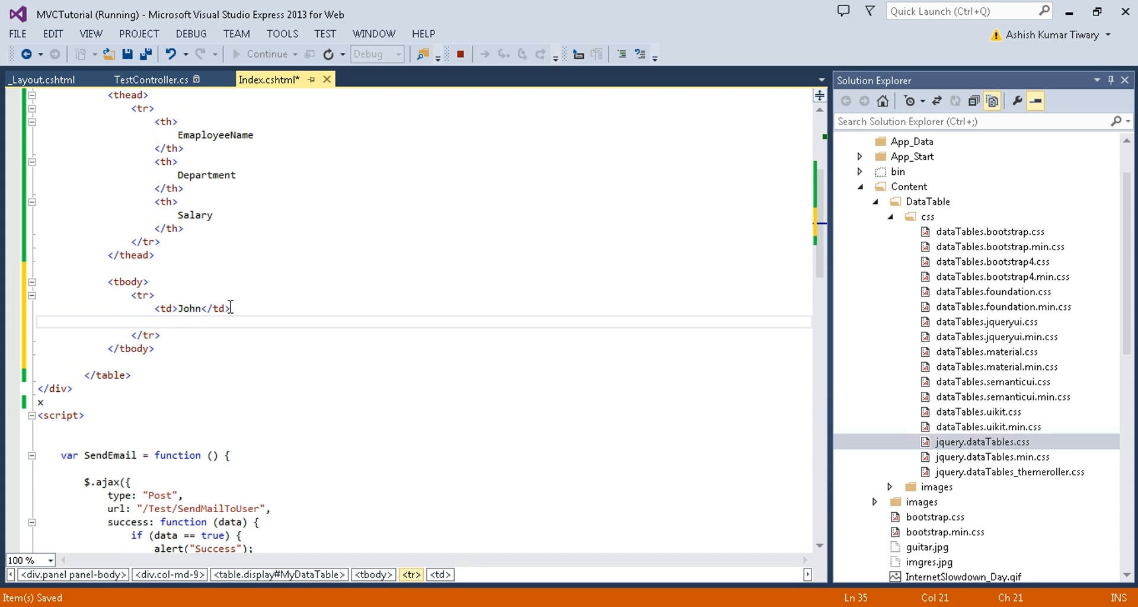
Step: Complete the row with CSE and 52000 cells
{"action": "type", "text": "<td>John</td>"}
{"action": "type", "text": "<td>CSE</td>"}
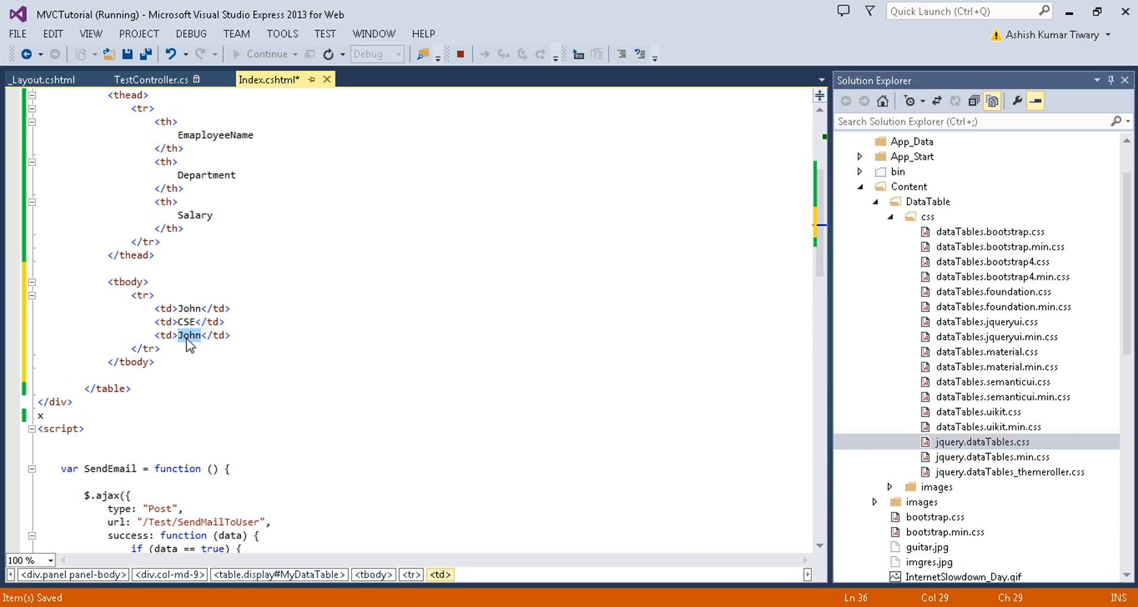
{"action": "type", "text": "50"}
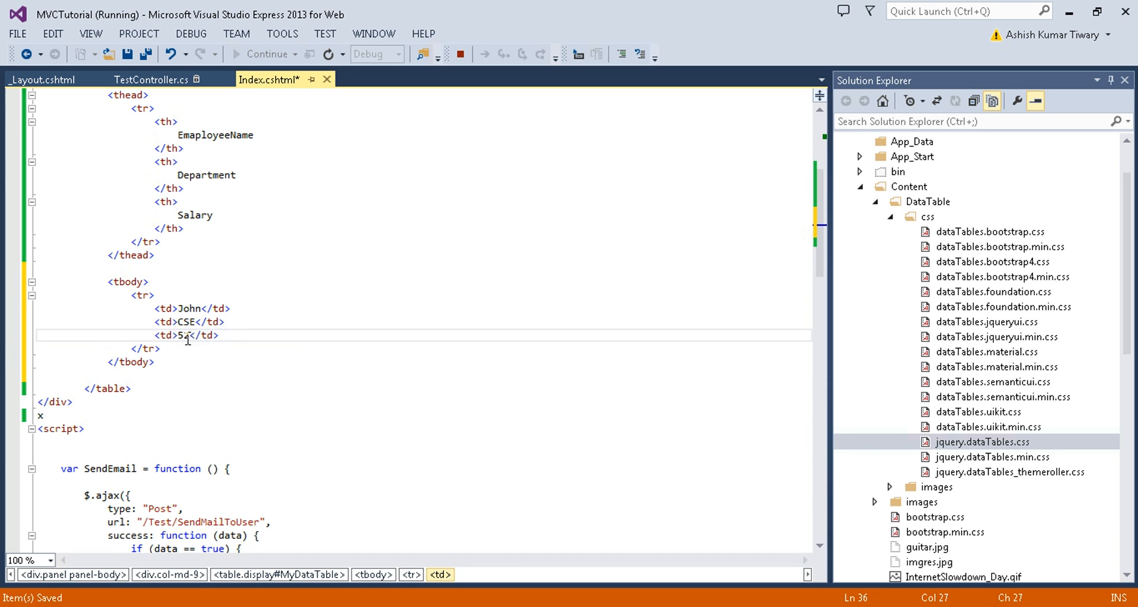
{"action": "type", "text": "2000"}
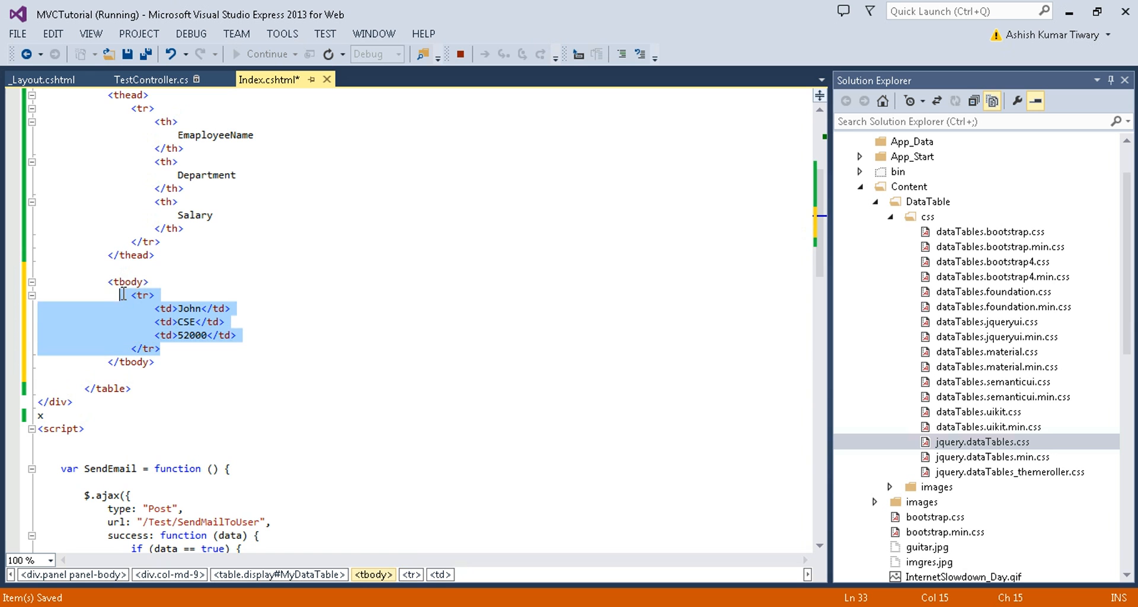
Step: Paste duplicate employee rows into tbody and rename one to Khushi
{"action": "left_click", "coordinate": [165, 347]}
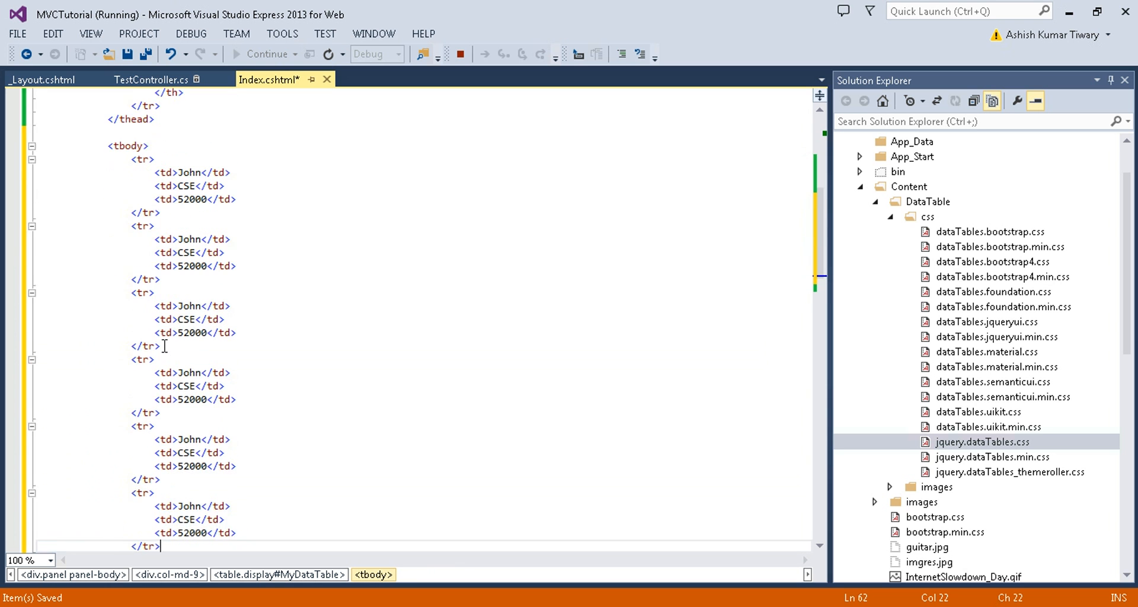
{"action": "scroll", "scroll_direction": "down", "scroll_amount": 3}
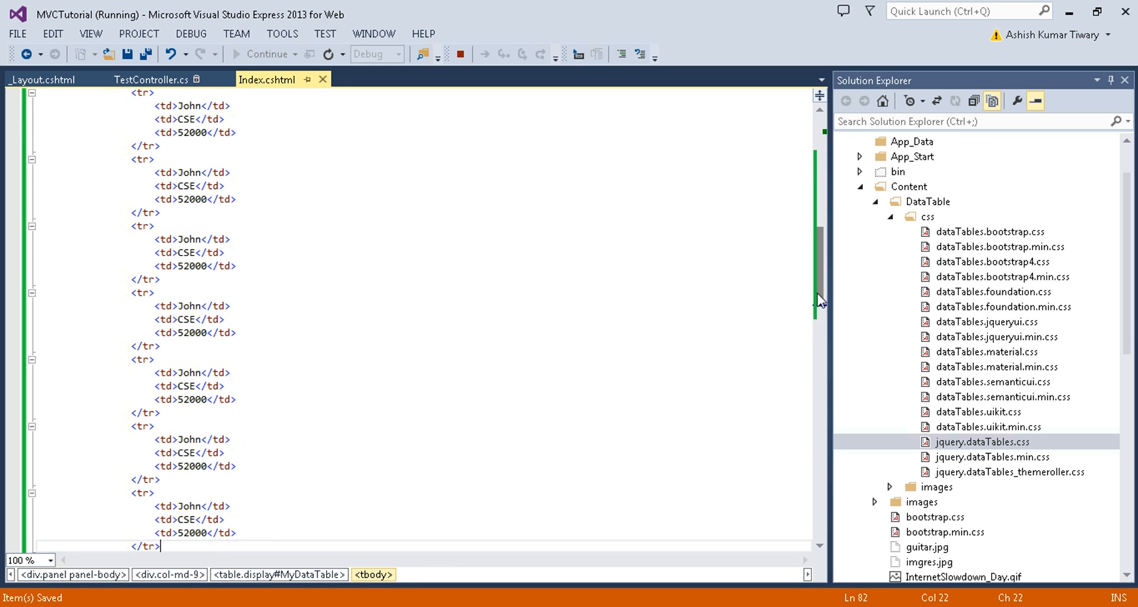
{"action": "scroll", "scroll_direction": "up", "scroll_amount": 3}
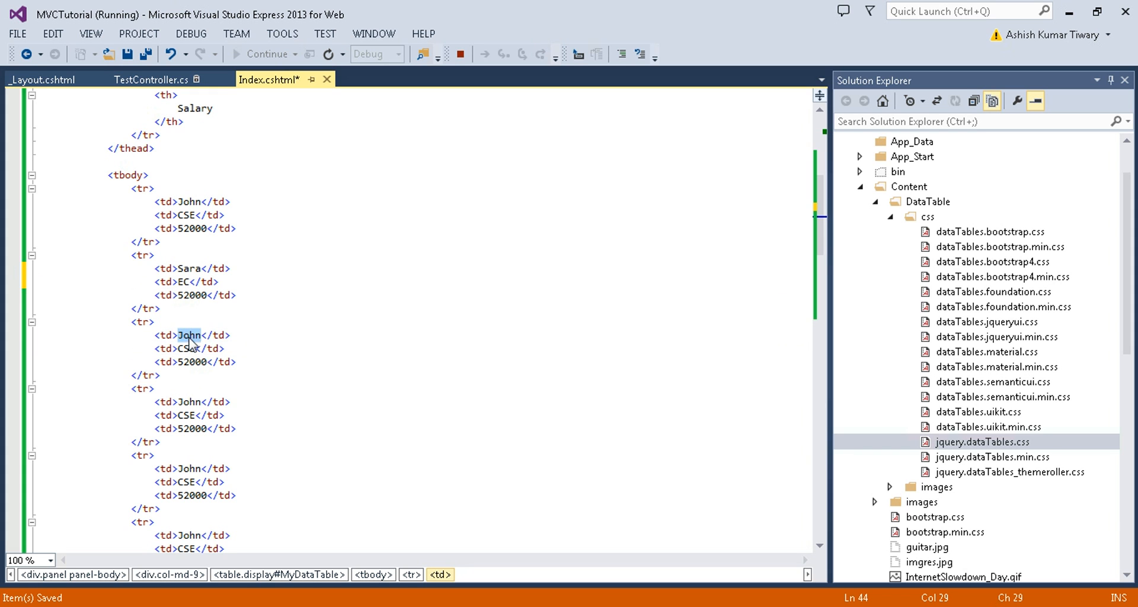
{"action": "type", "text": "Khus"}
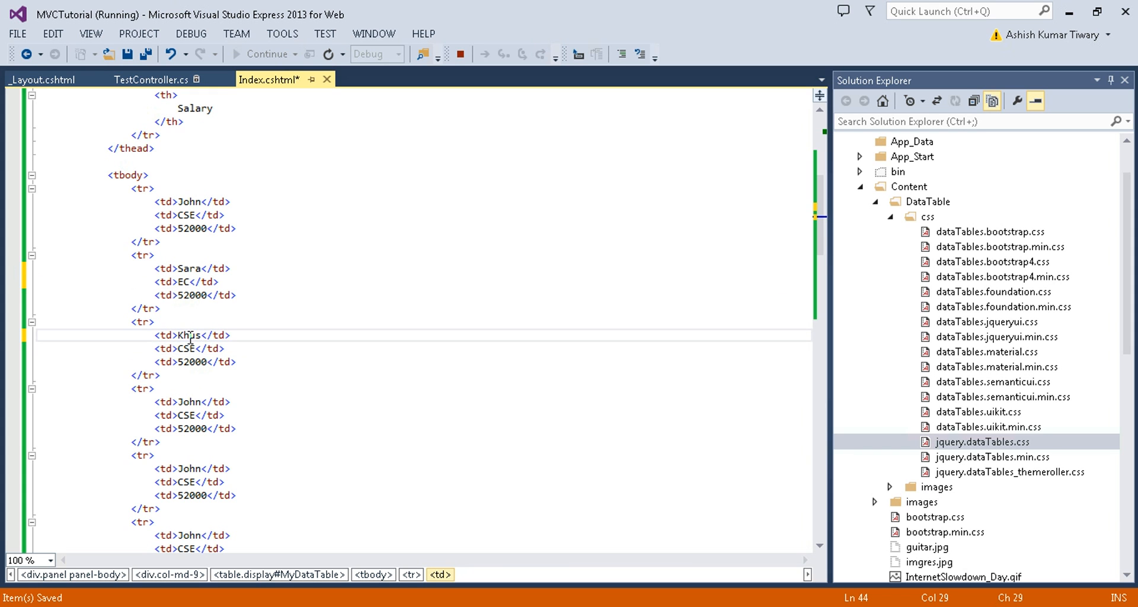
{"action": "type", "text": "hi"}
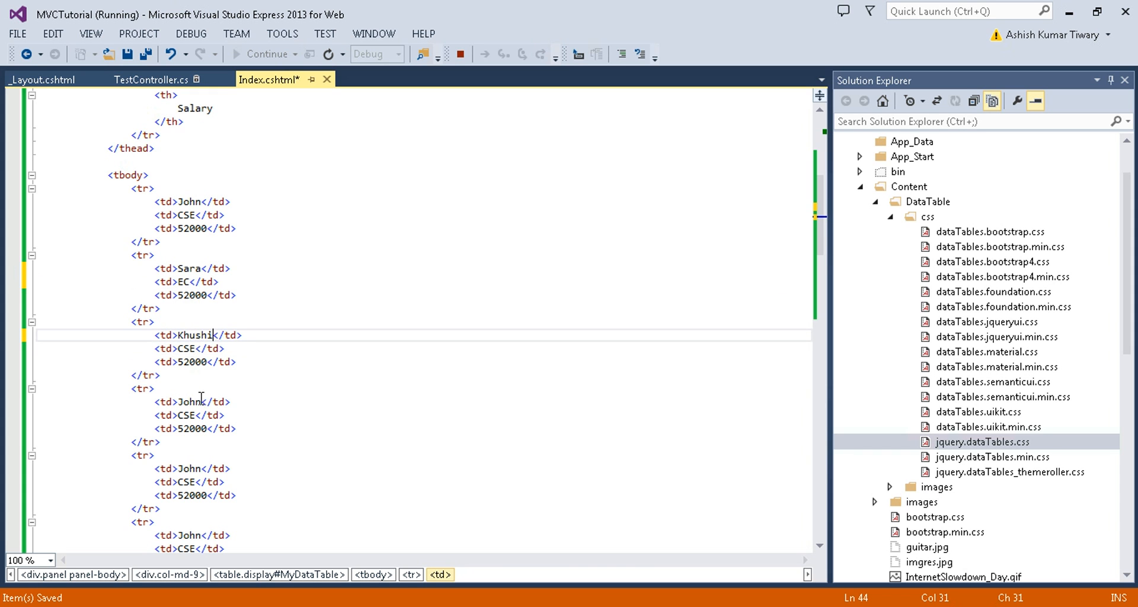
Step: Rename further copied rows to Ram and Shaym
{"action": "double_click", "coordinate": [188, 401]}
{"action": "type", "text": "Pamela"}
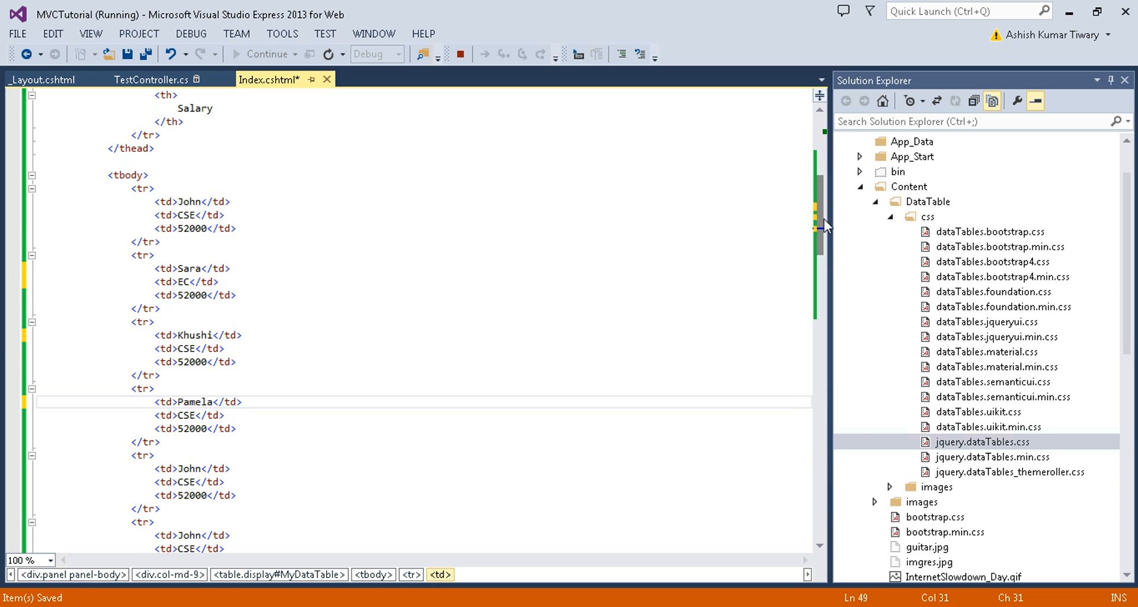
{"action": "scroll", "scroll_direction": "down", "scroll_amount": 3}
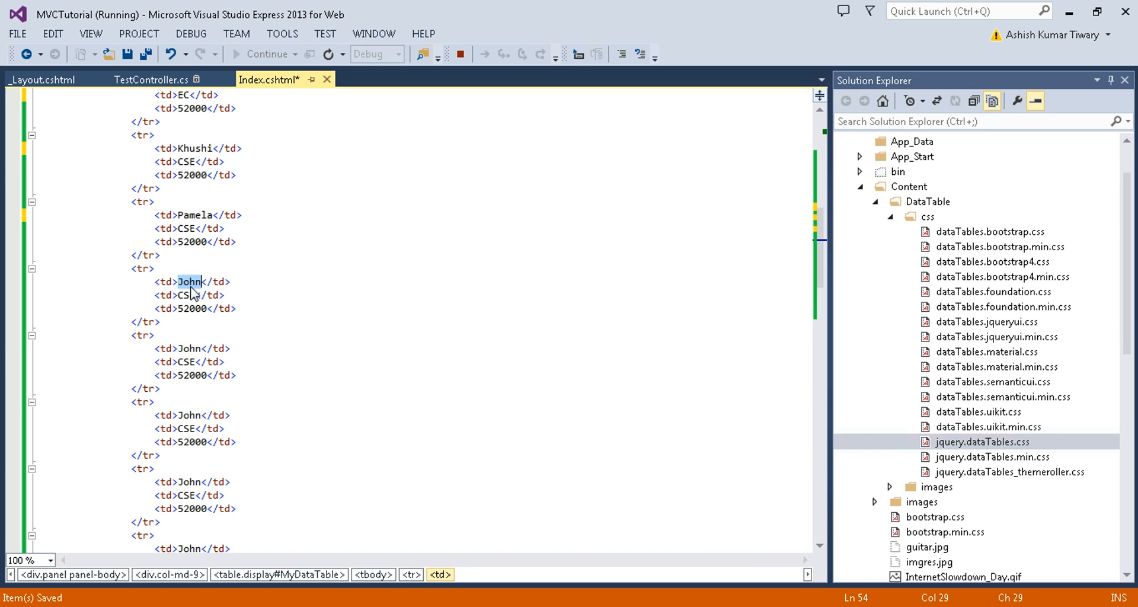
{"action": "type", "text": "Ran"}
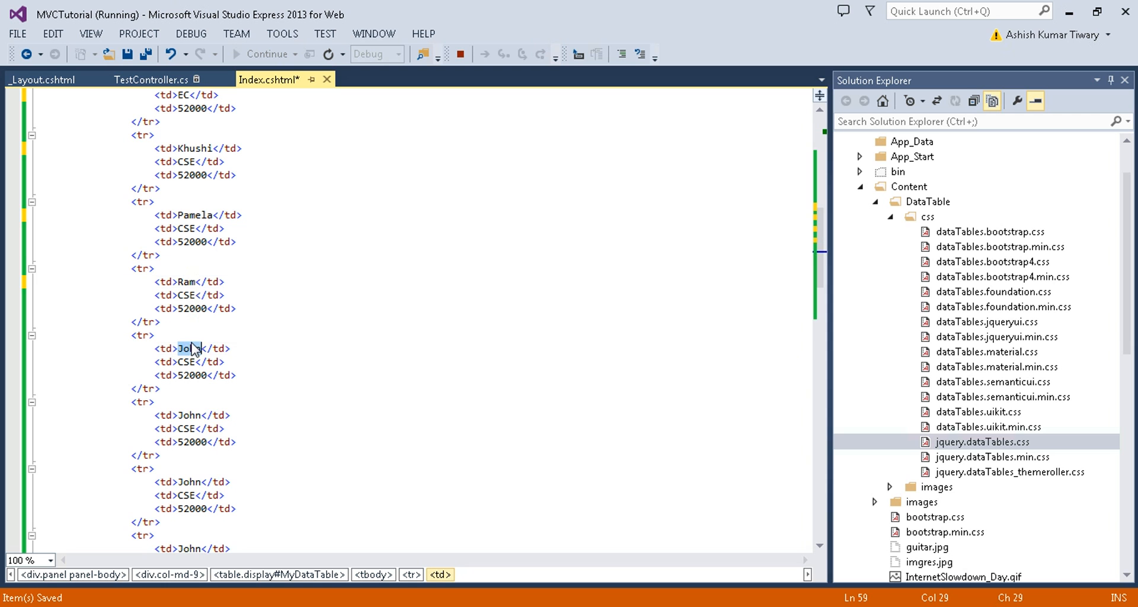
{"action": "type", "text": "Shaym"}
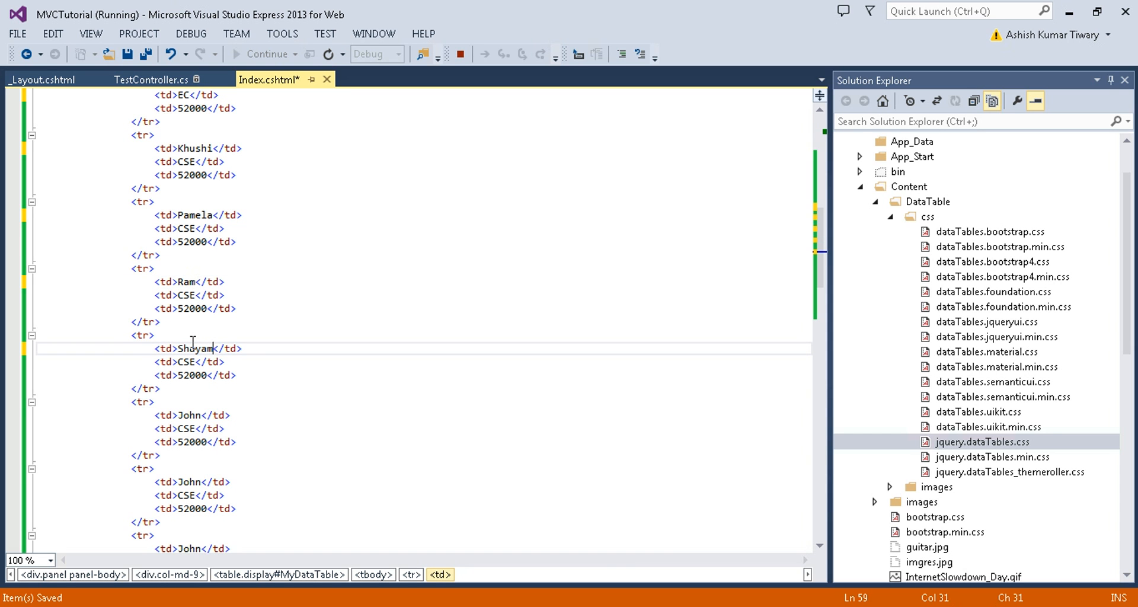
{"action": "scroll", "scroll_direction": "down", "scroll_amount": 3}
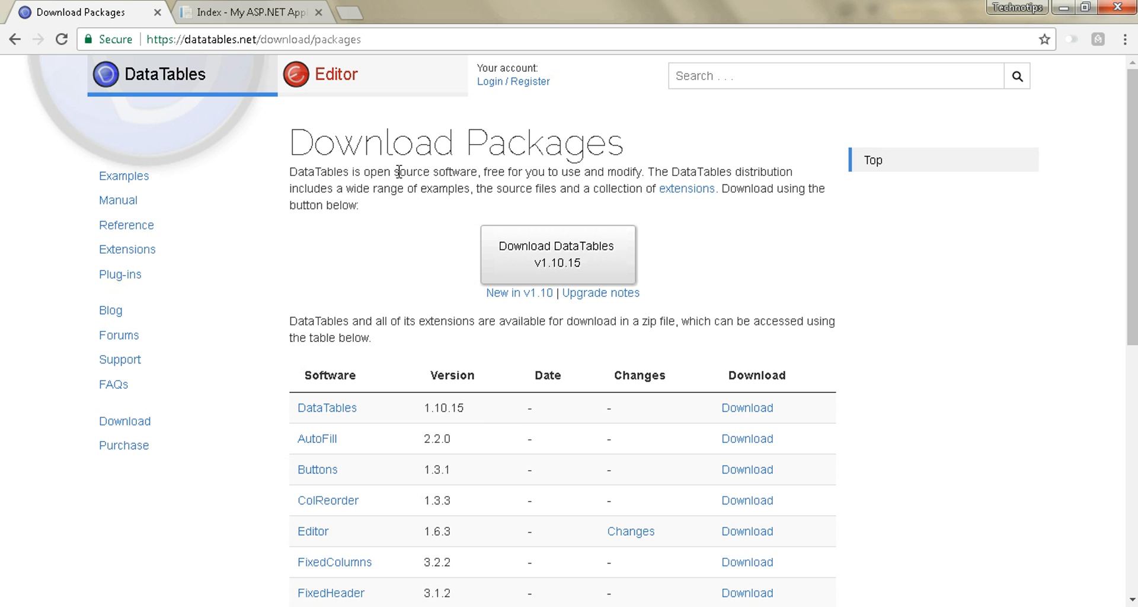
Step: Reload Chrome's local Test/Index page from the tab menu
{"action": "right_click", "coordinate": [246, 12]}
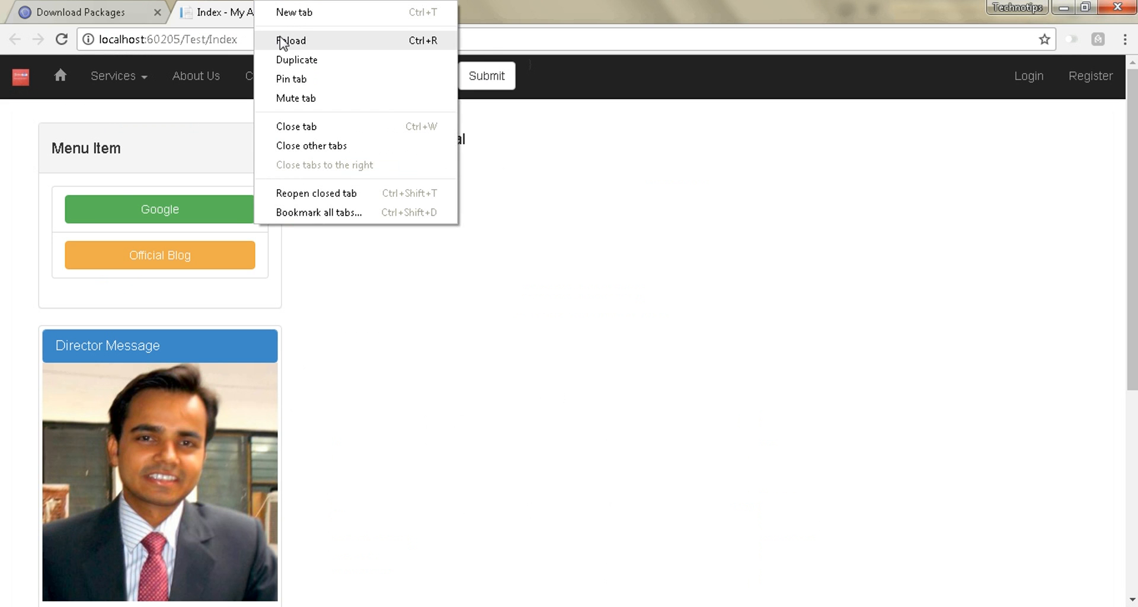
{"action": "left_click", "coordinate": [293, 40]}
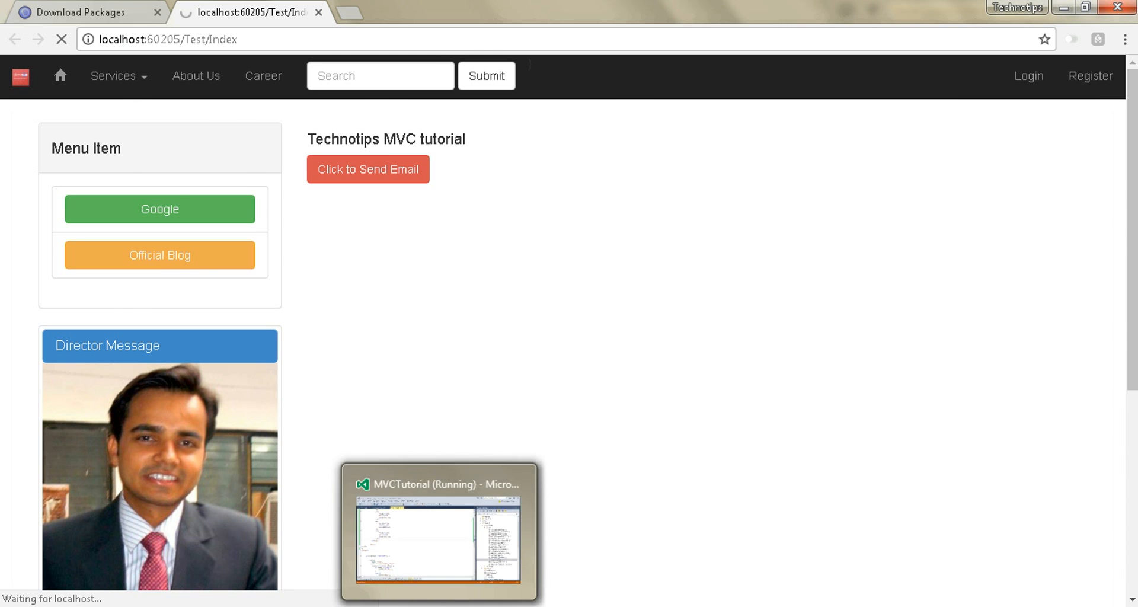
{"action": "left_click", "coordinate": [438, 530]}
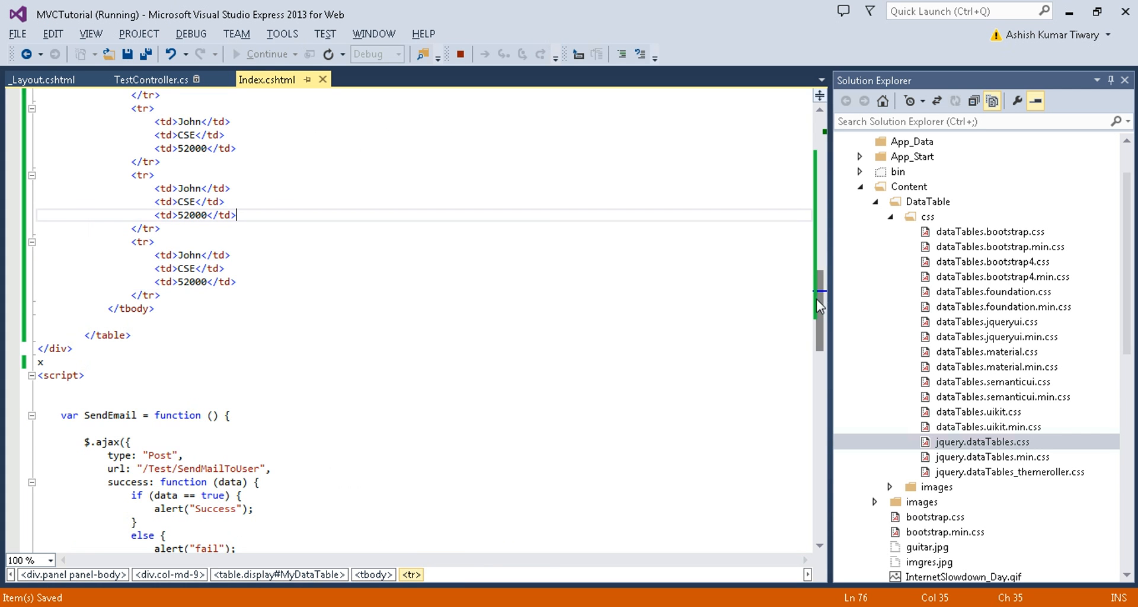
Step: Return to Visual Studio and scroll Index.cshtml back to the MyDataTable markup
{"action": "scroll", "scroll_direction": "up", "scroll_amount": 3}
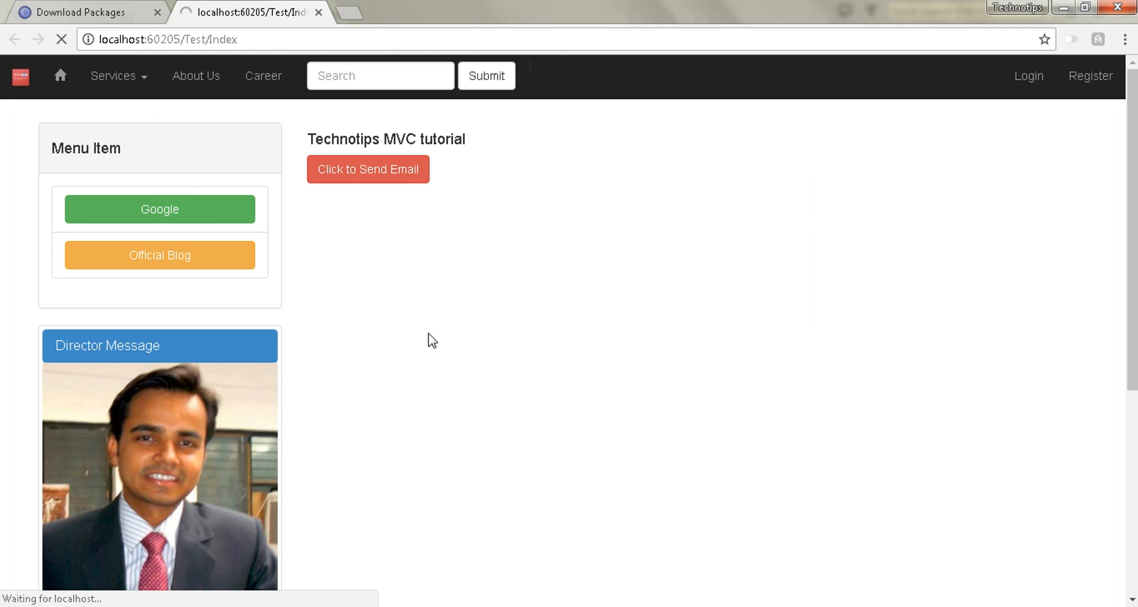
{"action": "mouse_move", "coordinate": [401, 380]}
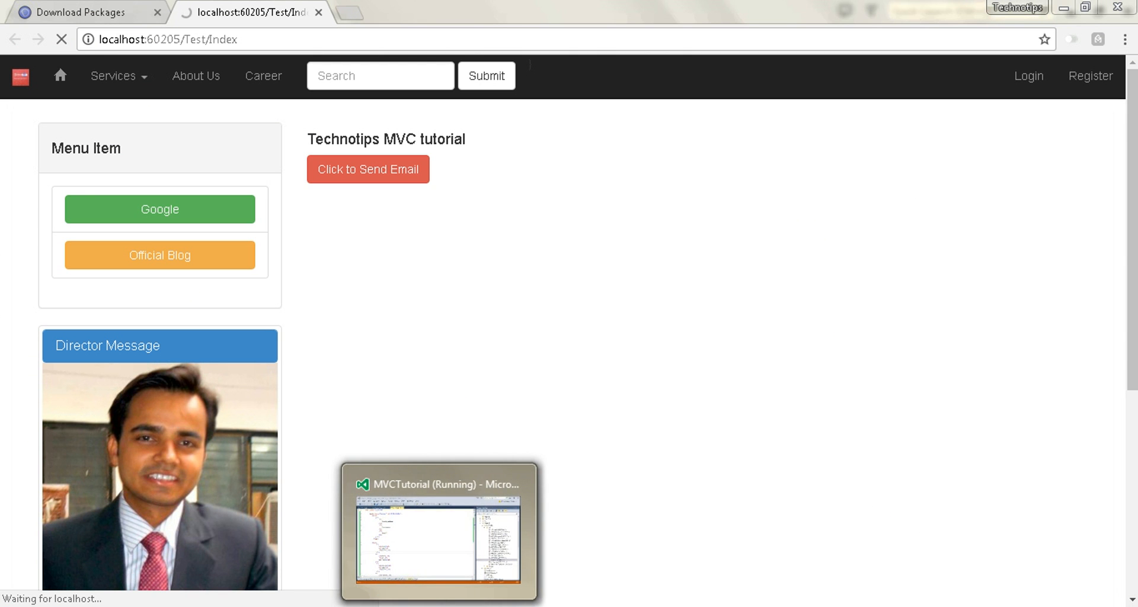
{"action": "left_click", "coordinate": [438, 531]}
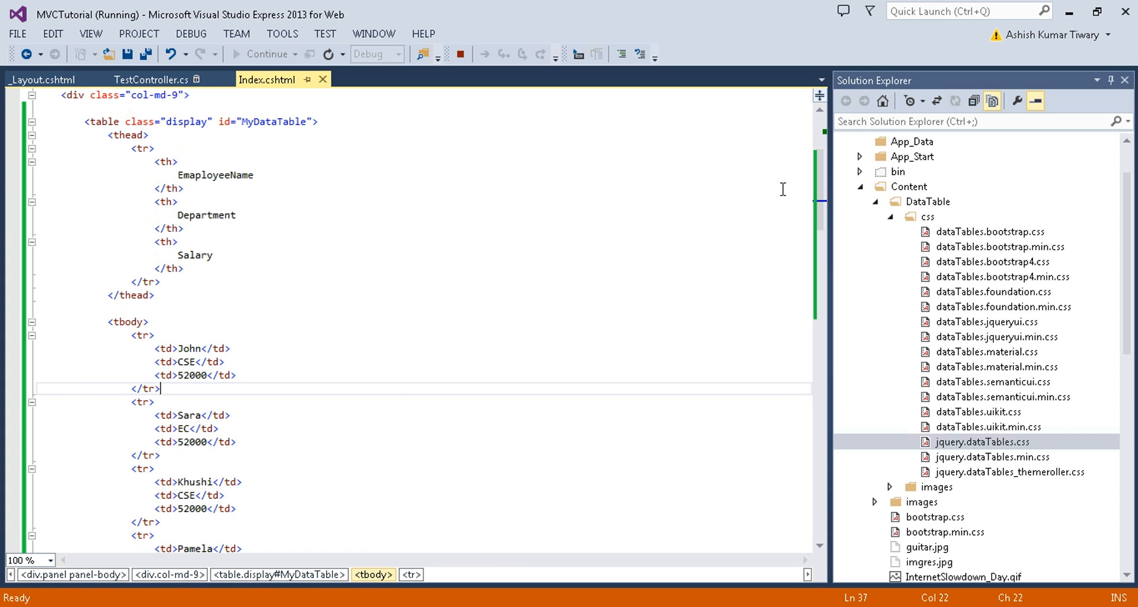
{"action": "scroll", "scroll_direction": "up", "scroll_amount": 3}
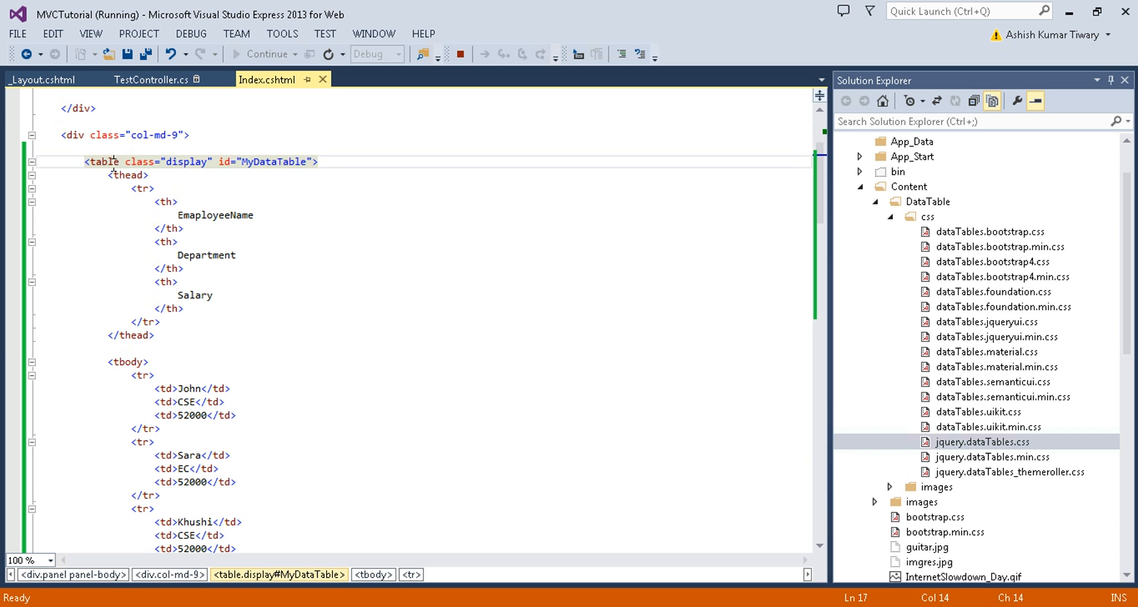
{"action": "double_click", "coordinate": [188, 161]}
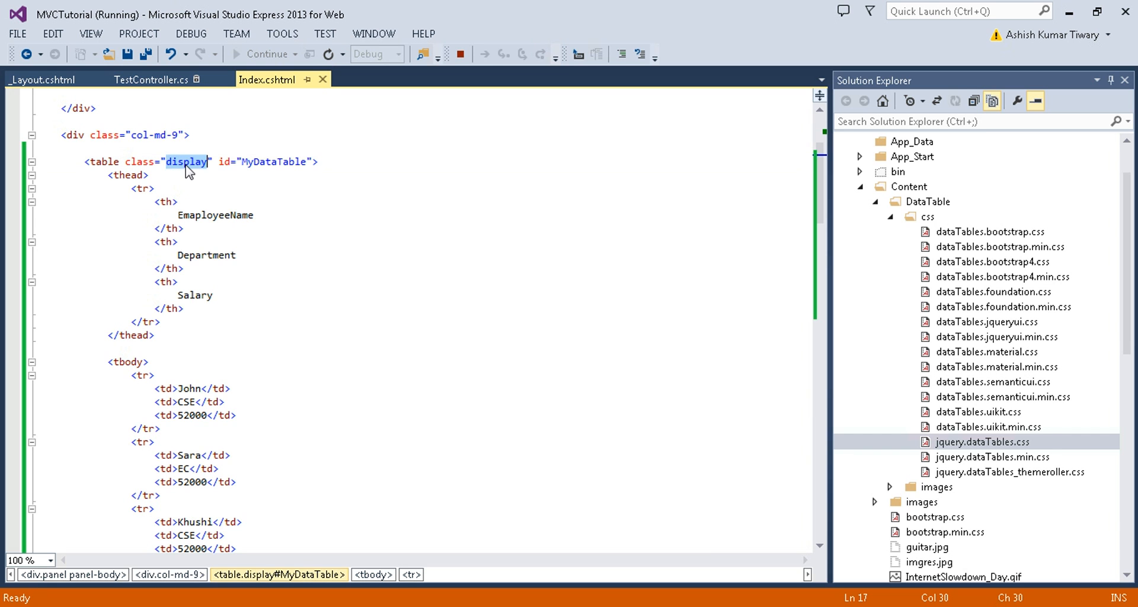
{"action": "mouse_move", "coordinate": [263, 166]}
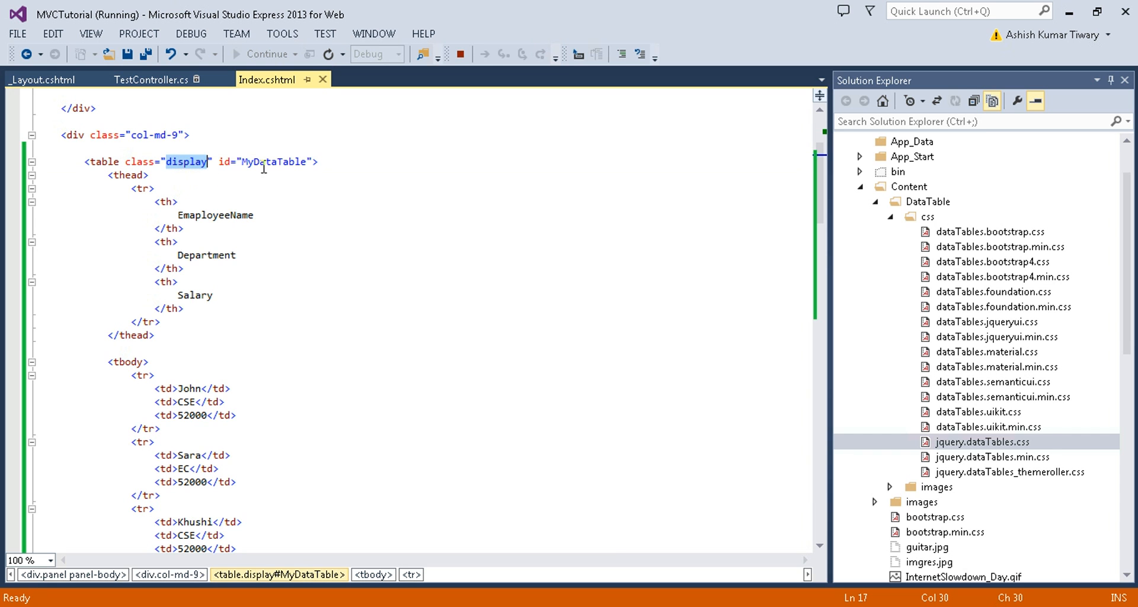
{"action": "left_click", "coordinate": [129, 176]}
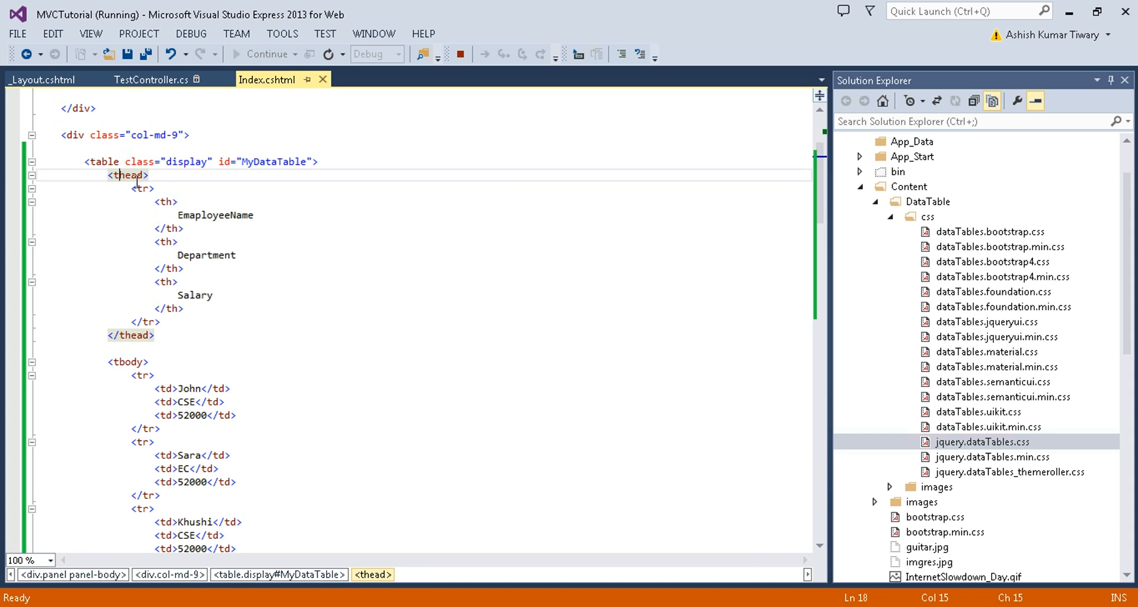
{"action": "left_click", "coordinate": [143, 189]}
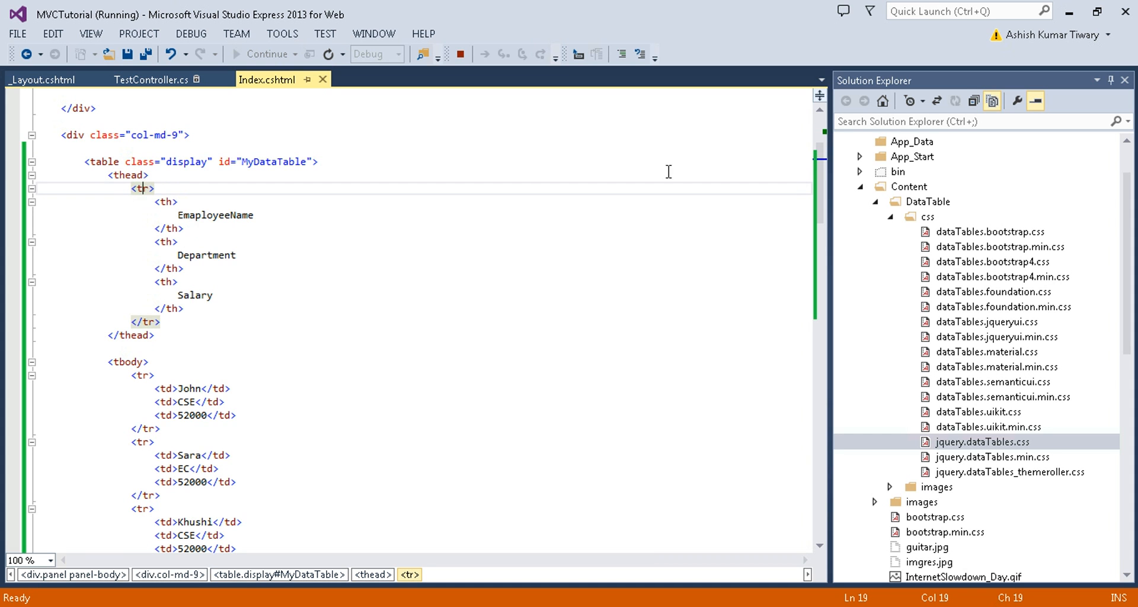
{"action": "scroll", "scroll_direction": "down", "scroll_amount": 3}
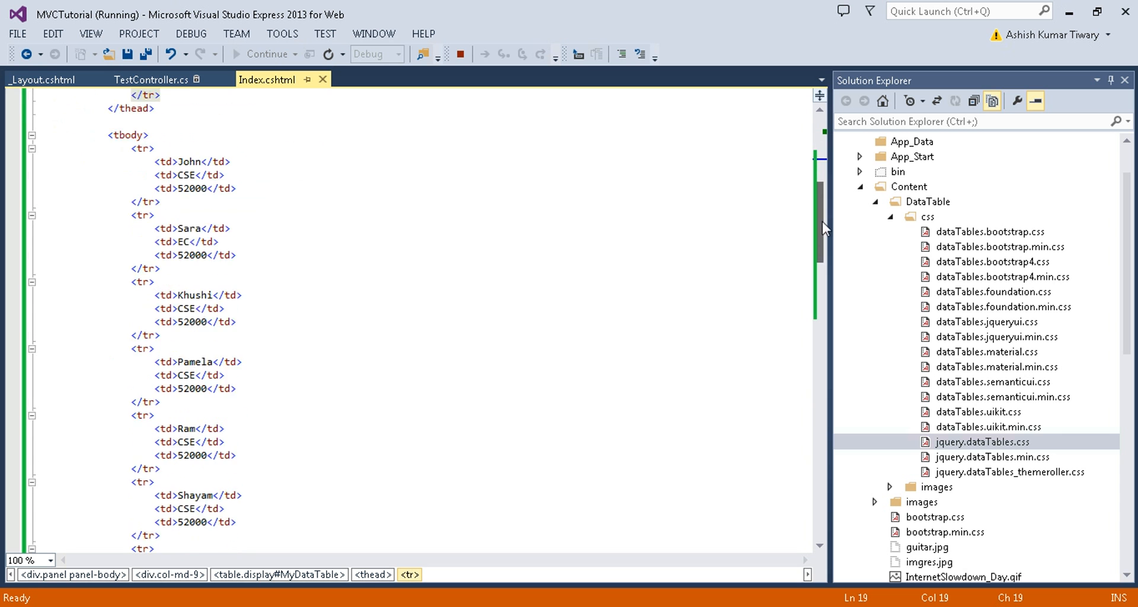
{"action": "scroll", "scroll_direction": "down", "scroll_amount": 3}
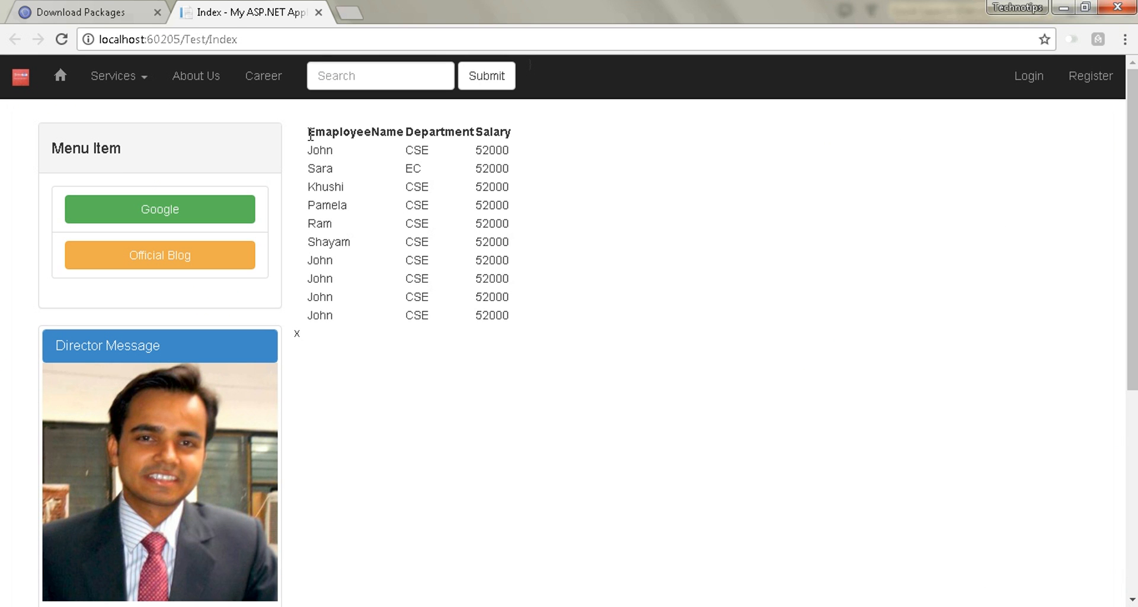
{"action": "mouse_move", "coordinate": [512, 316]}
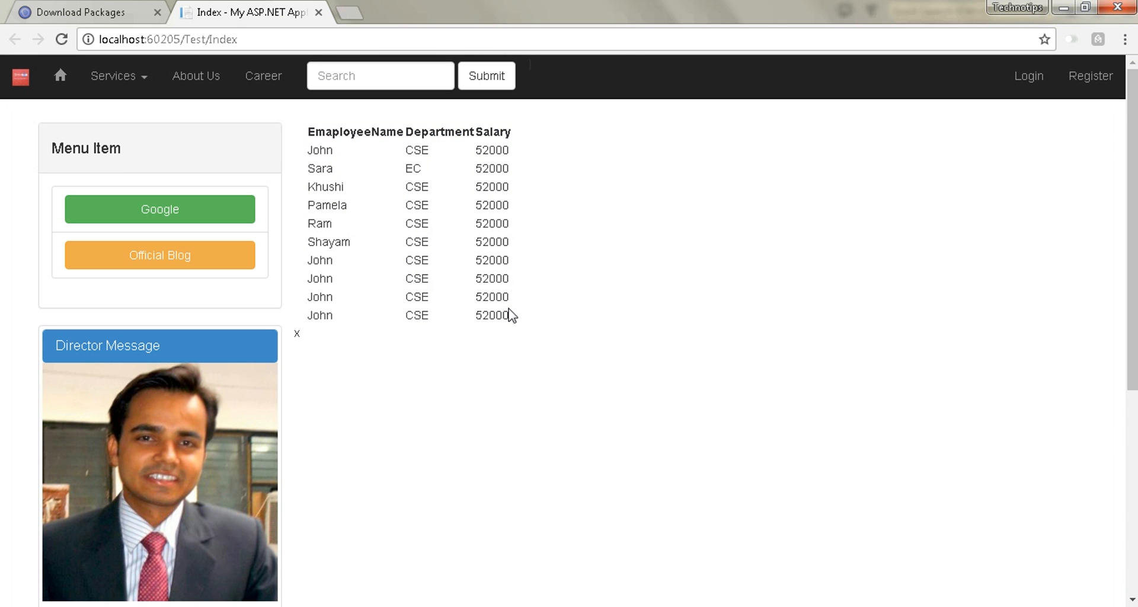
{"action": "mouse_move", "coordinate": [397, 357]}
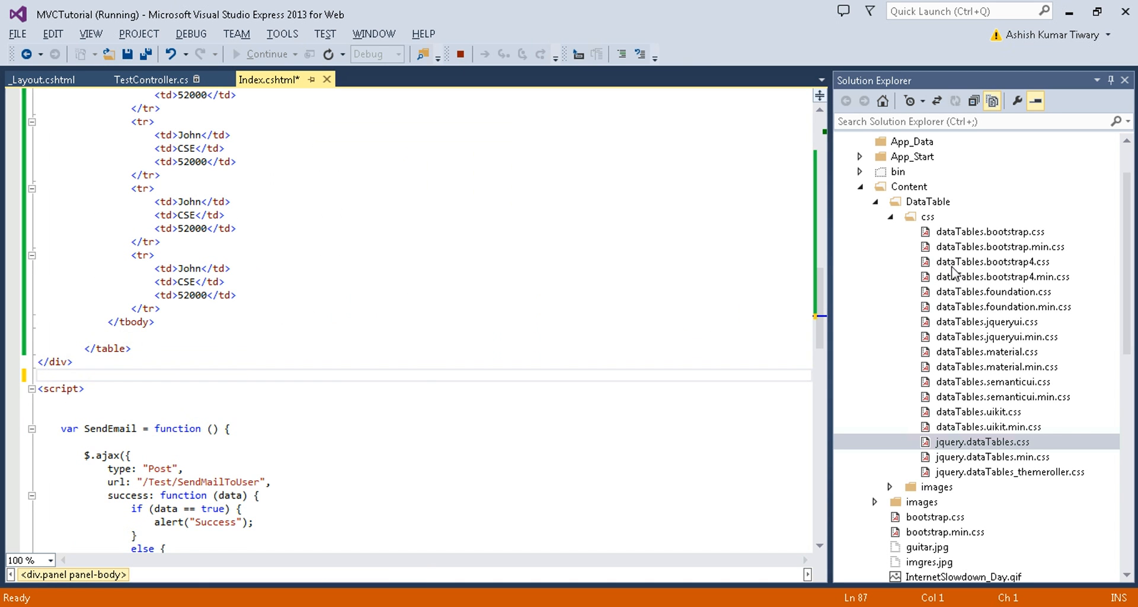
Step: Write a $(document).ready(function () { }) handler in the script block
{"action": "left_click", "coordinate": [92, 405]}
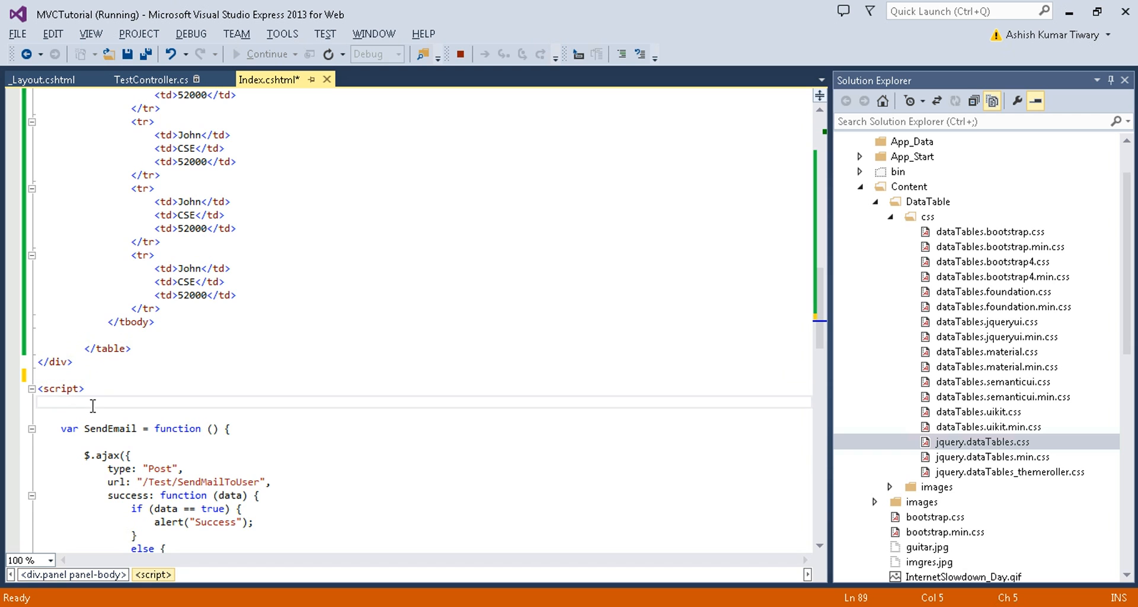
{"action": "key", "text": "enter"}
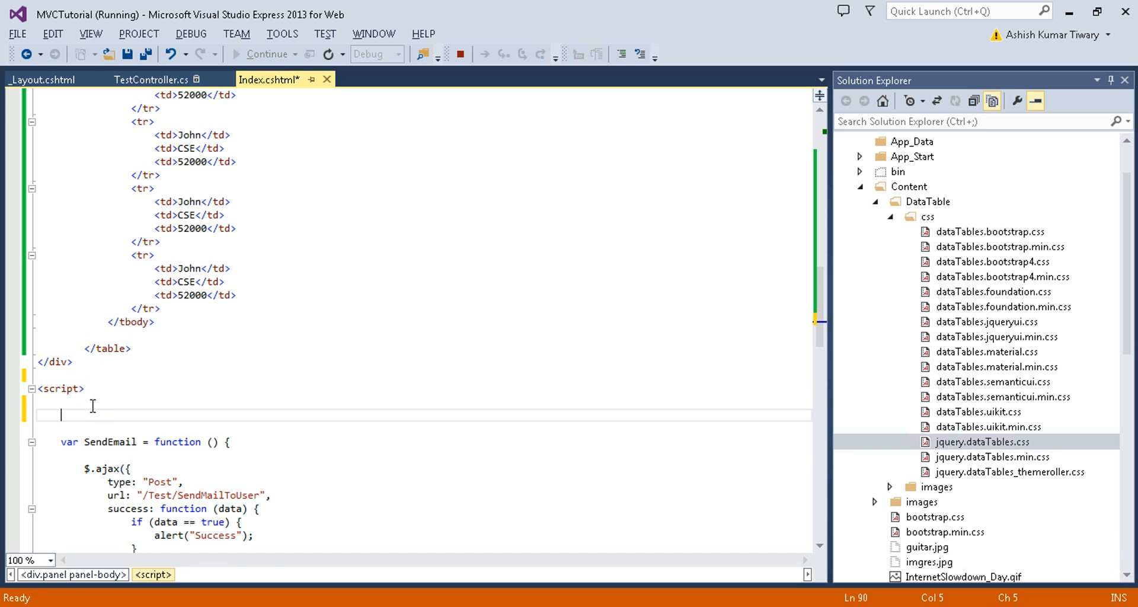
{"action": "type", "text": "$()"}
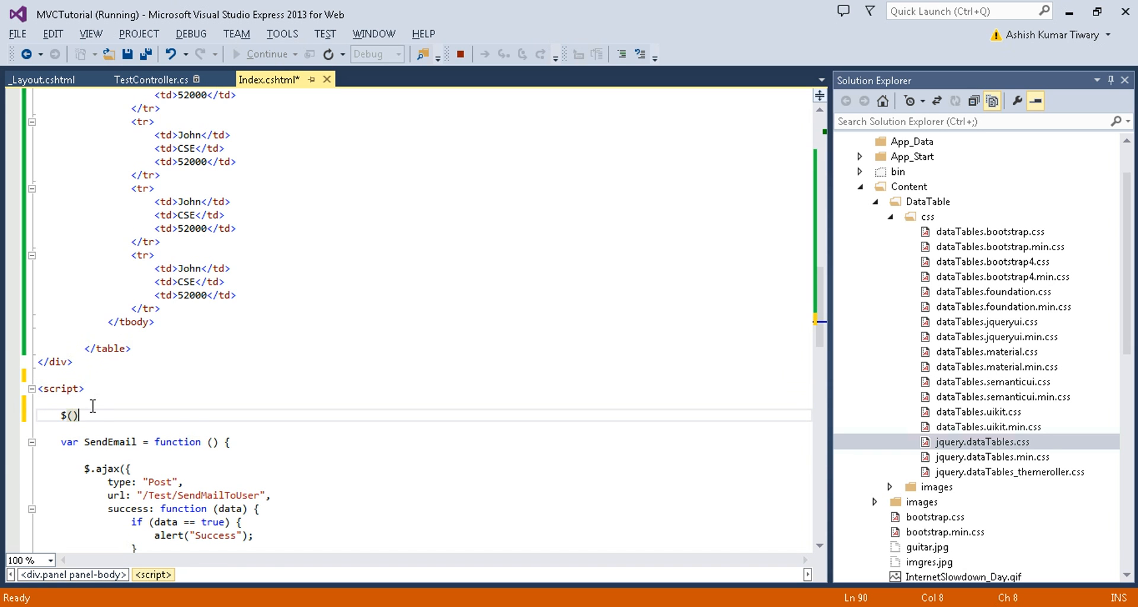
{"action": "type", "text": "document"}
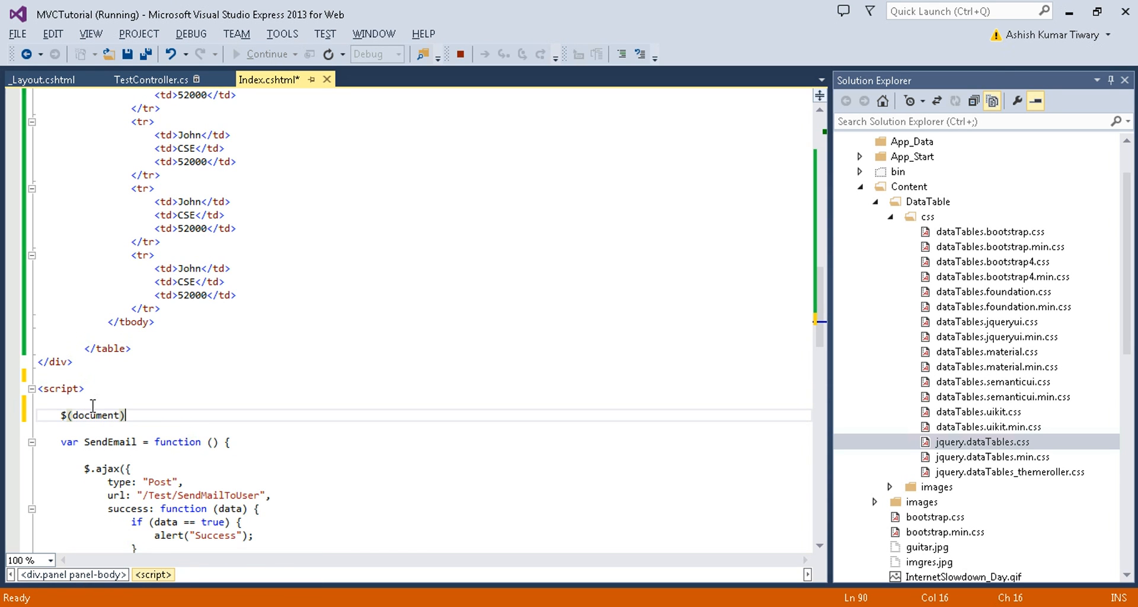
{"action": "type", "text": ".ready(function"}
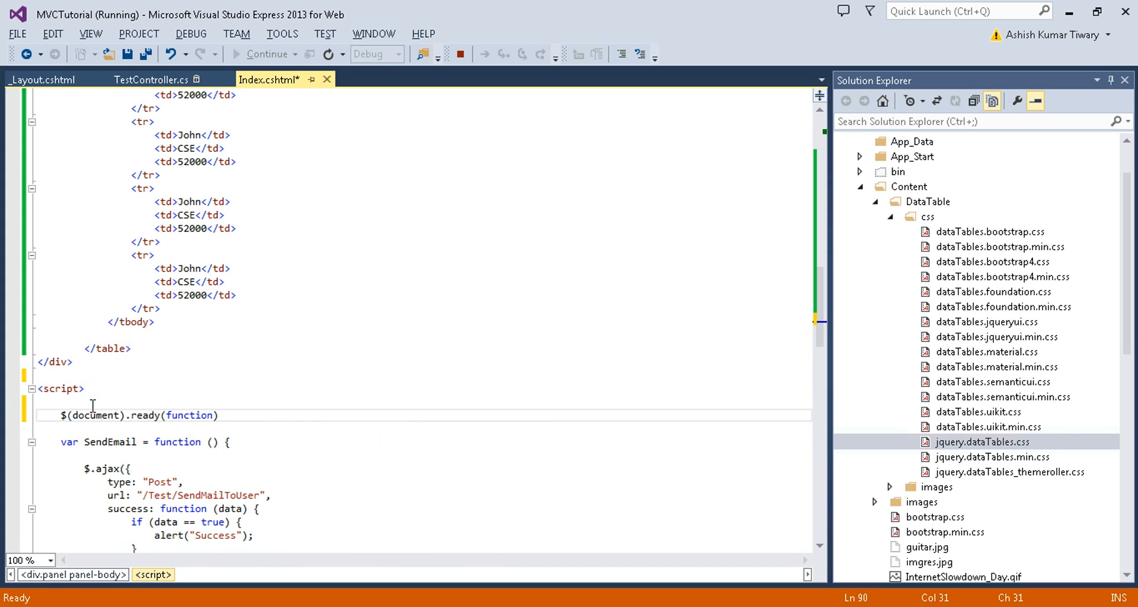
{"action": "type", "text": "() { }"}
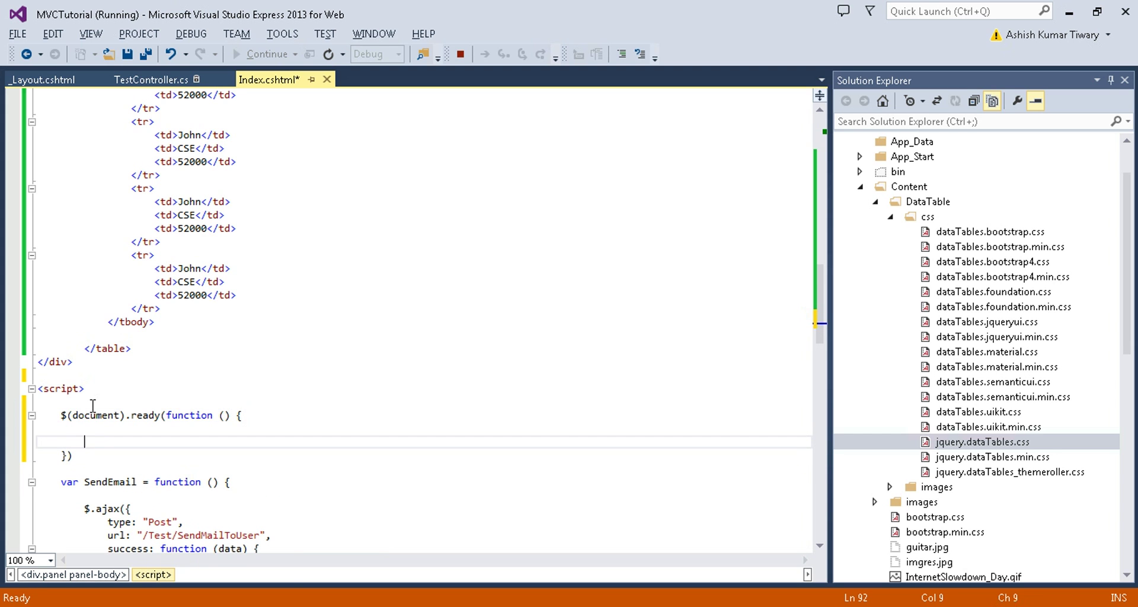
Step: Inside the handler, select the table with $("#MyDataTable")
{"action": "type", "text": "$"}
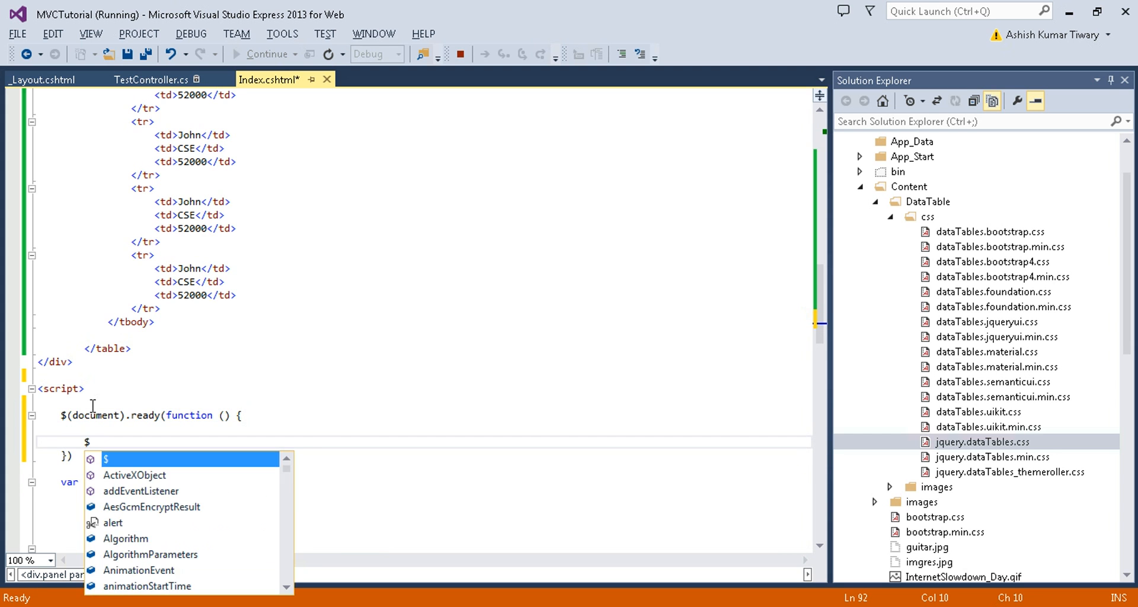
{"action": "type", "text": "(\""}
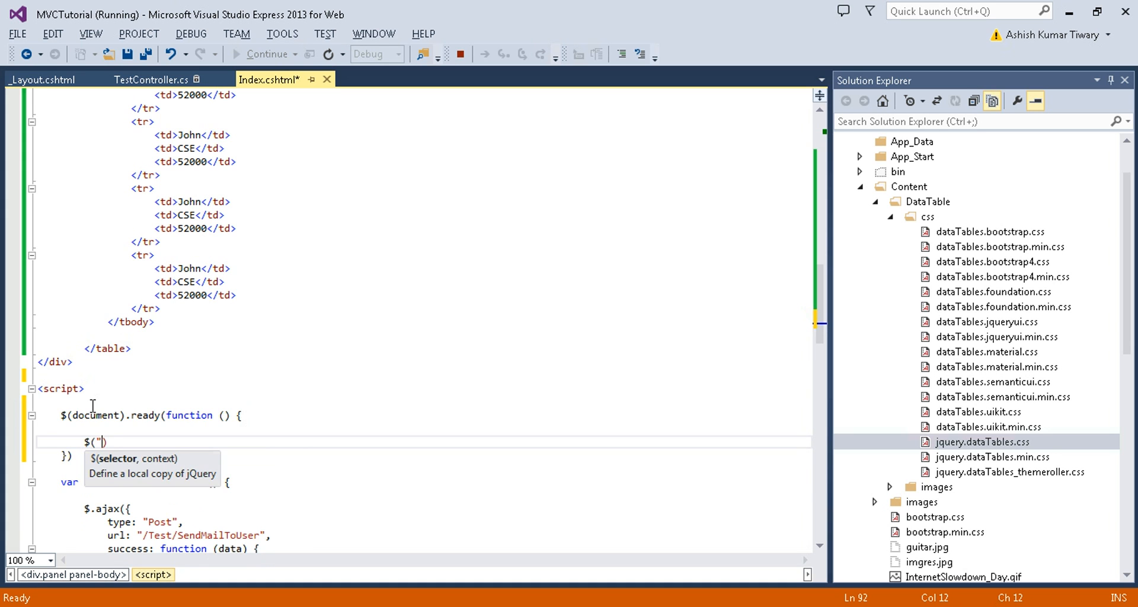
{"action": "type", "text": "#"}
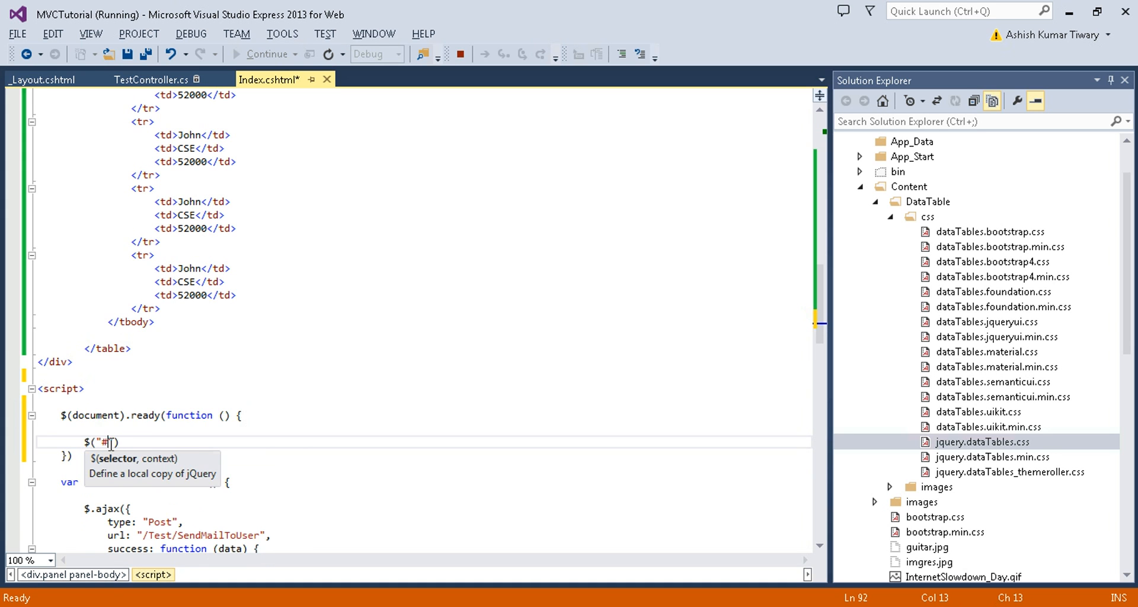
{"action": "scroll", "scroll_direction": "up", "scroll_amount": 3}
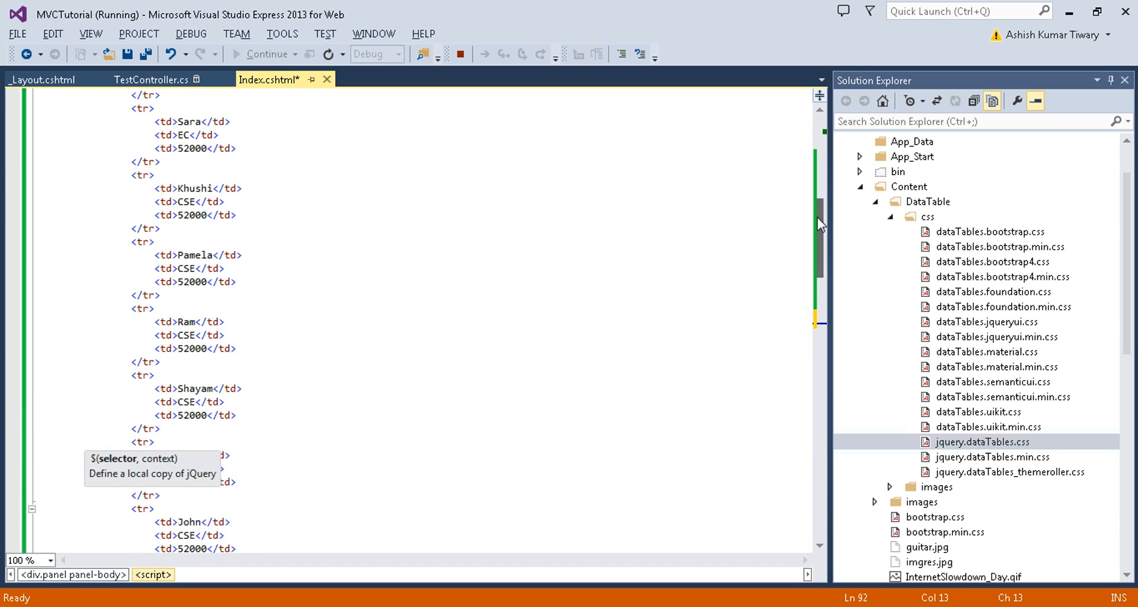
{"action": "scroll", "scroll_direction": "up", "scroll_amount": 3}
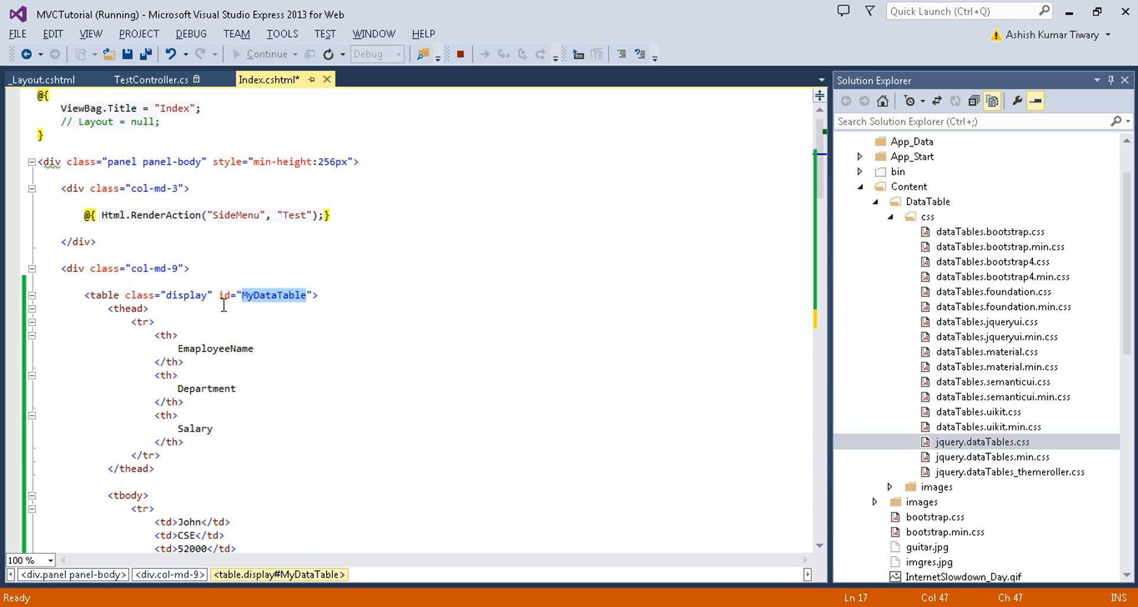
{"action": "scroll", "scroll_direction": "down", "scroll_amount": 3}
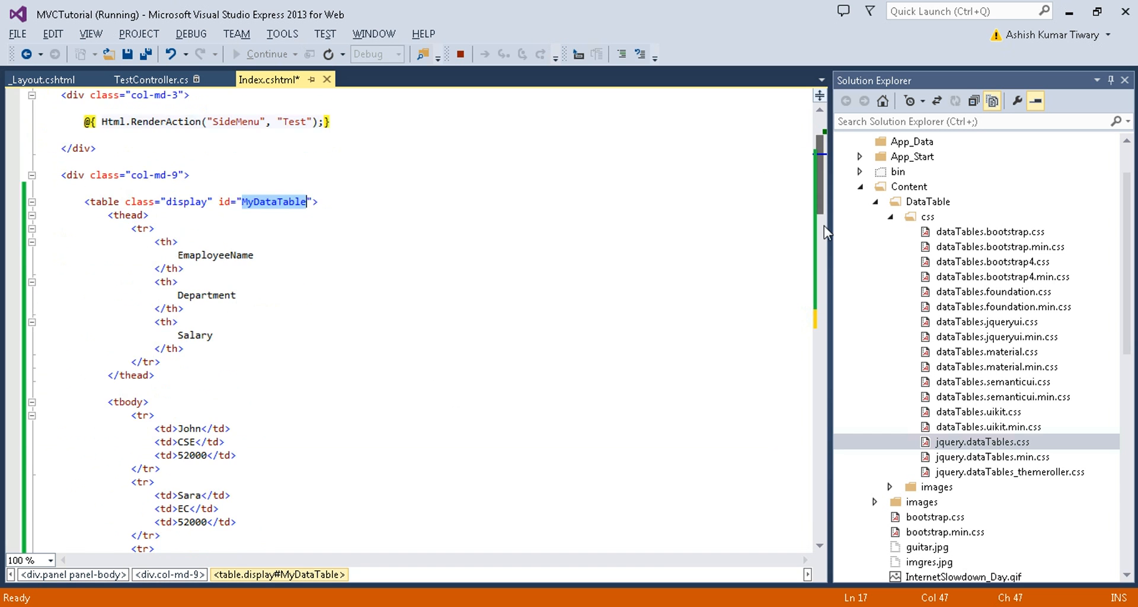
{"action": "scroll", "scroll_direction": "down", "scroll_amount": 3}
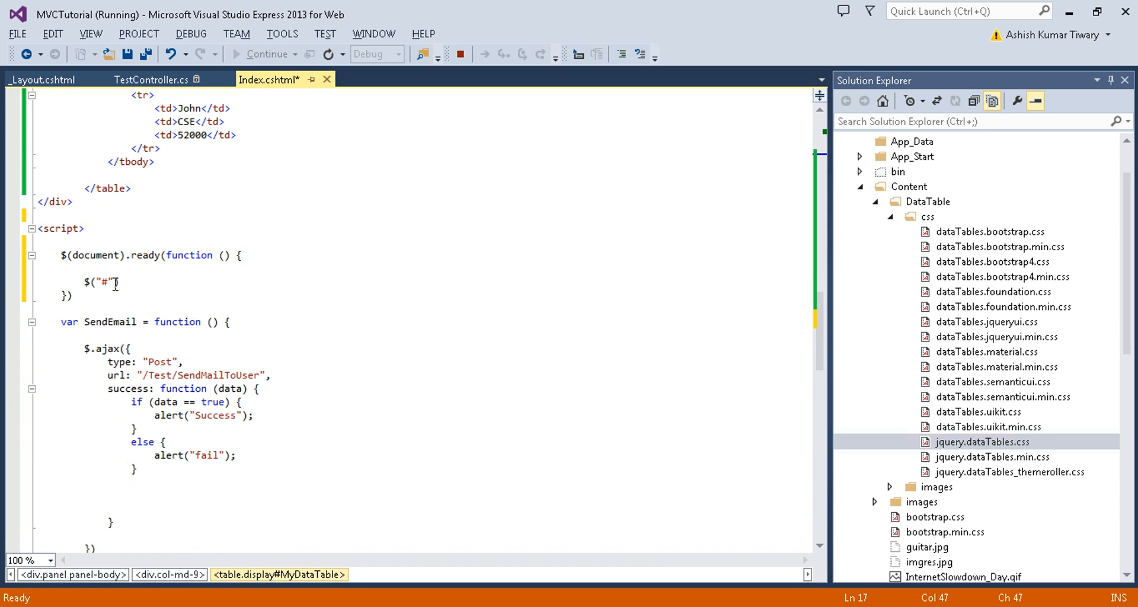
{"action": "type", "text": "MyDataTable"}
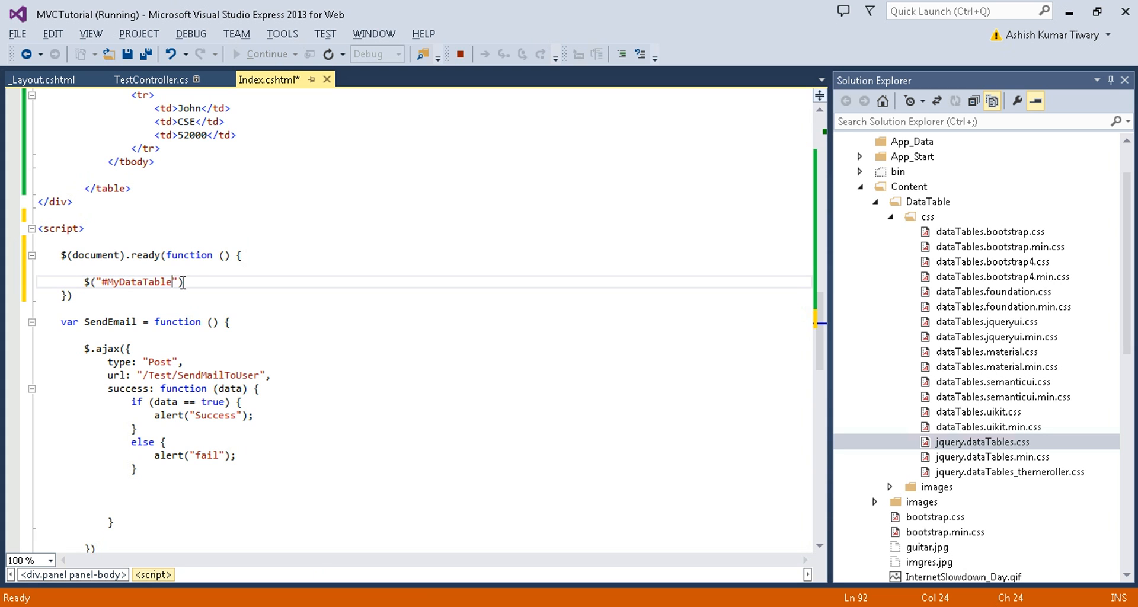
Step: Call .dataTable() on the selector, accepting IntelliSense
{"action": "type", "text": "."}
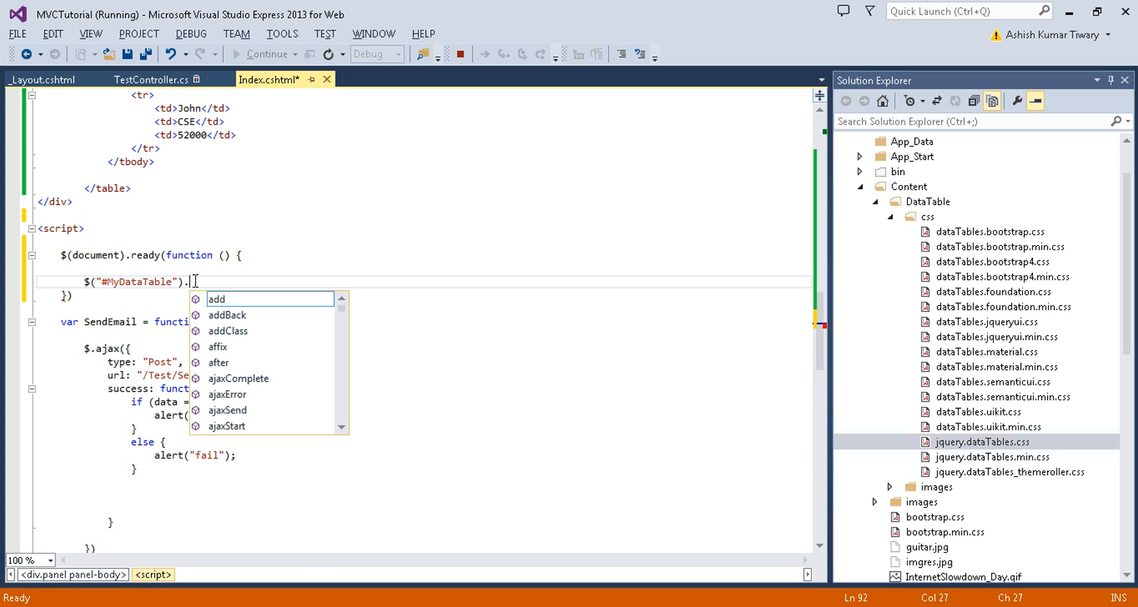
{"action": "type", "text": "data"}
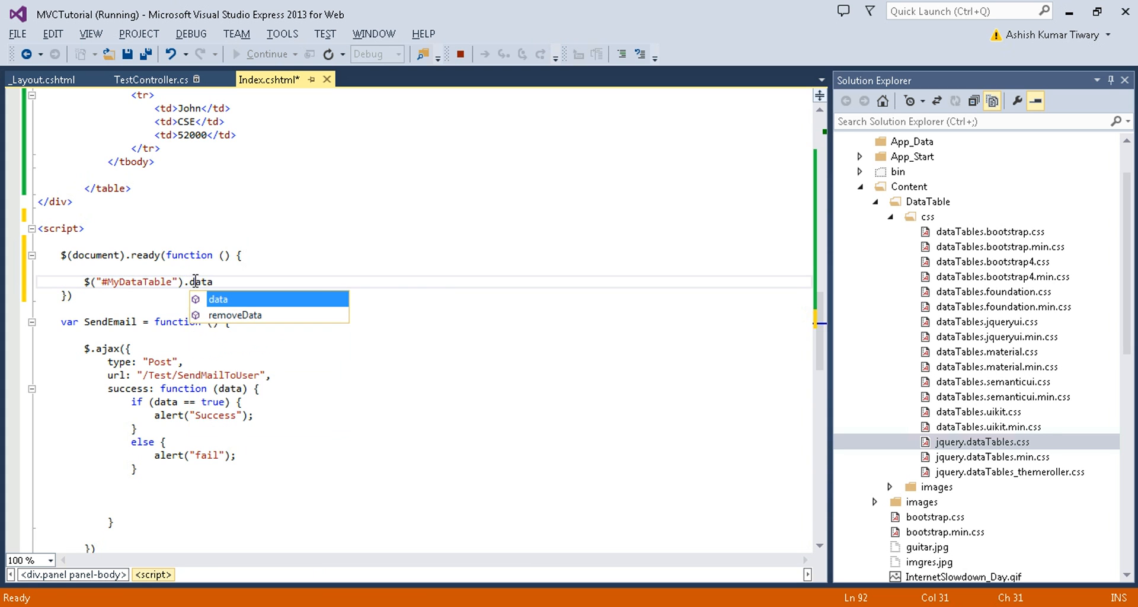
{"action": "type", "text": "Table"}
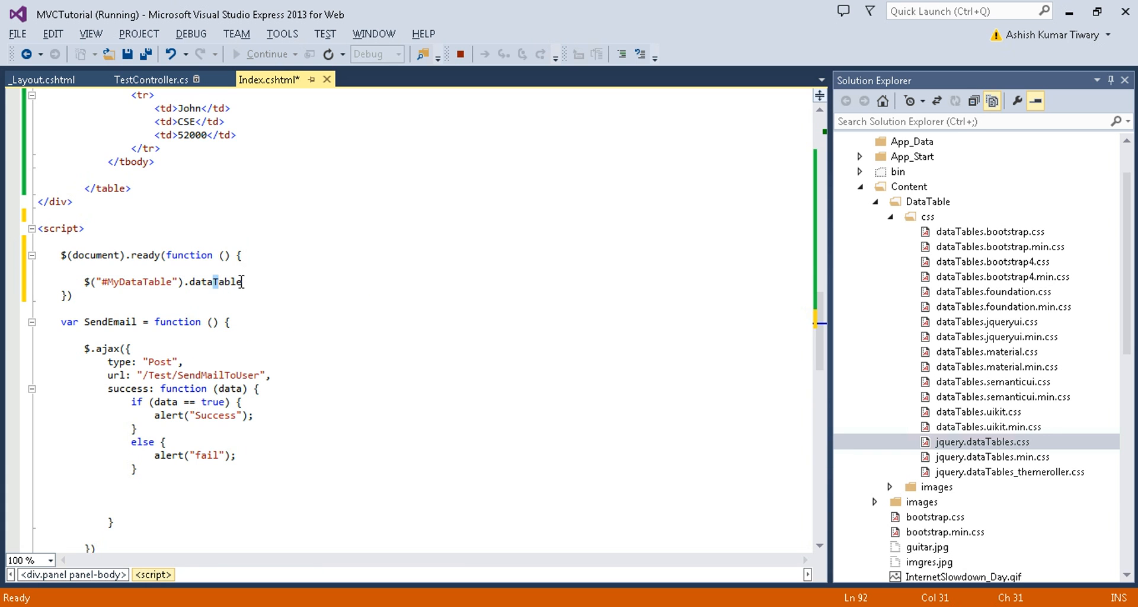
{"action": "type", "text": "()"}
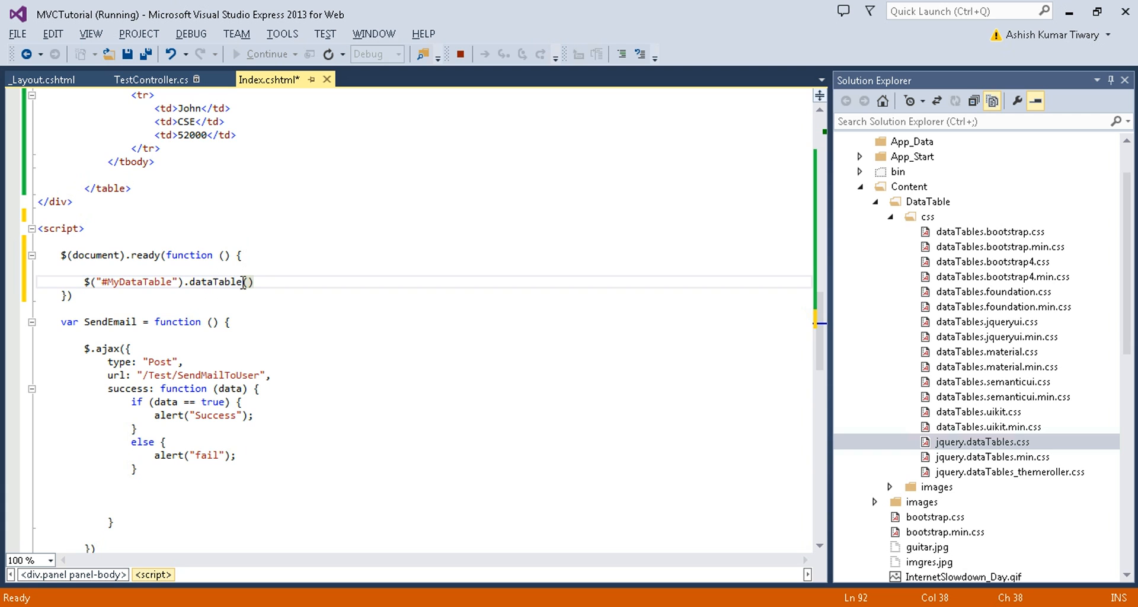
{"action": "left_click", "coordinate": [194, 286]}
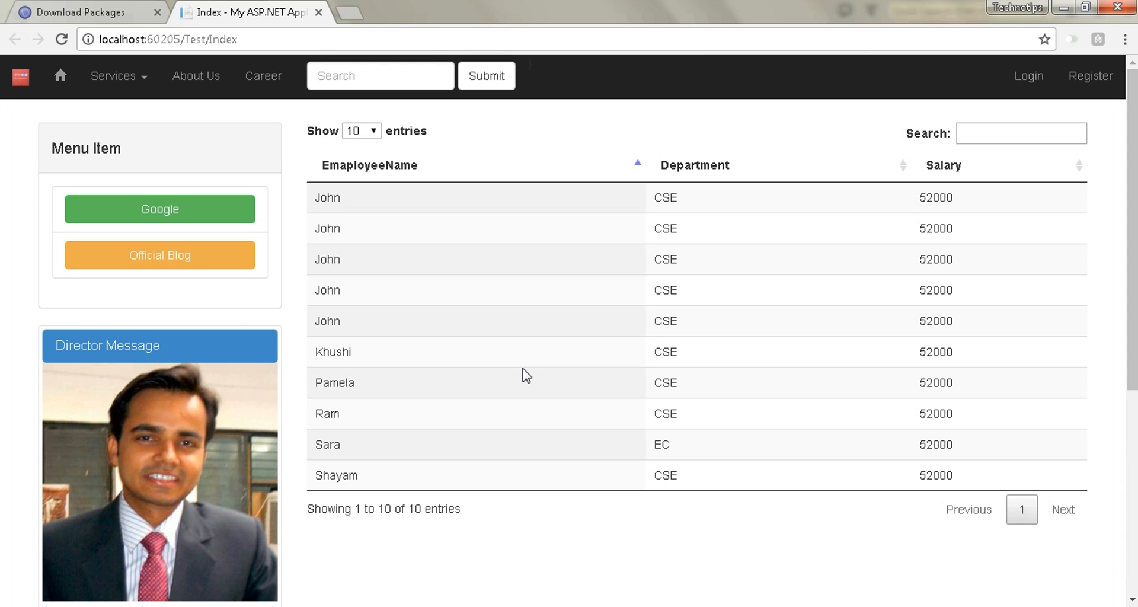
{"action": "mouse_move", "coordinate": [728, 570]}
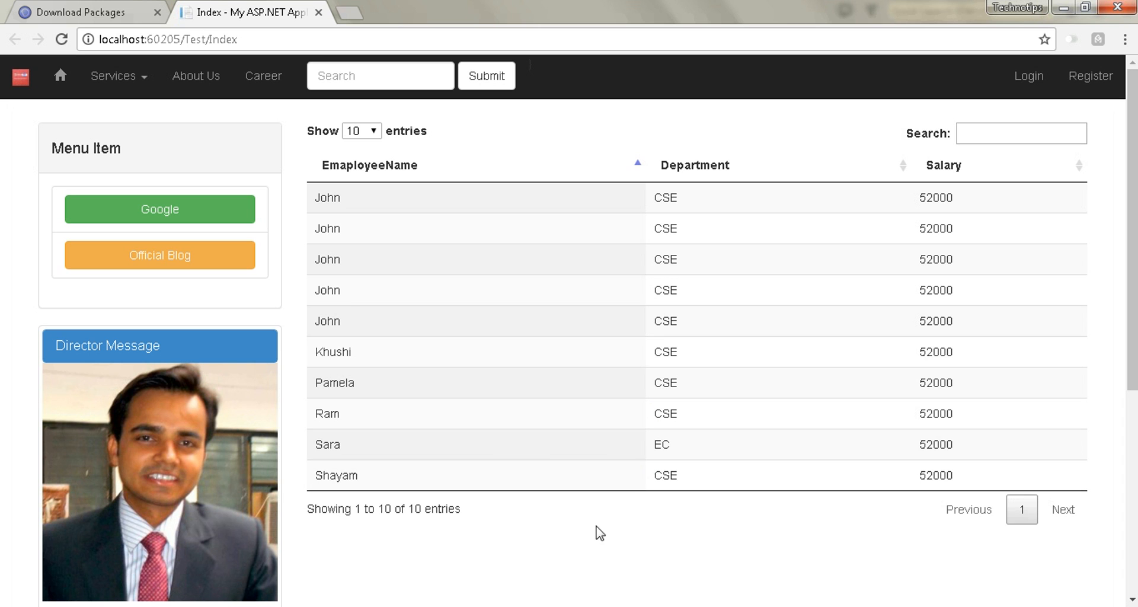
{"action": "mouse_move", "coordinate": [718, 179]}
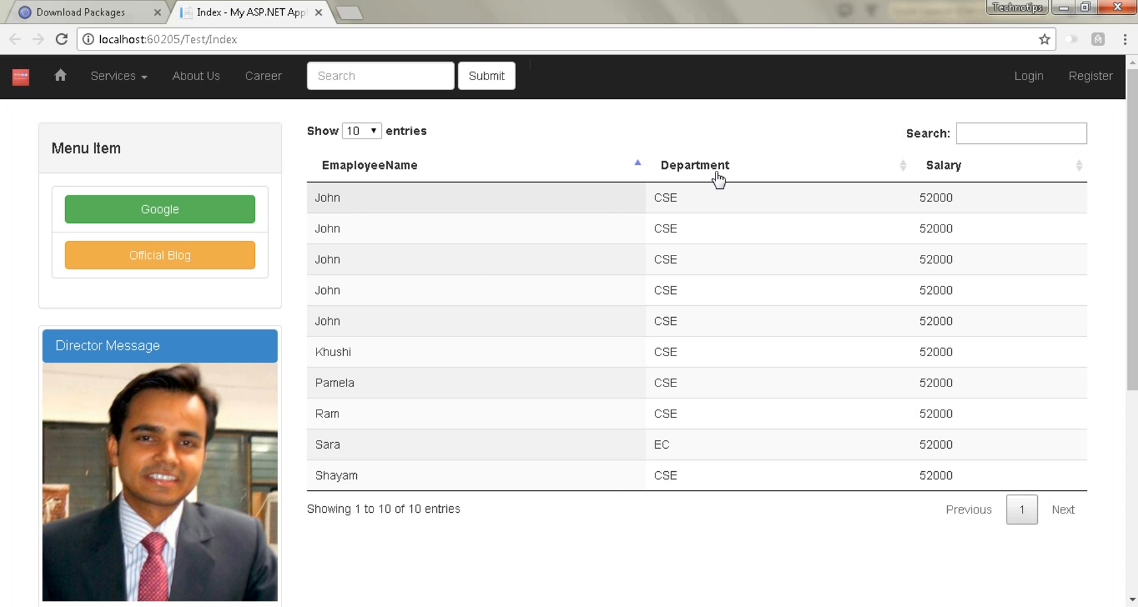
{"action": "mouse_move", "coordinate": [548, 505]}
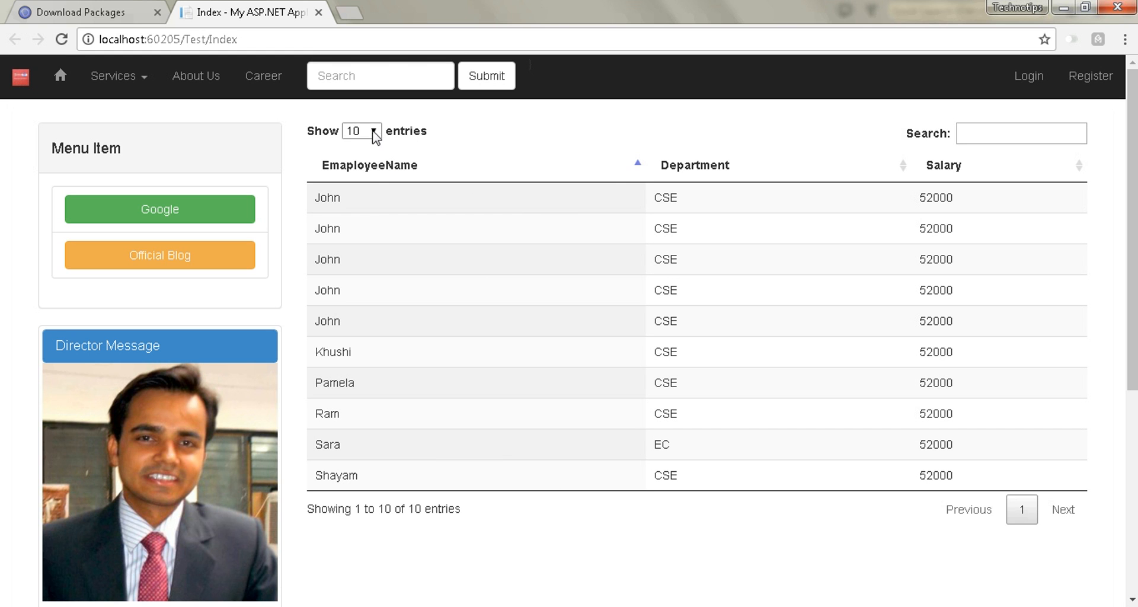
Step: Browse the Show entries choices (10/25/50/100), keep 10, and highlight the 10-entry summary
{"action": "left_click", "coordinate": [360, 131]}
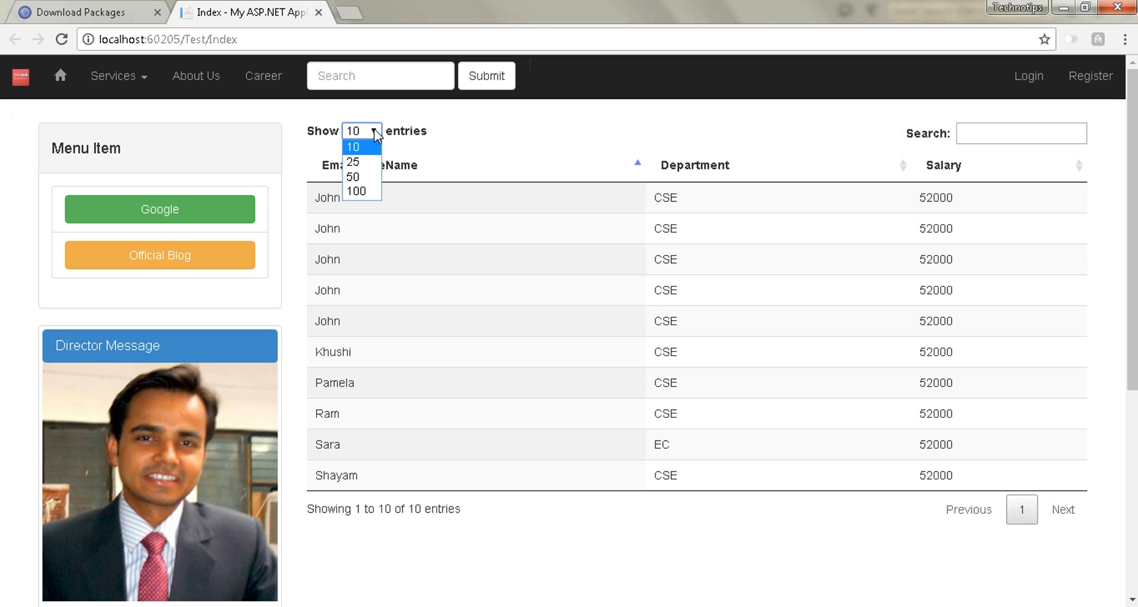
{"action": "left_click", "coordinate": [354, 146]}
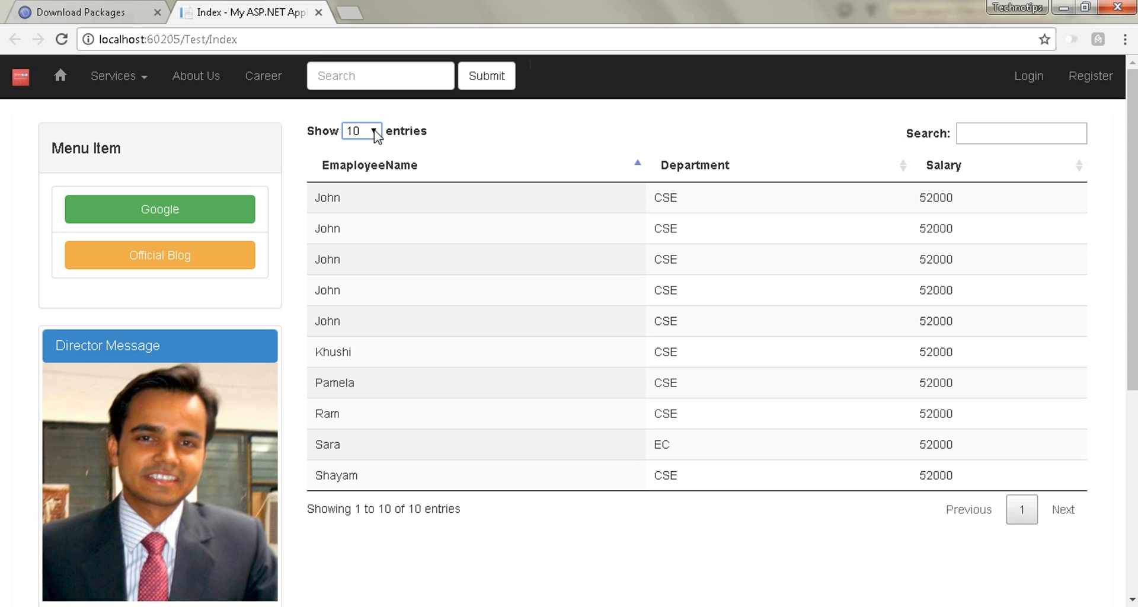
{"action": "left_click", "coordinate": [360, 131]}
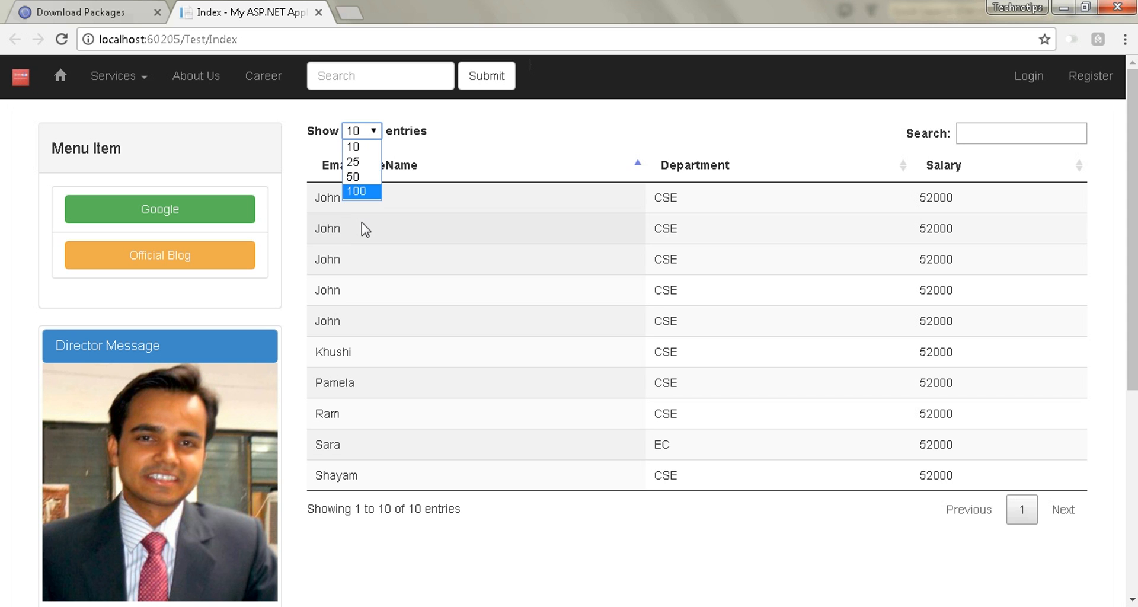
{"action": "mouse_move", "coordinate": [360, 146]}
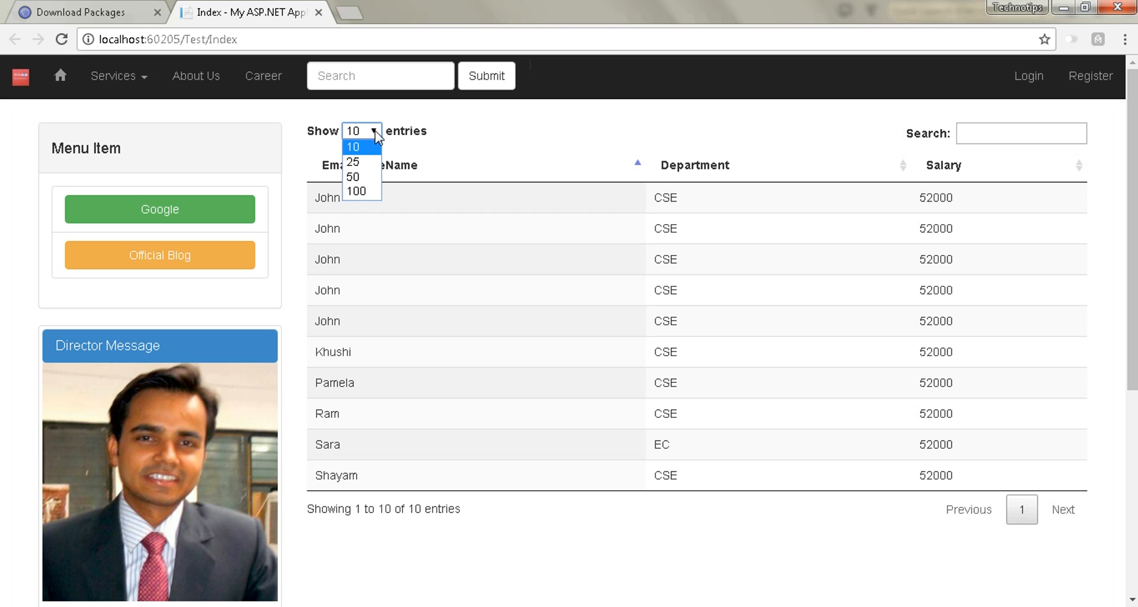
{"action": "left_click", "coordinate": [353, 146]}
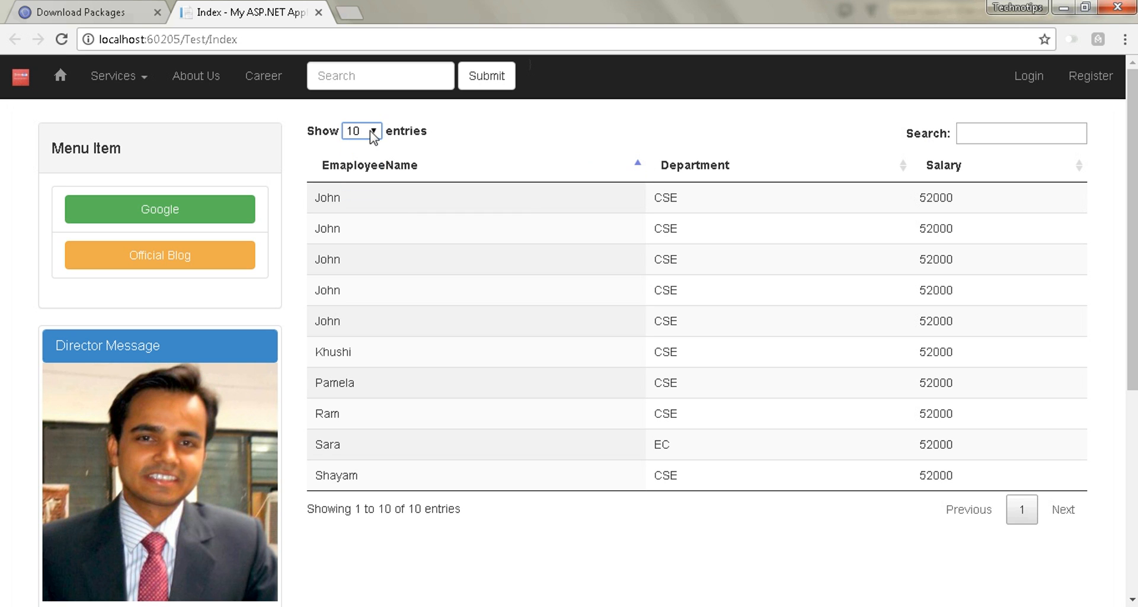
{"action": "double_click", "coordinate": [414, 509]}
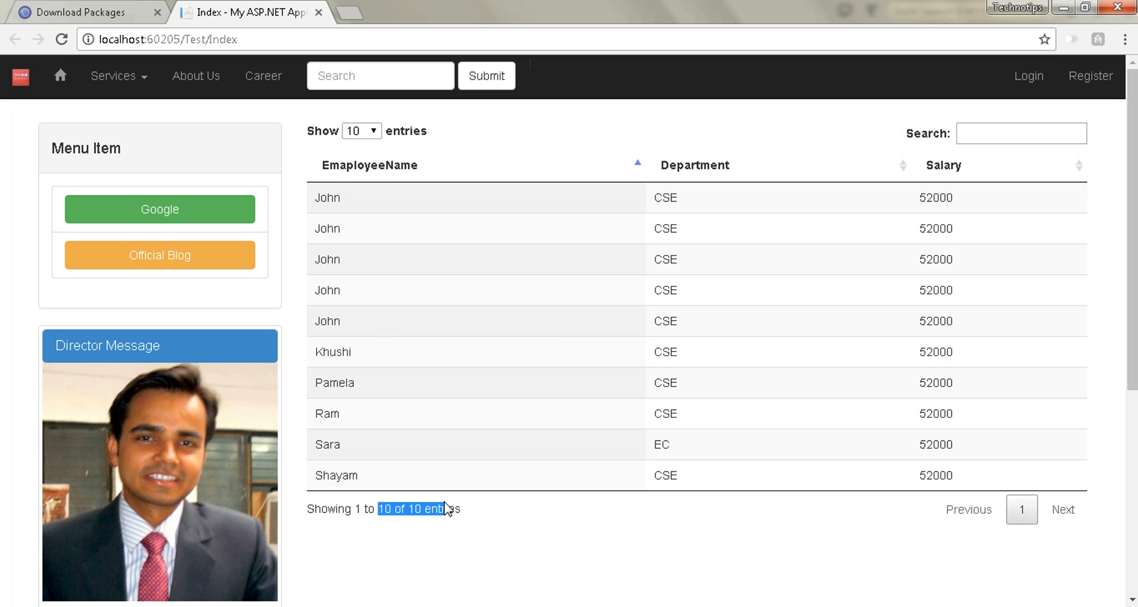
{"action": "mouse_move", "coordinate": [627, 195]}
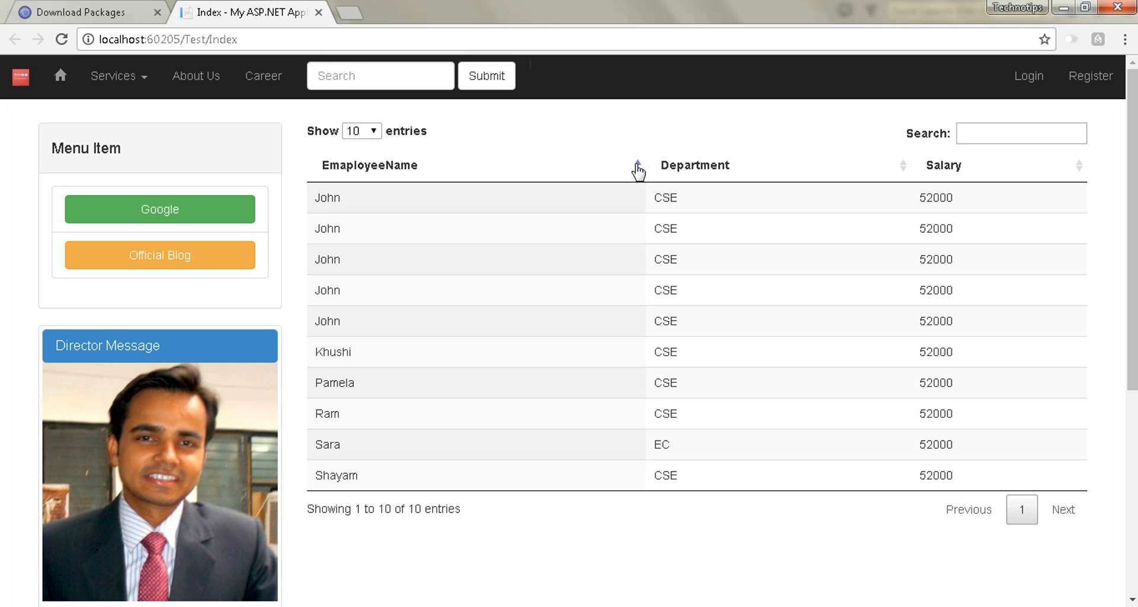
{"action": "left_click", "coordinate": [636, 165]}
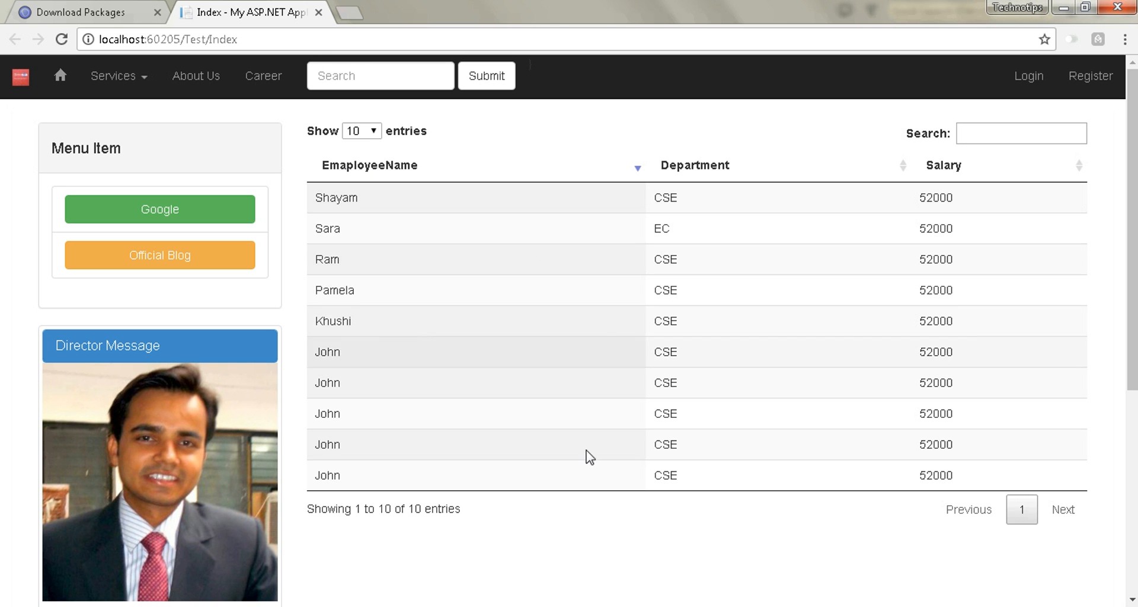
{"action": "mouse_move", "coordinate": [383, 176]}
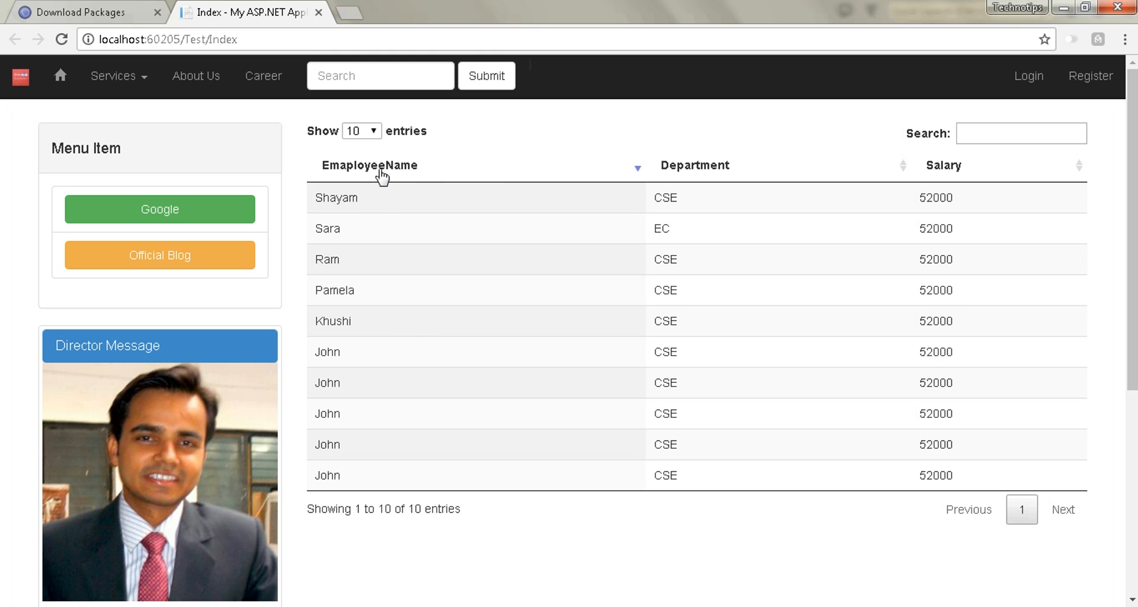
{"action": "left_click", "coordinate": [638, 165]}
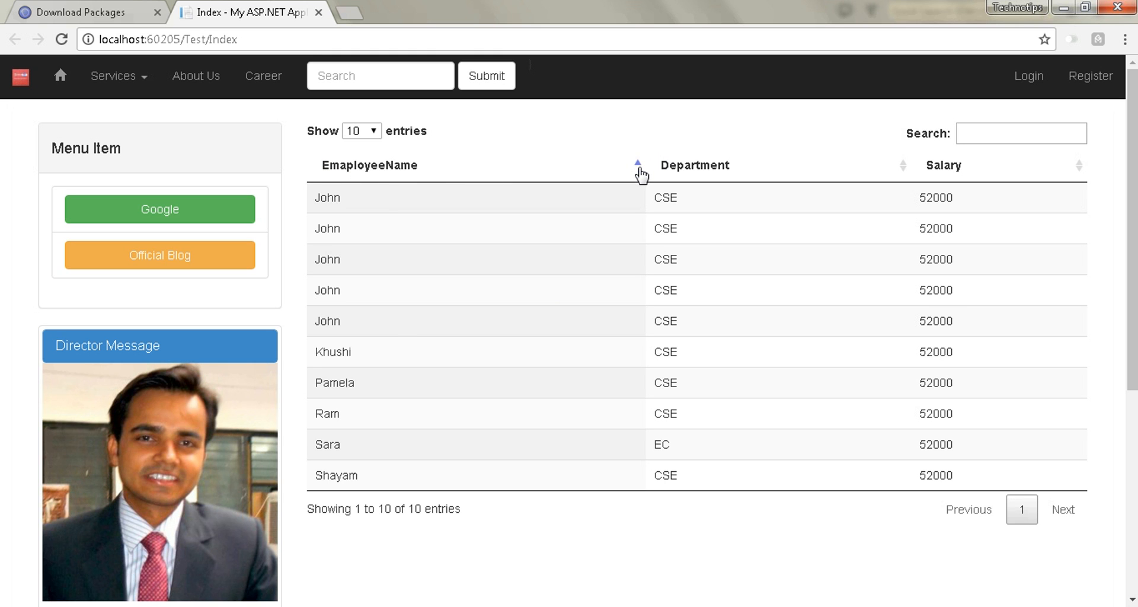
{"action": "left_click", "coordinate": [637, 164]}
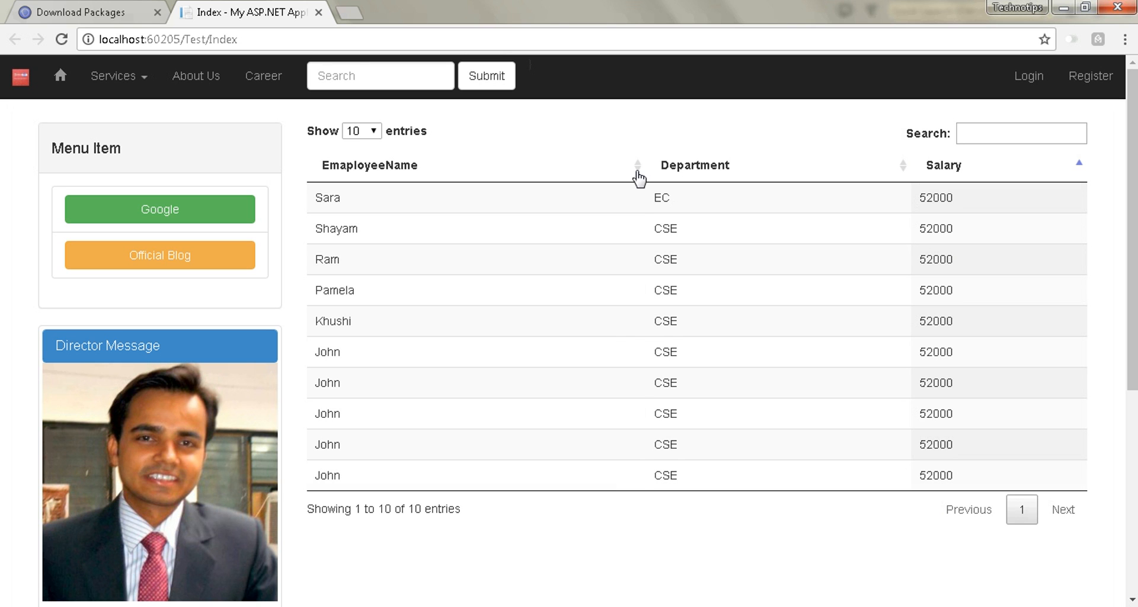
{"action": "left_click", "coordinate": [637, 165]}
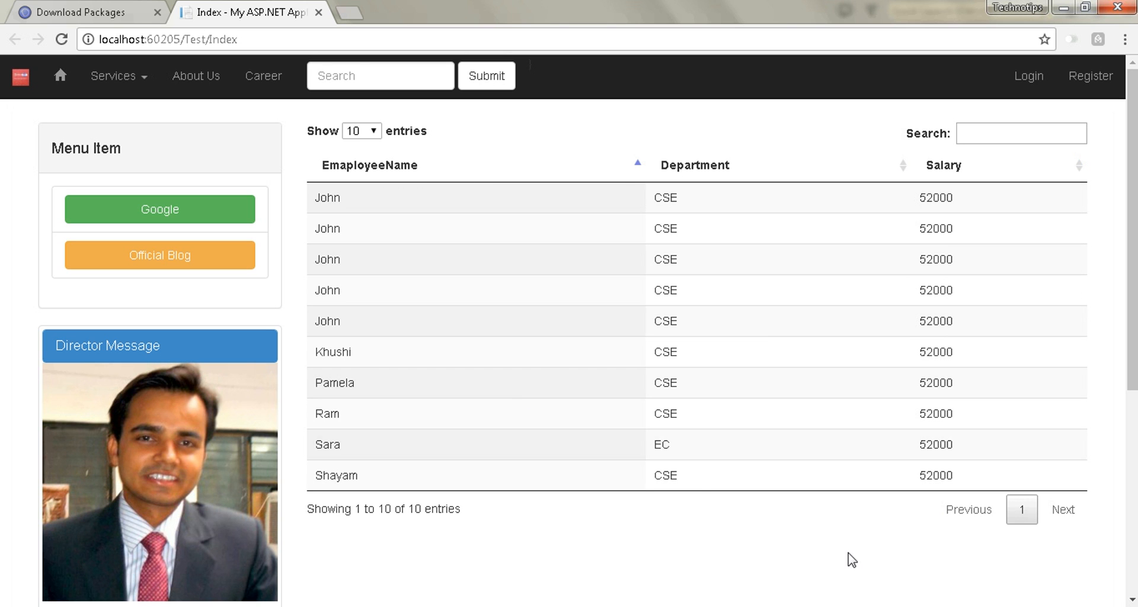
{"action": "left_click", "coordinate": [1020, 133]}
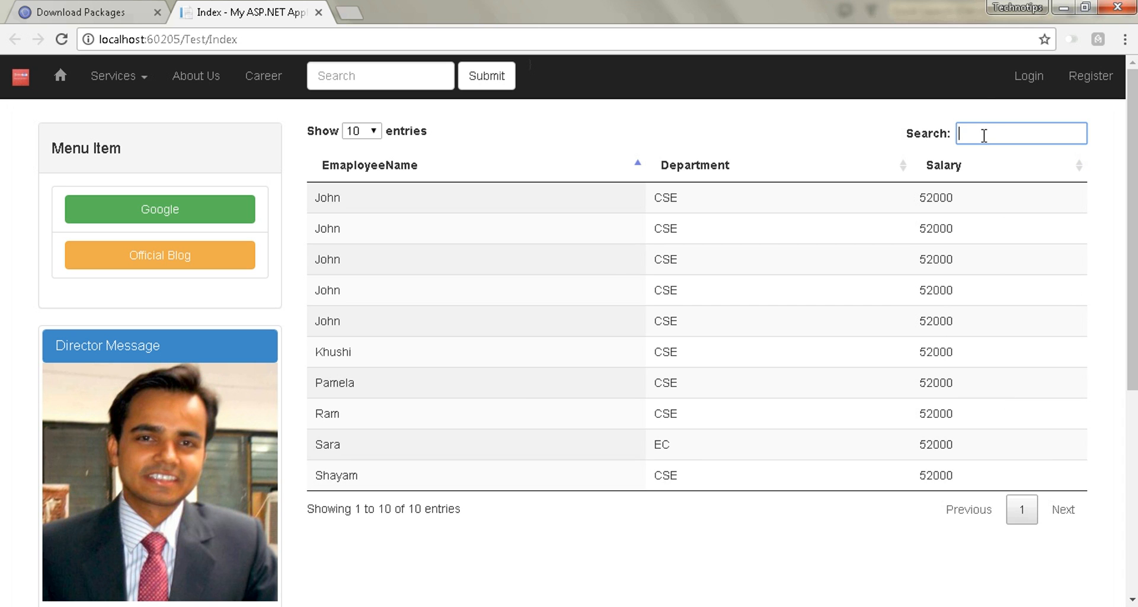
{"action": "type", "text": "khu"}
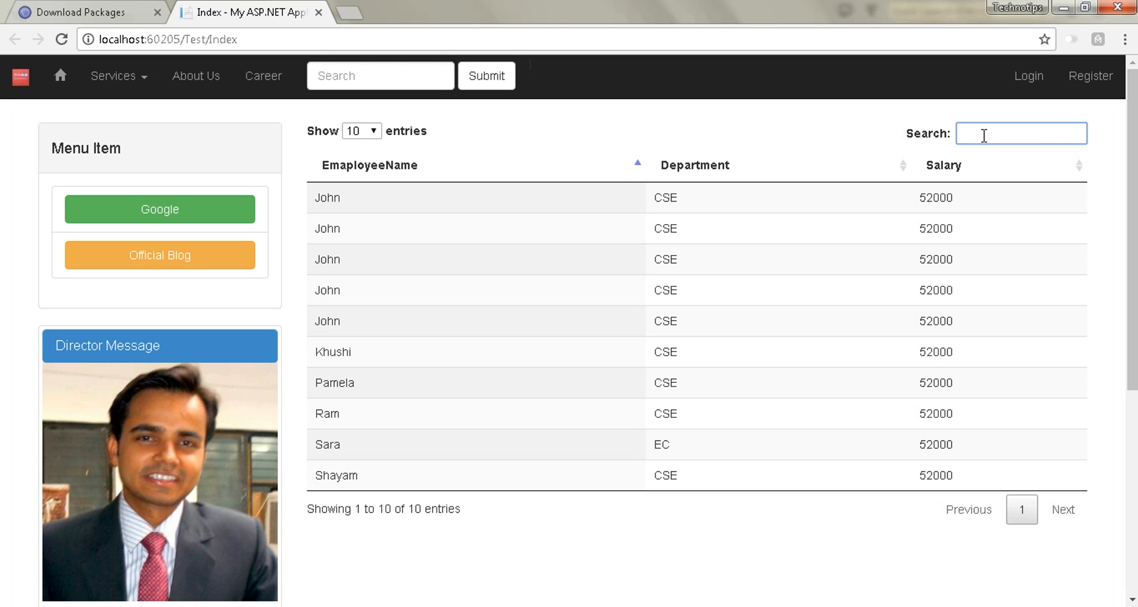
{"action": "type", "text": "e"}
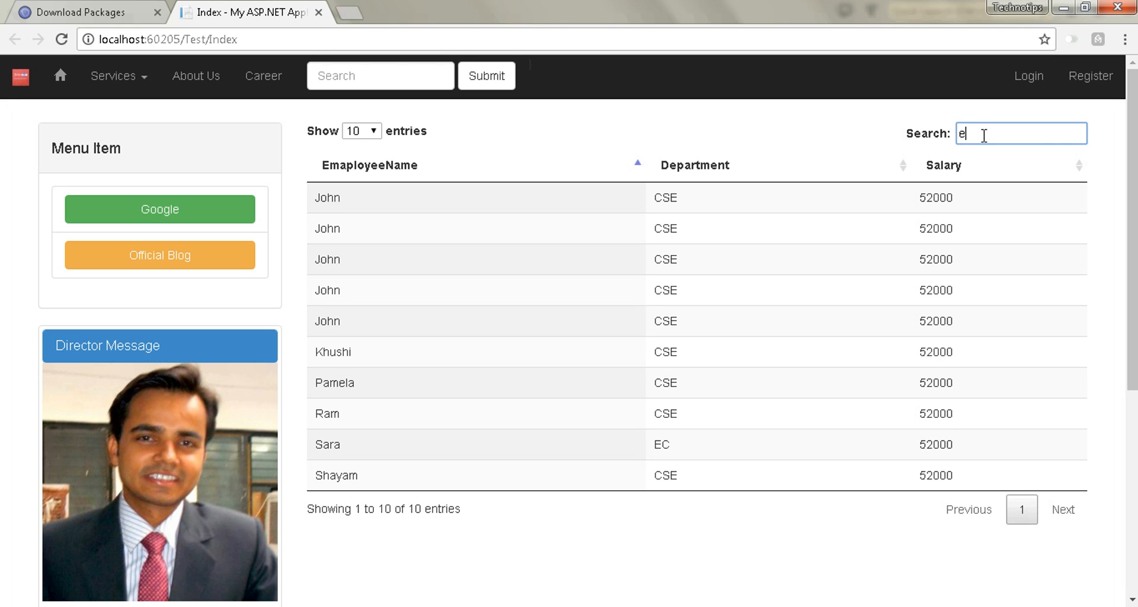
{"action": "type", "text": "c"}
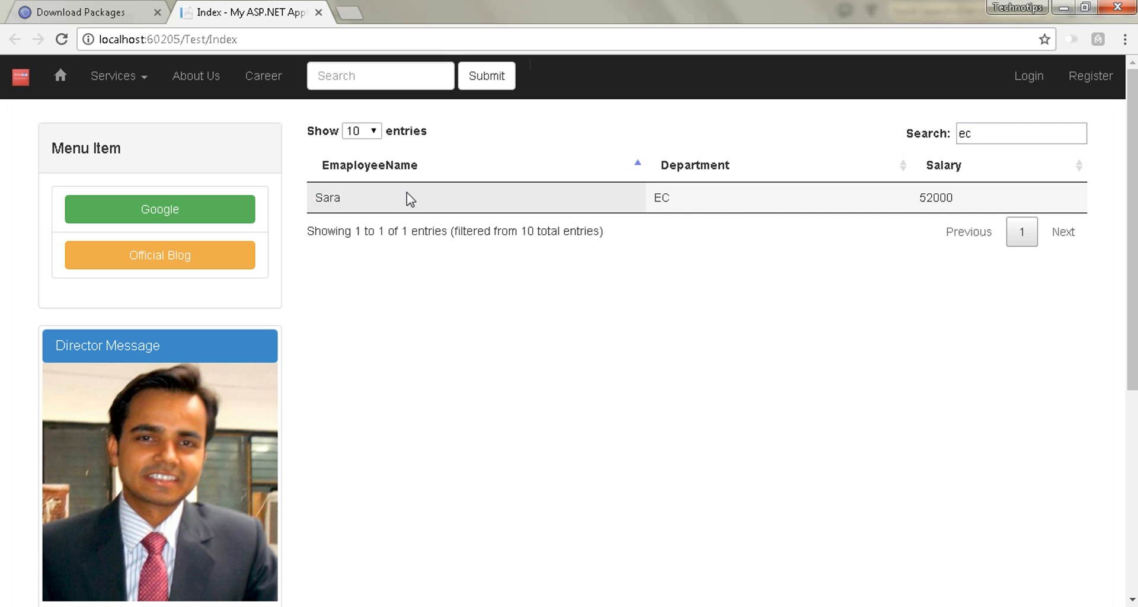
{"action": "left_click", "coordinate": [1020, 133]}
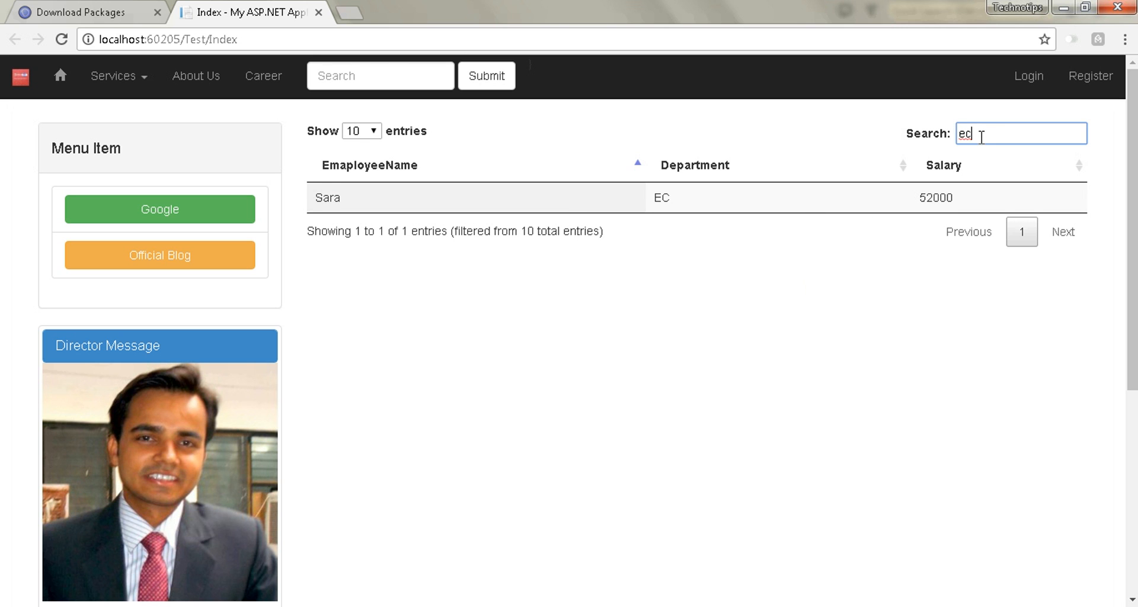
{"action": "key", "text": "Backspace"}
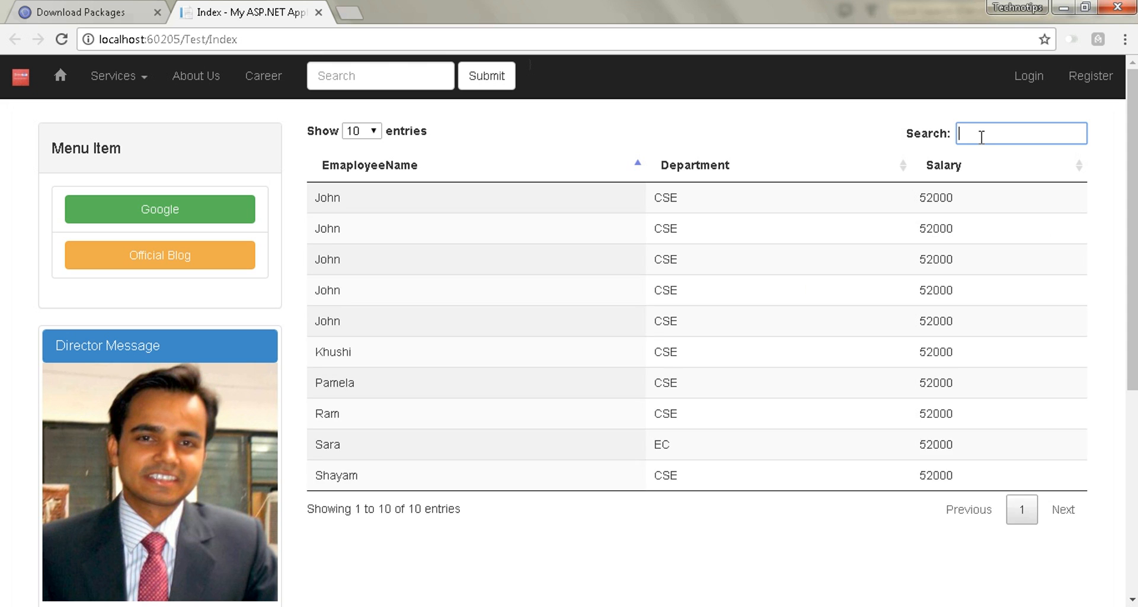
{"action": "type", "text": "J"}
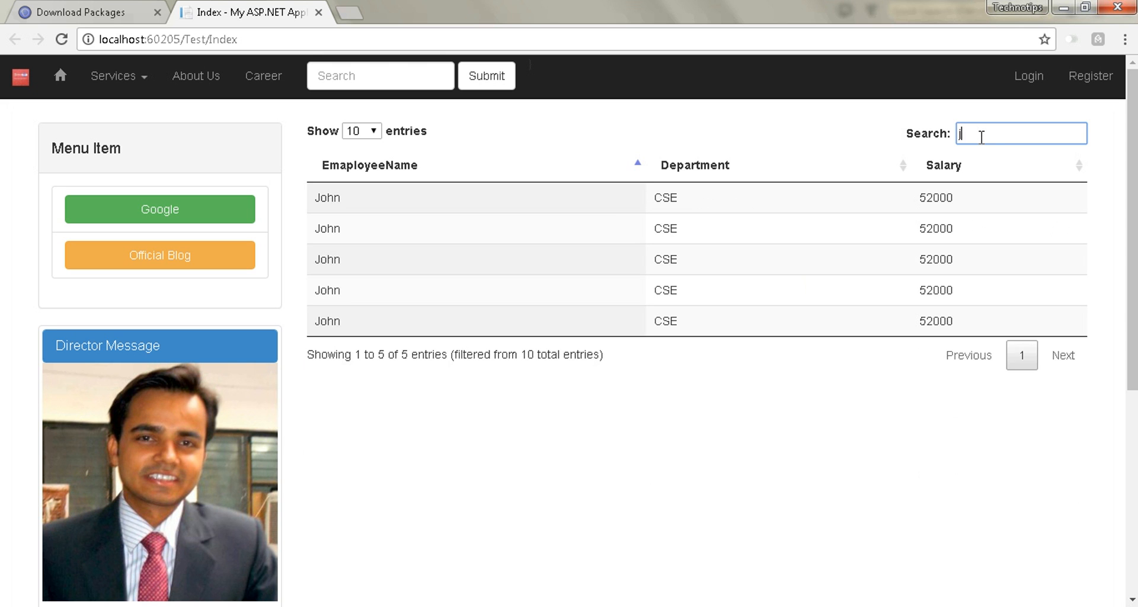
{"action": "key", "text": "Backspace"}
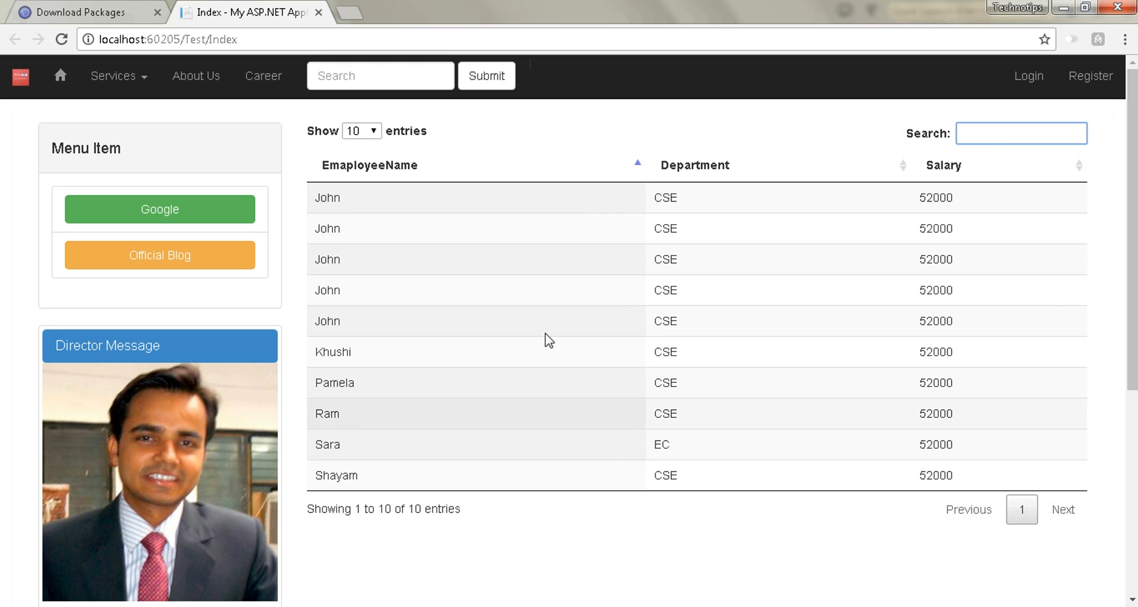
{"action": "mouse_move", "coordinate": [627, 524]}
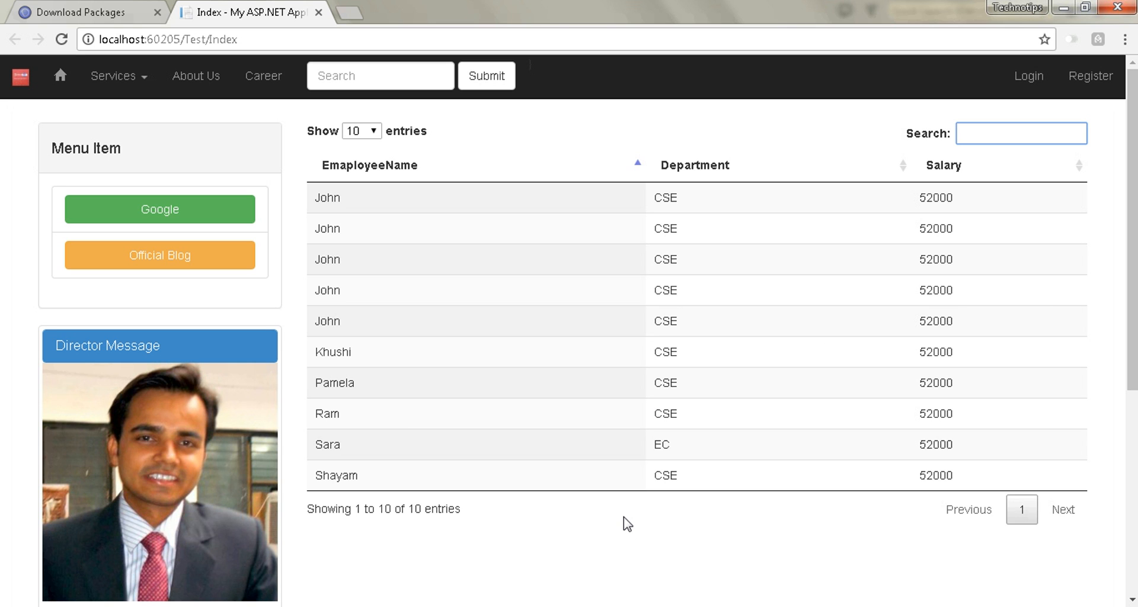
{"action": "left_click", "coordinate": [1021, 133]}
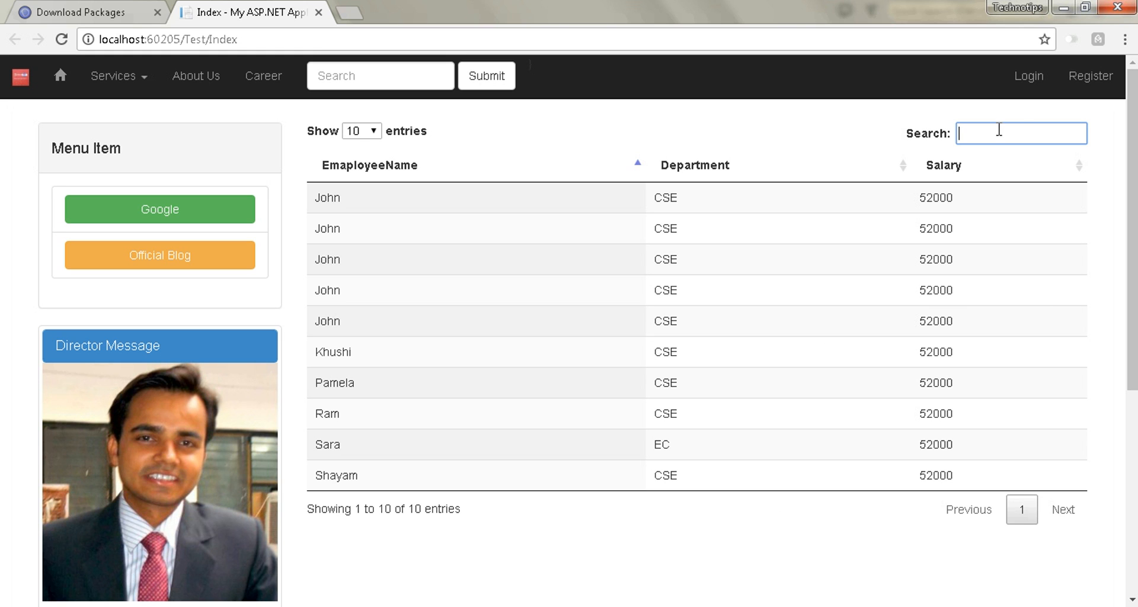
{"action": "mouse_move", "coordinate": [1001, 522]}
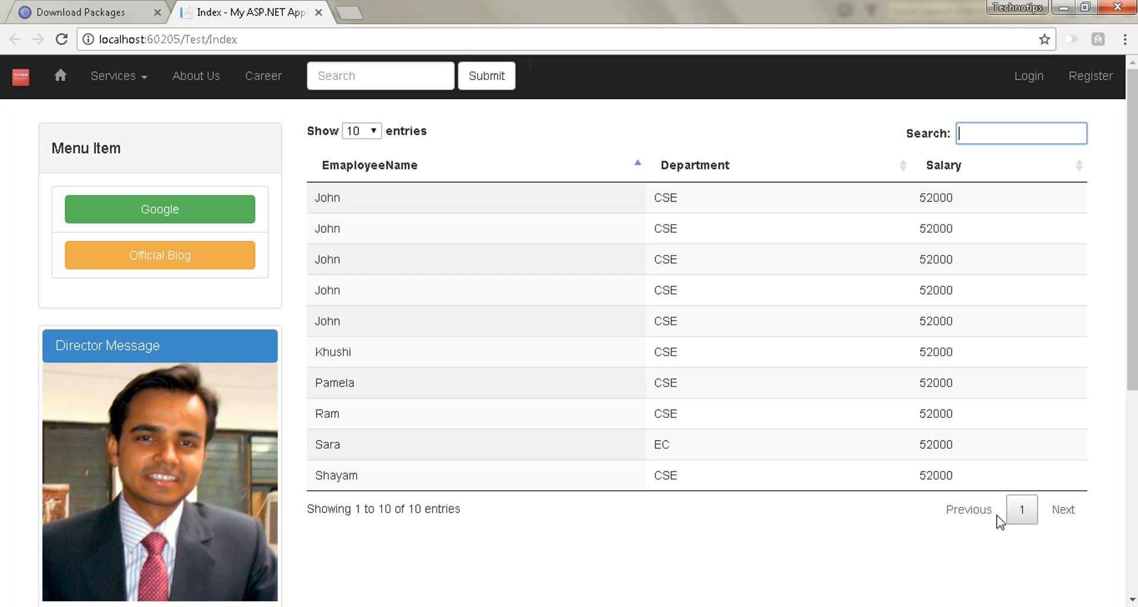
{"action": "mouse_move", "coordinate": [390, 260]}
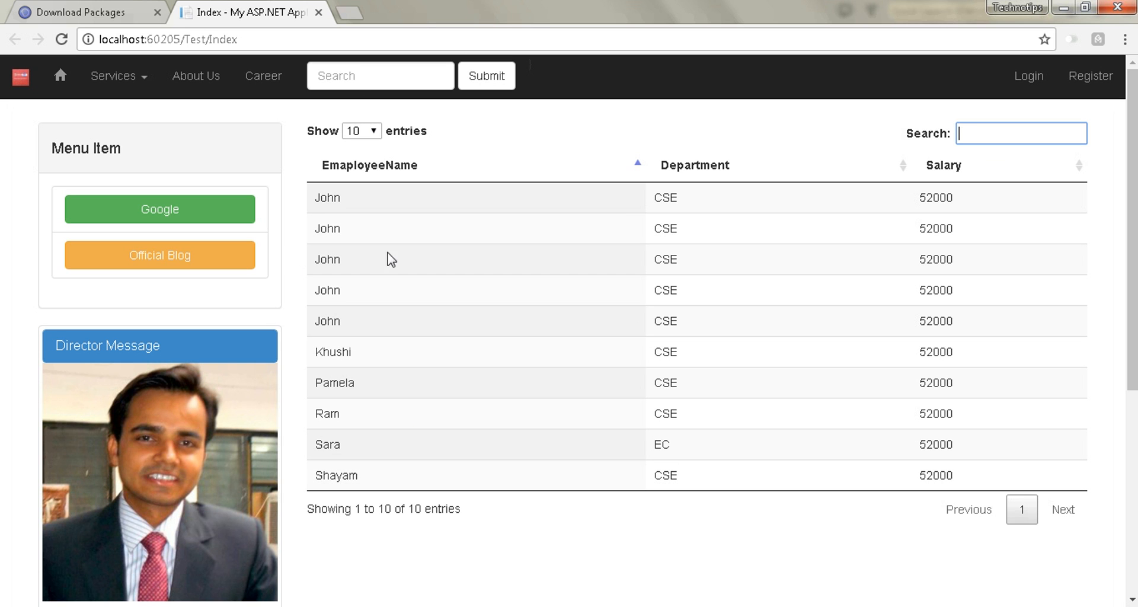
{"action": "mouse_move", "coordinate": [431, 487]}
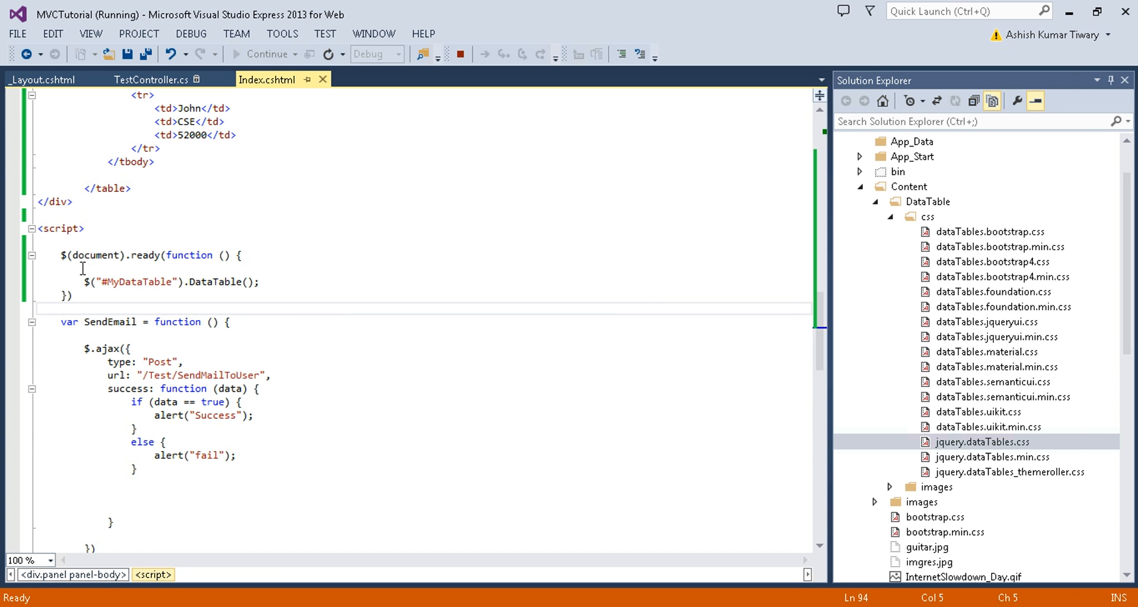
{"action": "left_click", "coordinate": [793, 282]}
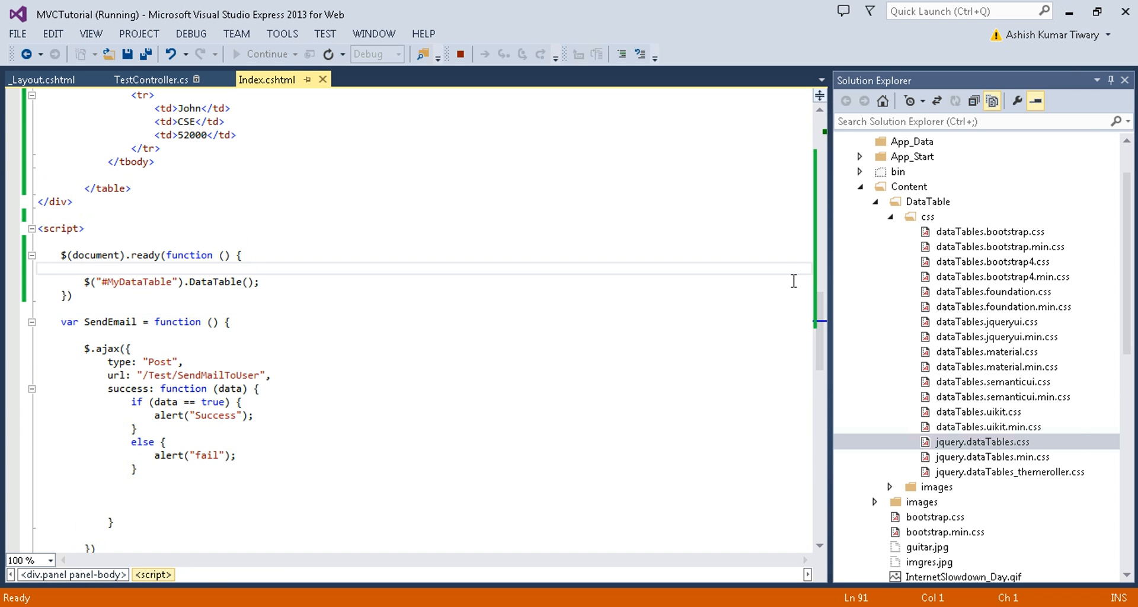
{"action": "scroll", "scroll_direction": "up", "scroll_amount": 3}
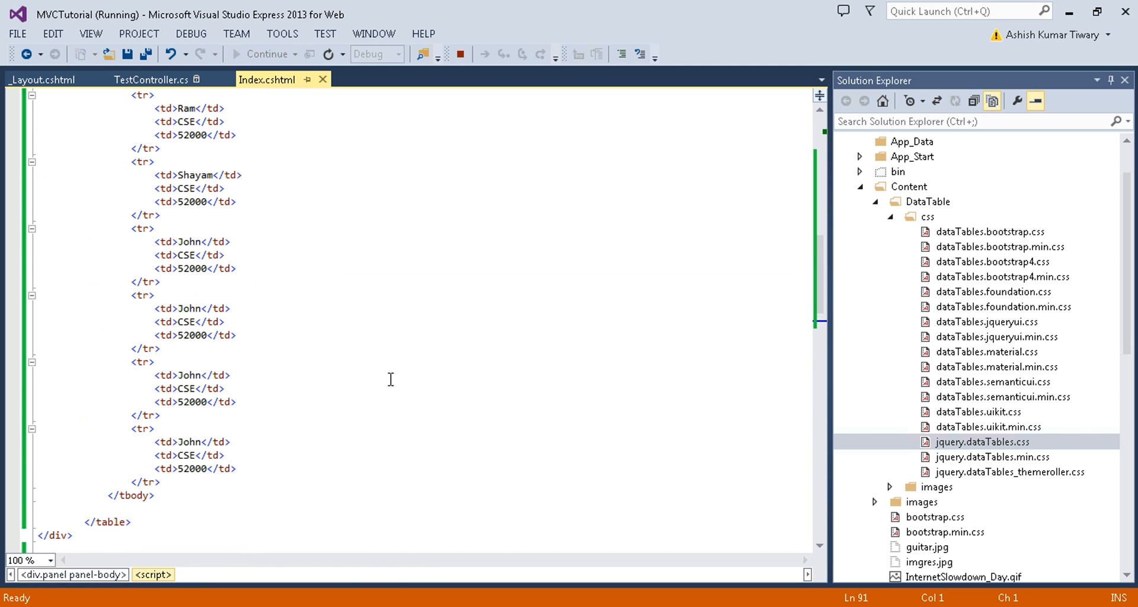
{"action": "scroll", "scroll_direction": "up", "scroll_amount": 3}
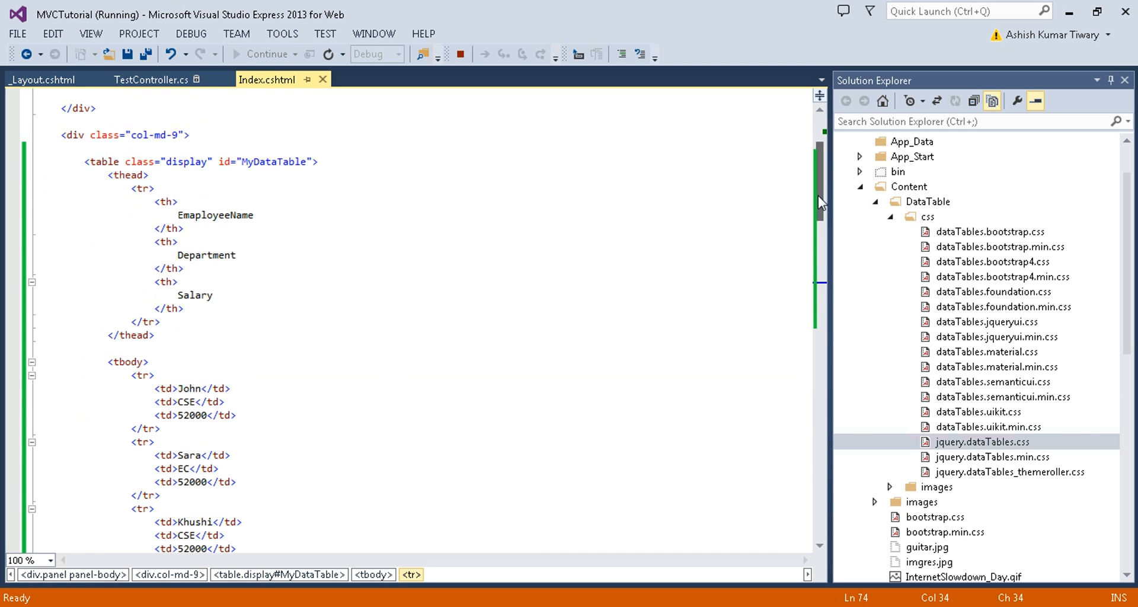
{"action": "scroll", "scroll_direction": "up", "scroll_amount": 3}
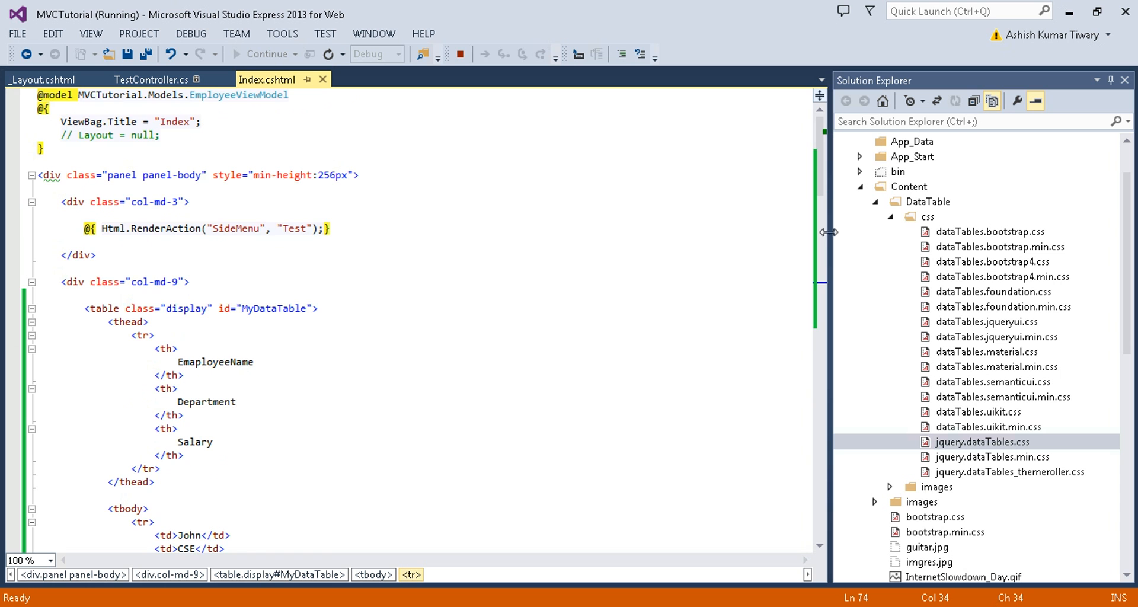
{"action": "scroll", "scroll_direction": "down", "scroll_amount": 3}
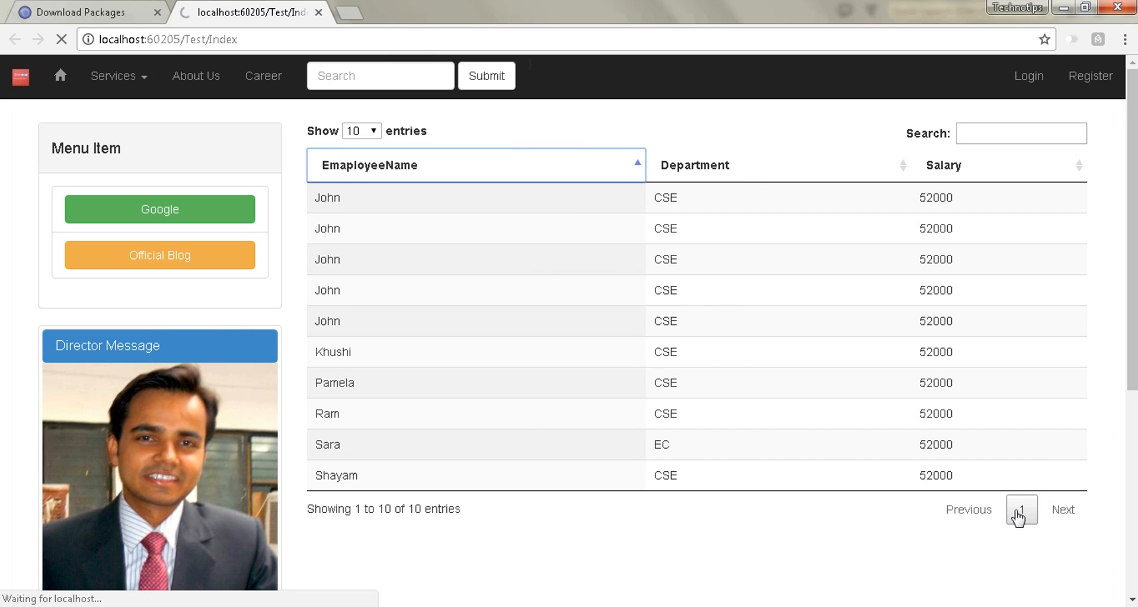
{"action": "mouse_move", "coordinate": [959, 518]}
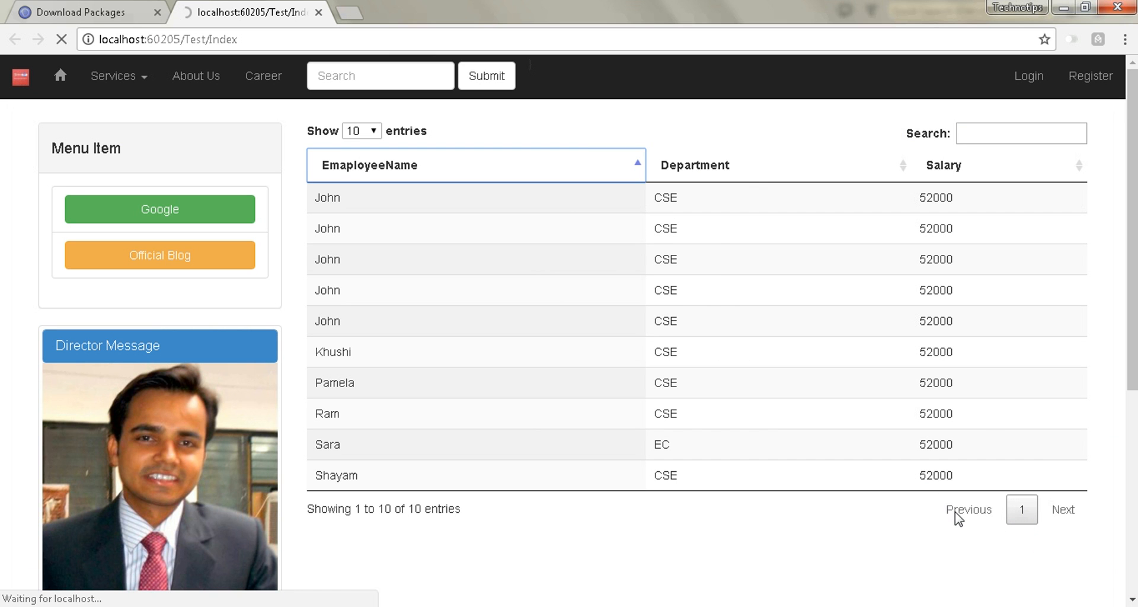
{"action": "mouse_move", "coordinate": [669, 136]}
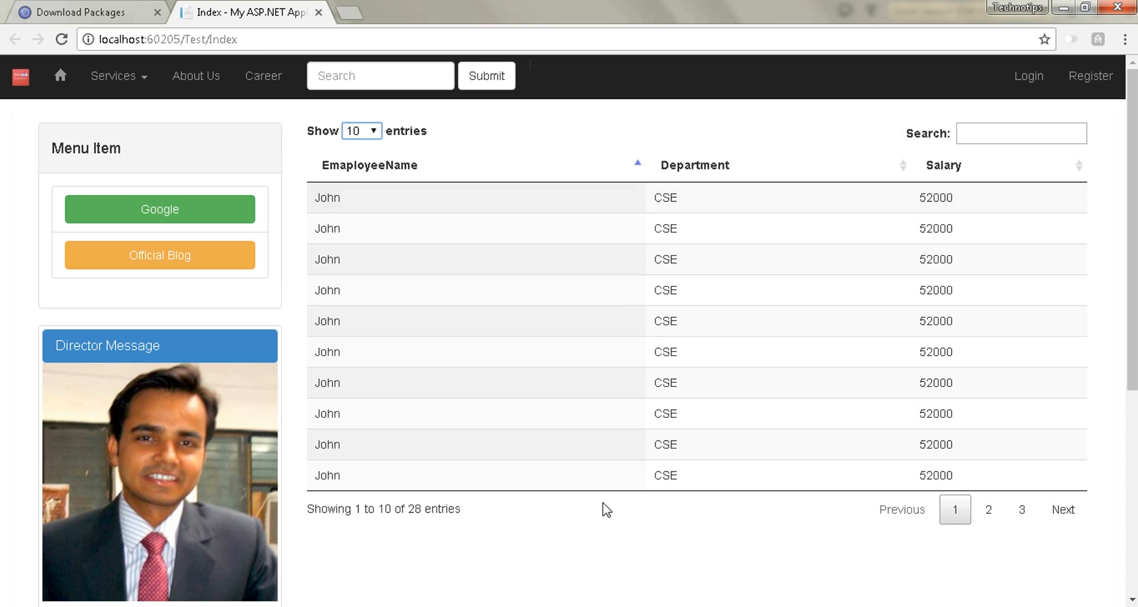
{"action": "mouse_move", "coordinate": [955, 509]}
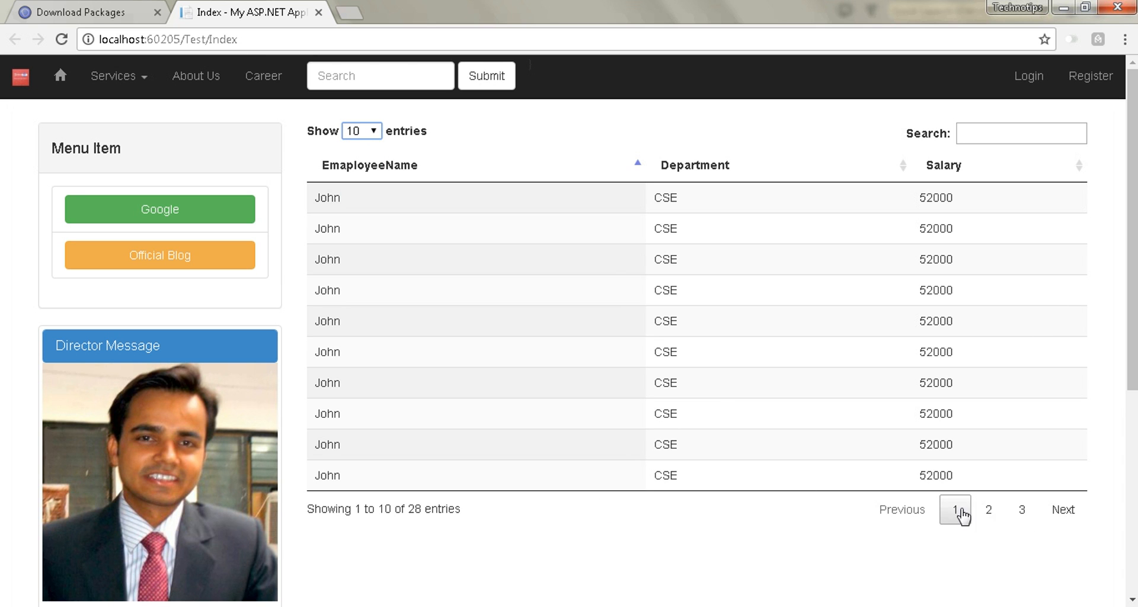
{"action": "mouse_move", "coordinate": [1018, 566]}
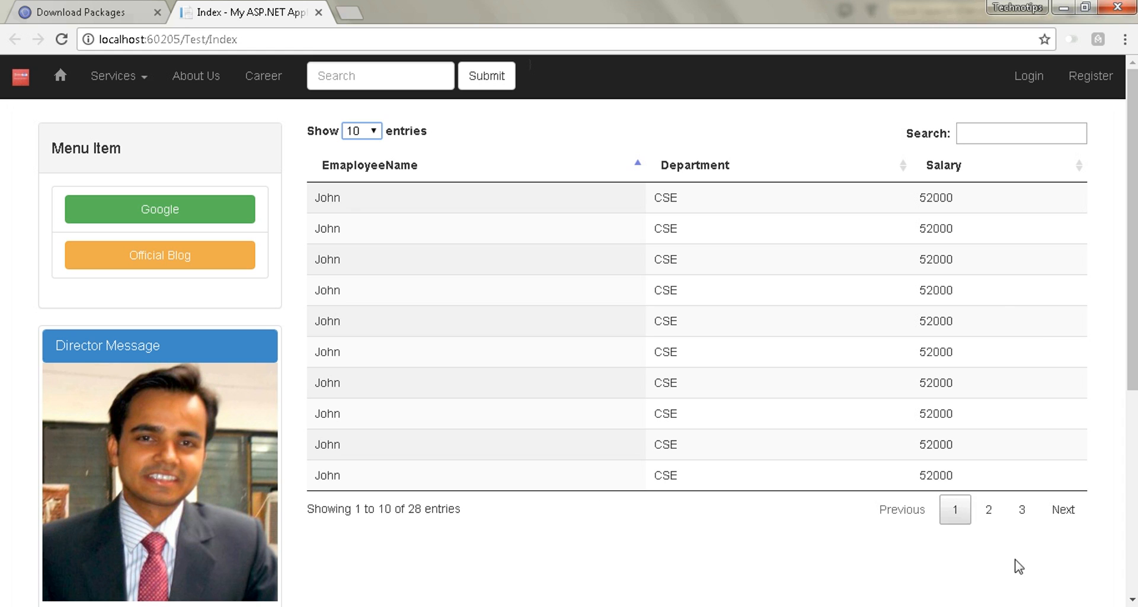
Step: Page through the 28-entry grid: pages 2, 3, 2, Previous, then Next to the last page
{"action": "left_click", "coordinate": [988, 509]}
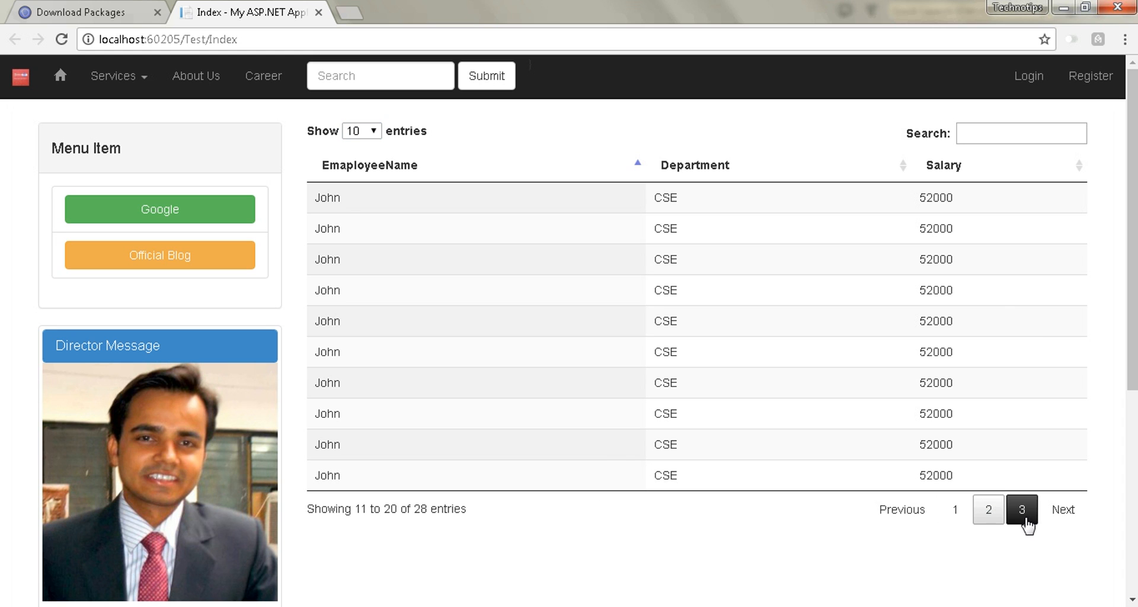
{"action": "left_click", "coordinate": [1022, 508]}
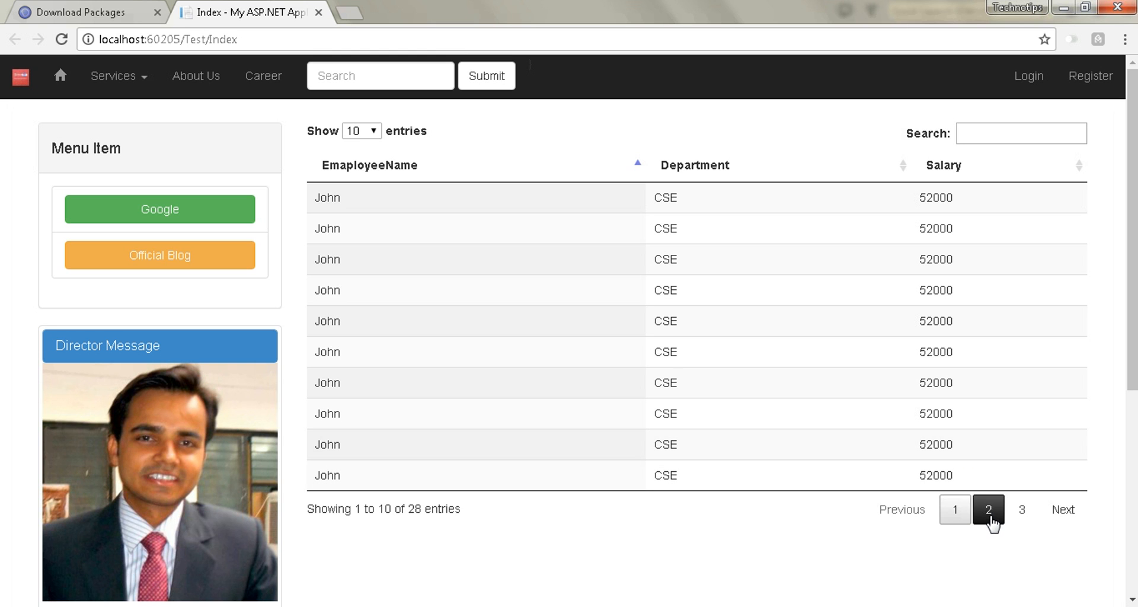
{"action": "left_click", "coordinate": [988, 509]}
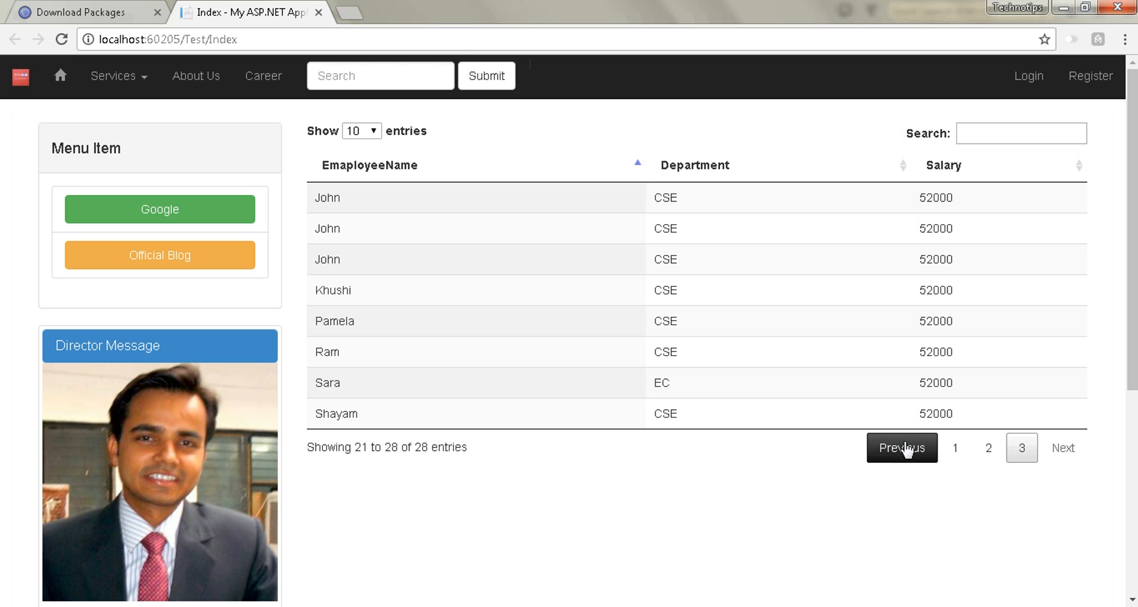
{"action": "left_click", "coordinate": [901, 447]}
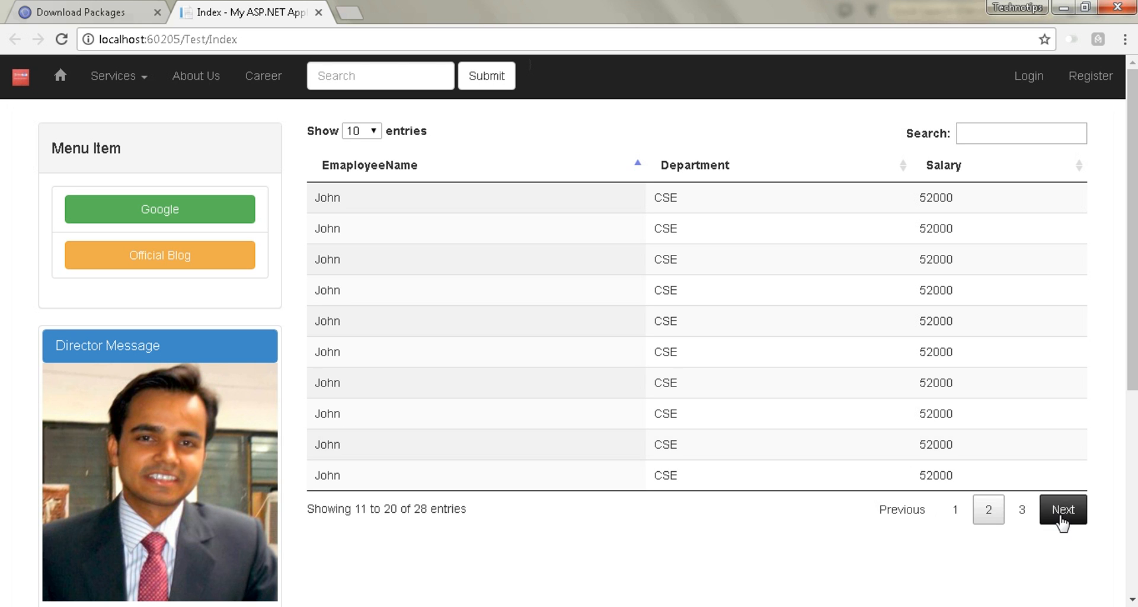
{"action": "left_click", "coordinate": [1062, 508]}
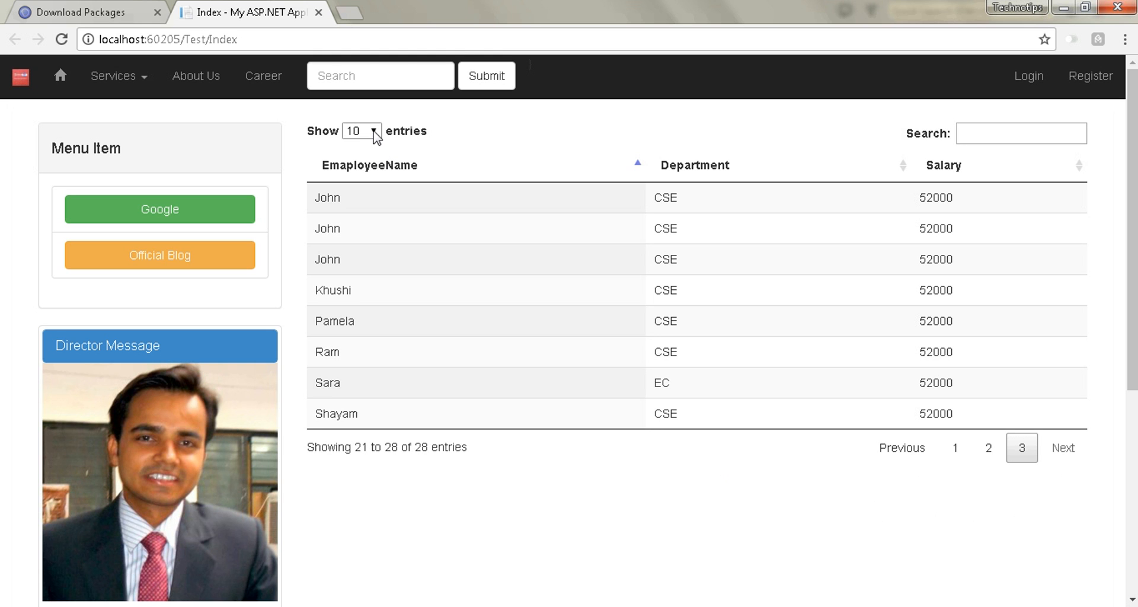
Step: Show 25 entries per page and move to page 2 listing entries 26 to 28
{"action": "left_click", "coordinate": [361, 131]}
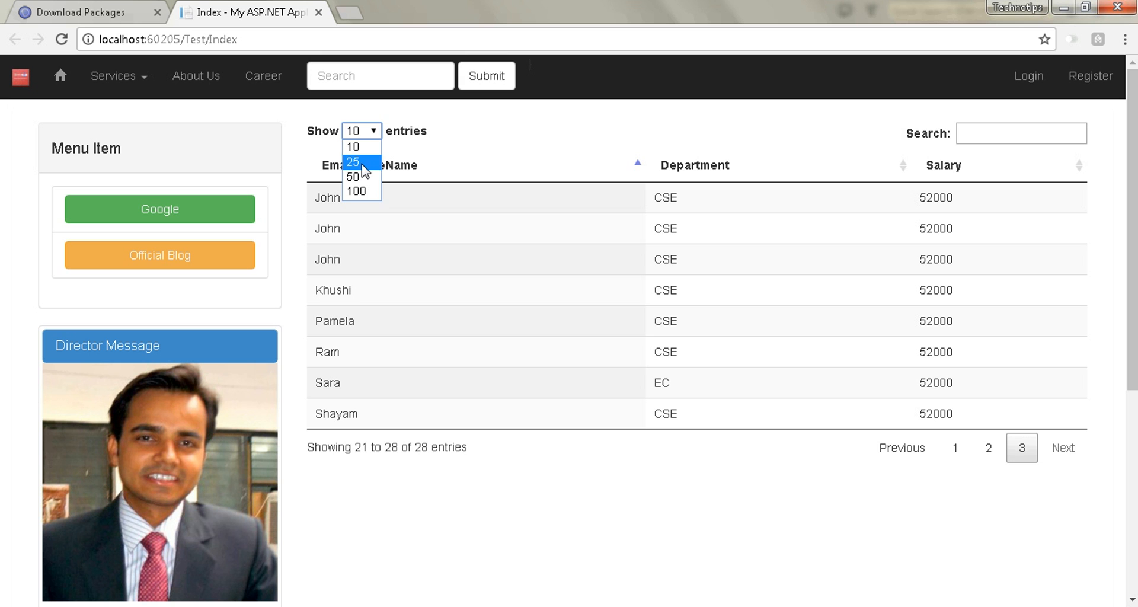
{"action": "left_click", "coordinate": [353, 162]}
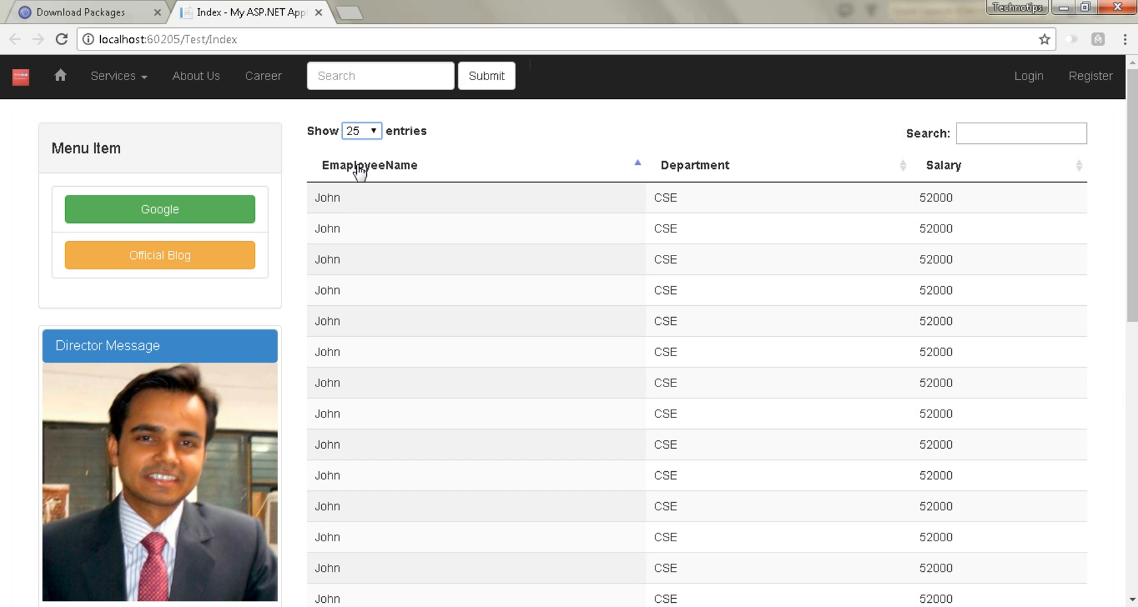
{"action": "scroll", "scroll_direction": "down", "scroll_amount": 3}
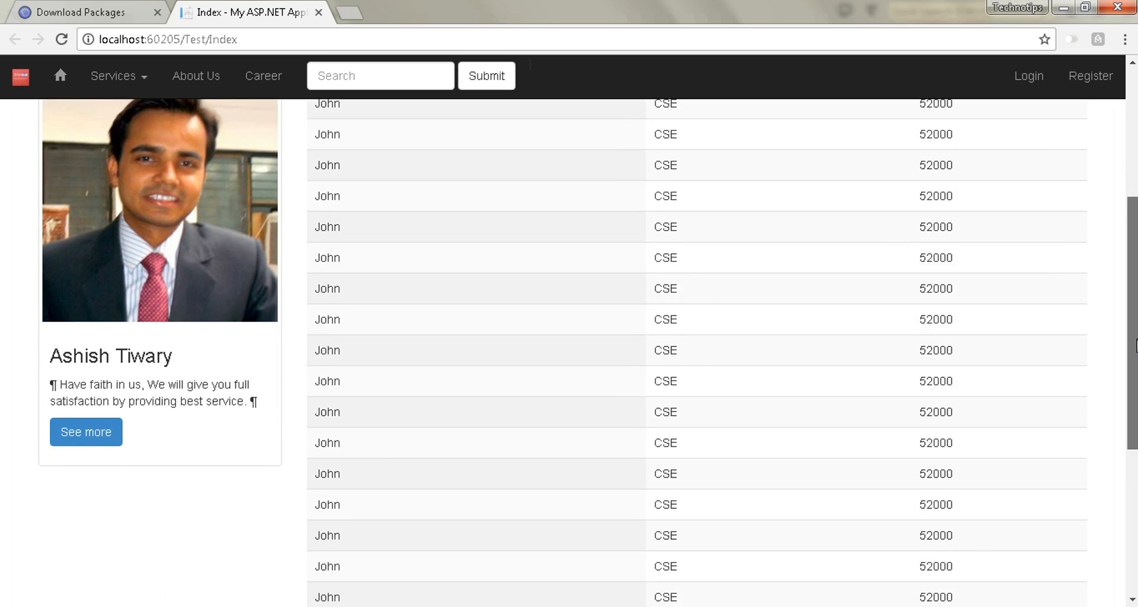
{"action": "scroll", "scroll_direction": "down", "scroll_amount": 3}
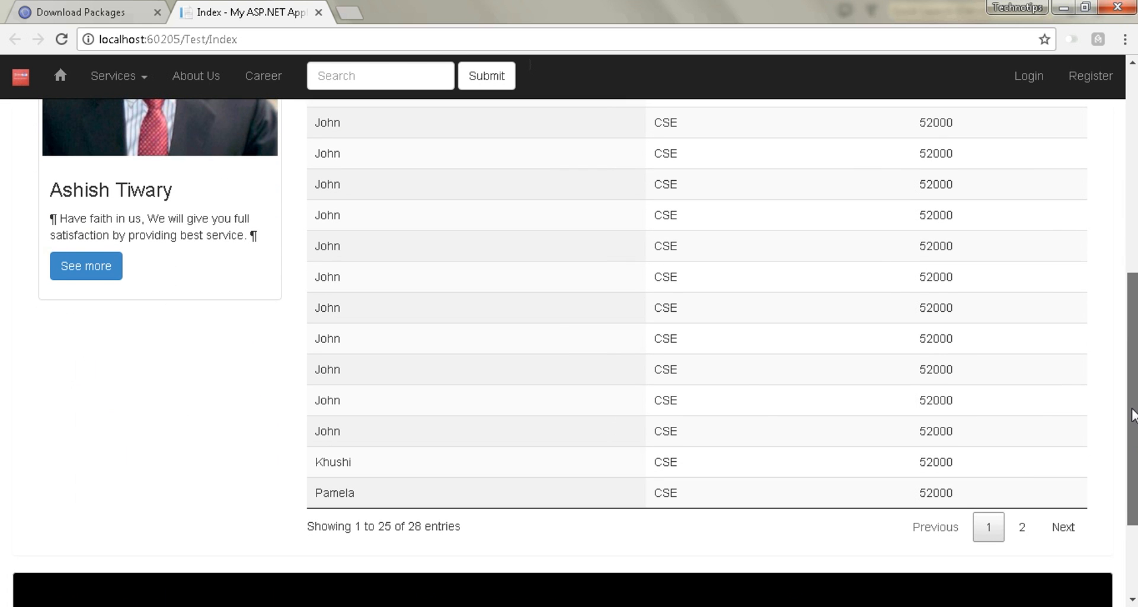
{"action": "left_click", "coordinate": [1022, 527]}
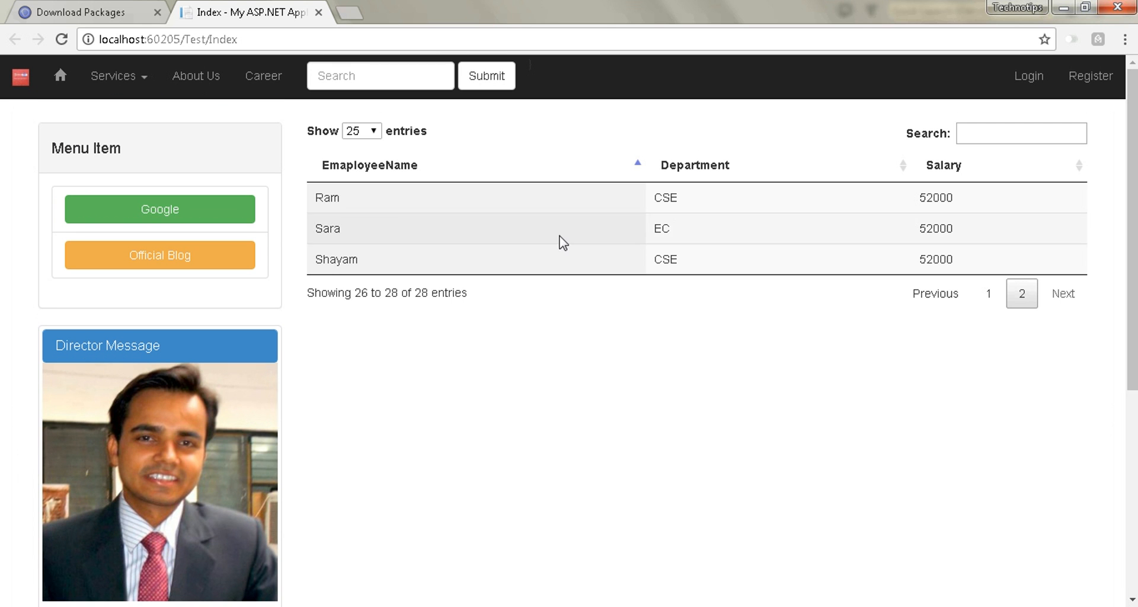
{"action": "mouse_move", "coordinate": [424, 602]}
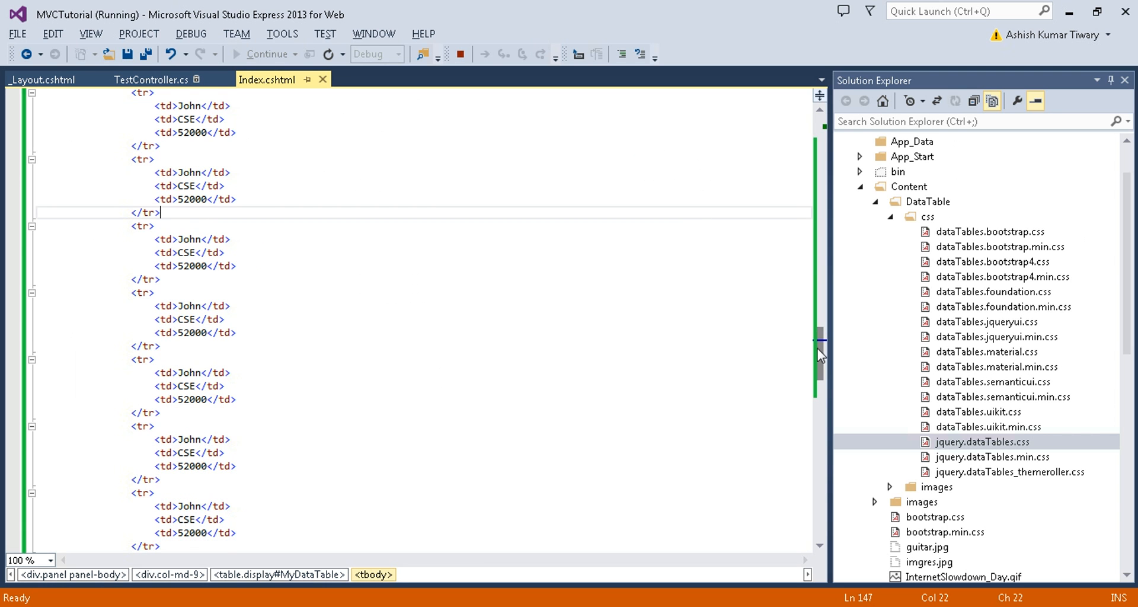
Step: Collapse the first employee <tr> block and locate the duplicated John rows
{"action": "scroll", "scroll_direction": "up", "scroll_amount": 3}
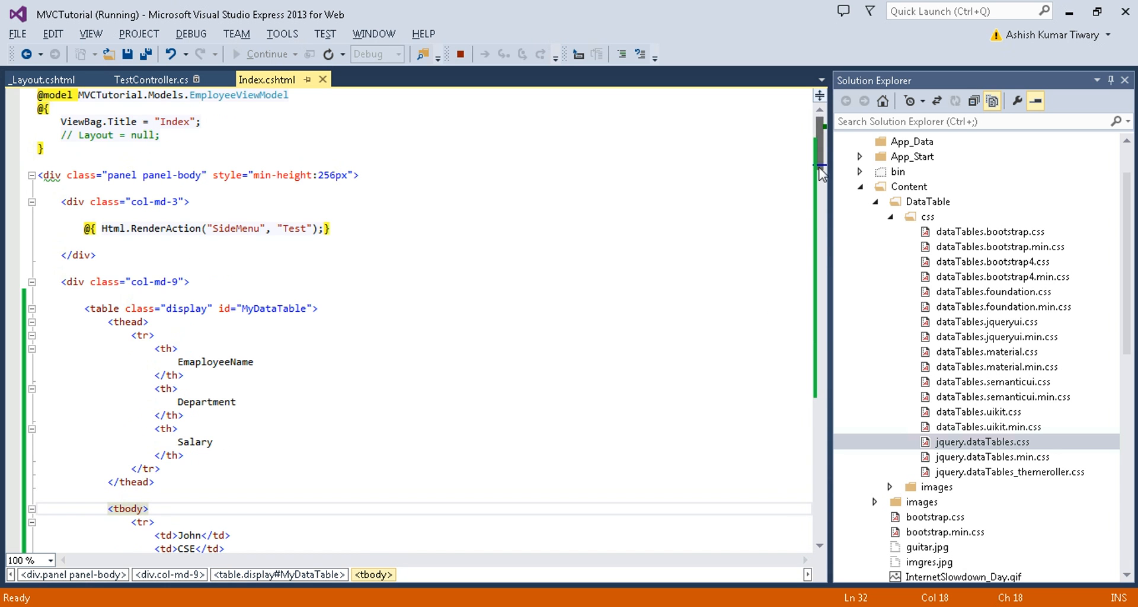
{"action": "scroll", "scroll_direction": "down", "scroll_amount": 3}
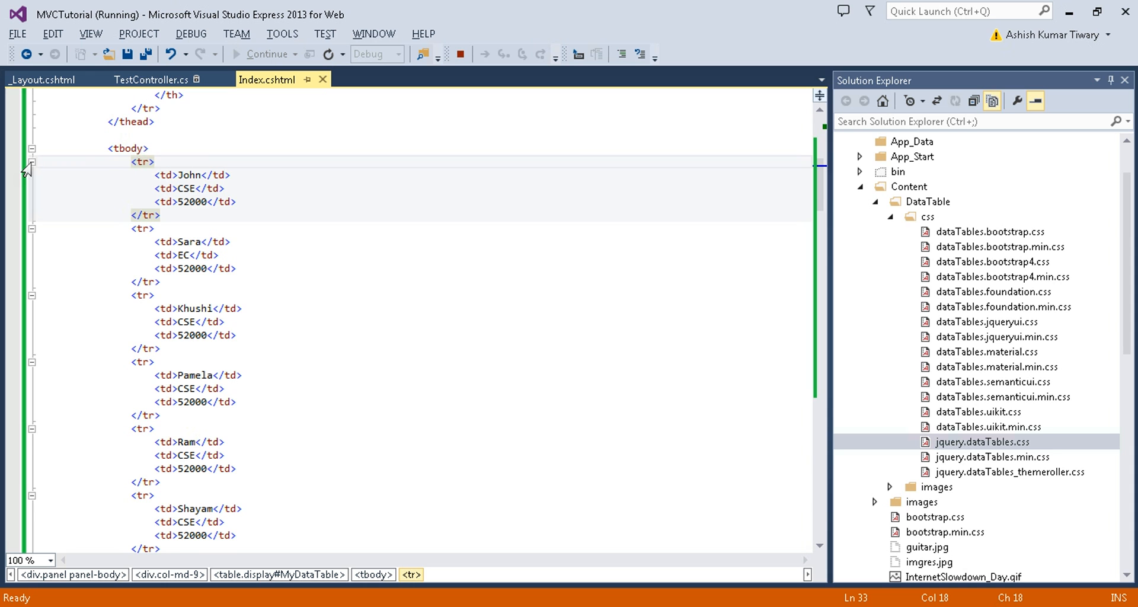
{"action": "left_click", "coordinate": [31, 162]}
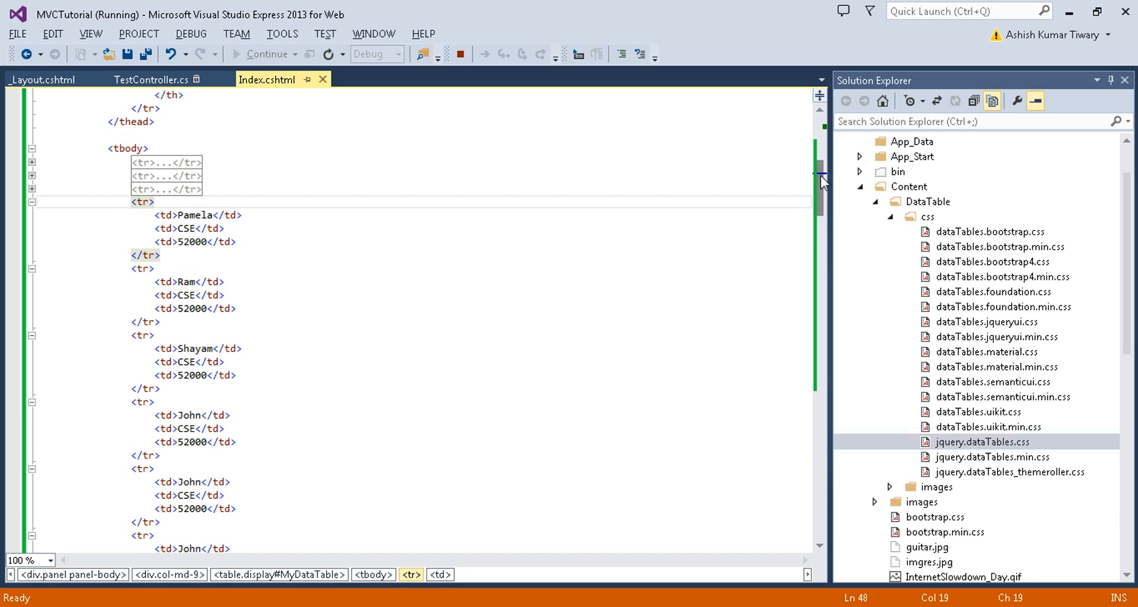
{"action": "scroll", "scroll_direction": "down", "scroll_amount": 3}
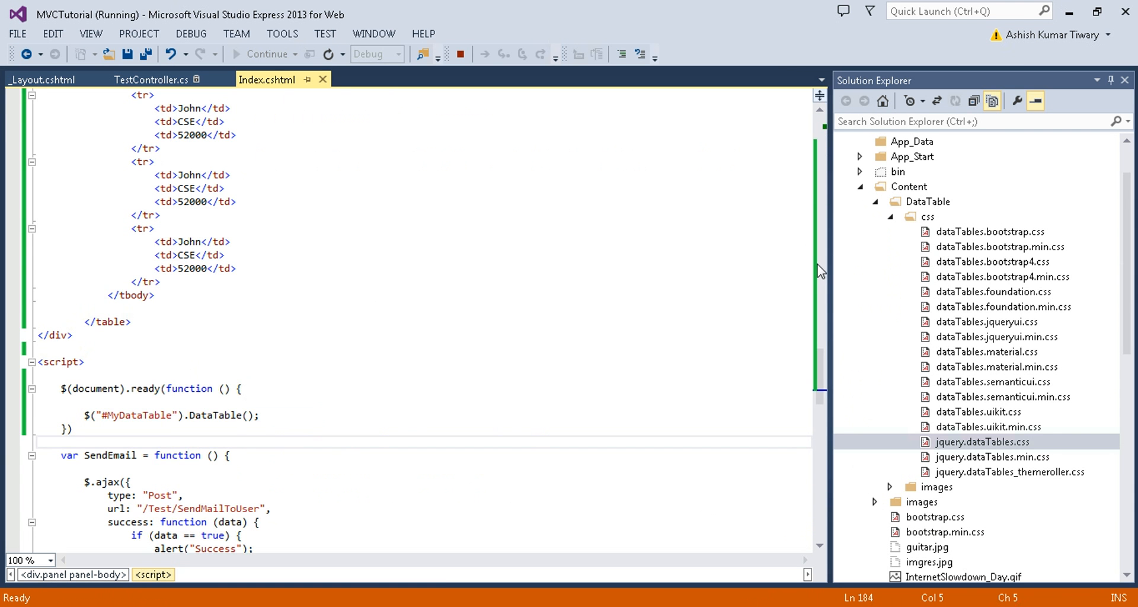
{"action": "scroll", "scroll_direction": "up", "scroll_amount": 3}
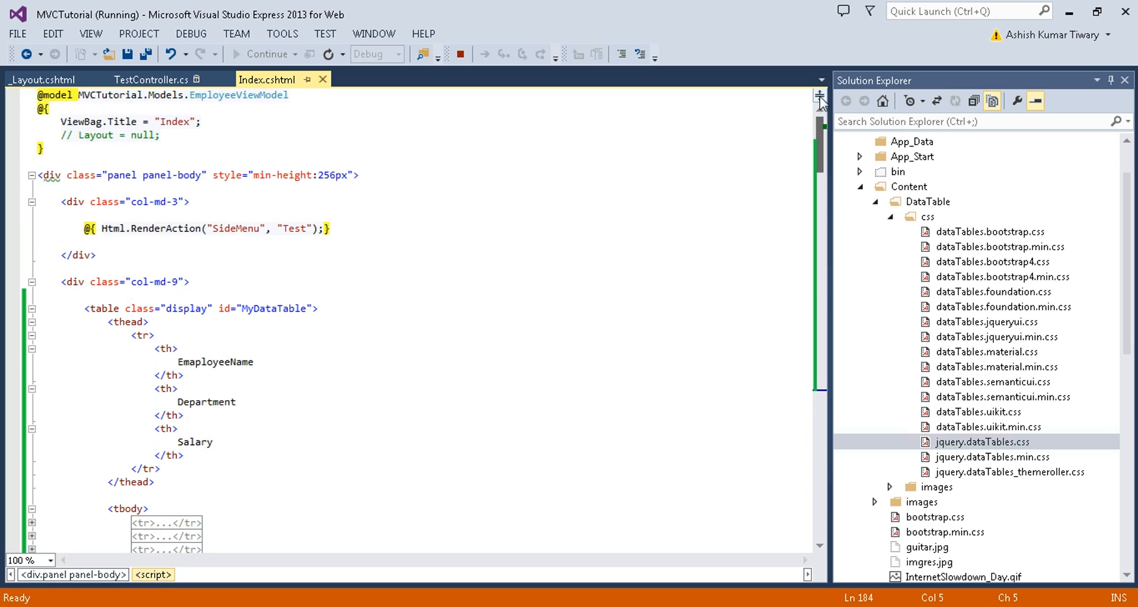
Step: Delete the repeated John rows, leaving six, and save Index.cshtml
{"action": "scroll", "scroll_direction": "down", "scroll_amount": 3}
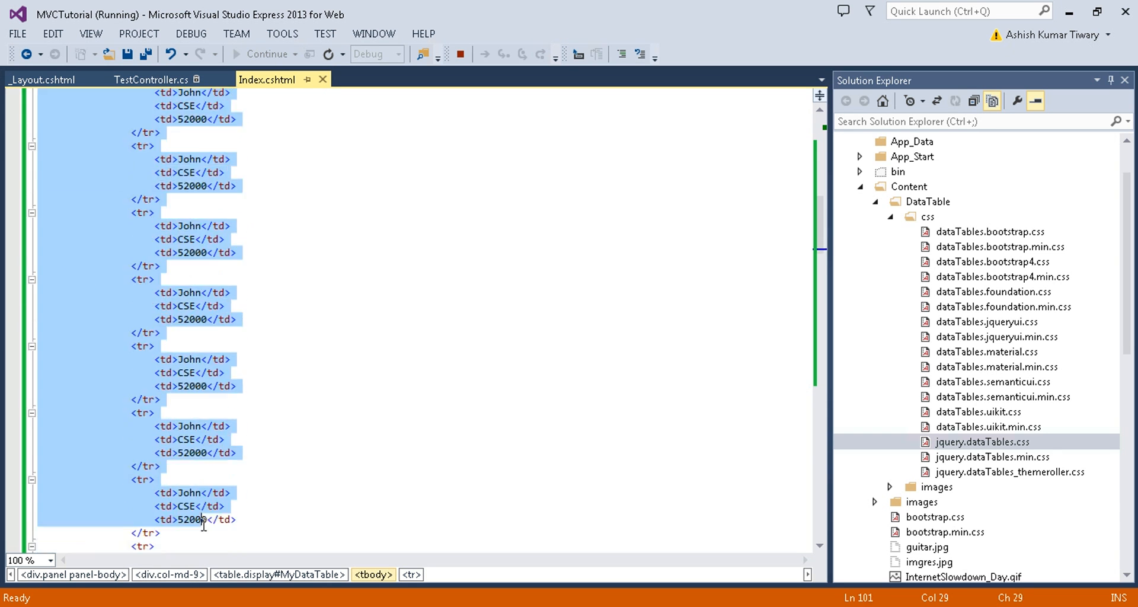
{"action": "scroll", "scroll_direction": "down", "scroll_amount": 3}
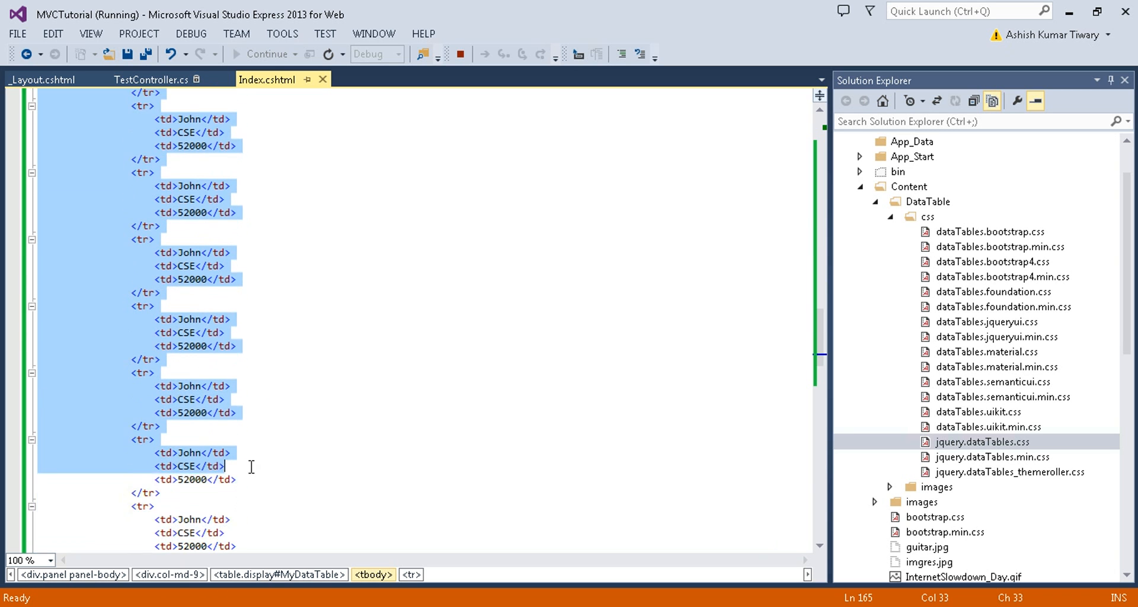
{"action": "scroll", "scroll_direction": "down", "scroll_amount": 3}
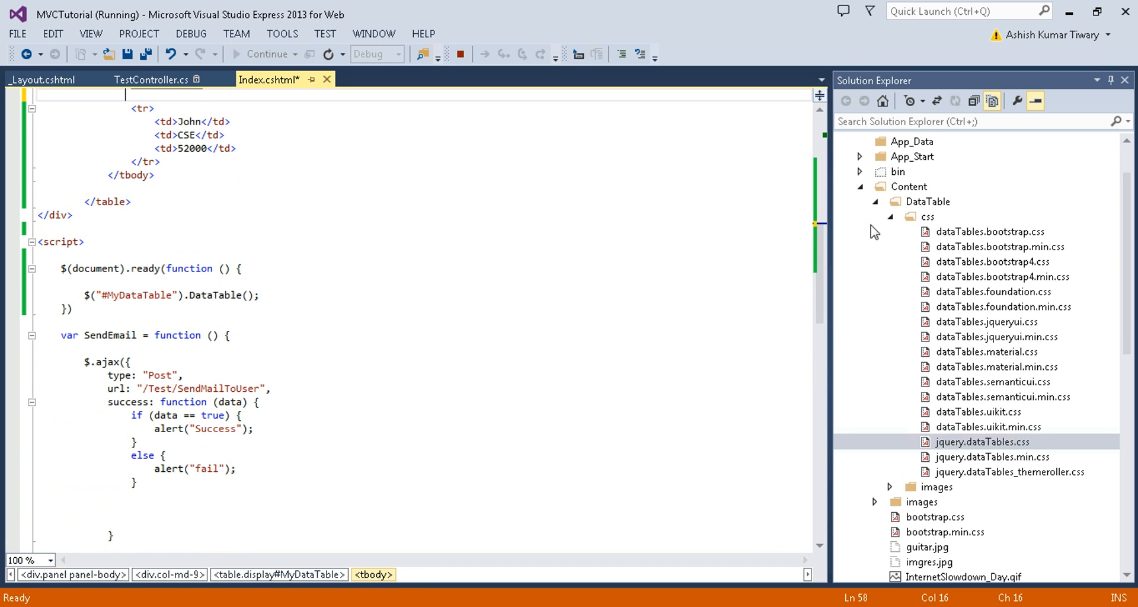
{"action": "scroll", "scroll_direction": "up", "scroll_amount": 3}
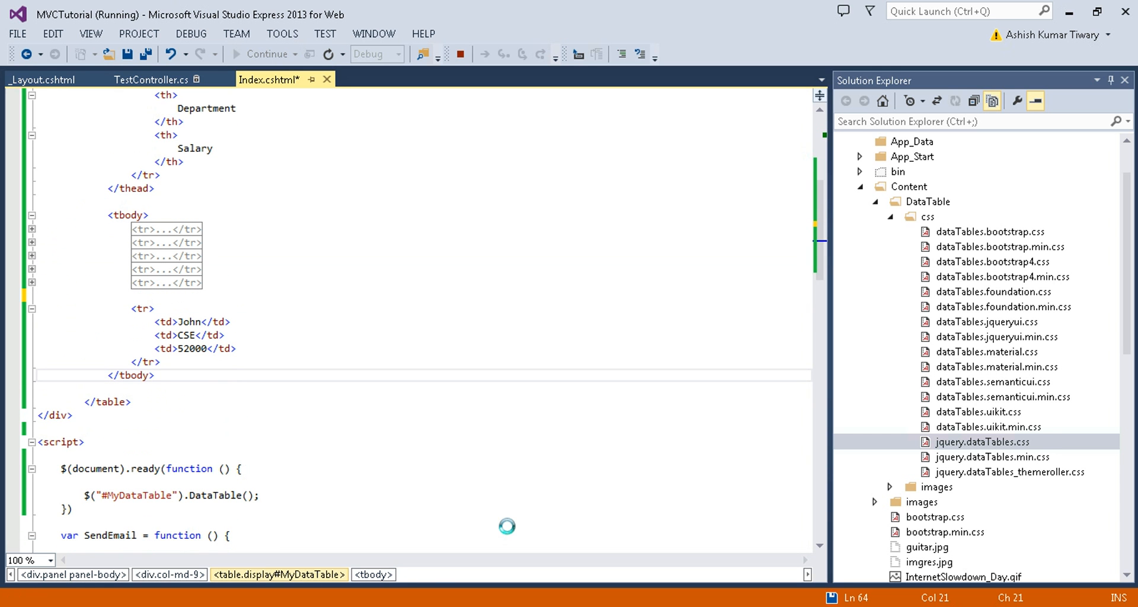
{"action": "key", "text": "ctrl+s"}
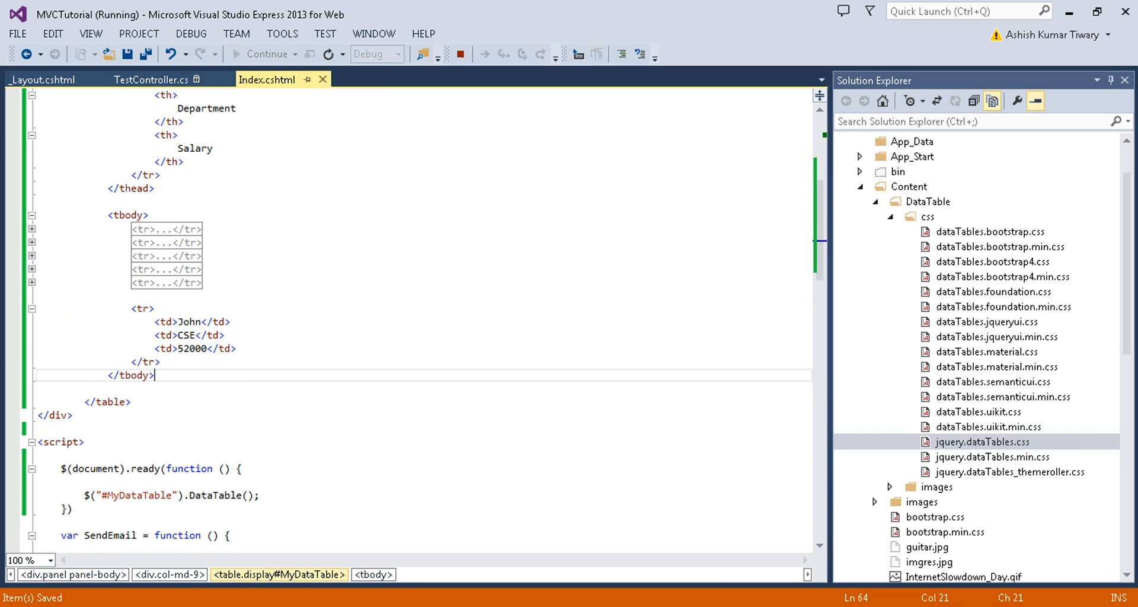